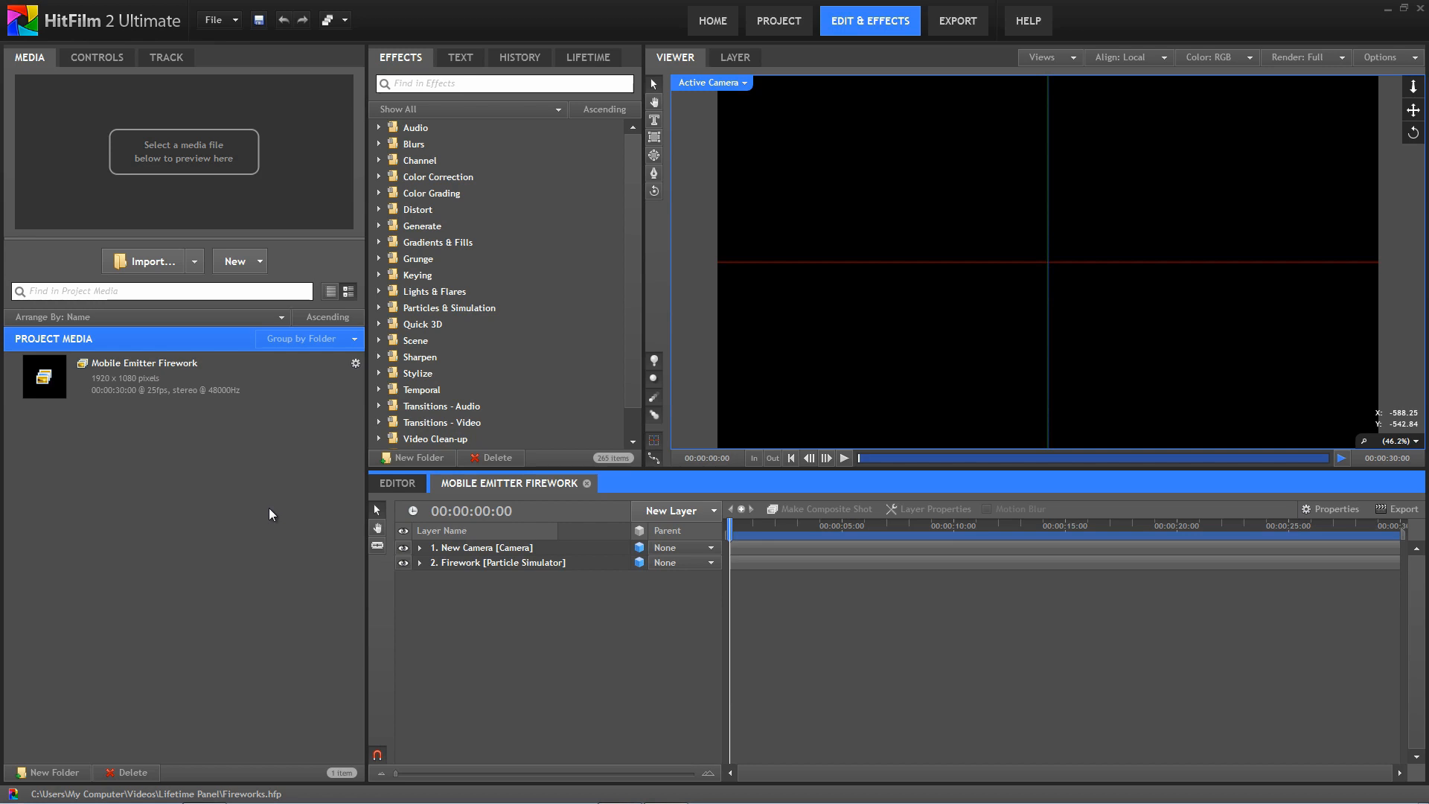
{"action": "mouse_move", "coordinate": [255, 789]}
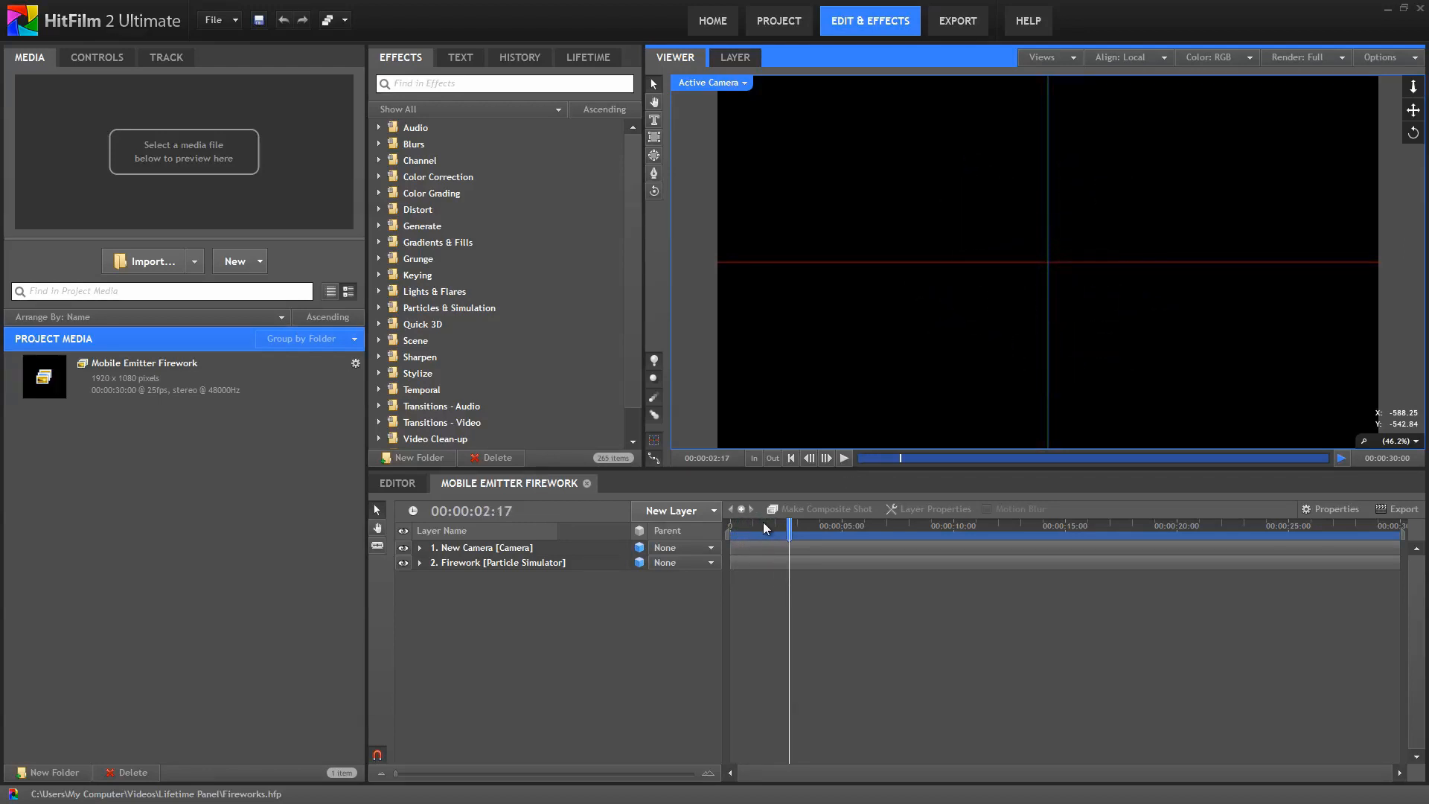
Expand Firework > Emitters > Center Burst > Mobile Emitters > Missiles down to its Appearance settings
{"action": "left_click_drag", "start_coordinate": [764, 525], "coordinate": [749, 526]}
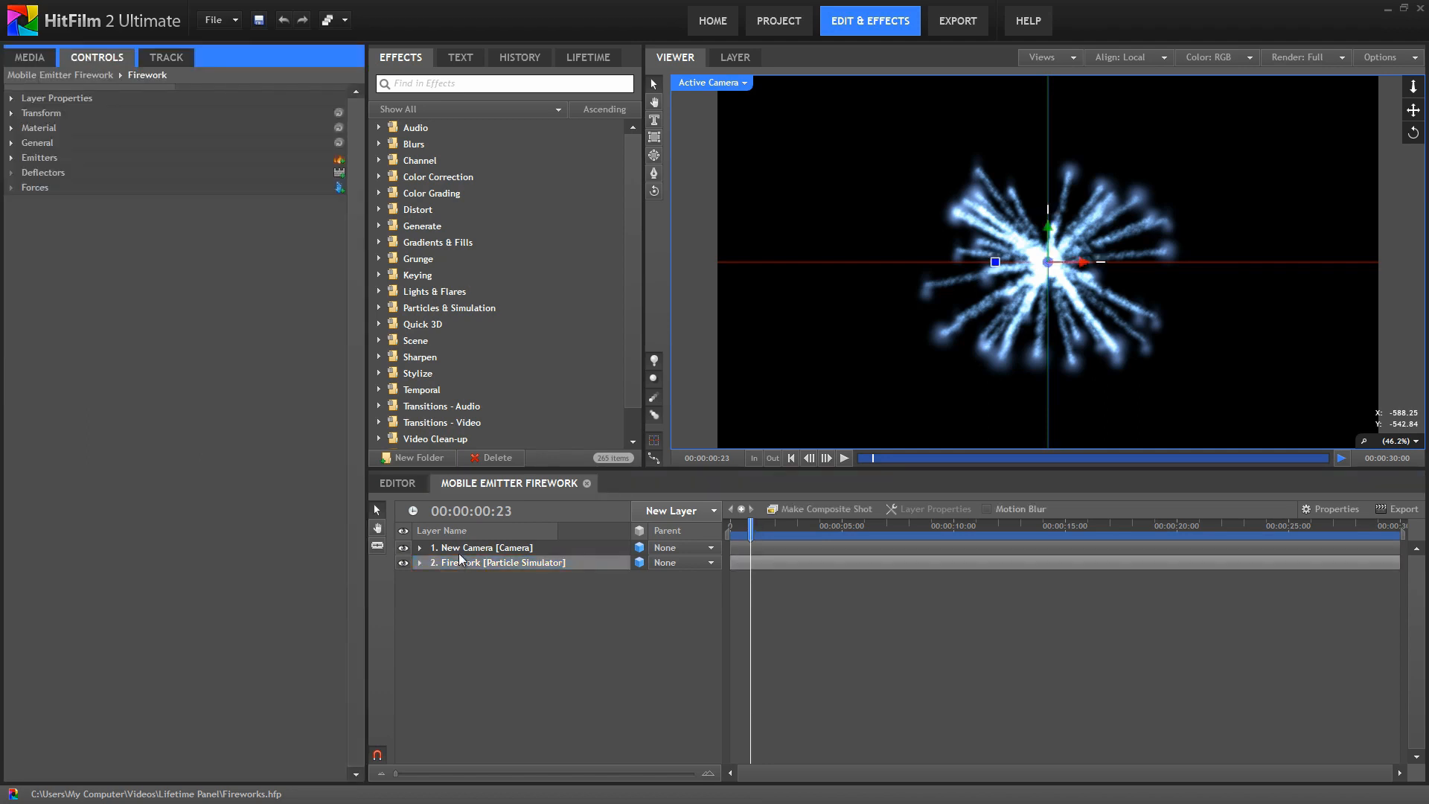
{"action": "left_click", "coordinate": [10, 157]}
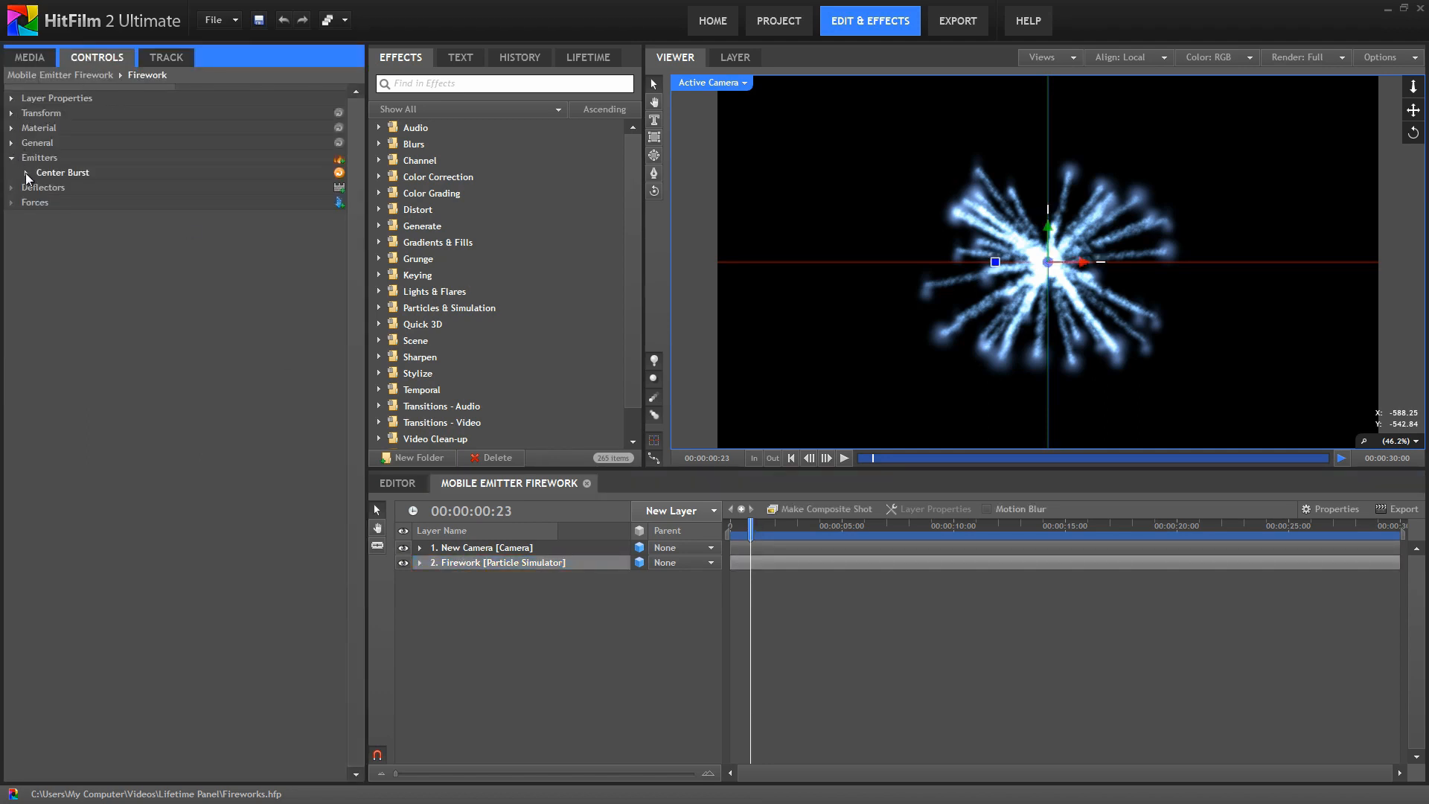
{"action": "left_click", "coordinate": [25, 173]}
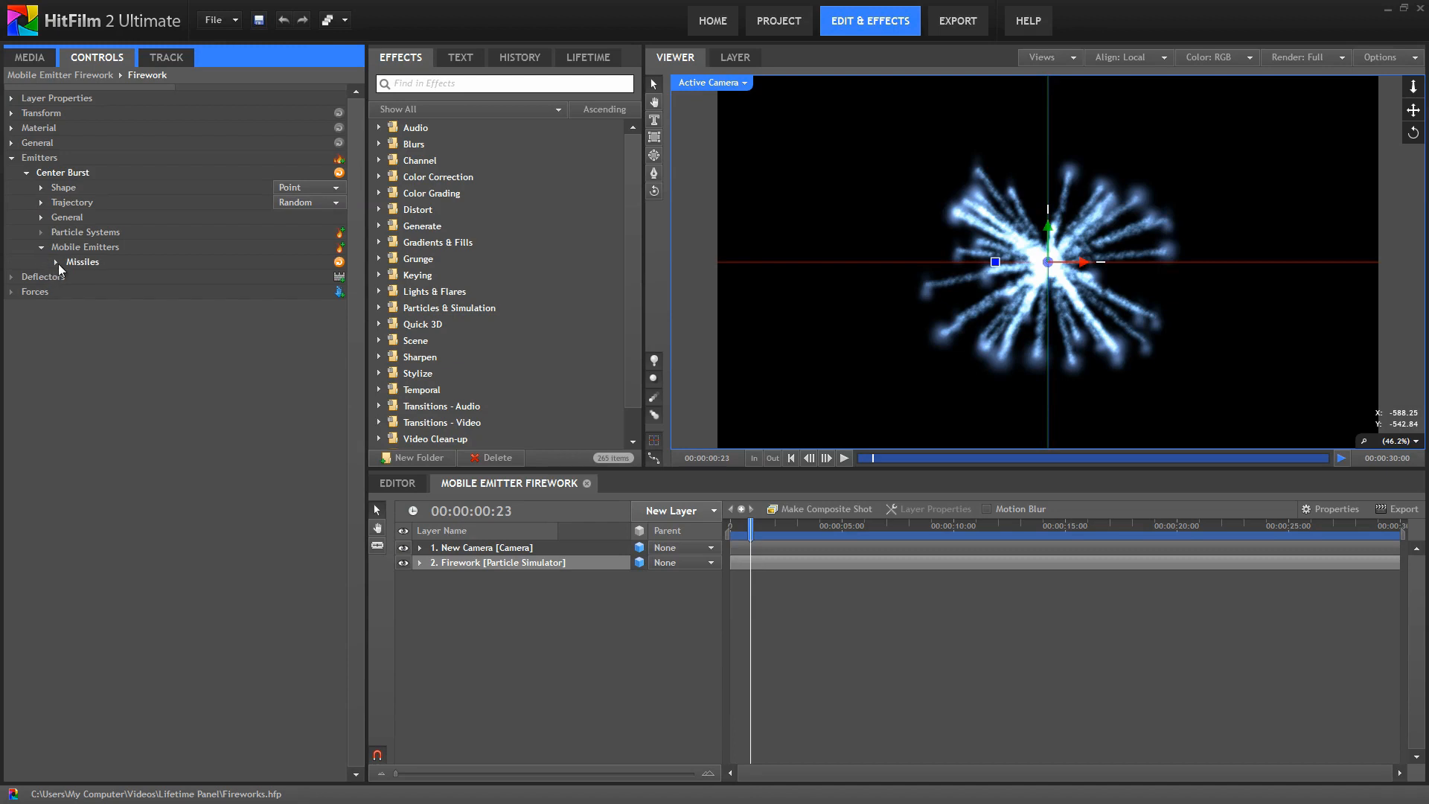
{"action": "left_click", "coordinate": [55, 262]}
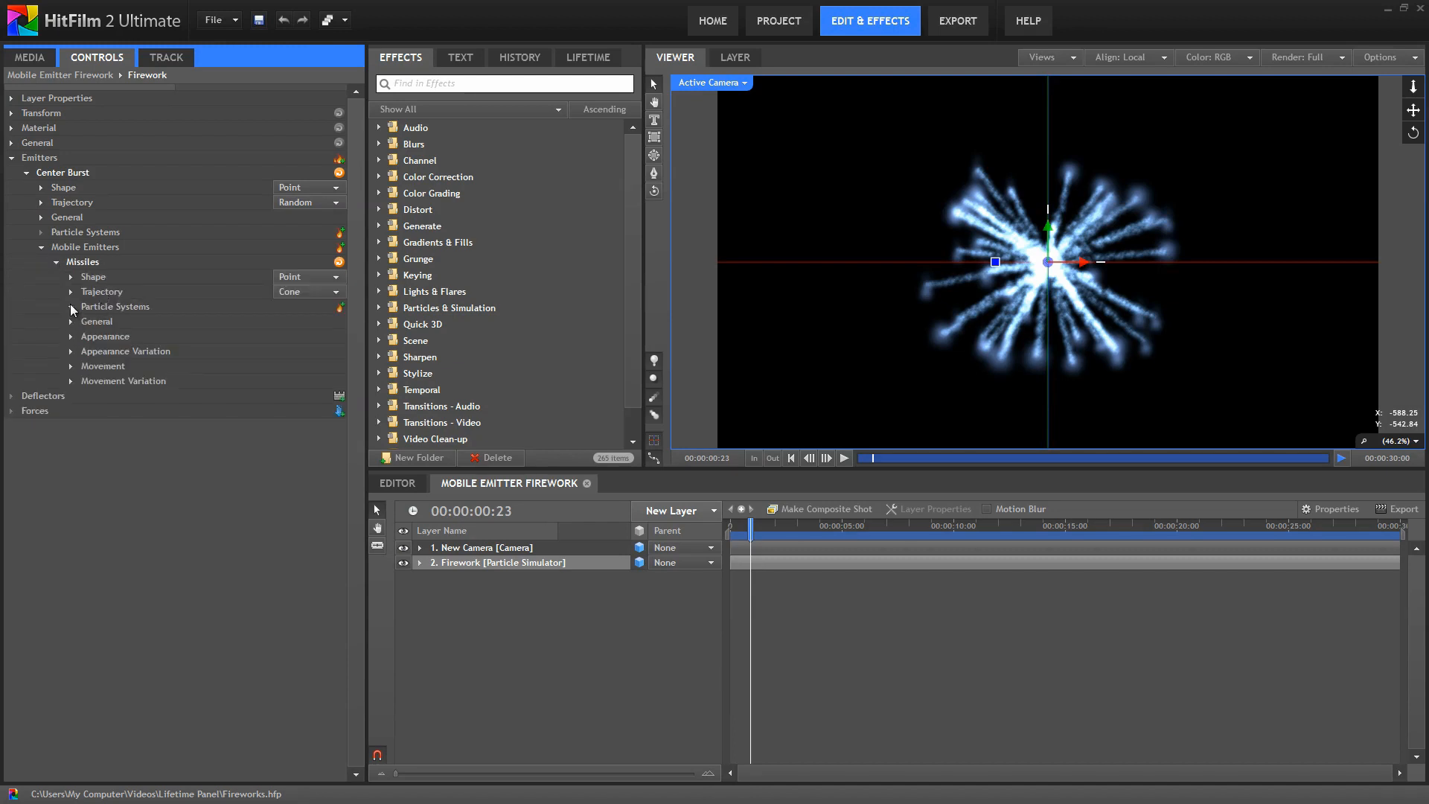
{"action": "left_click", "coordinate": [70, 307]}
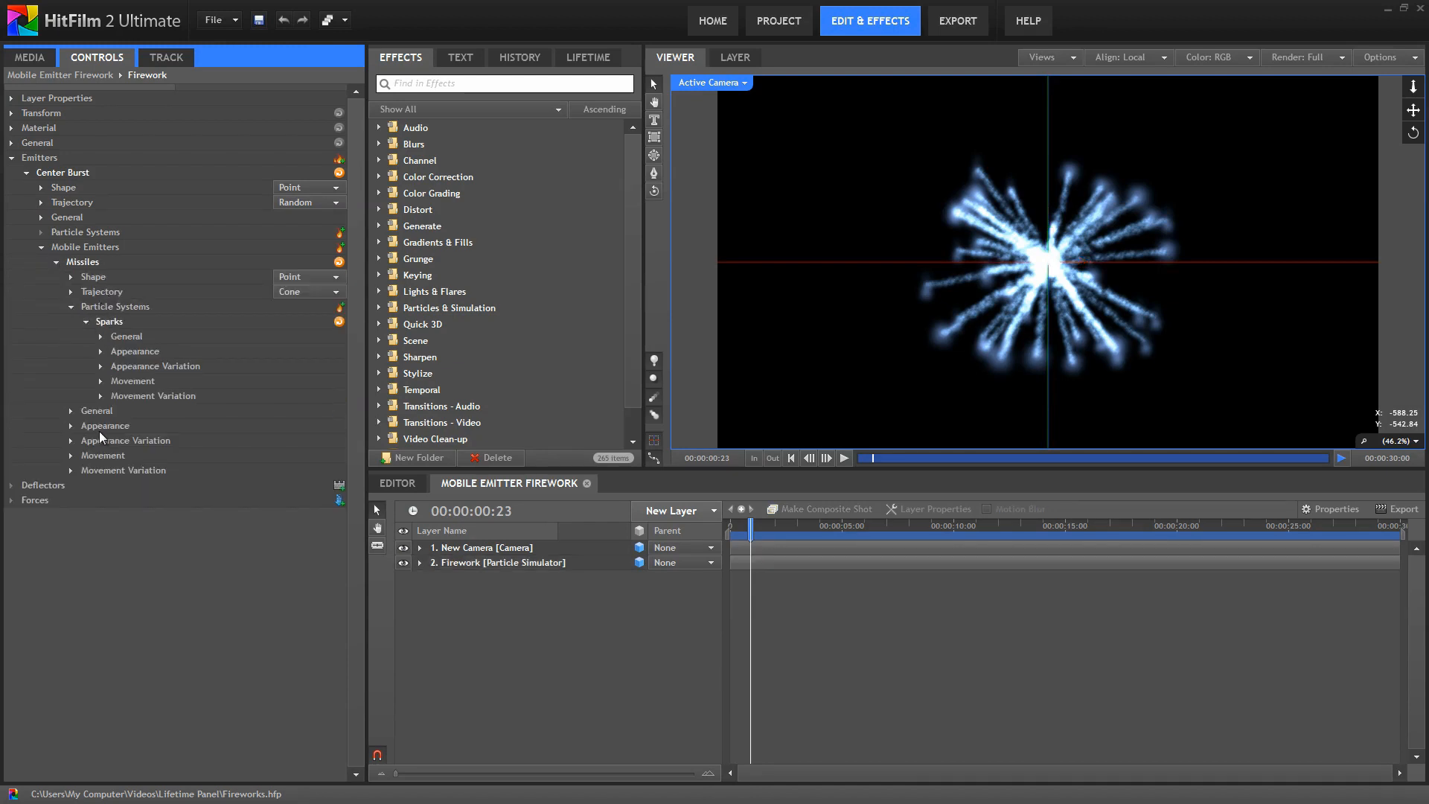
{"action": "left_click", "coordinate": [70, 425]}
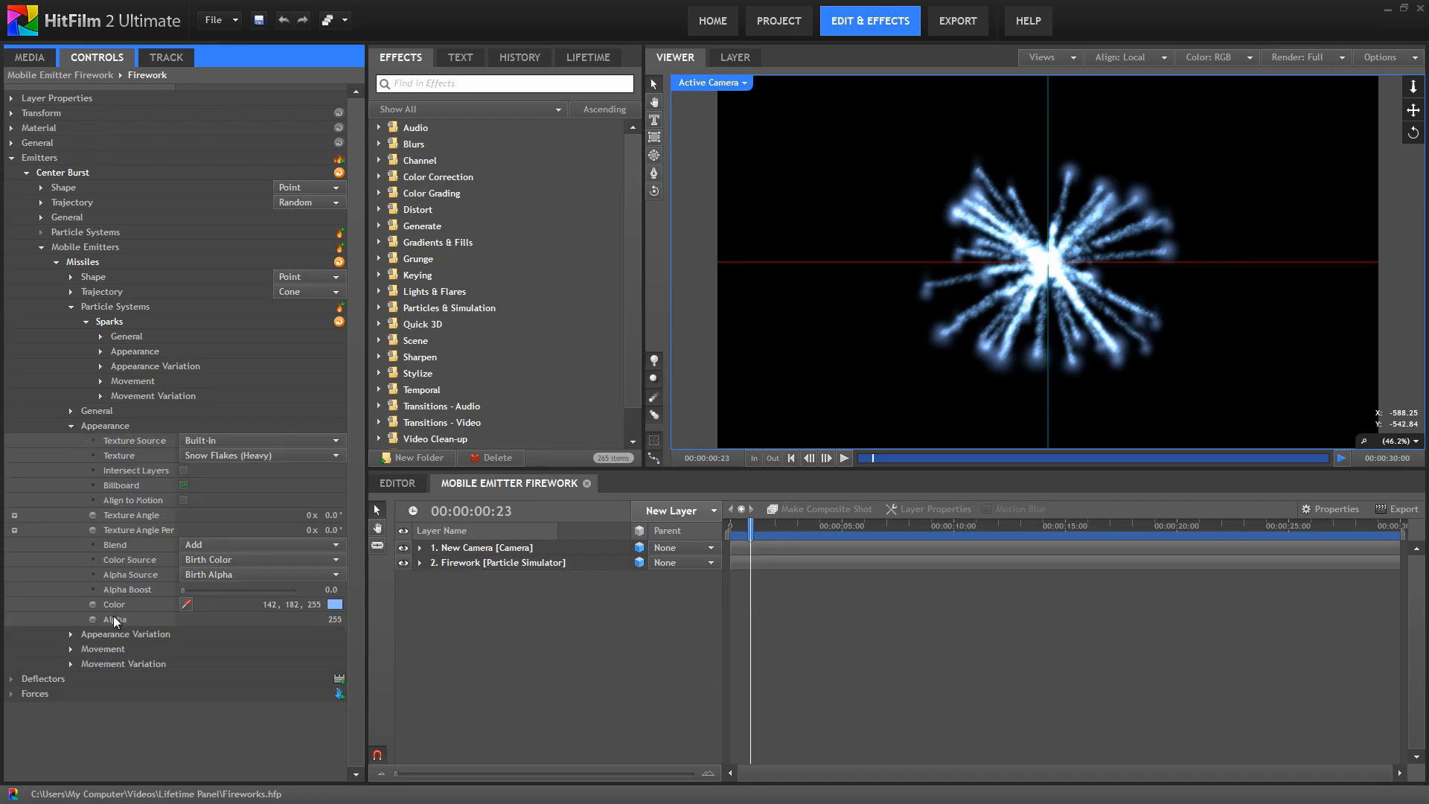
{"action": "mouse_move", "coordinate": [132, 626]}
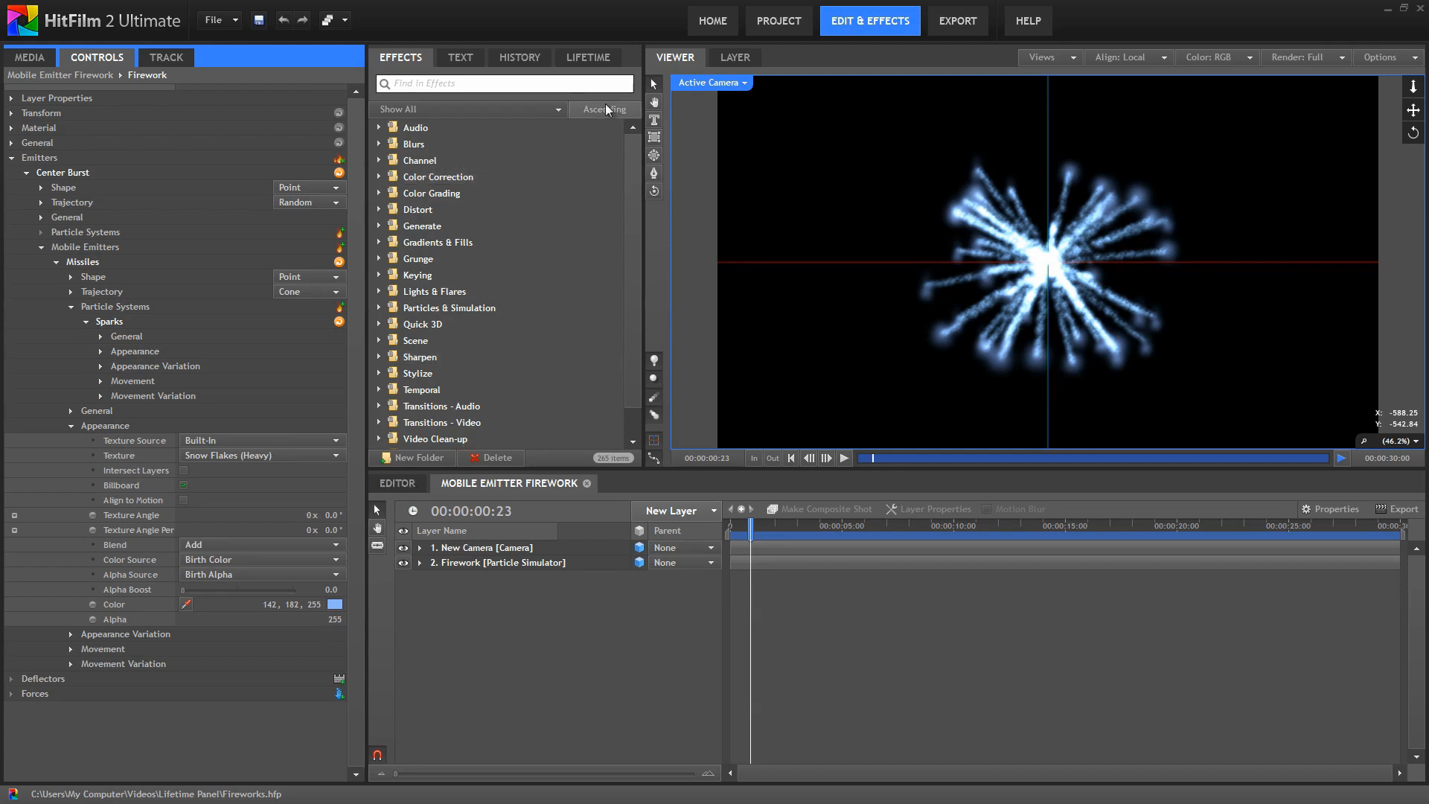
Show the Lifetime panel for Missiles and check it in the workspace panels list
{"action": "left_click", "coordinate": [586, 57]}
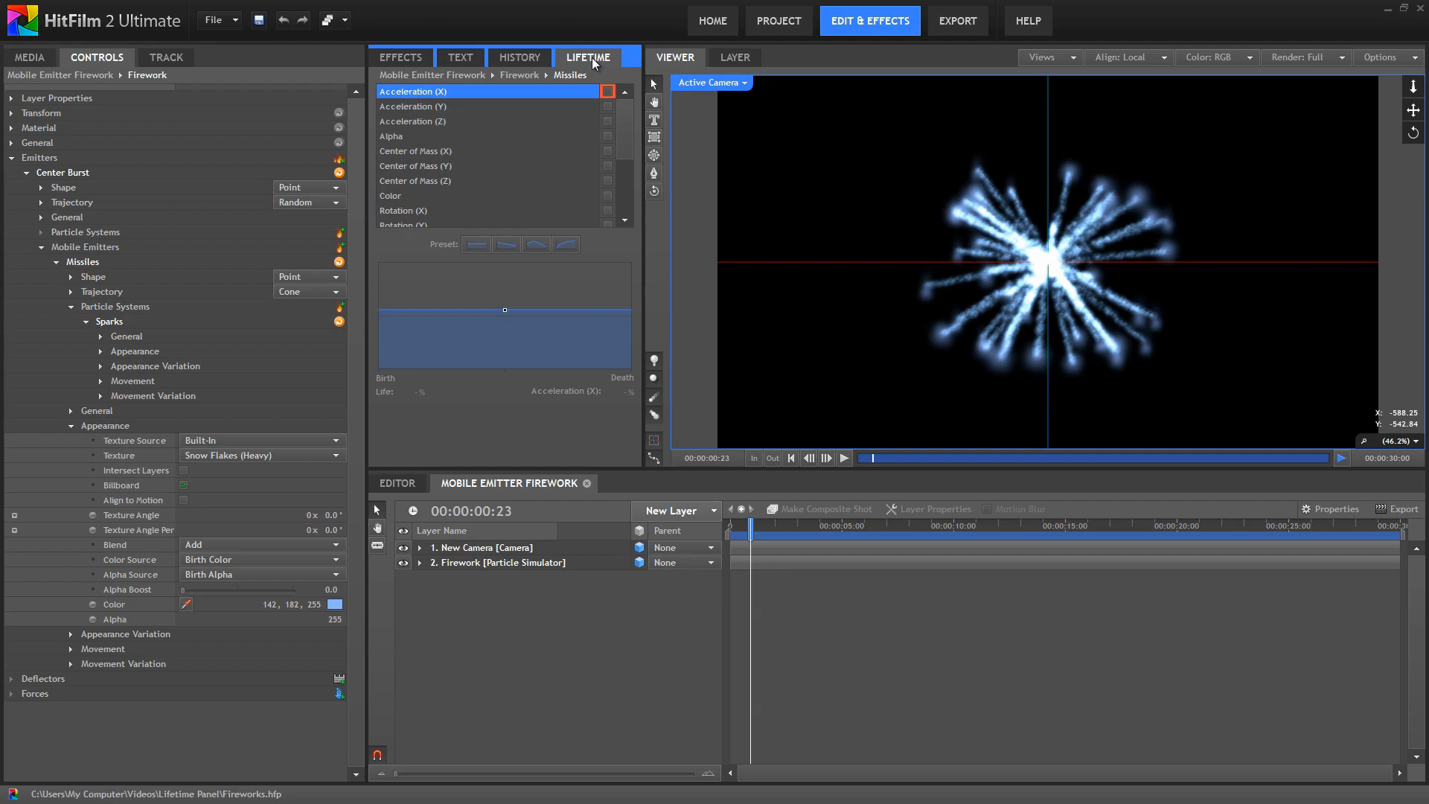
{"action": "mouse_move", "coordinate": [607, 50]}
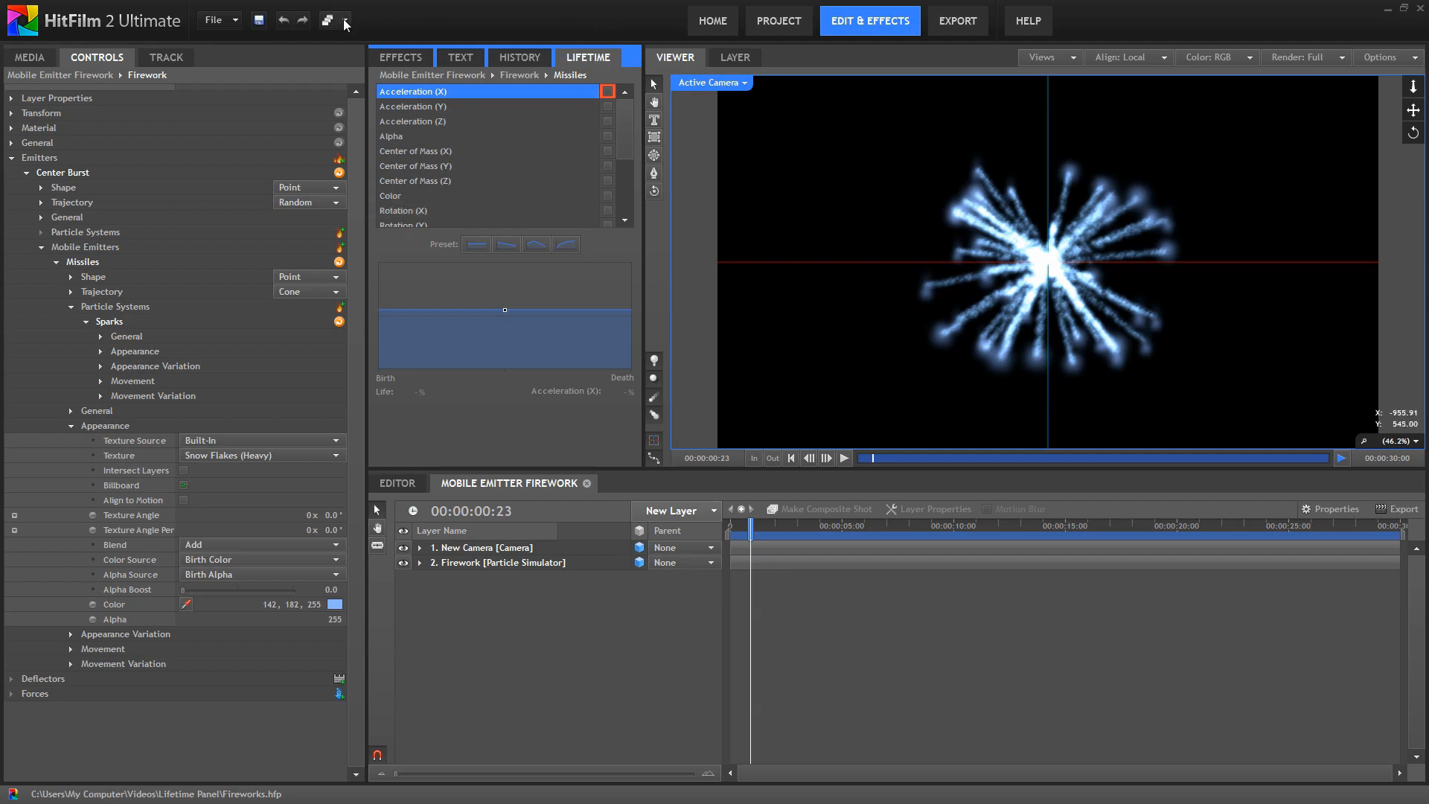
{"action": "left_click", "coordinate": [329, 19]}
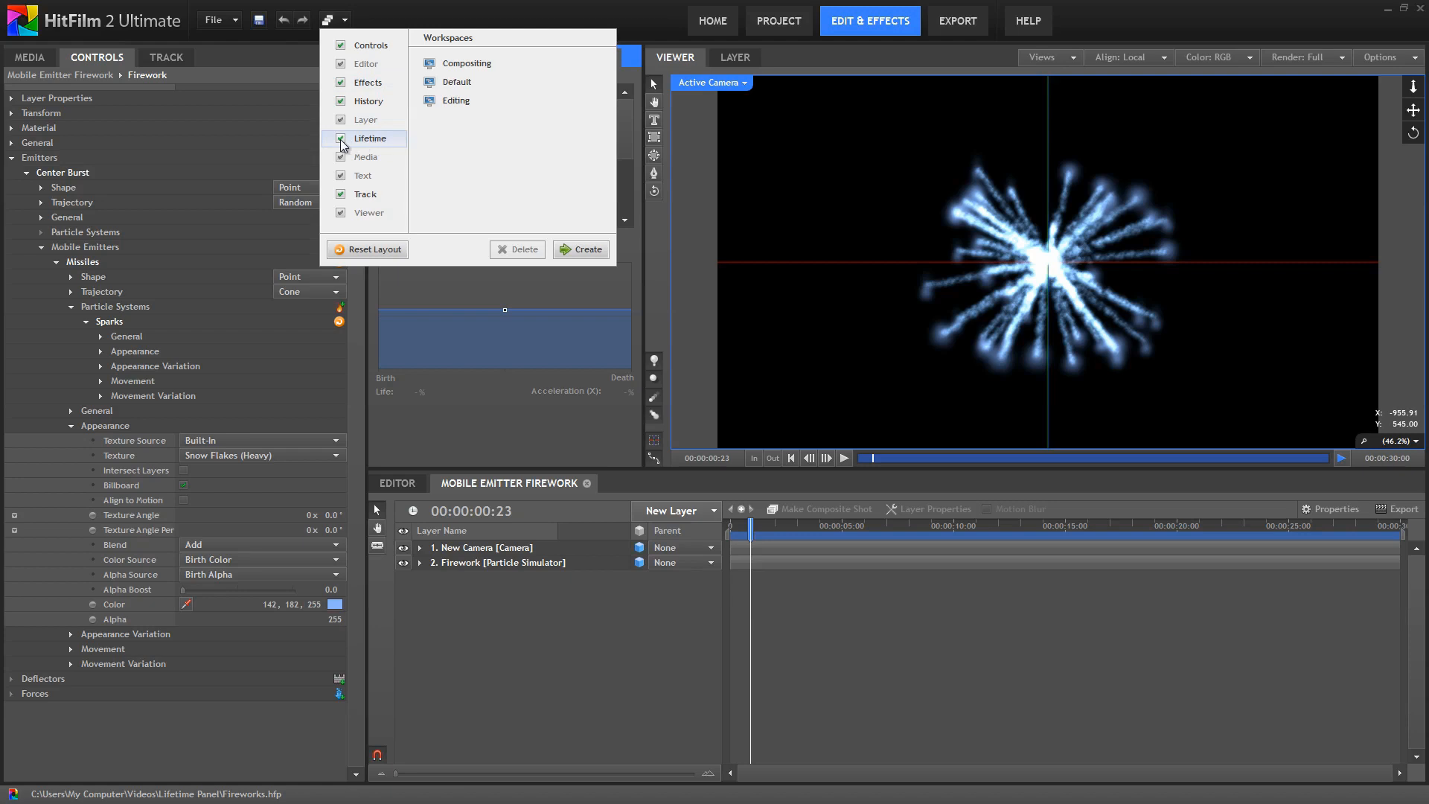
{"action": "mouse_move", "coordinate": [636, 281]}
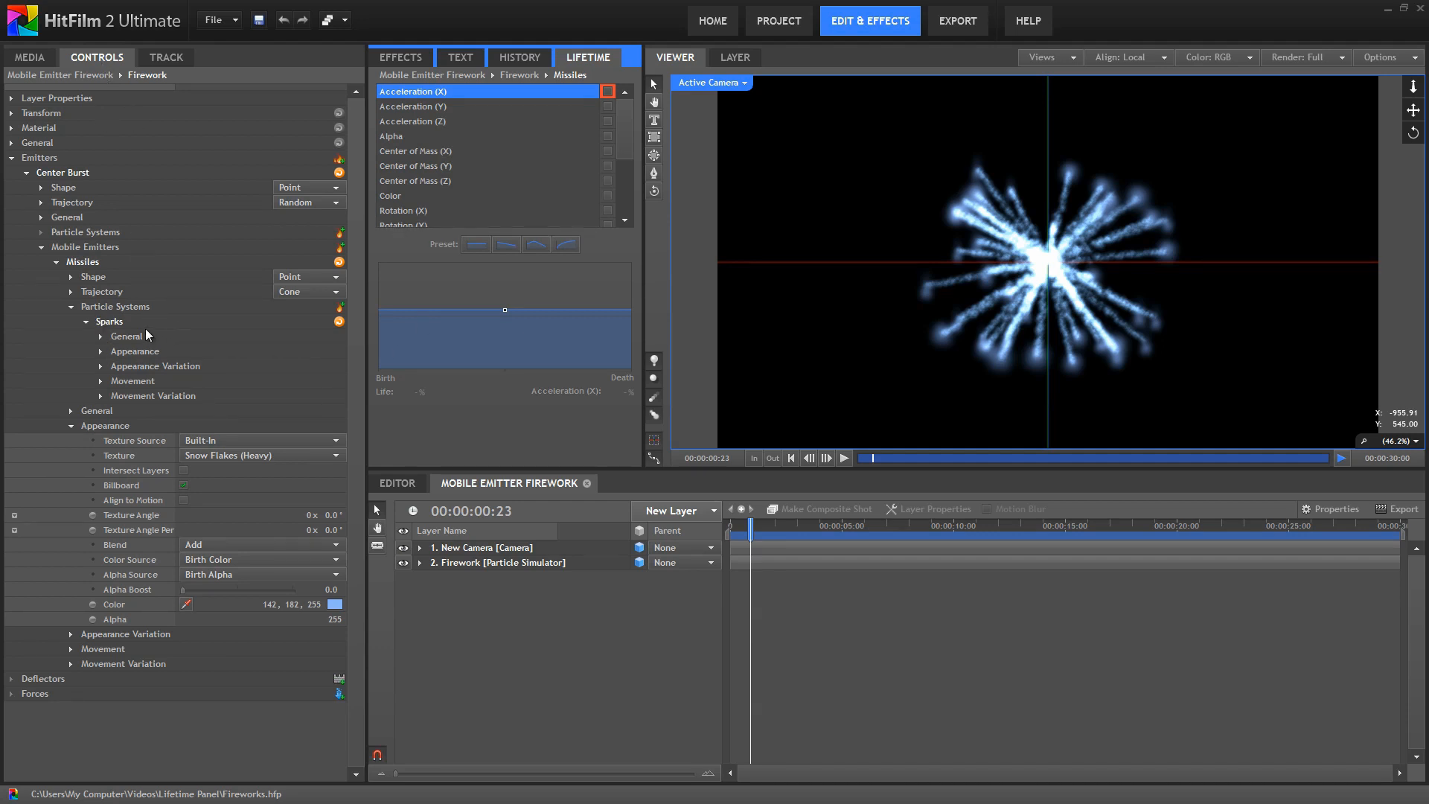
Select the Sparks system's Alpha lifetime property and set its Type to Gradient
{"action": "left_click", "coordinate": [108, 321]}
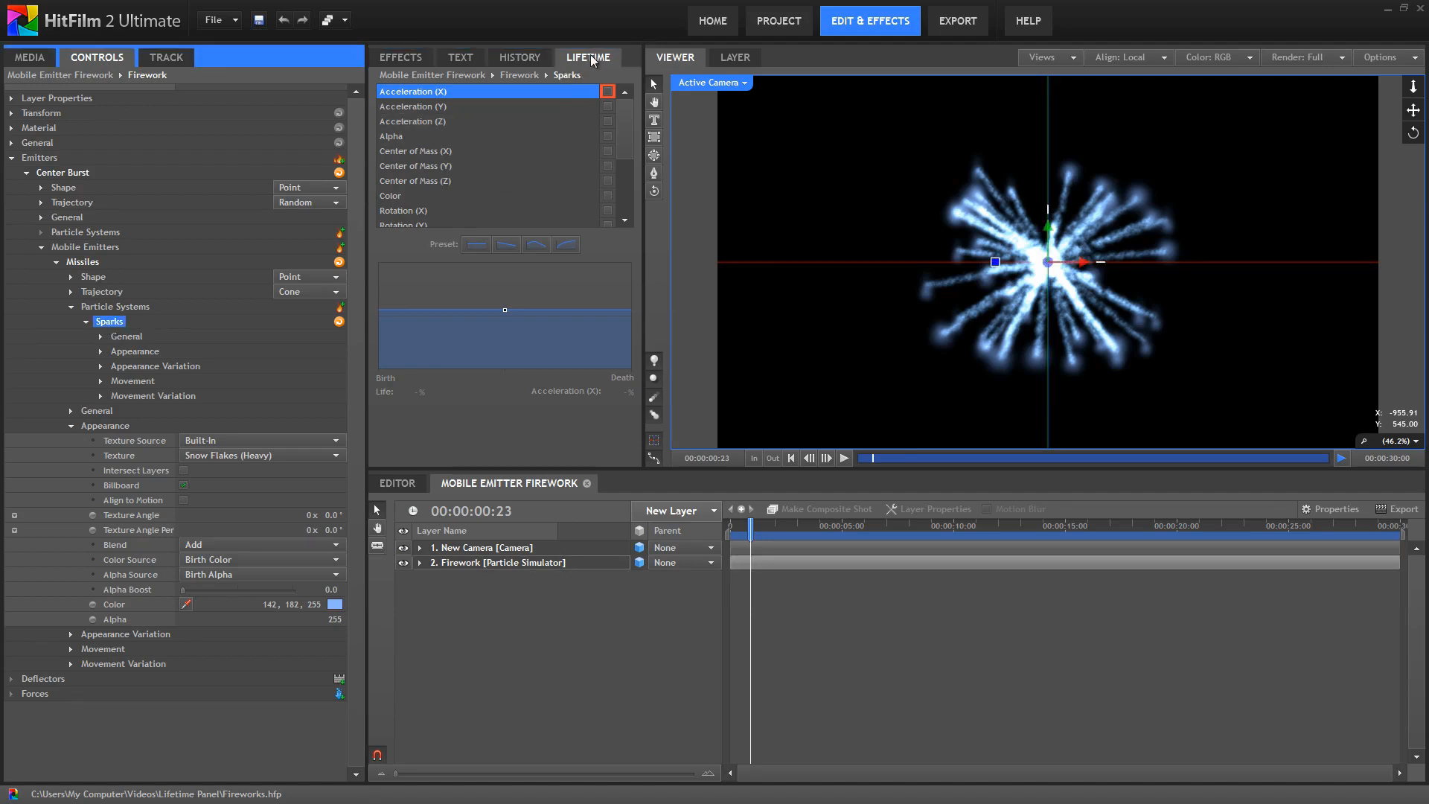
{"action": "mouse_move", "coordinate": [425, 165]}
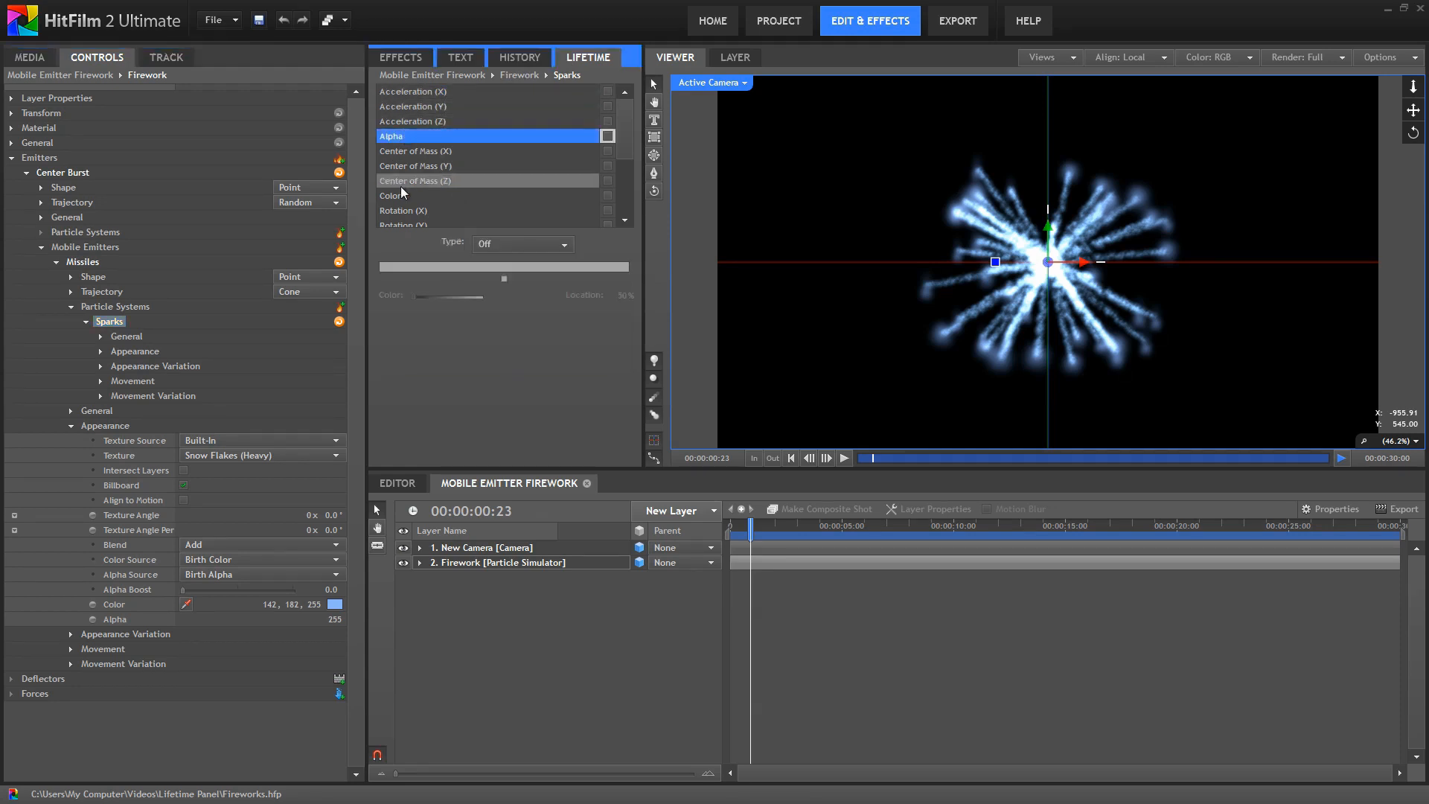
{"action": "left_click", "coordinate": [415, 180]}
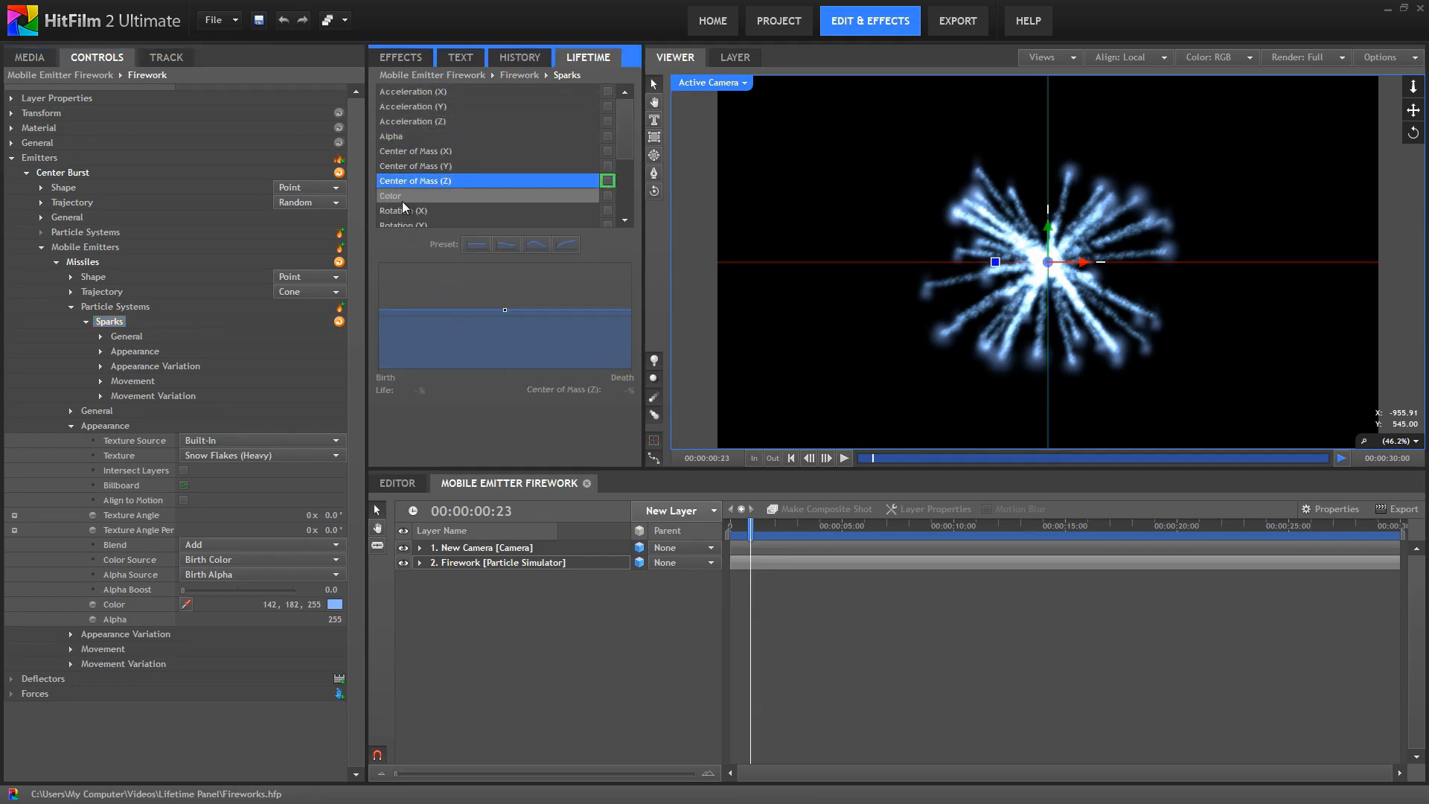
{"action": "left_click", "coordinate": [392, 195]}
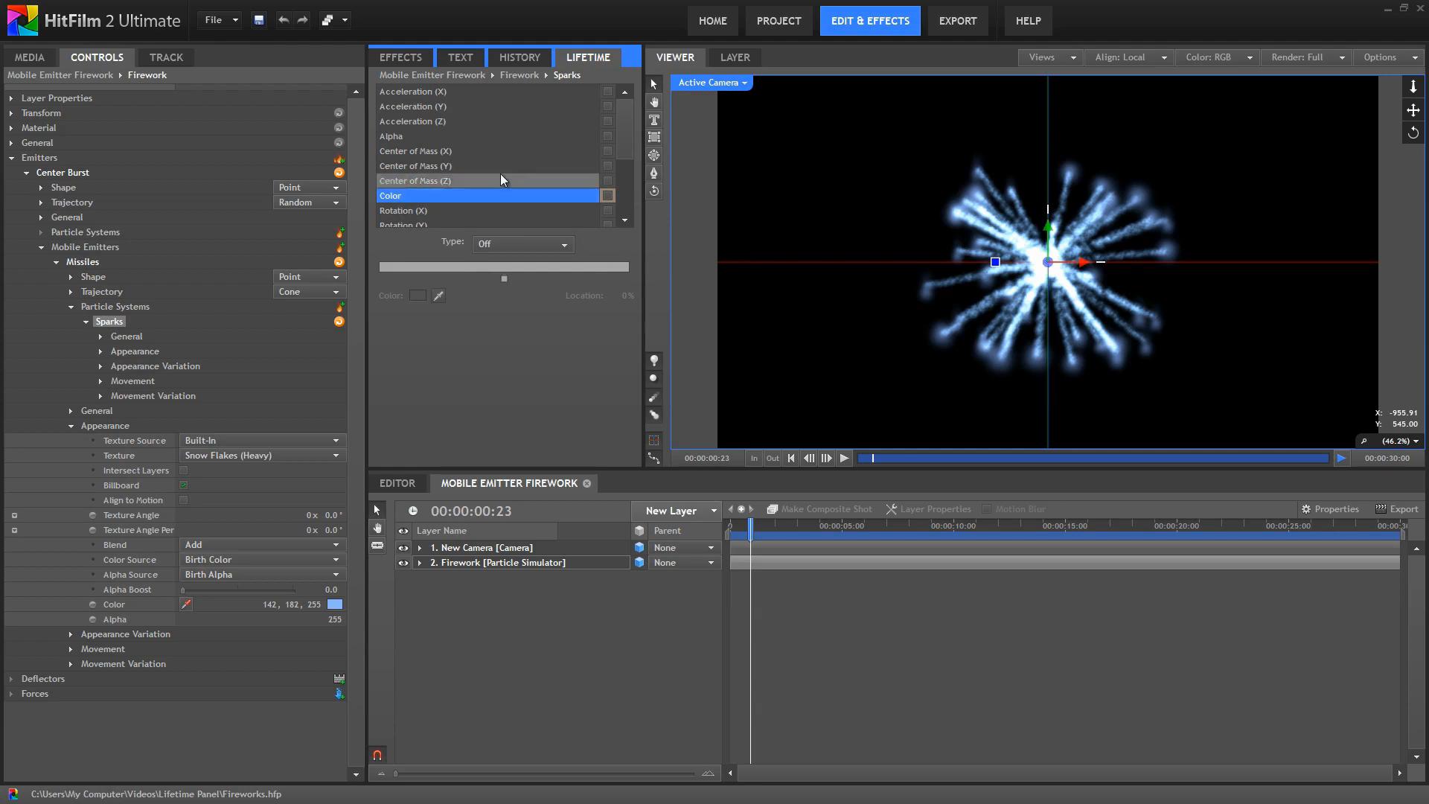
{"action": "left_click", "coordinate": [392, 135]}
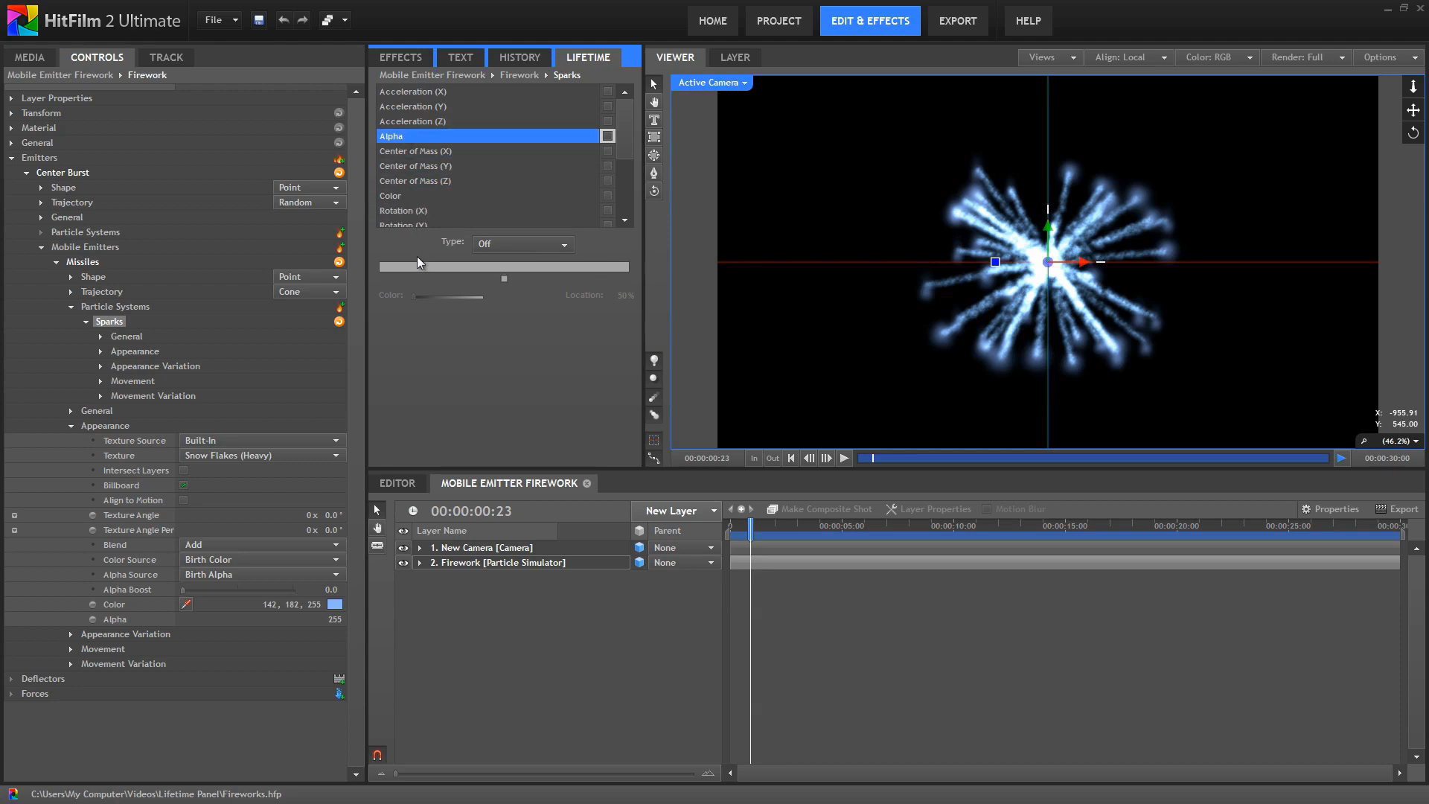
{"action": "left_click", "coordinate": [519, 242]}
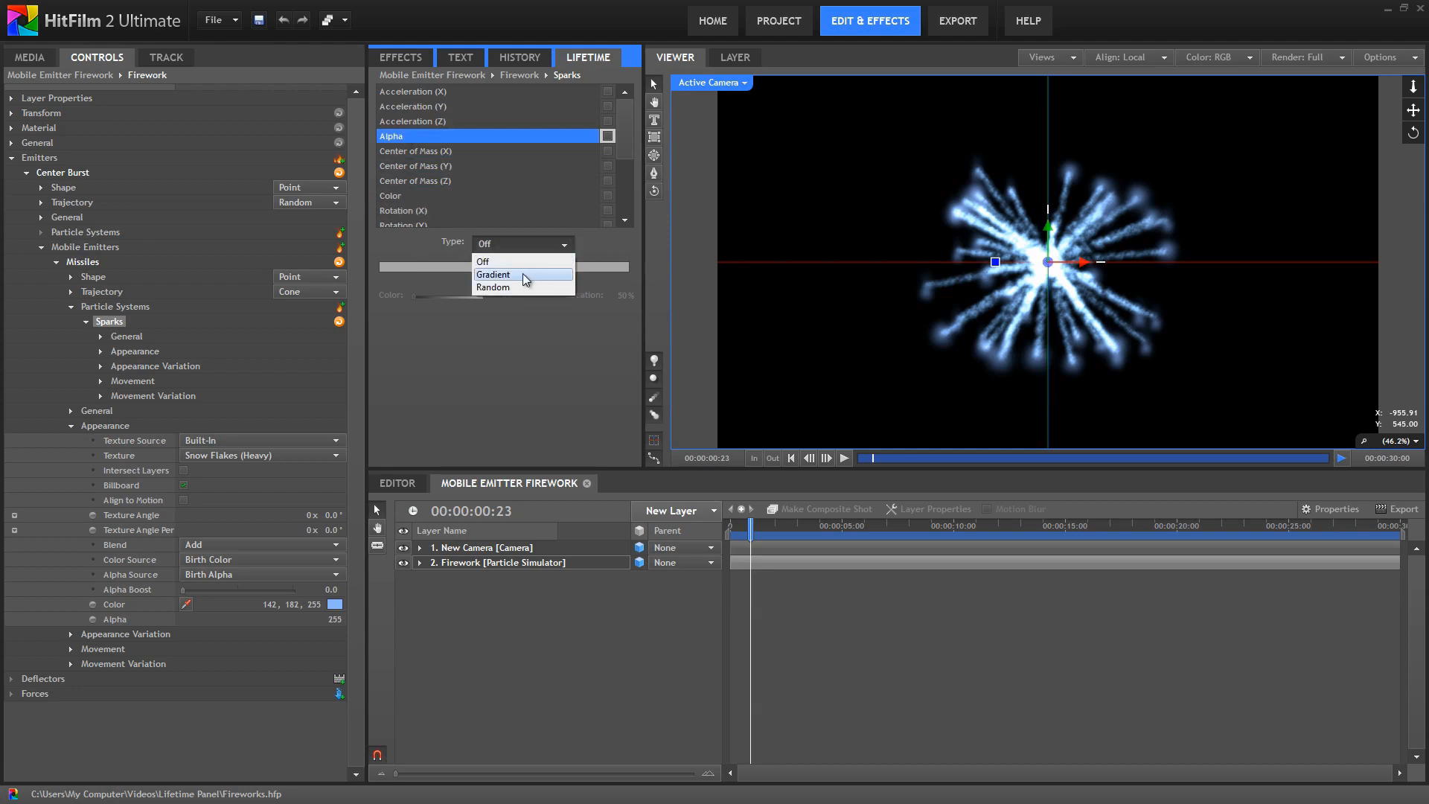
{"action": "left_click", "coordinate": [493, 274]}
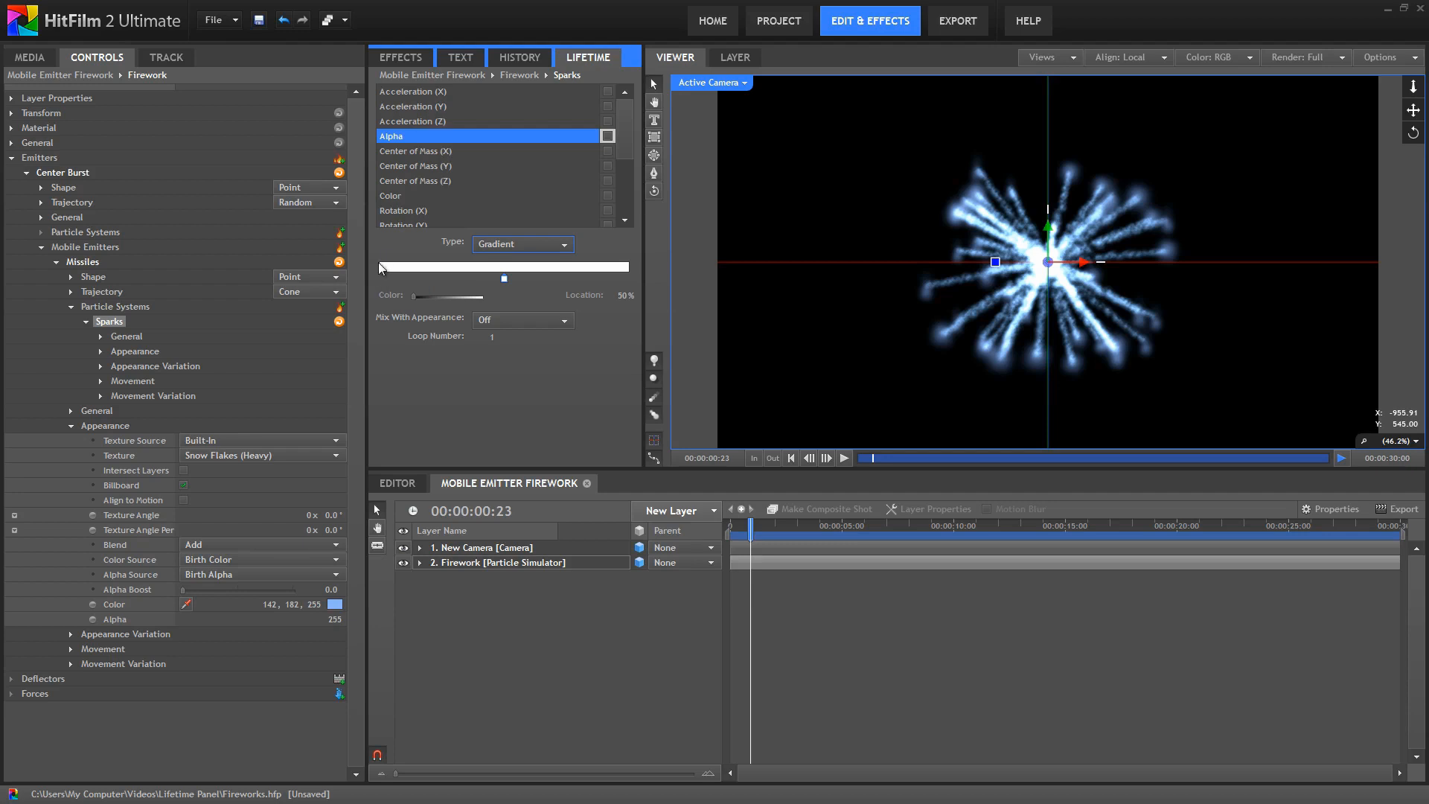
{"action": "mouse_move", "coordinate": [381, 269]}
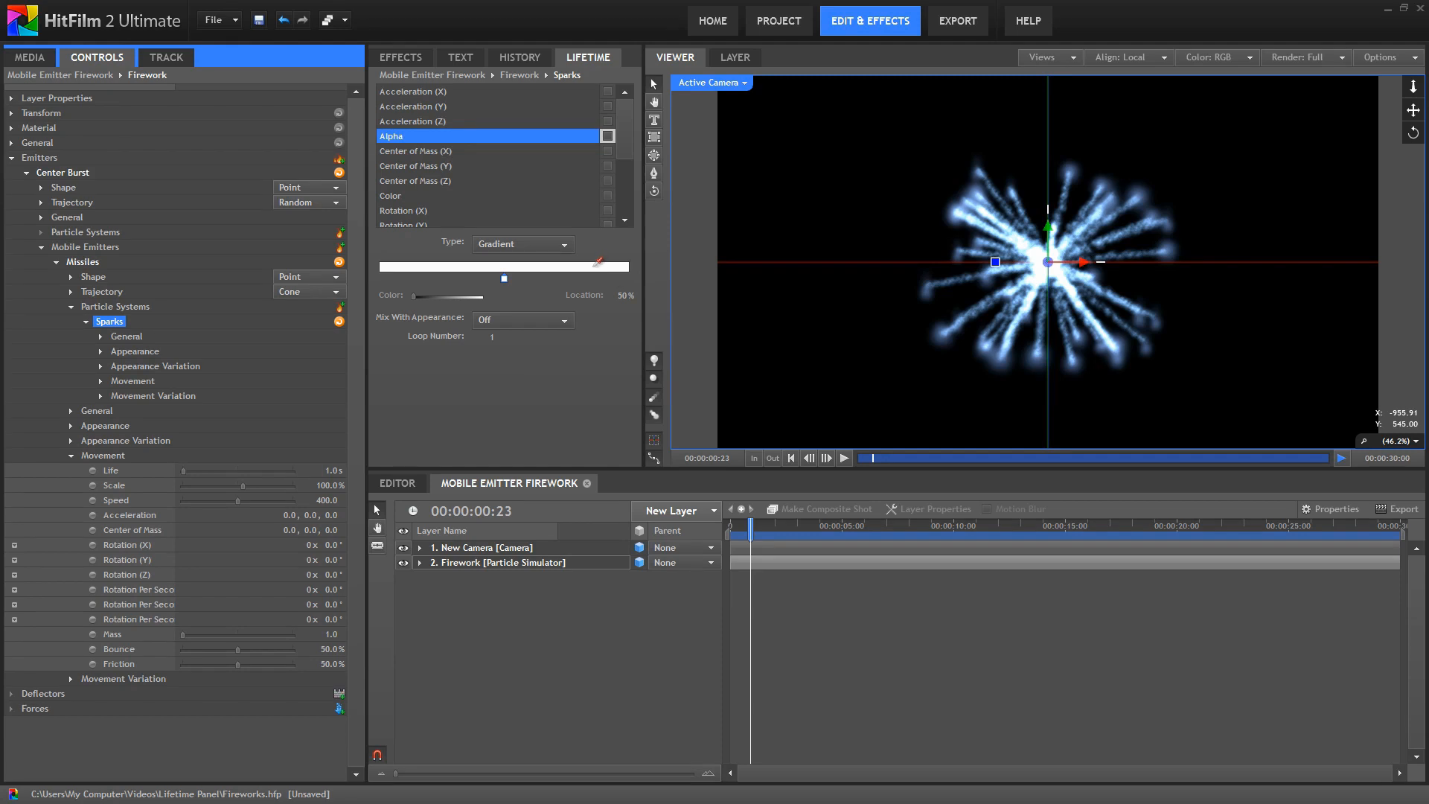
{"action": "mouse_move", "coordinate": [545, 283]}
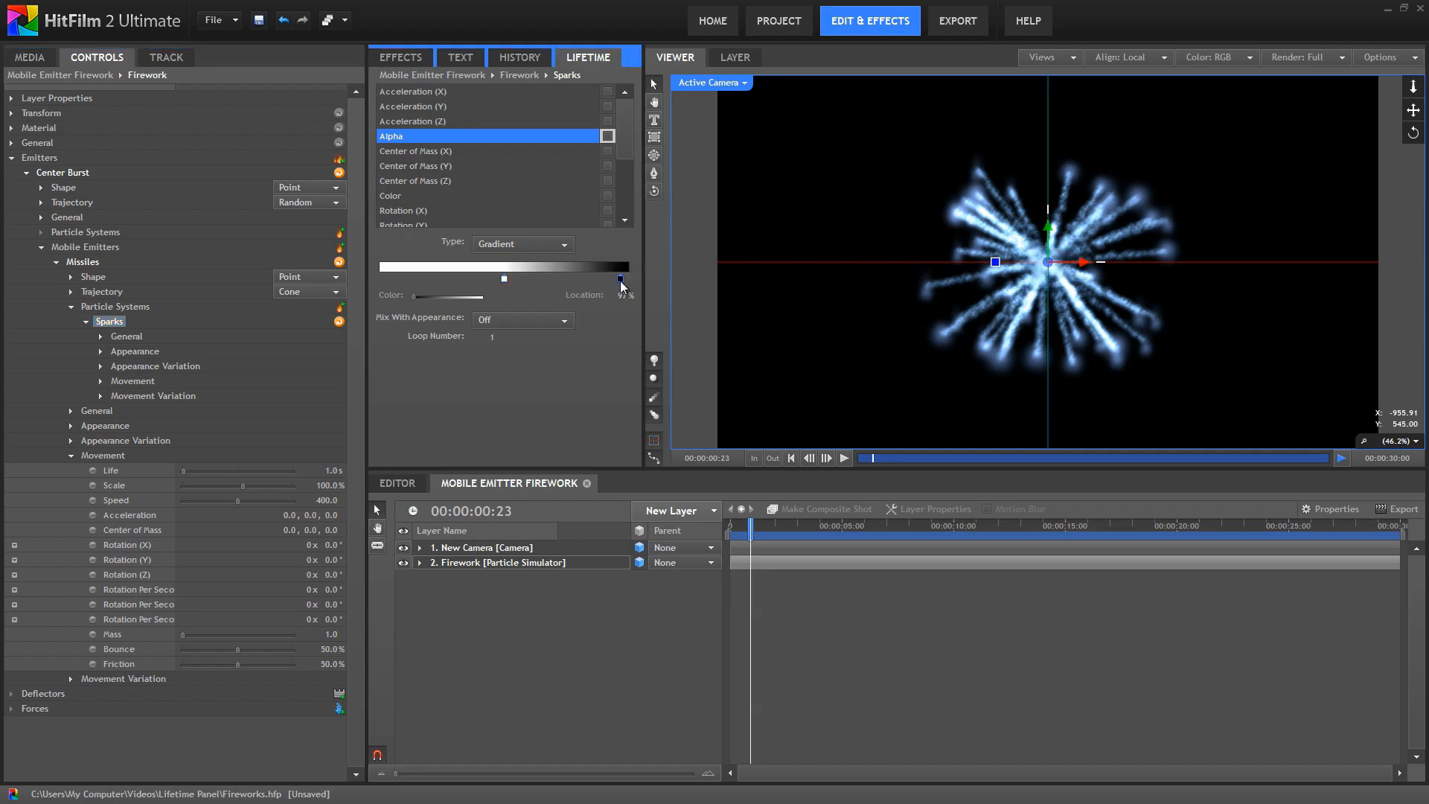
Drag the alpha gradient stop from end of life back to the start so sparks fade out
{"action": "left_click_drag", "start_coordinate": [619, 278], "coordinate": [628, 278]}
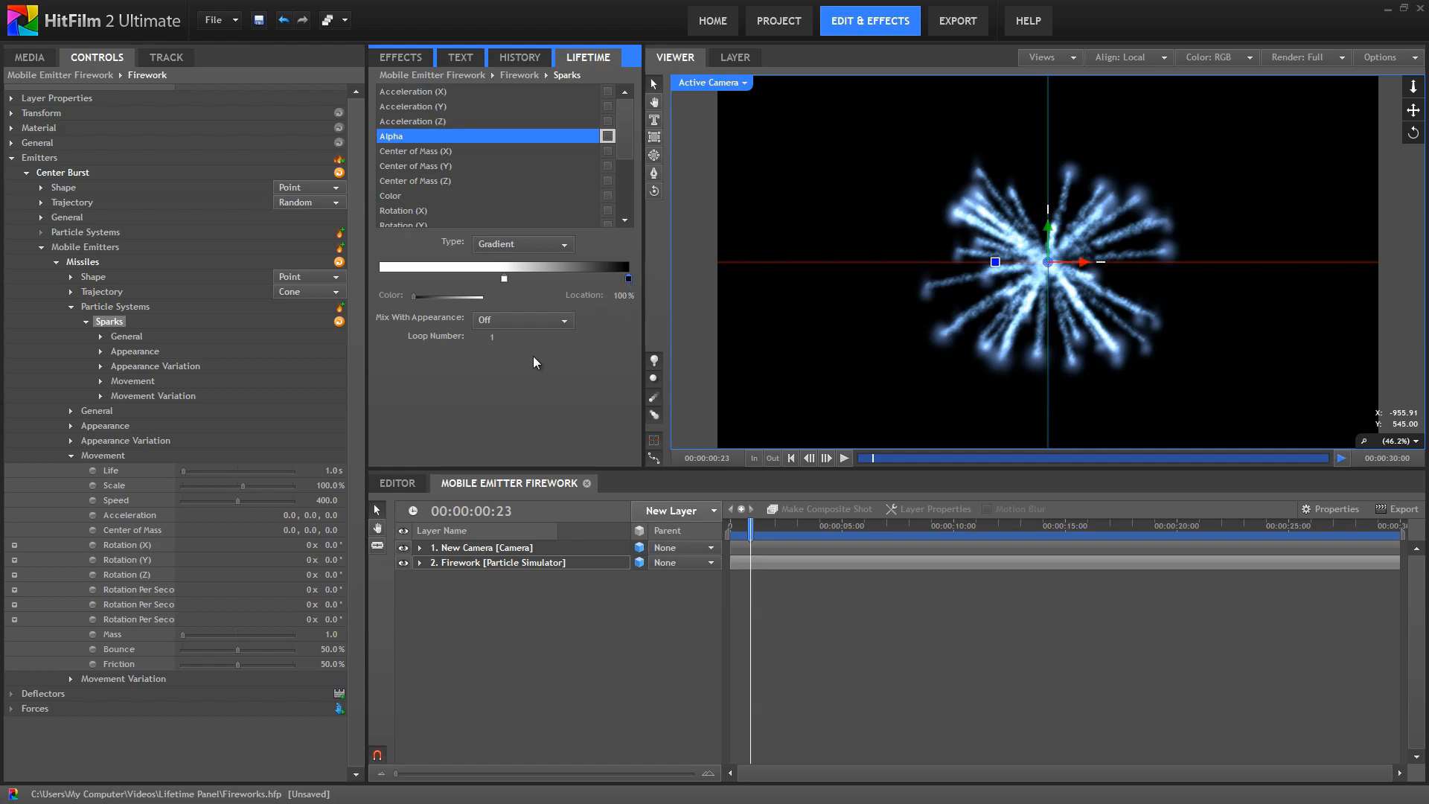
{"action": "left_click_drag", "start_coordinate": [626, 279], "coordinate": [503, 278]}
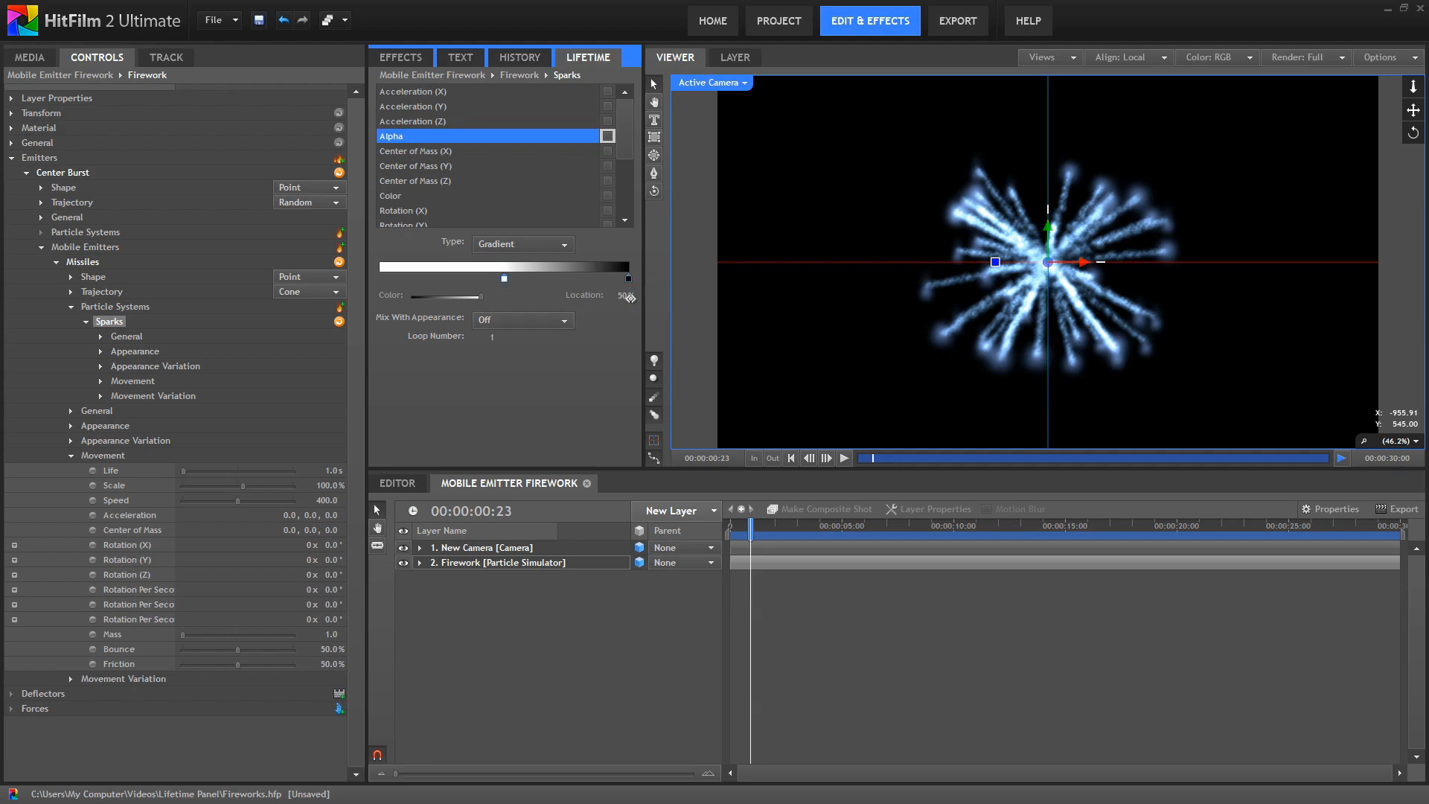
{"action": "left_click_drag", "start_coordinate": [503, 279], "coordinate": [490, 279]}
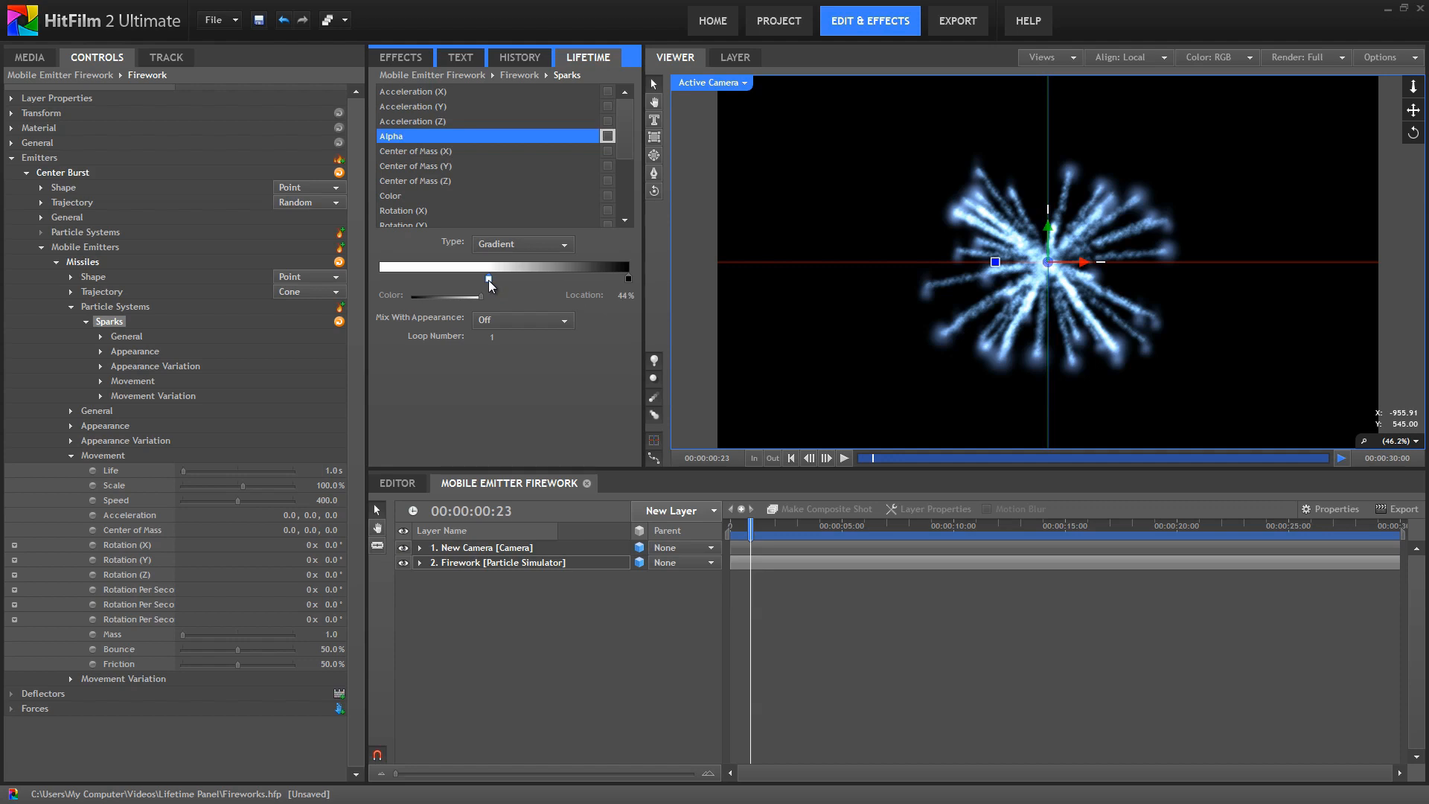
{"action": "left_click_drag", "start_coordinate": [488, 278], "coordinate": [380, 278]}
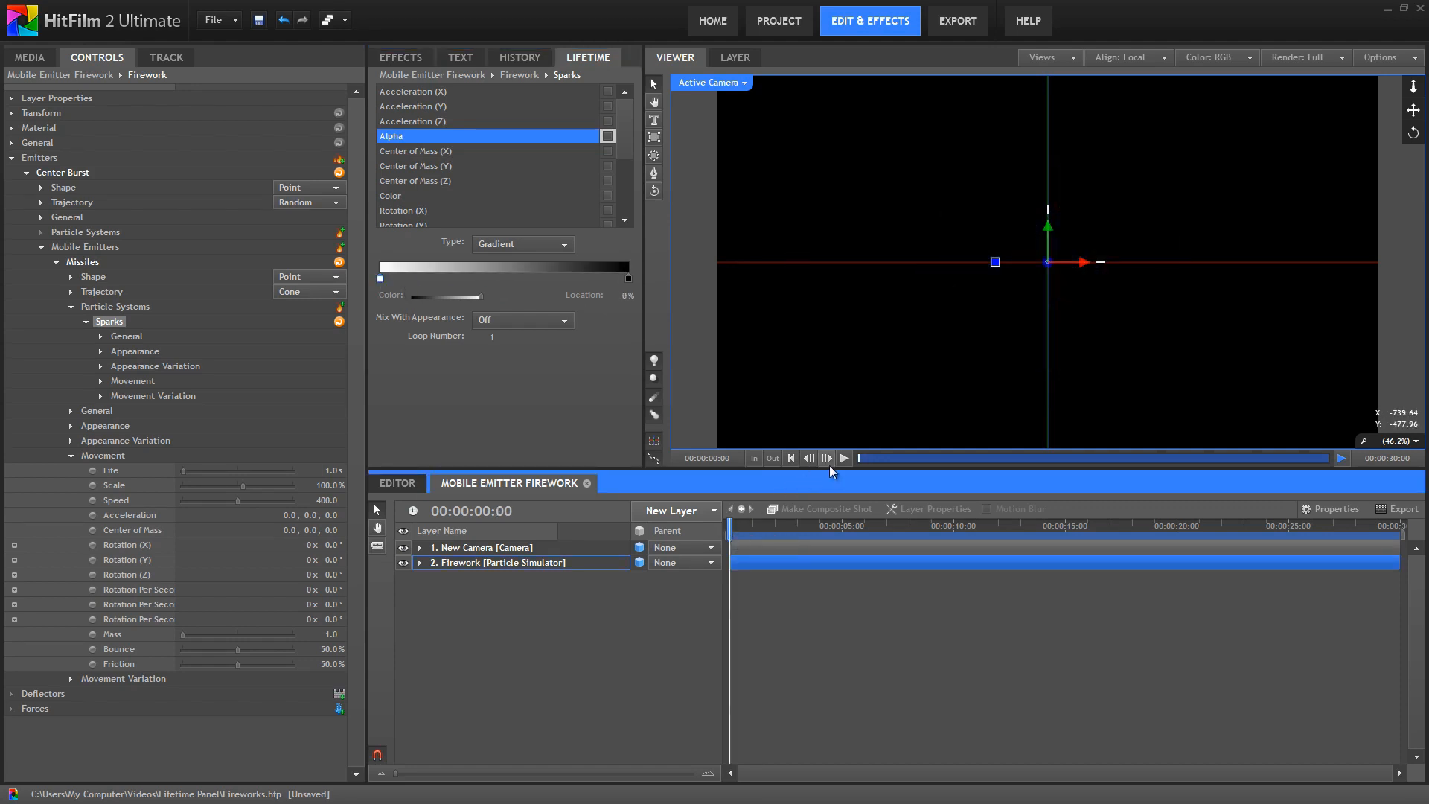
Play the firework preview to see the sparks fade, then stop playback
{"action": "left_click", "coordinate": [826, 456]}
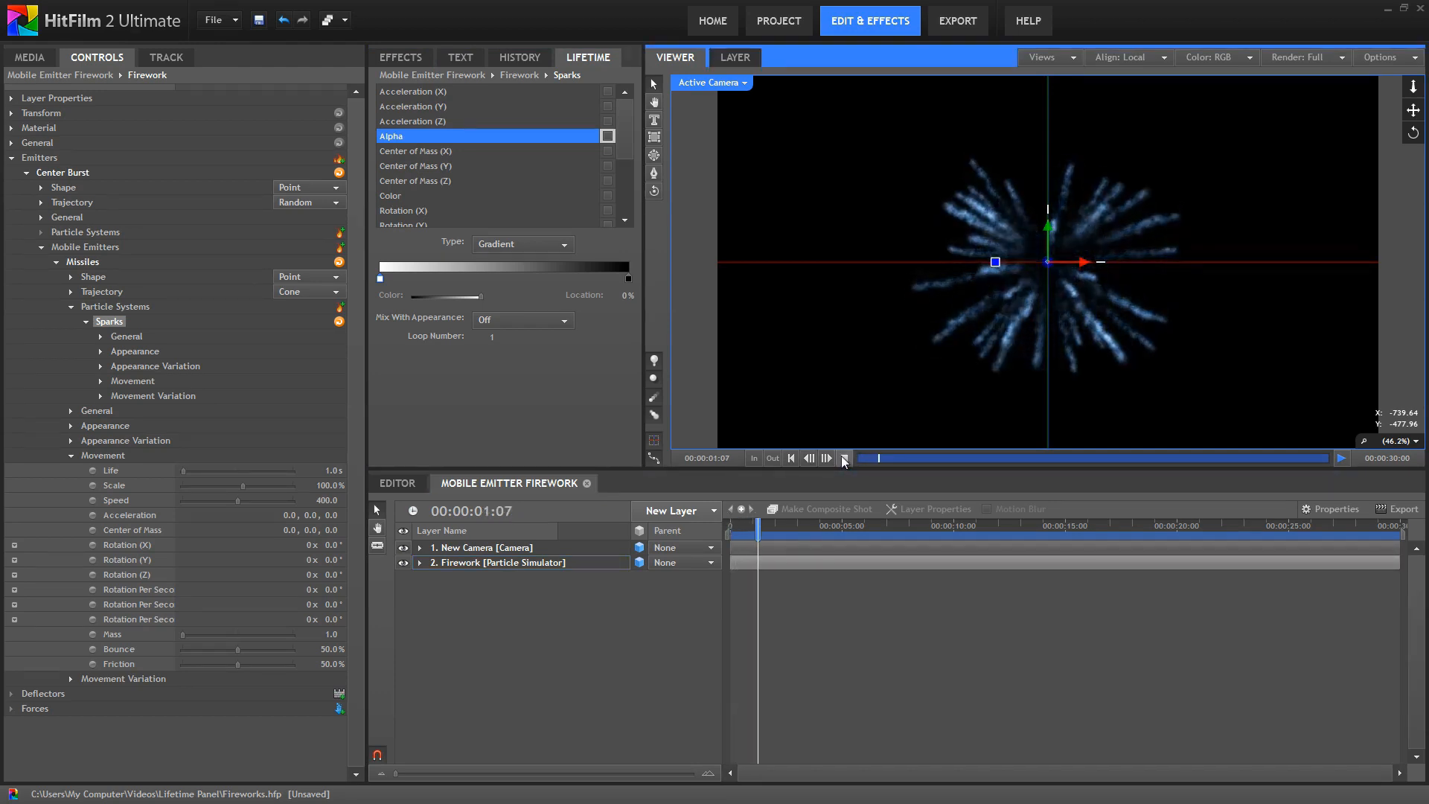
{"action": "left_click", "coordinate": [841, 457]}
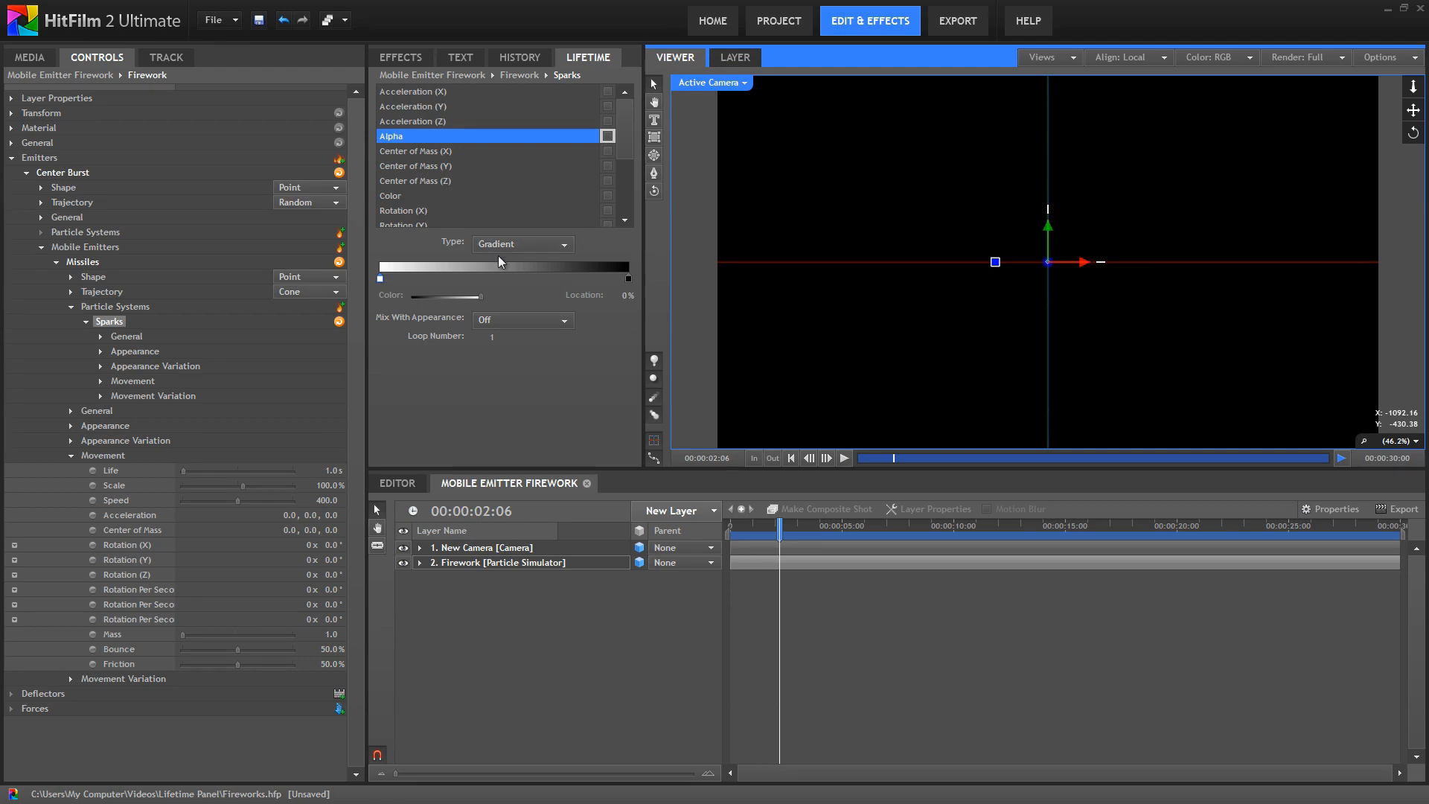
{"action": "mouse_move", "coordinate": [174, 432]}
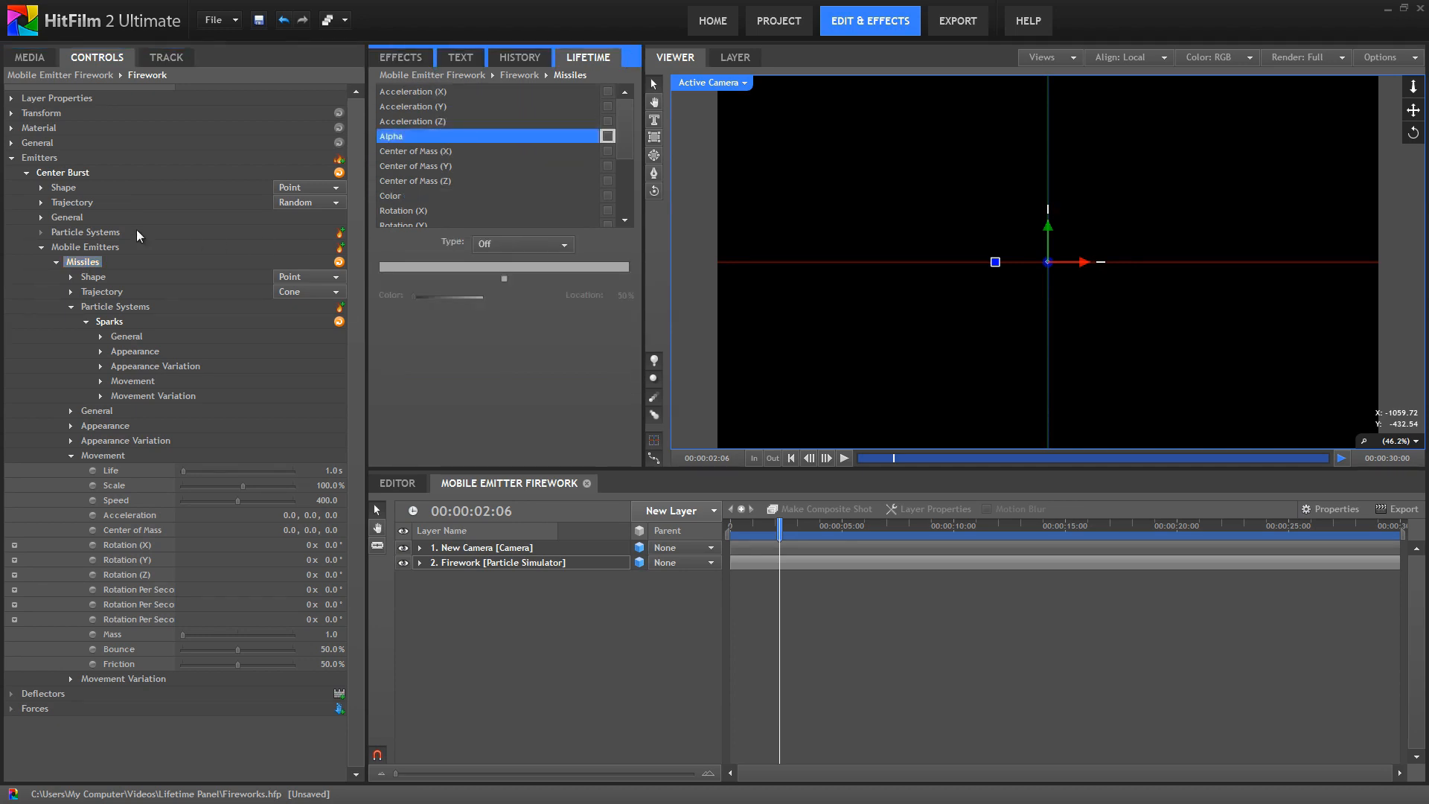
Set the Missiles Alpha to Gradient with the fade-out stop at Location 90%
{"action": "left_click", "coordinate": [562, 242]}
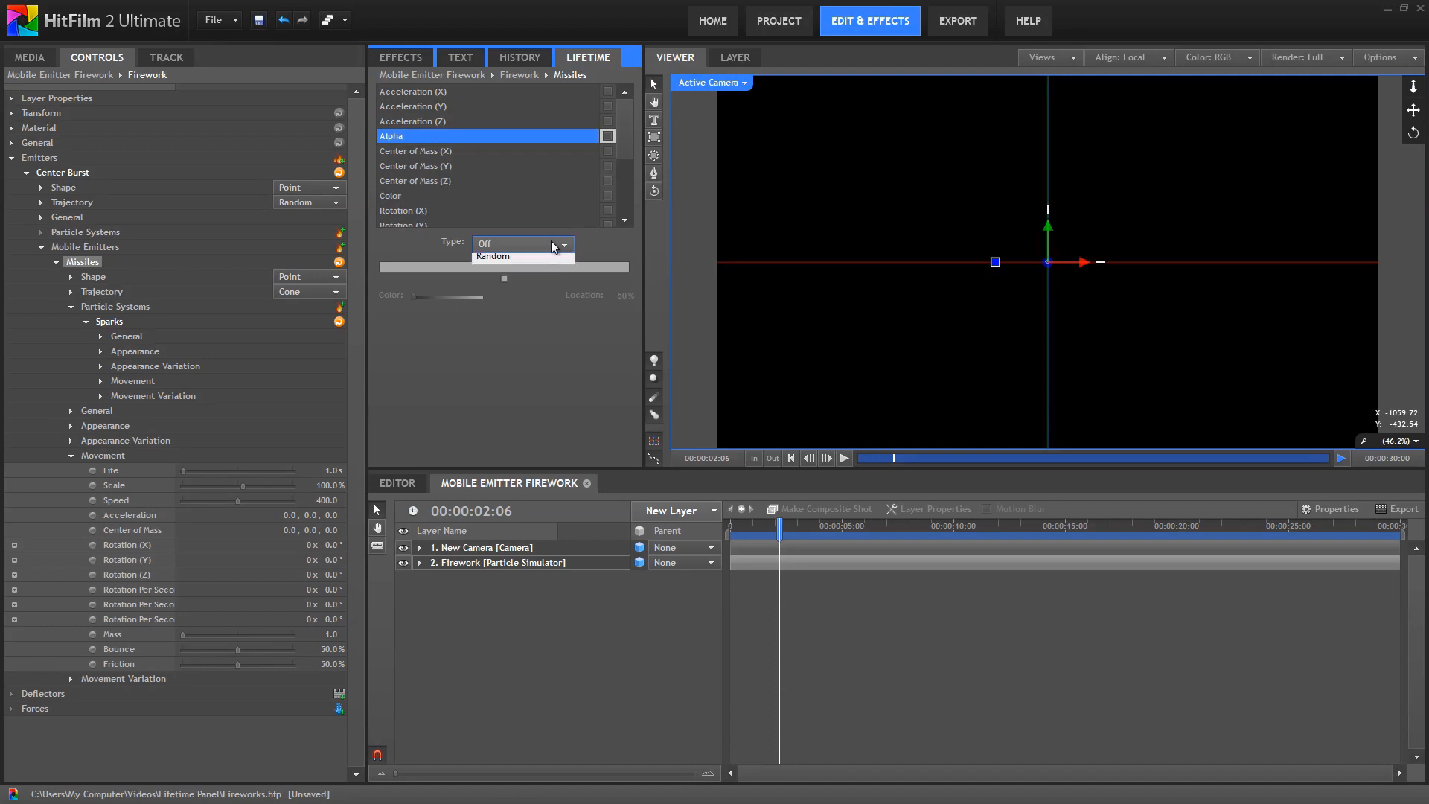
{"action": "left_click", "coordinate": [496, 256]}
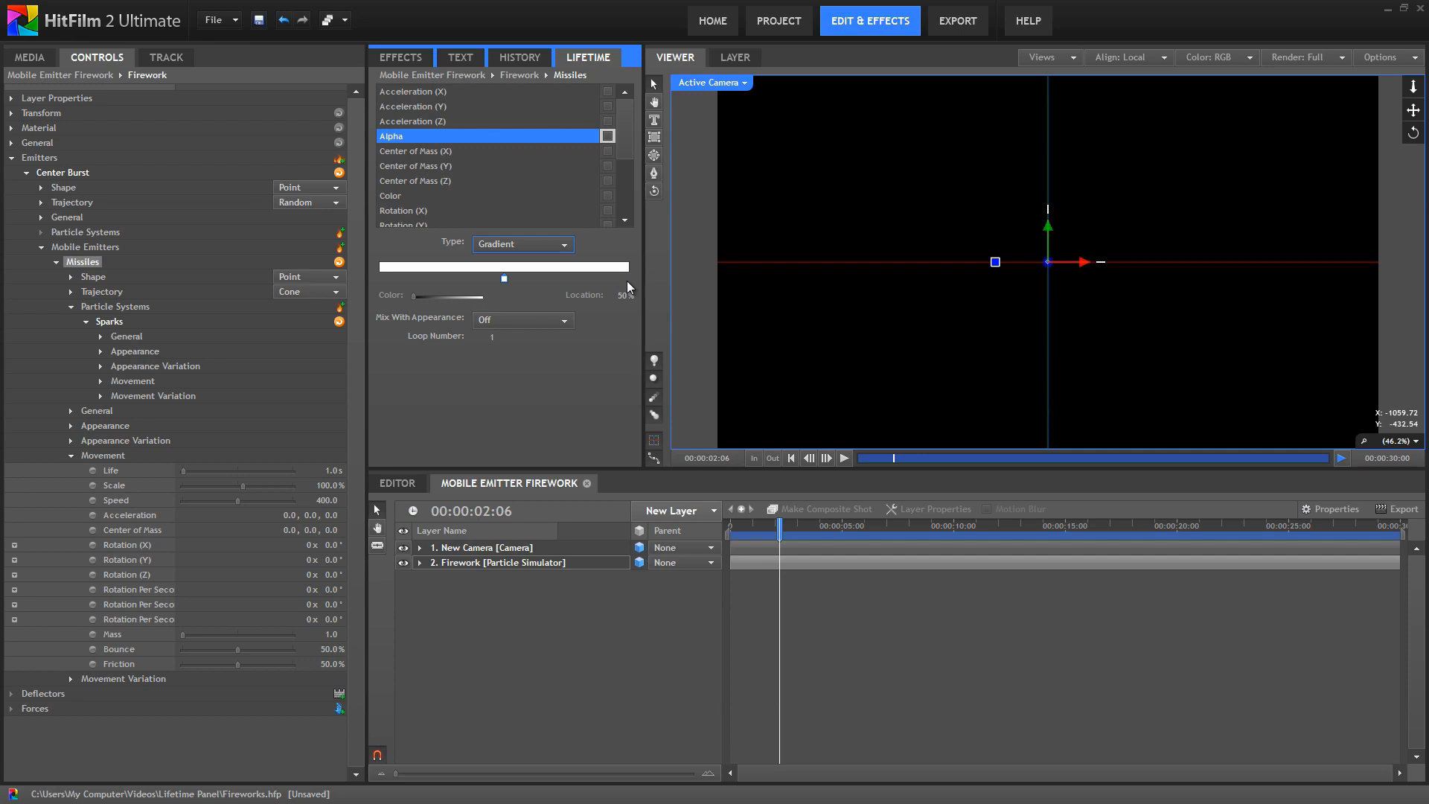
{"action": "left_click_drag", "start_coordinate": [505, 279], "coordinate": [625, 278]}
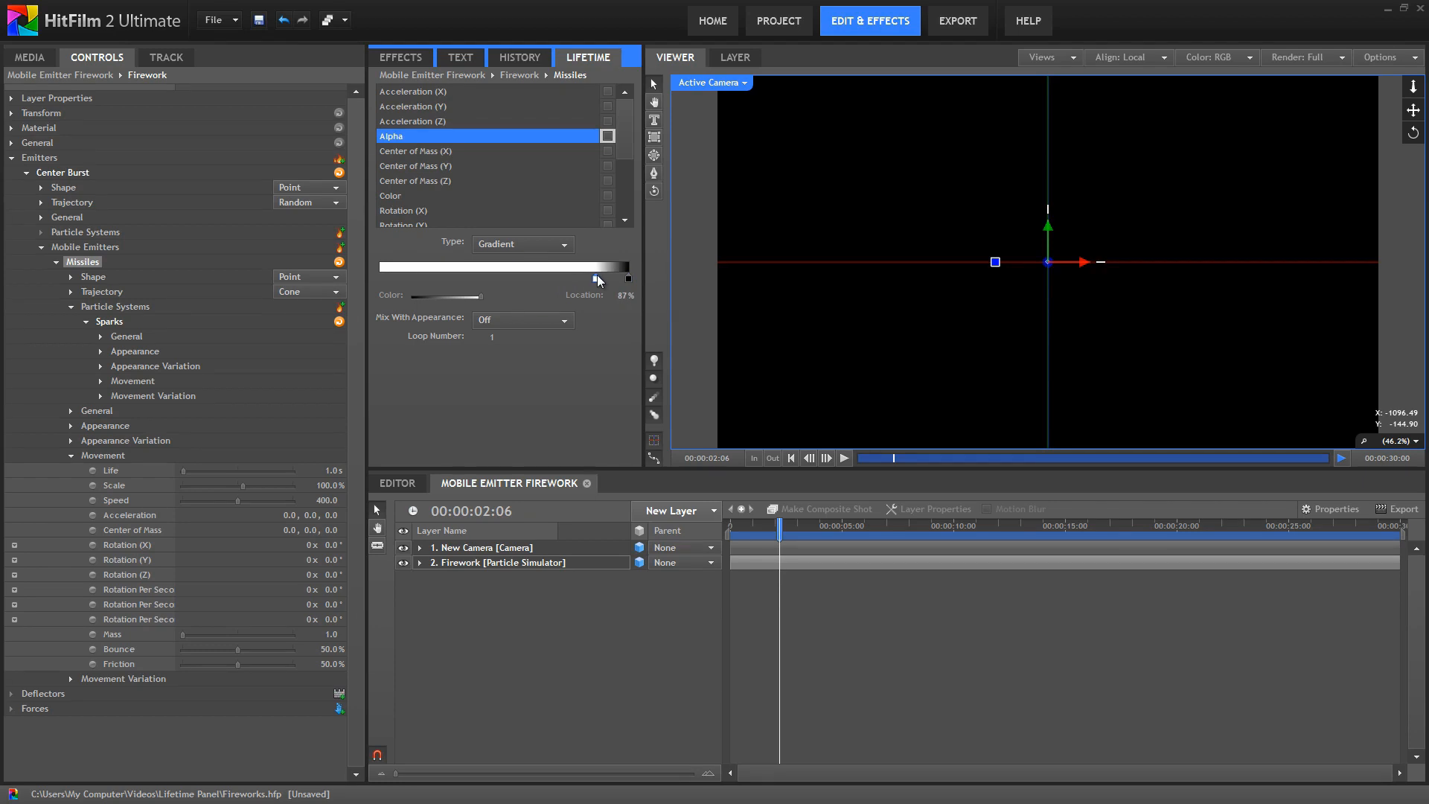
{"action": "left_click_drag", "start_coordinate": [597, 279], "coordinate": [603, 278]}
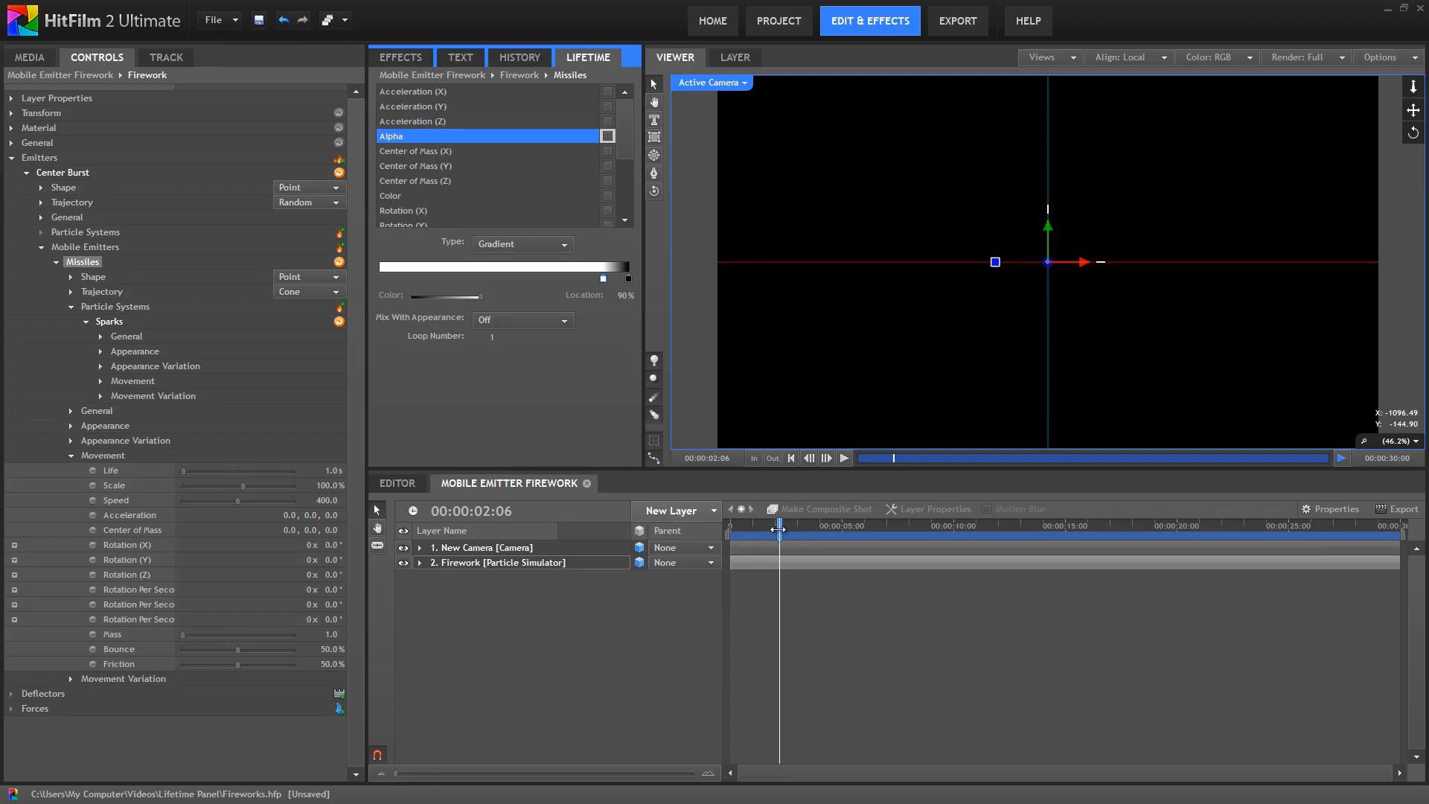
{"action": "left_click_drag", "start_coordinate": [779, 524], "coordinate": [749, 524]}
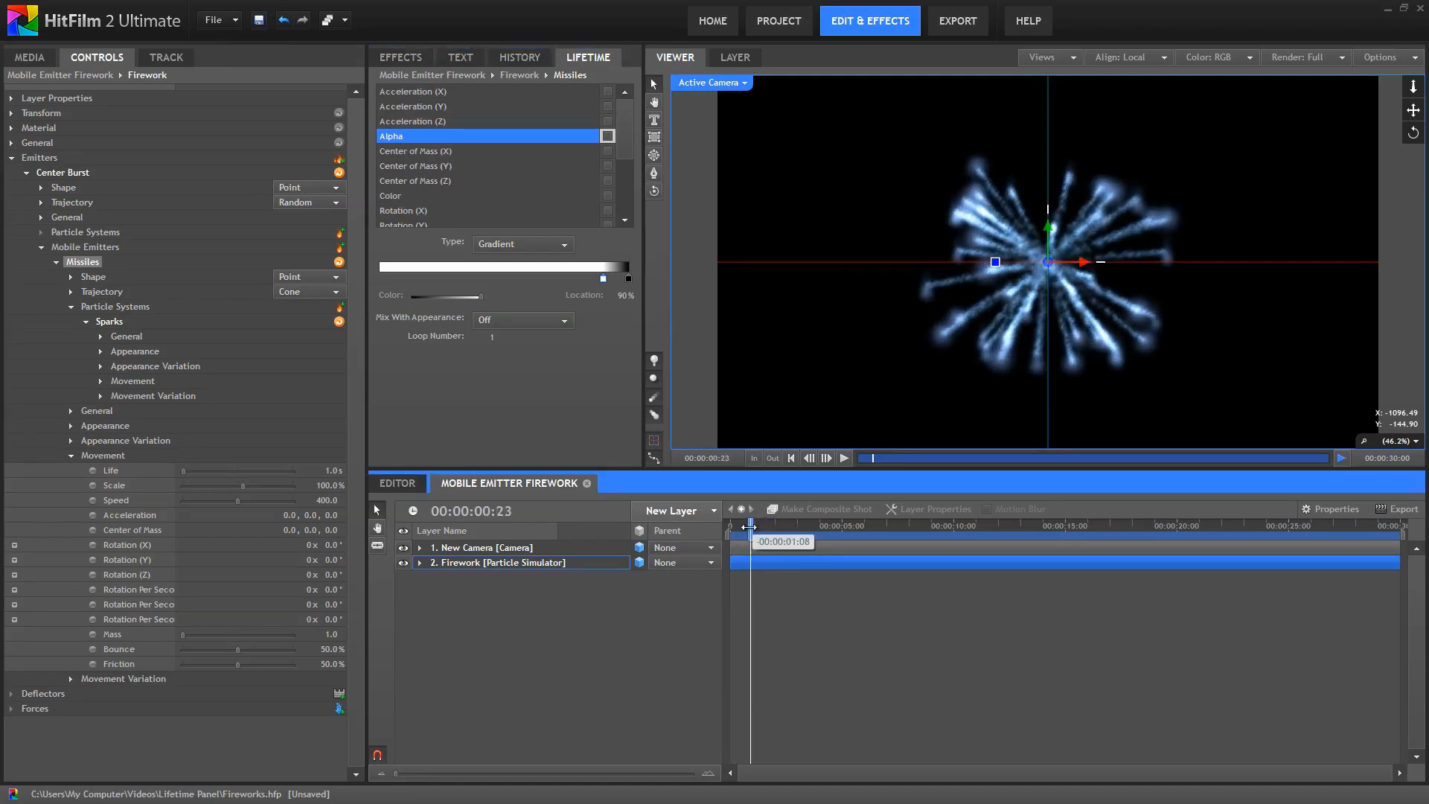
{"action": "mouse_move", "coordinate": [988, 173]}
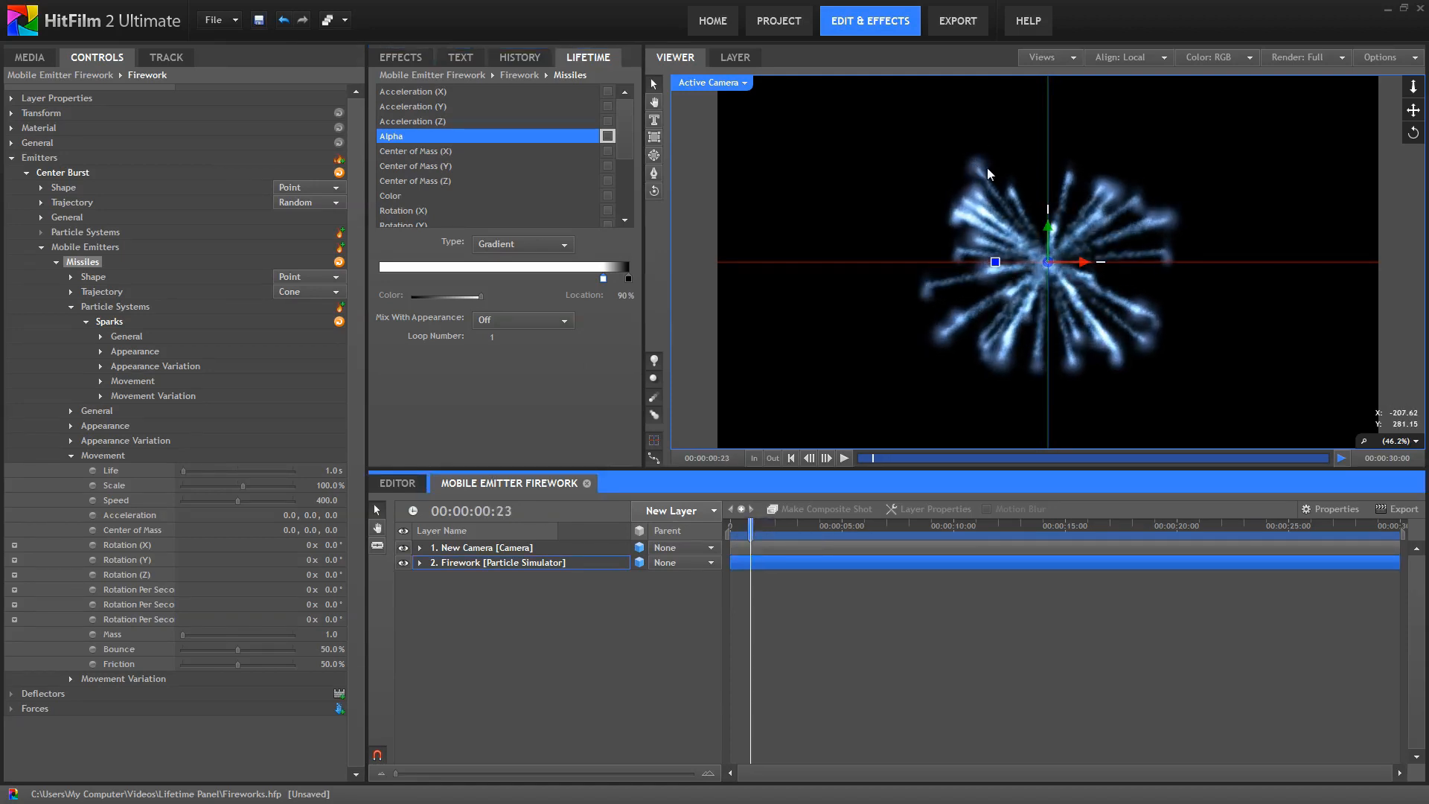
{"action": "mouse_move", "coordinate": [908, 348]}
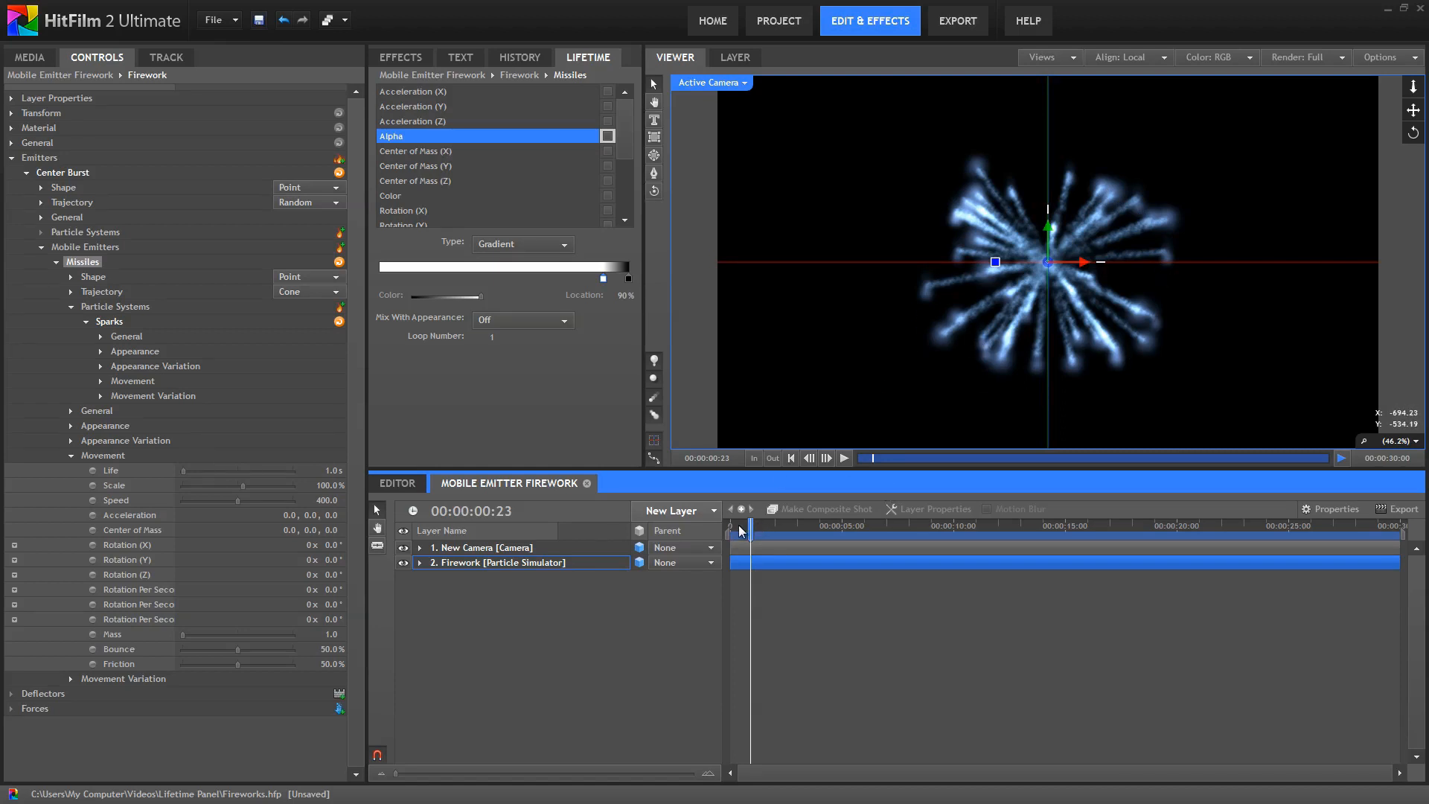
{"action": "left_click_drag", "start_coordinate": [747, 525], "coordinate": [751, 526]}
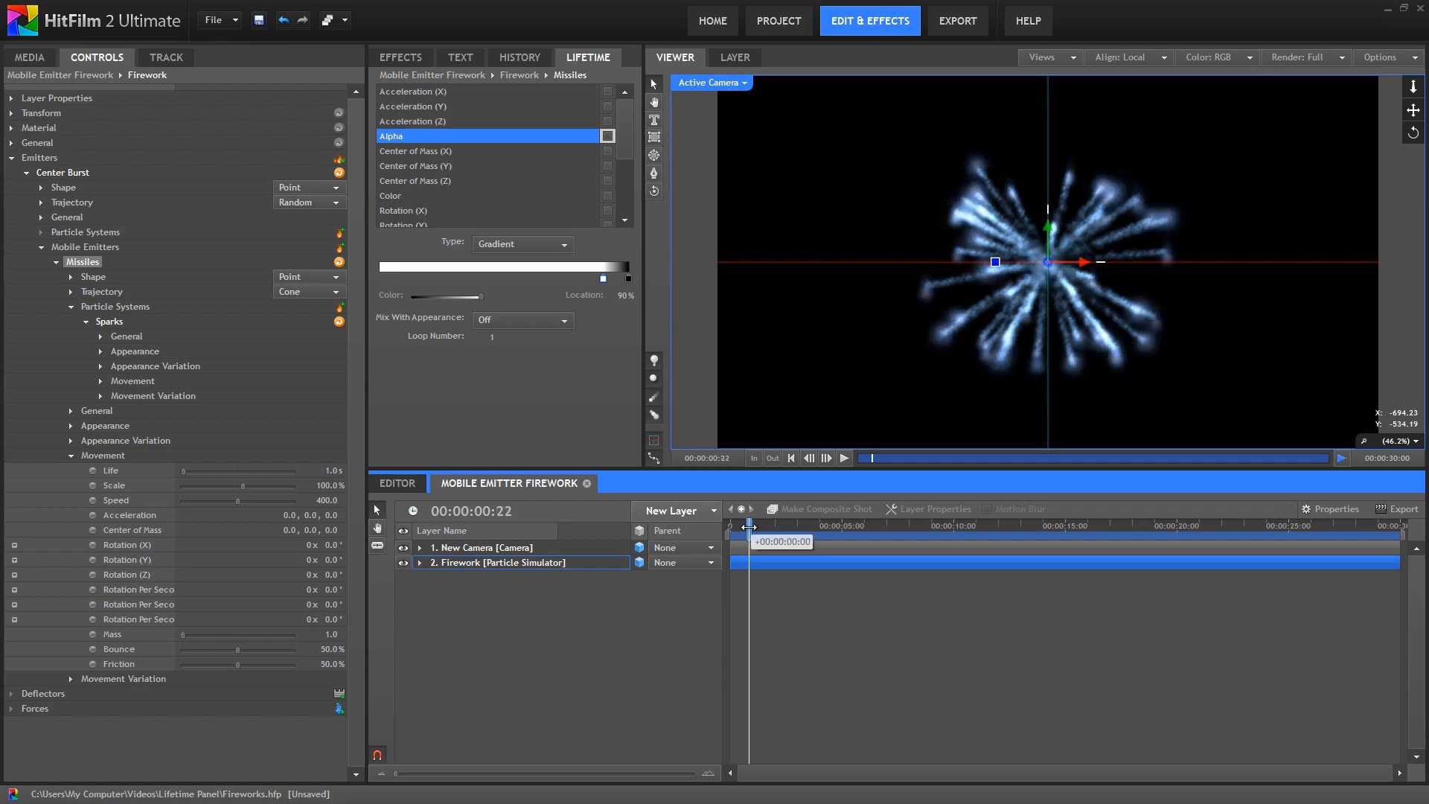
{"action": "left_click_drag", "start_coordinate": [749, 529], "coordinate": [747, 530]}
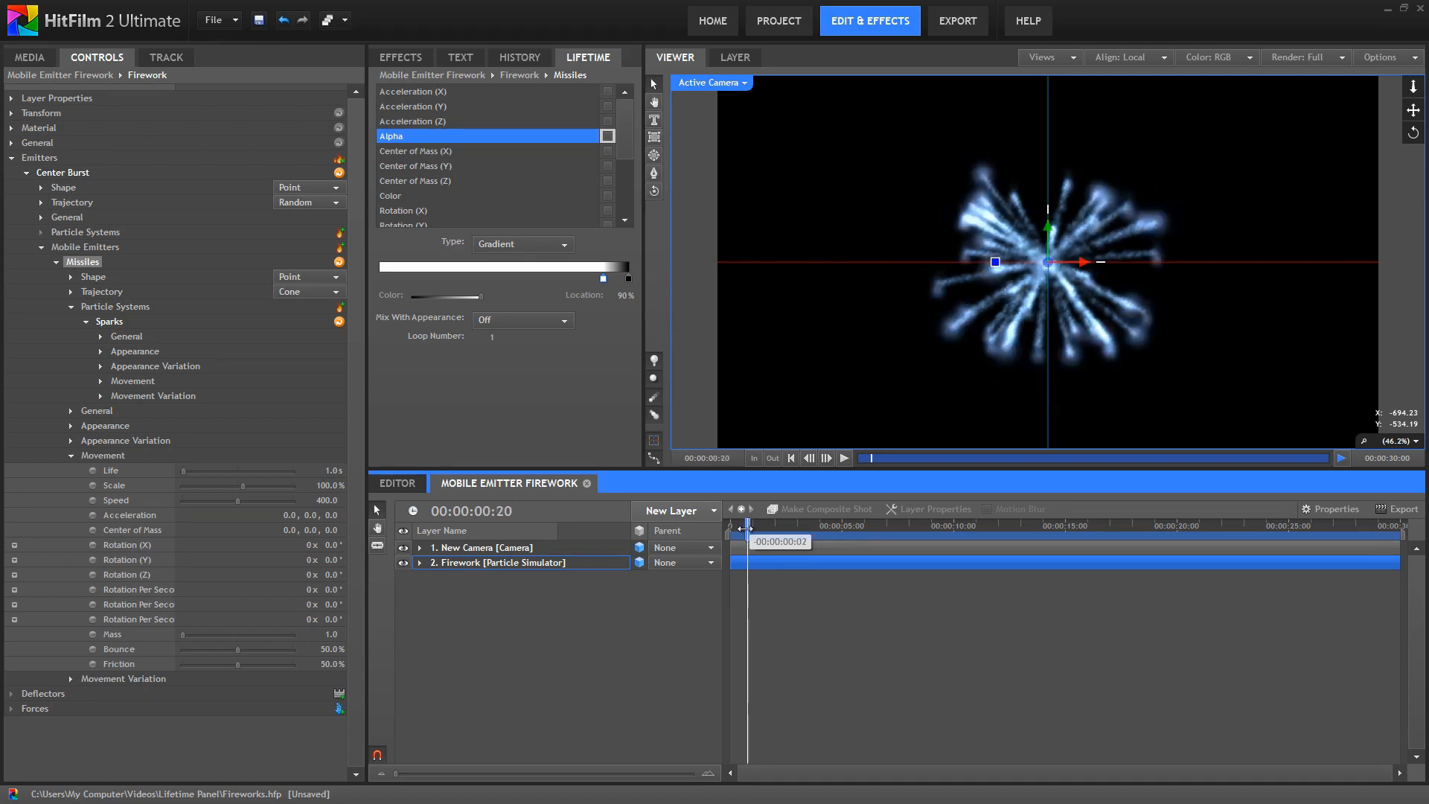
{"action": "left_click_drag", "start_coordinate": [747, 533], "coordinate": [744, 533]}
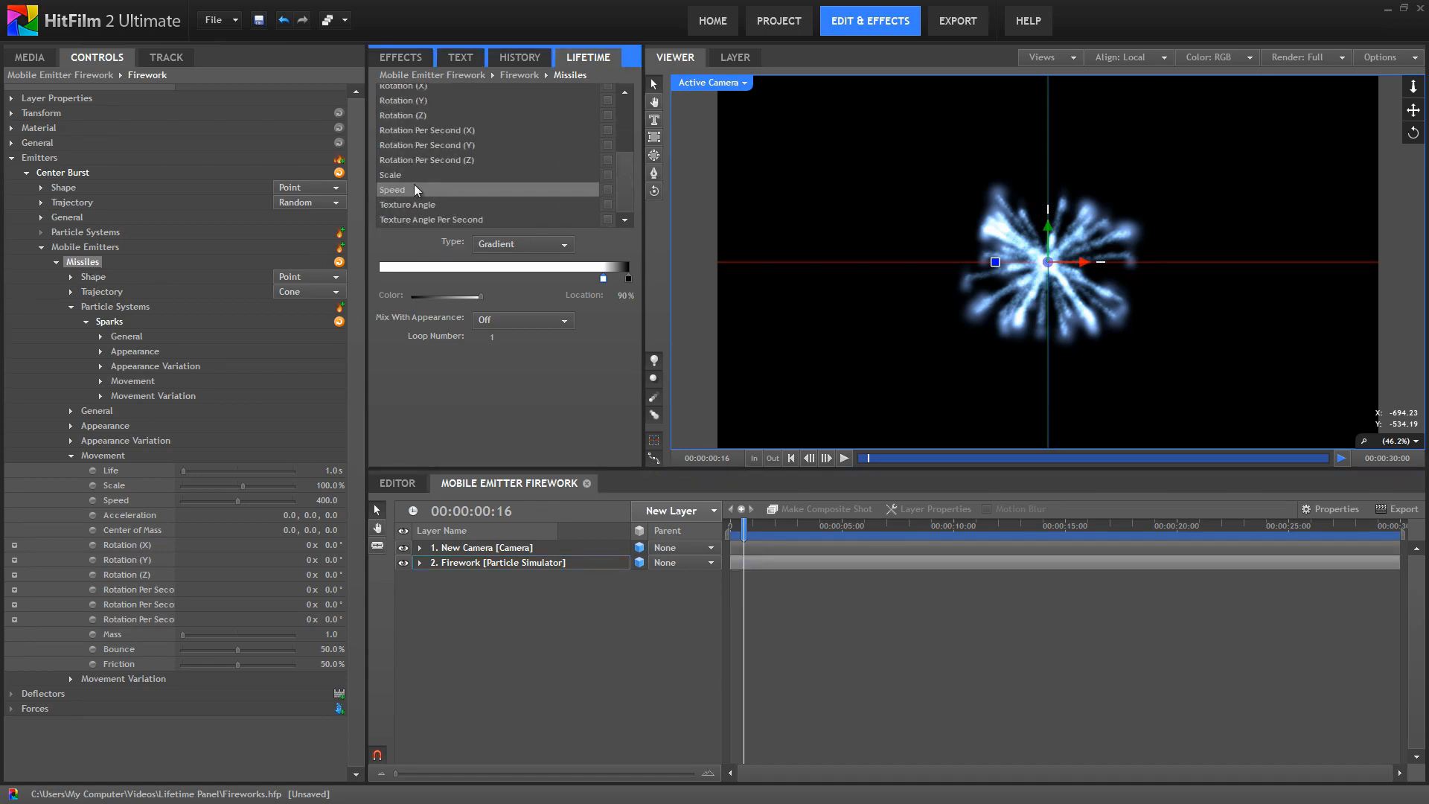
Give the Missiles Speed curve a preset that starts at zero at birth and eases up to full speed
{"action": "left_click", "coordinate": [392, 189]}
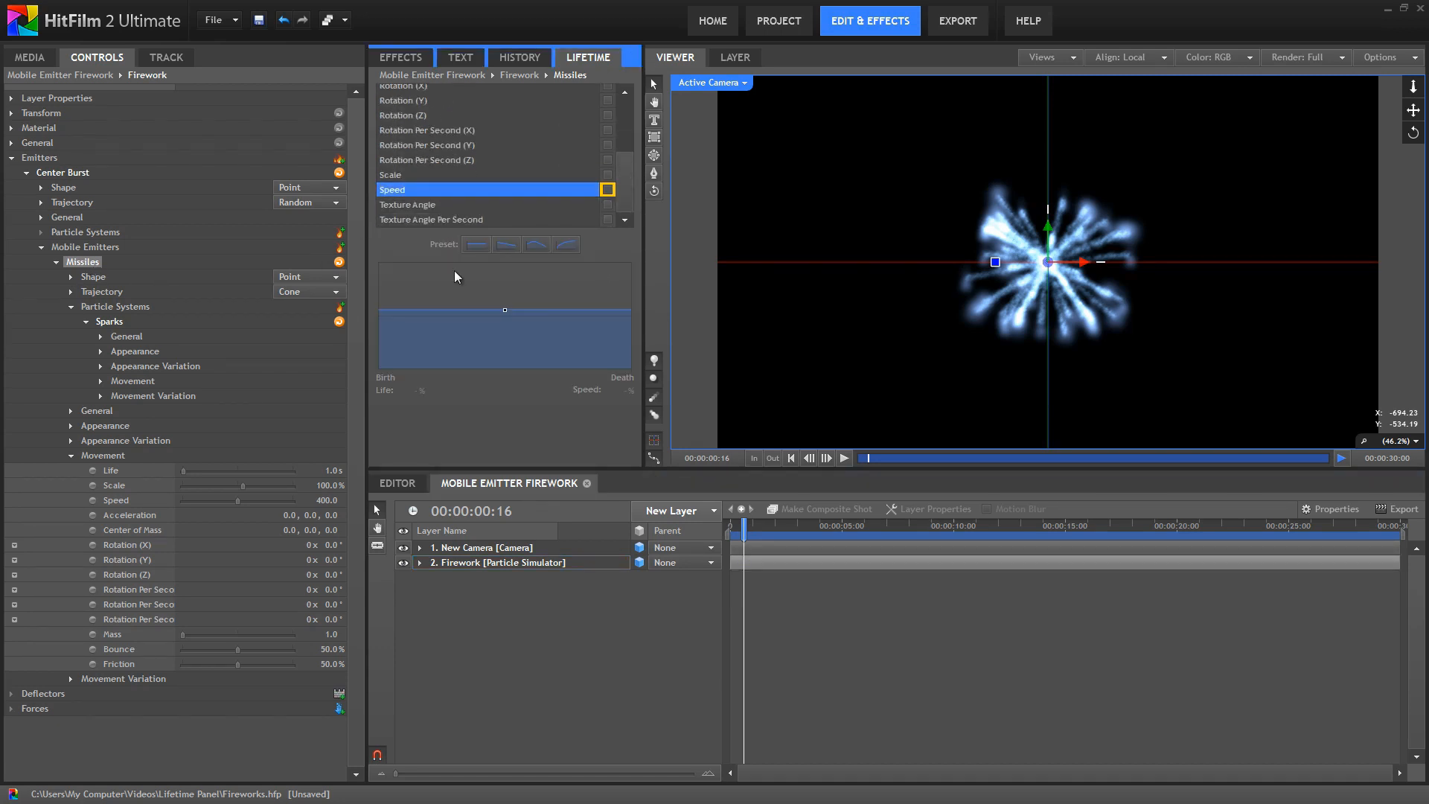
{"action": "mouse_move", "coordinate": [544, 338]}
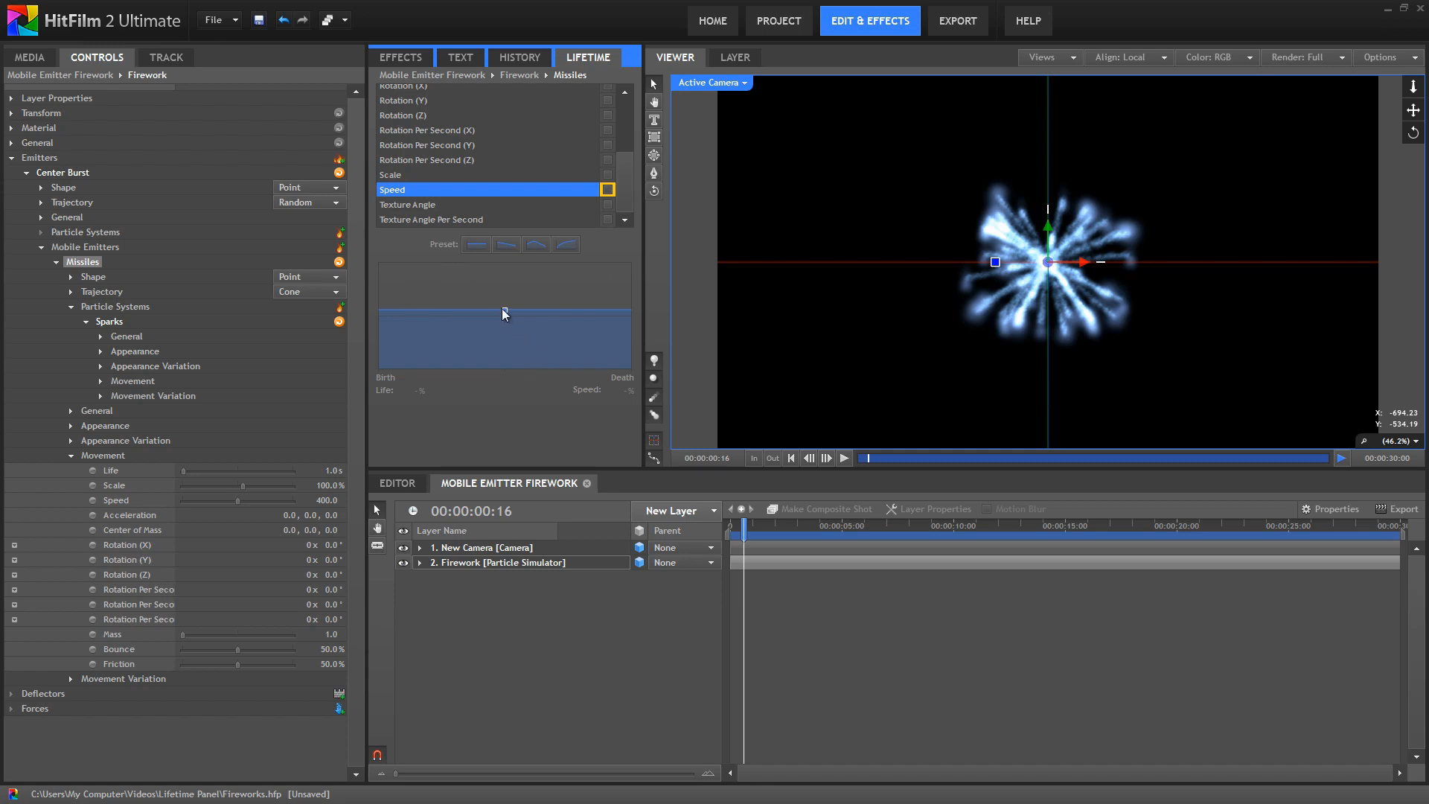
{"action": "mouse_move", "coordinate": [549, 319]}
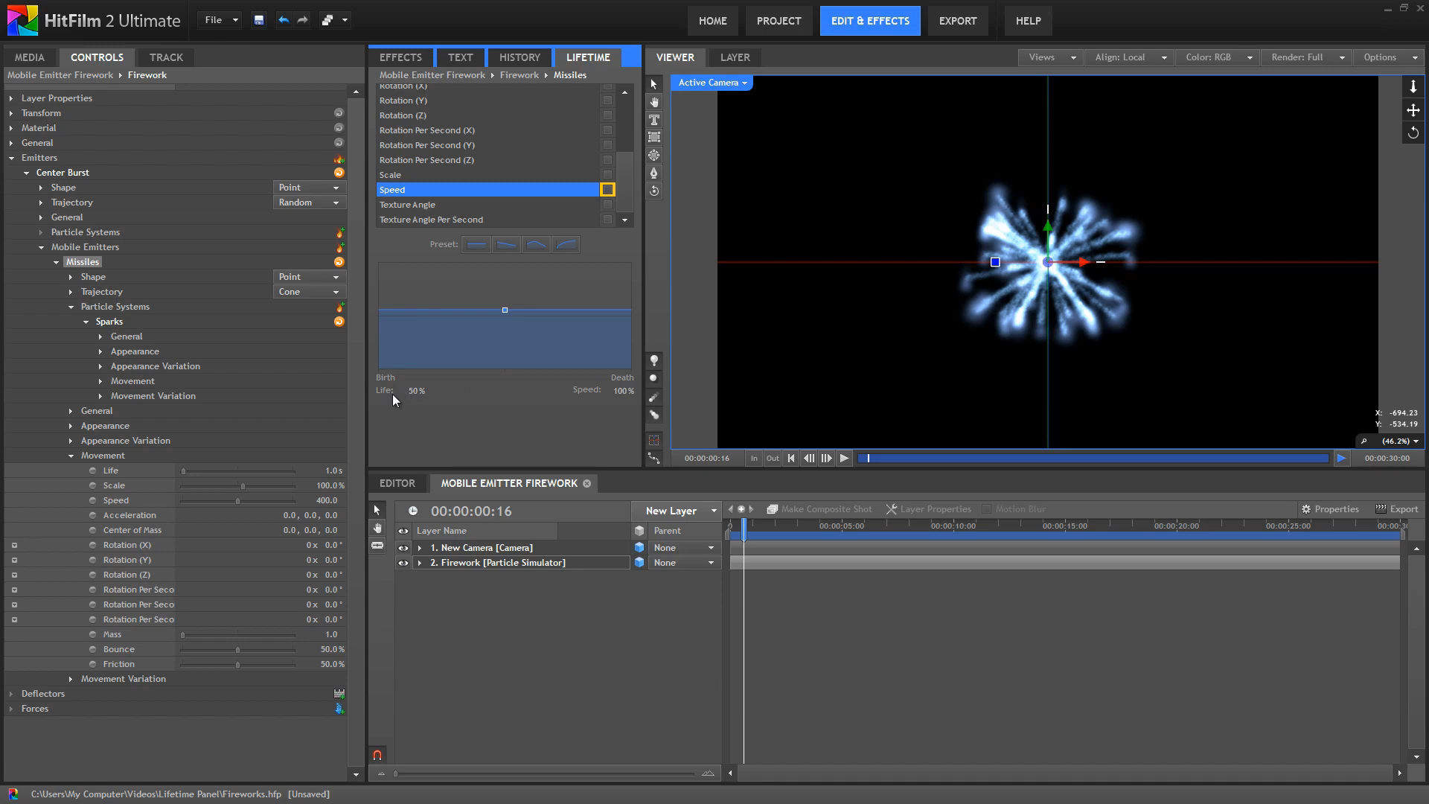
{"action": "mouse_move", "coordinate": [615, 311]}
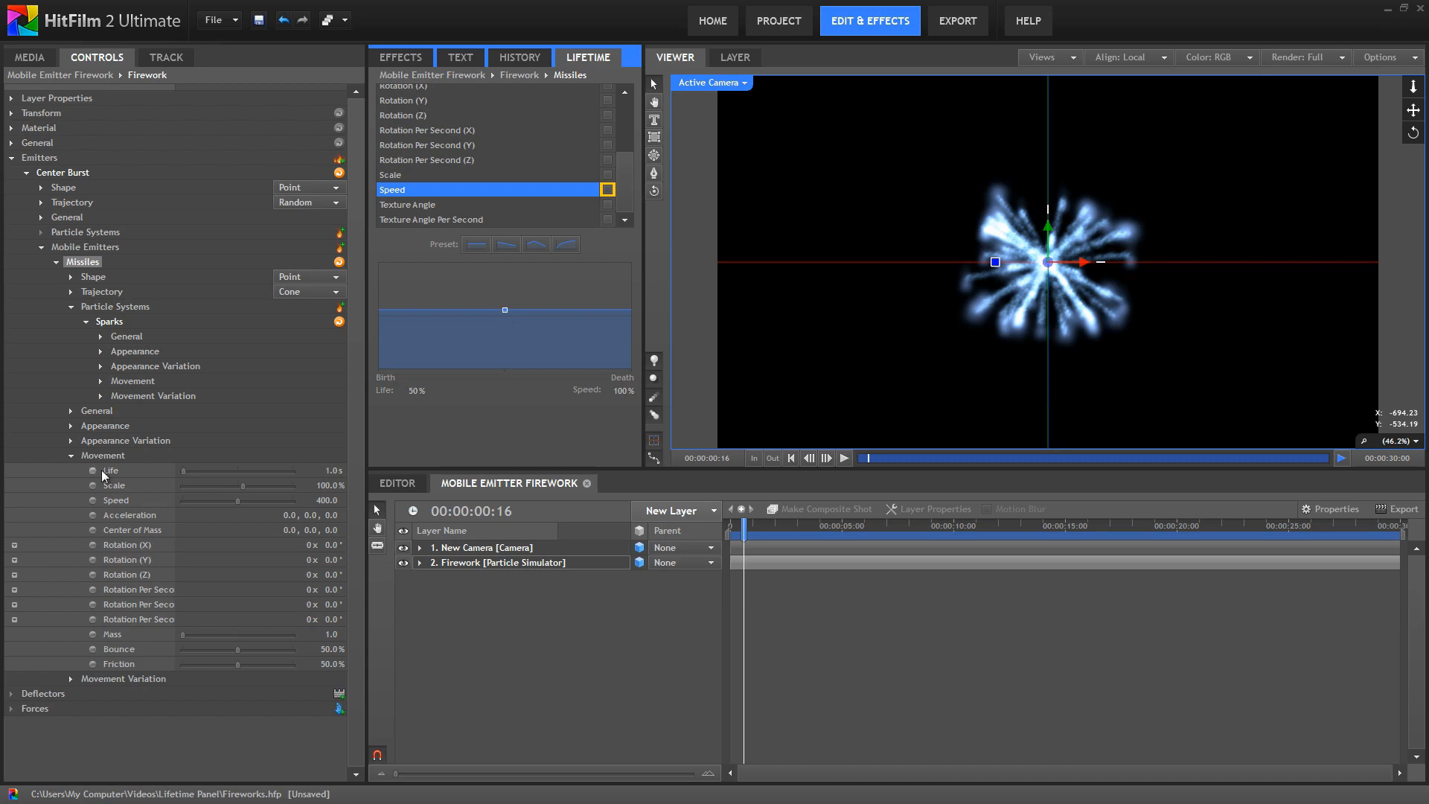
{"action": "mouse_move", "coordinate": [484, 397]}
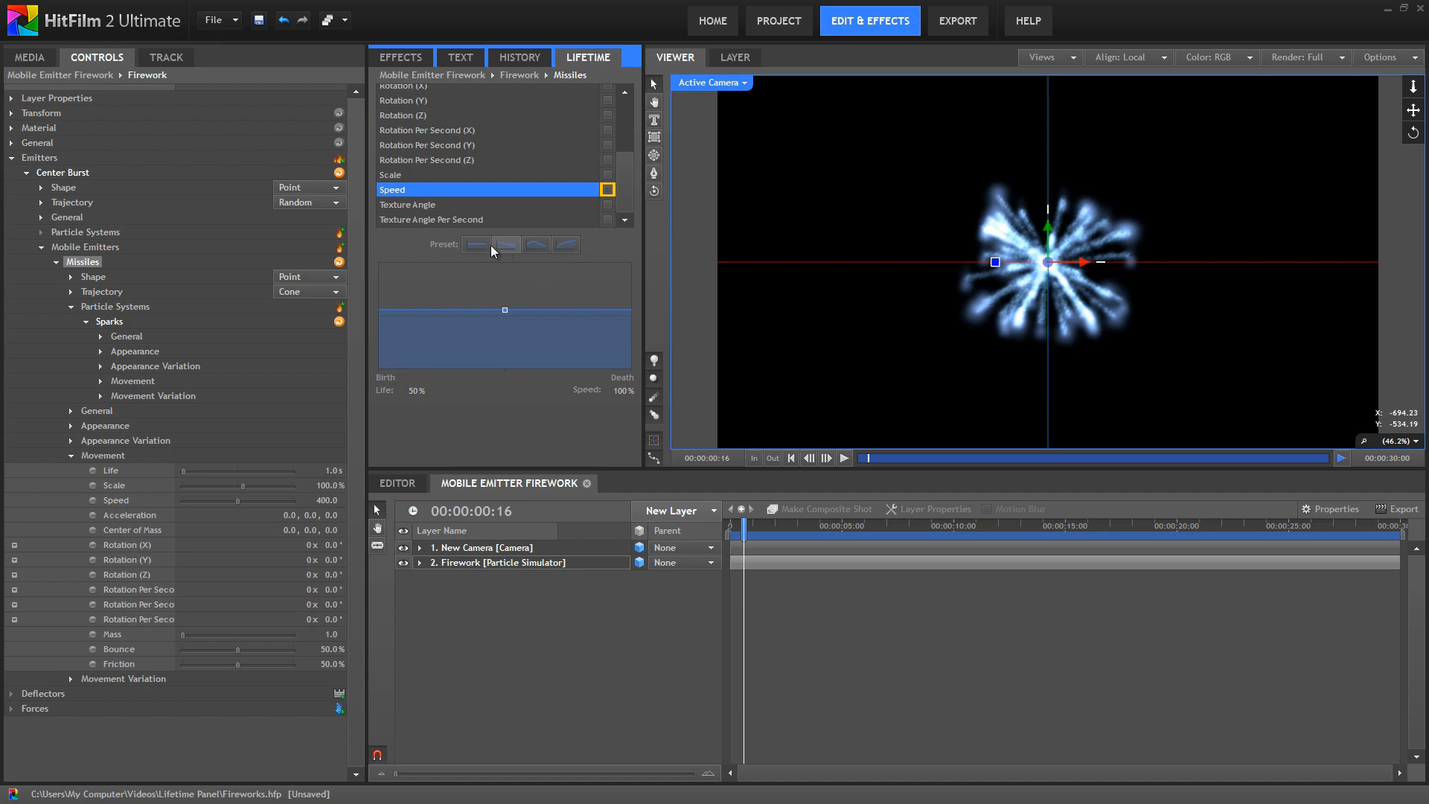
{"action": "left_click", "coordinate": [506, 243]}
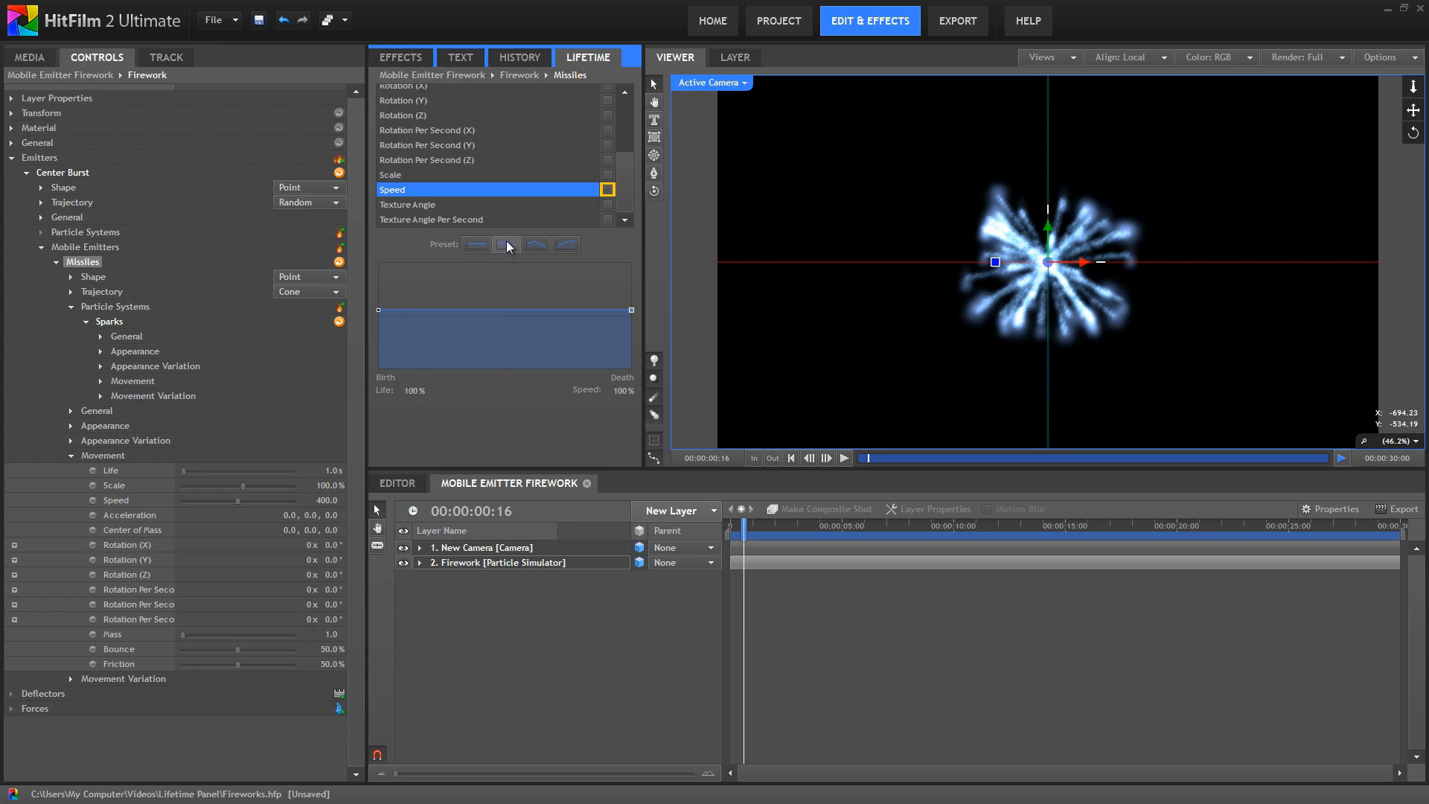
{"action": "left_click", "coordinate": [504, 243]}
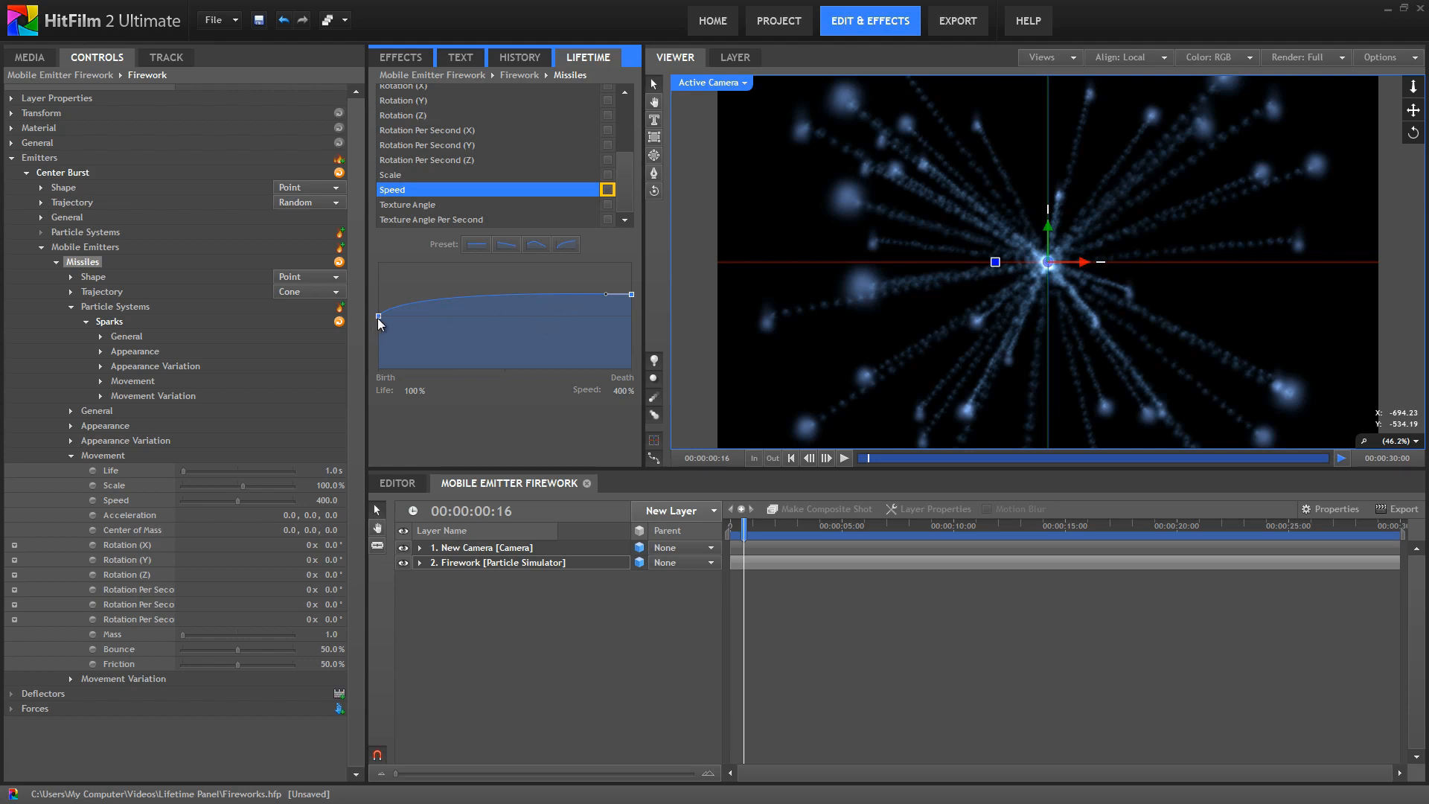
{"action": "right_click", "coordinate": [380, 318]}
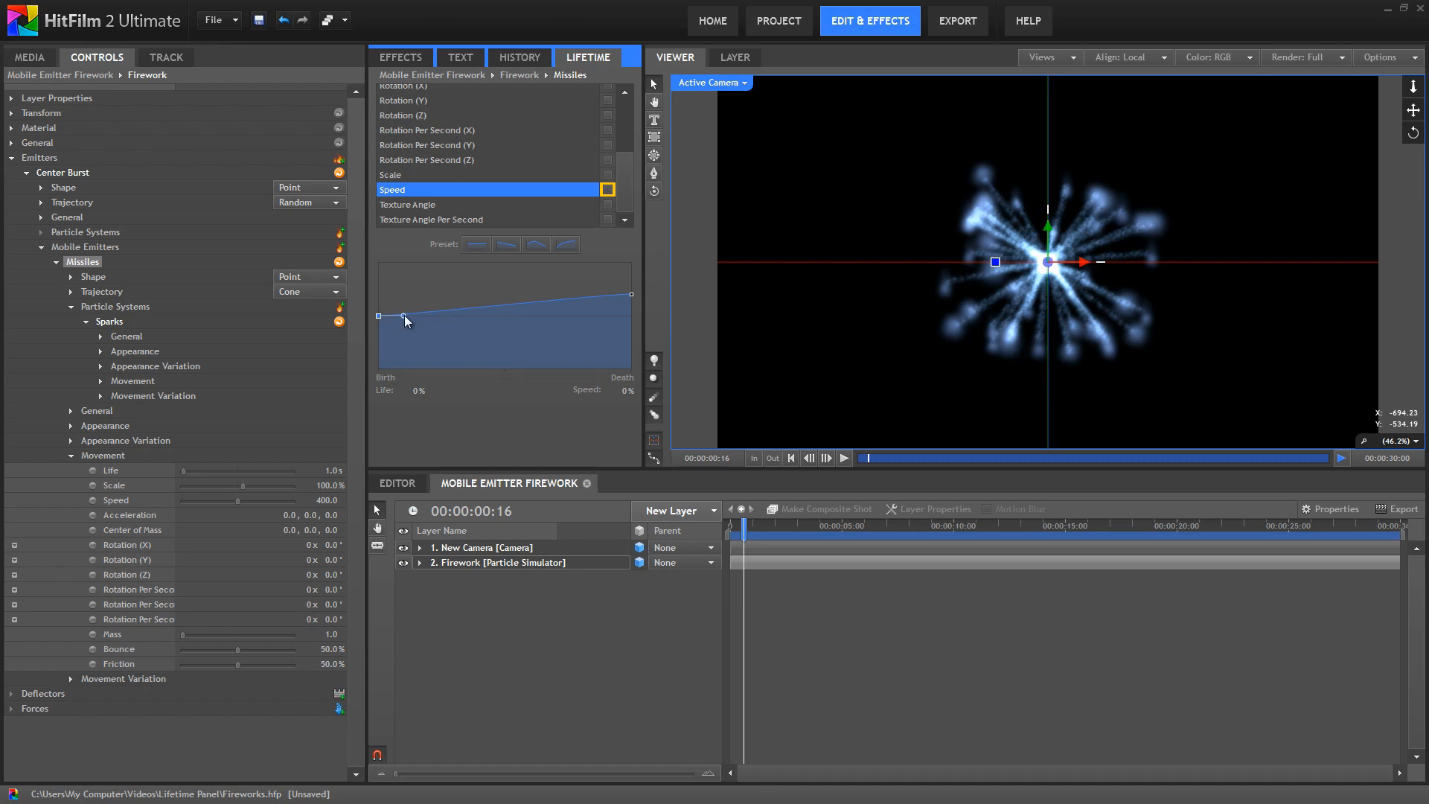
{"action": "left_click_drag", "start_coordinate": [377, 315], "coordinate": [436, 283]}
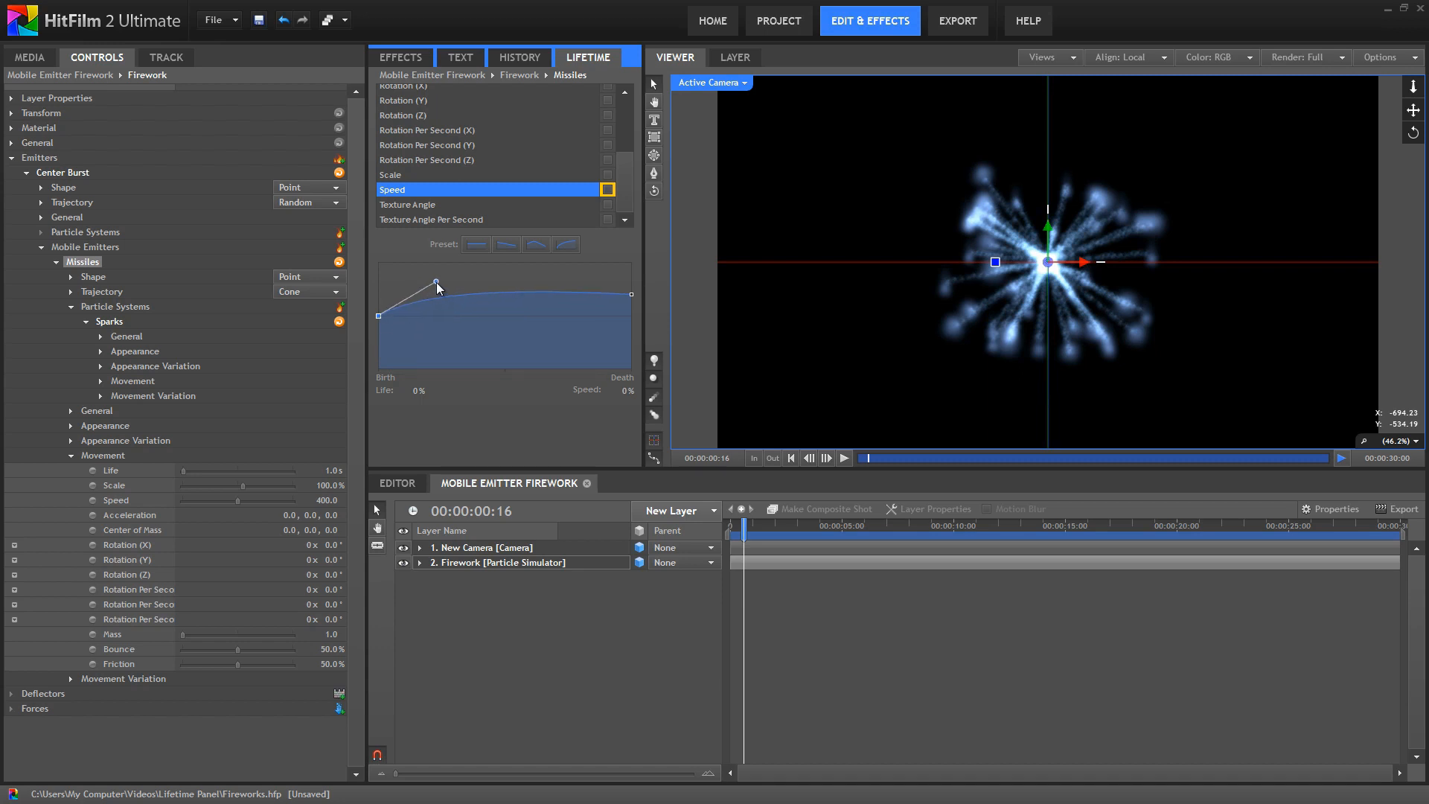
{"action": "left_click_drag", "start_coordinate": [436, 283], "coordinate": [421, 298]}
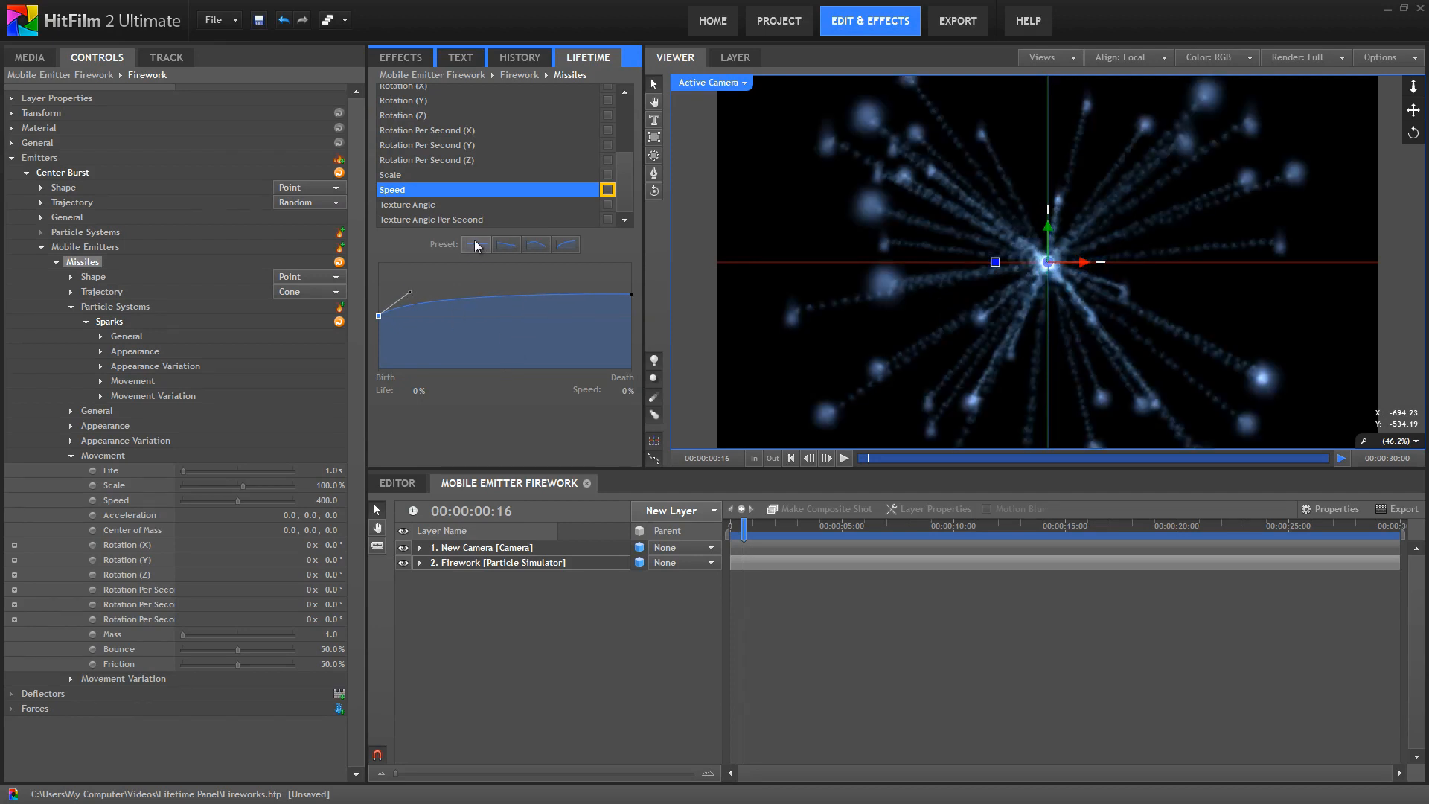
Reset the Speed curve, then raise birth speed to 400% dropping to 100% by mid-life
{"action": "left_click", "coordinate": [477, 242]}
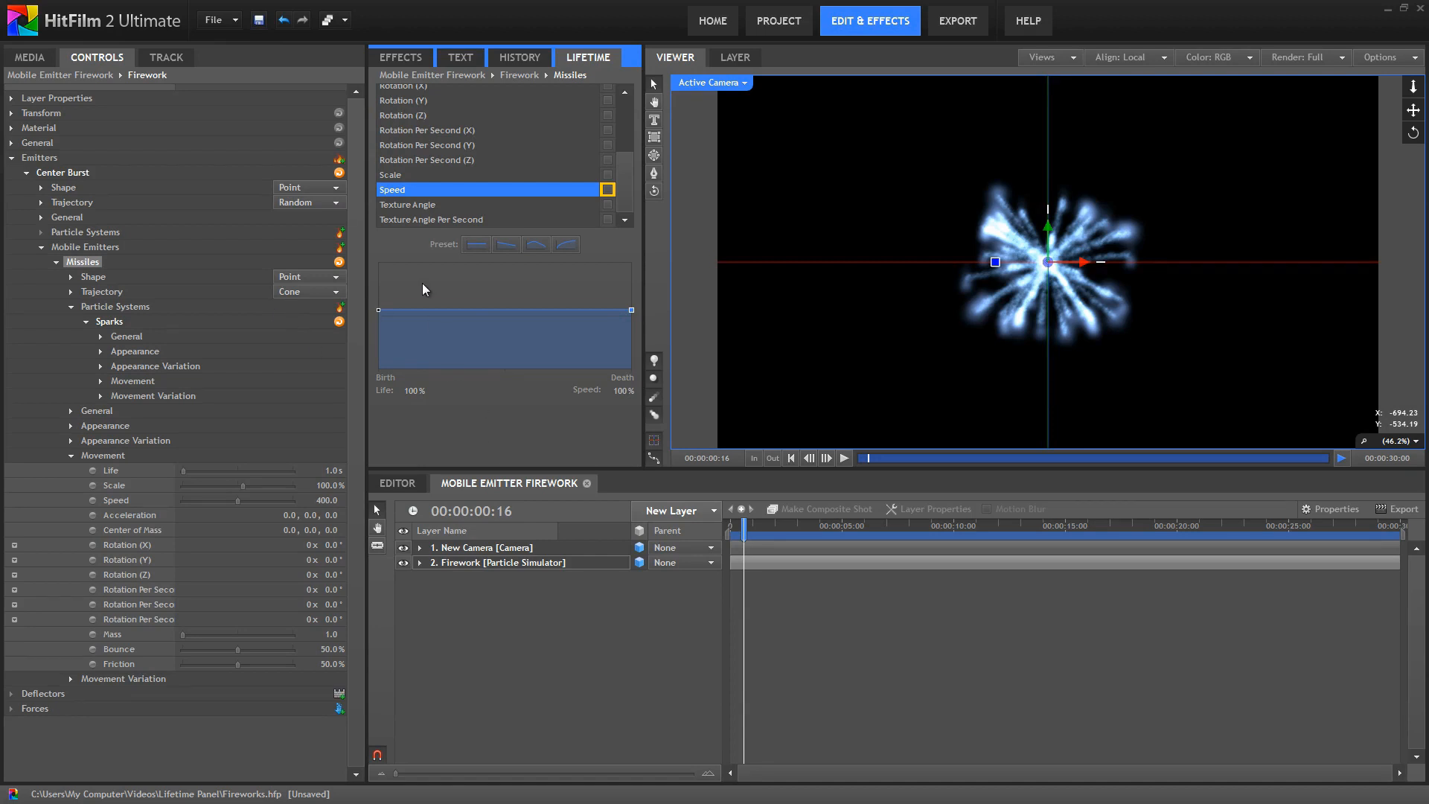
{"action": "mouse_move", "coordinate": [445, 314]}
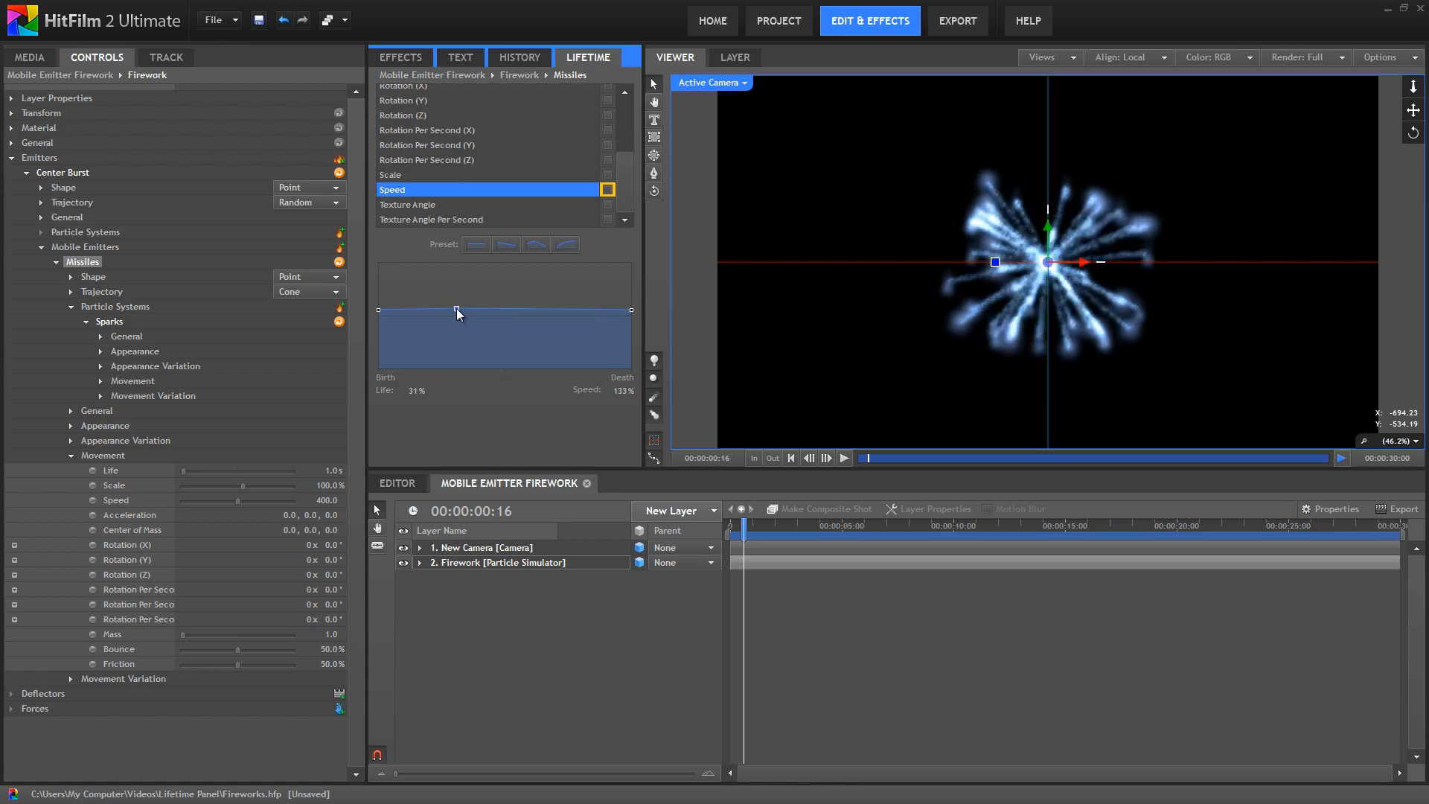
{"action": "mouse_move", "coordinate": [406, 377]}
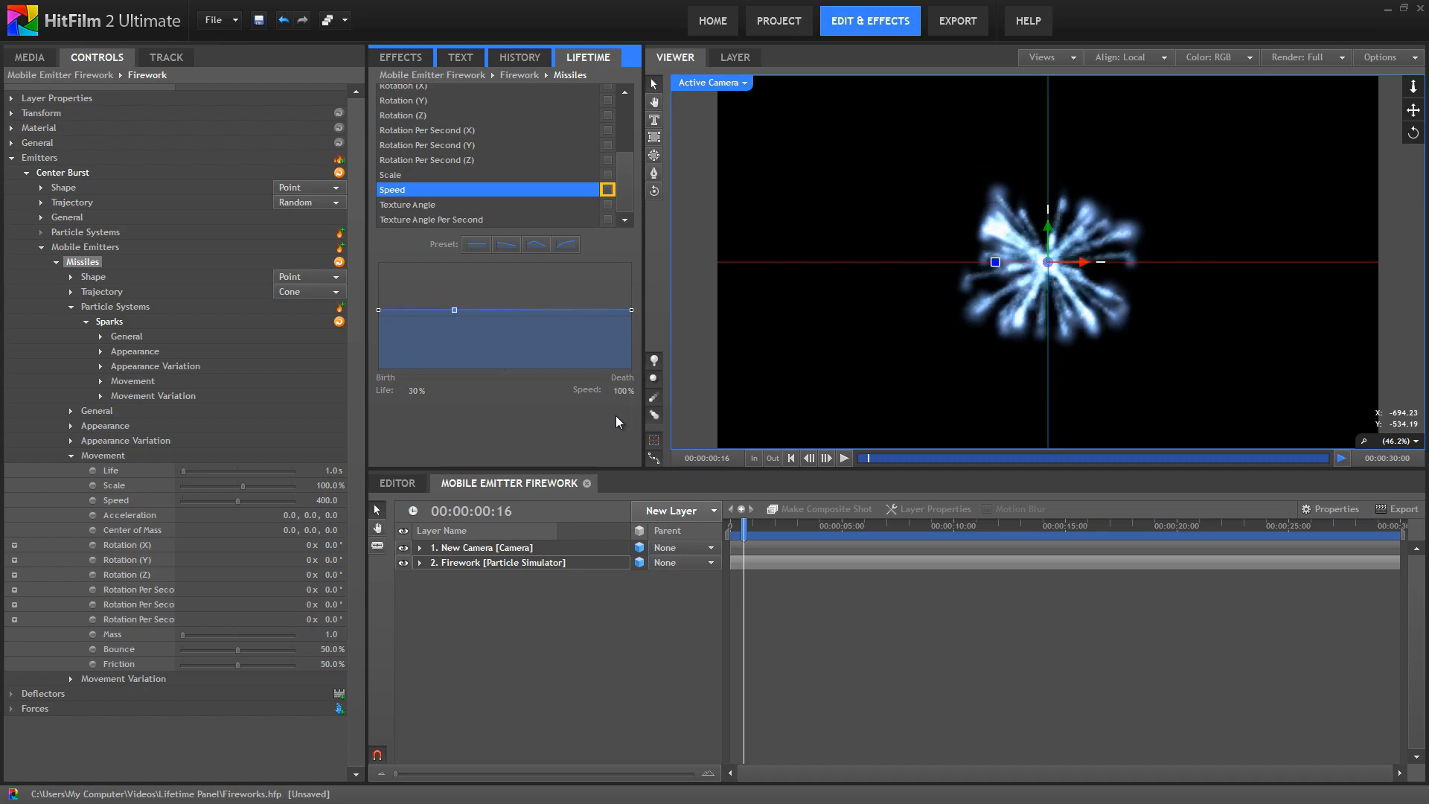
{"action": "left_click_drag", "start_coordinate": [453, 309], "coordinate": [378, 314]}
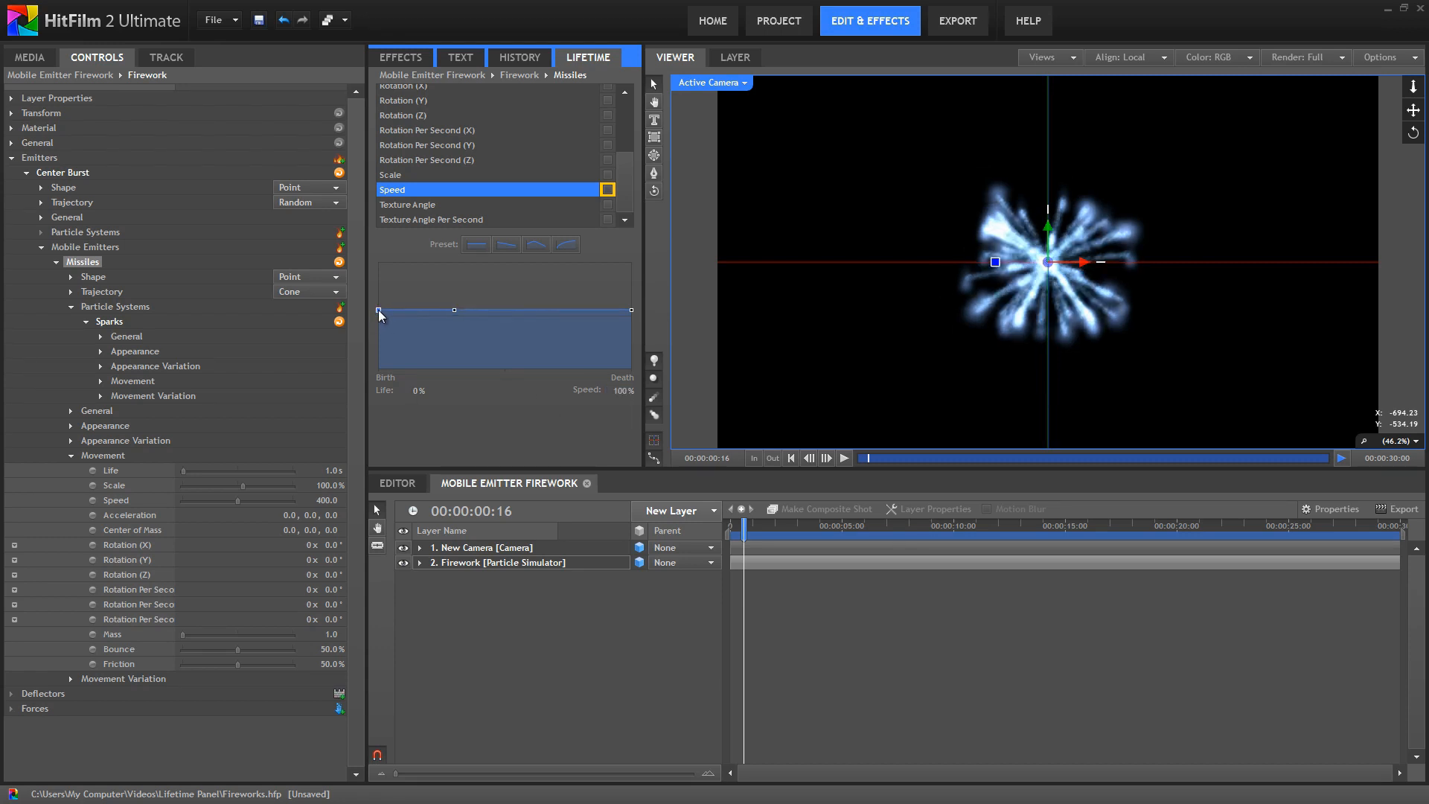
{"action": "left_click_drag", "start_coordinate": [379, 310], "coordinate": [379, 290]}
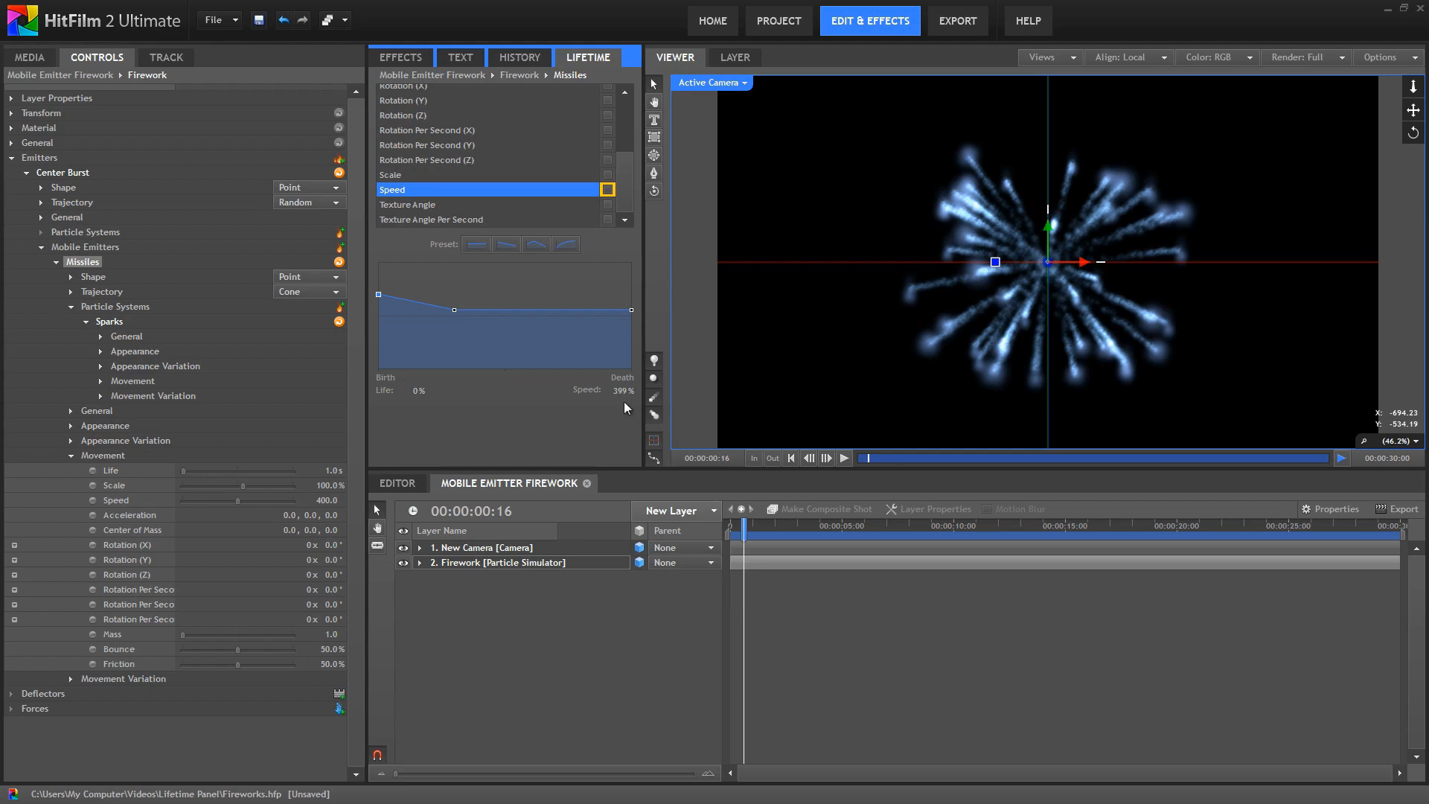
{"action": "double_click", "coordinate": [618, 390]}
{"action": "type", "text": "400"}
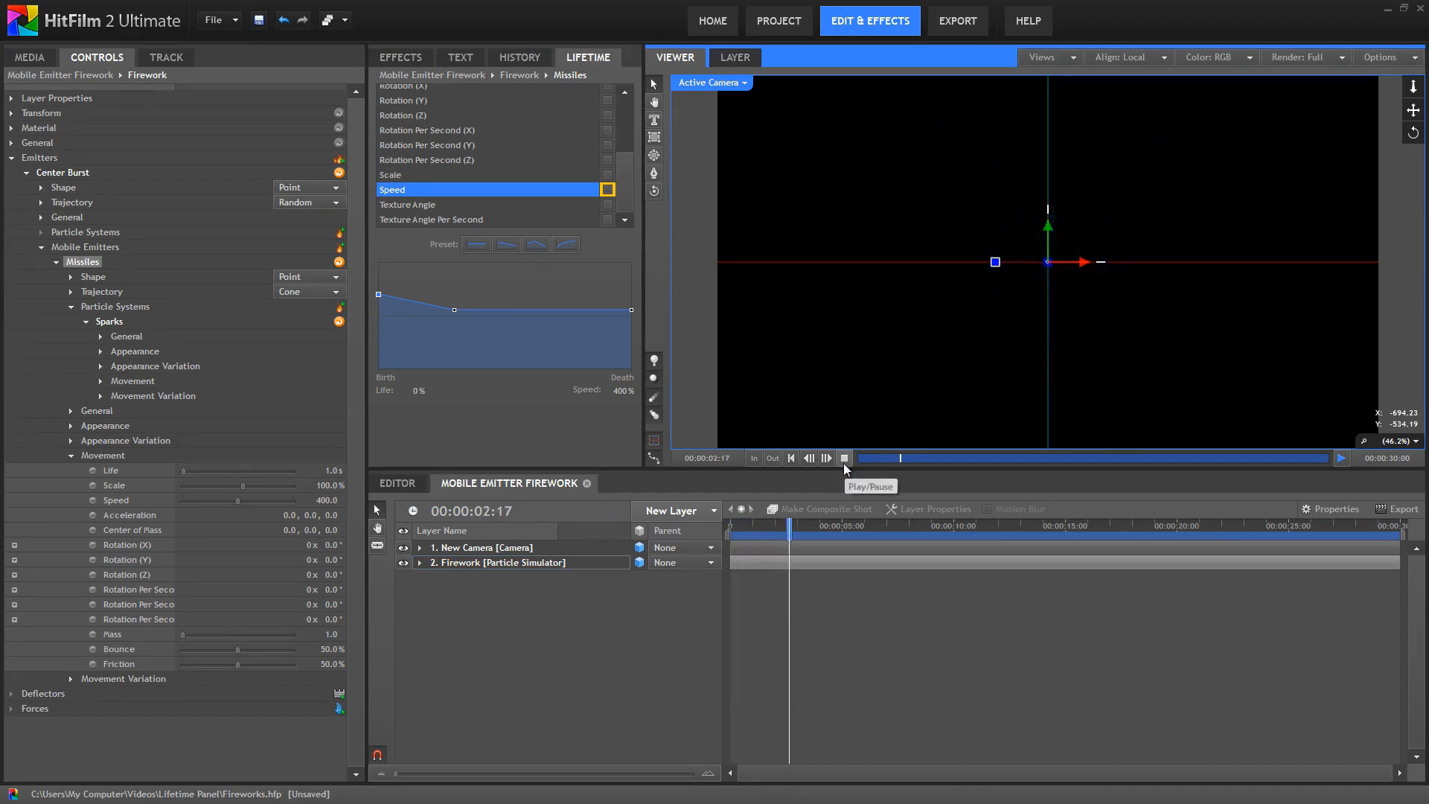
Stop playback, scrub the early frames to check the faster burst, then collapse Missiles
{"action": "left_click", "coordinate": [843, 458]}
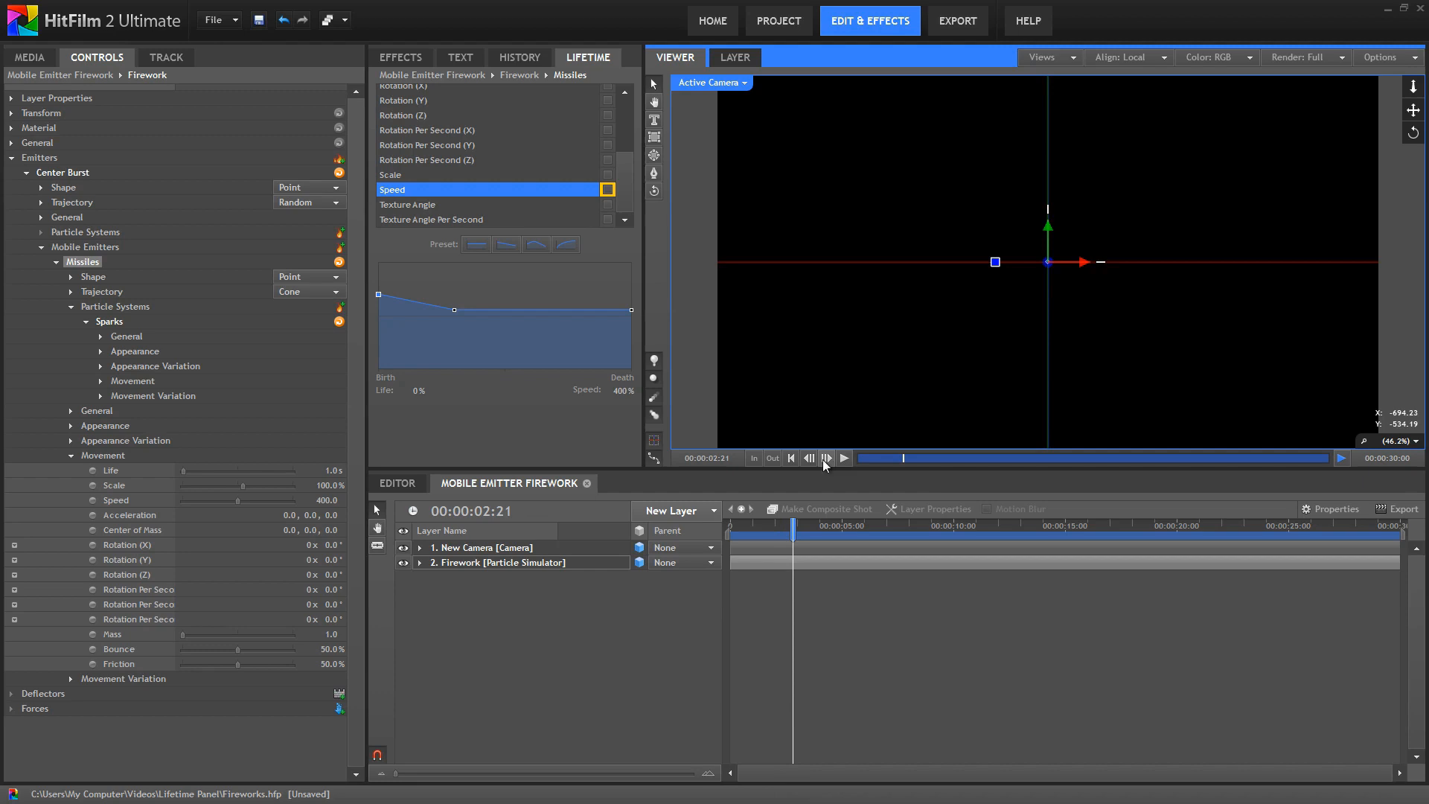
{"action": "left_click", "coordinate": [790, 457]}
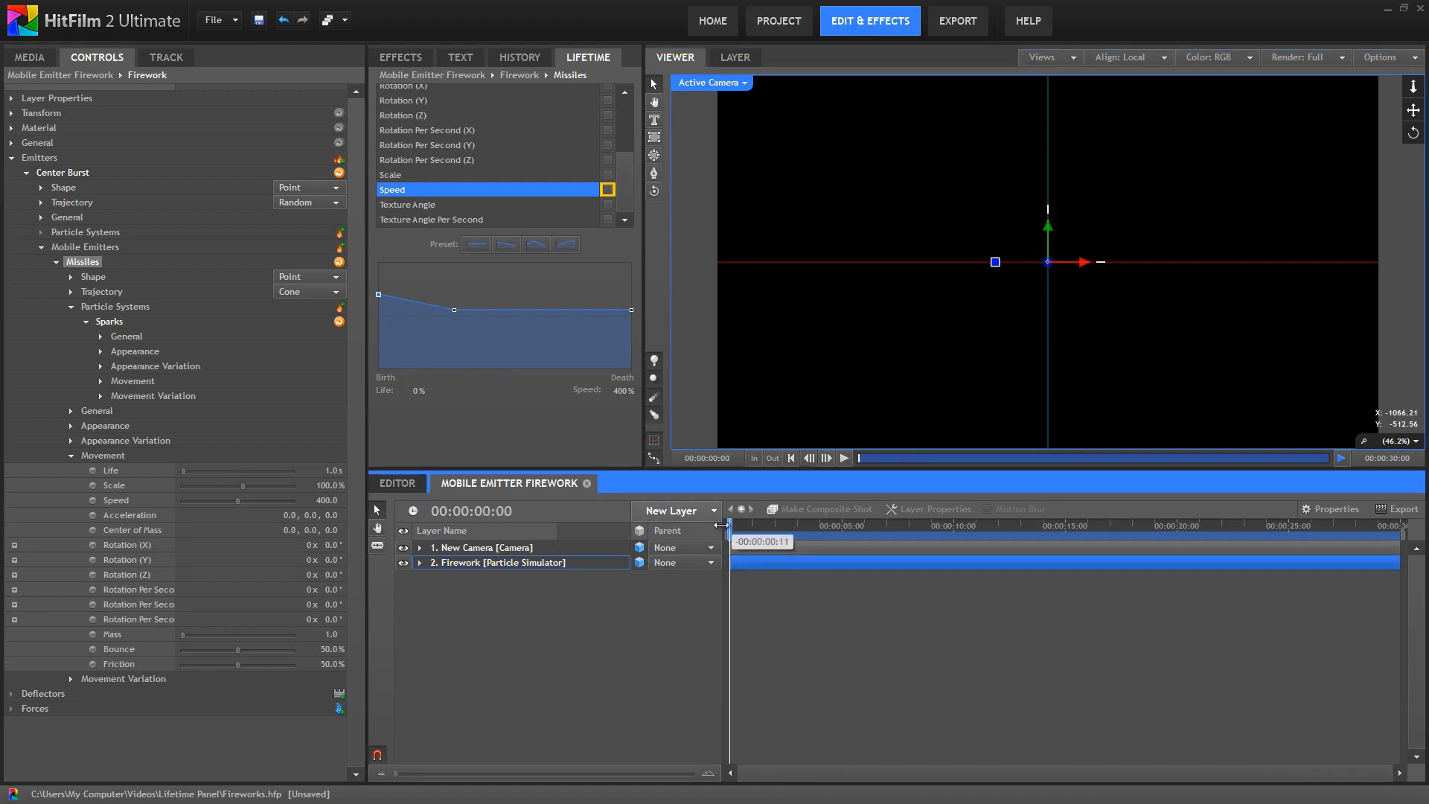
{"action": "left_click_drag", "start_coordinate": [725, 527], "coordinate": [748, 527]}
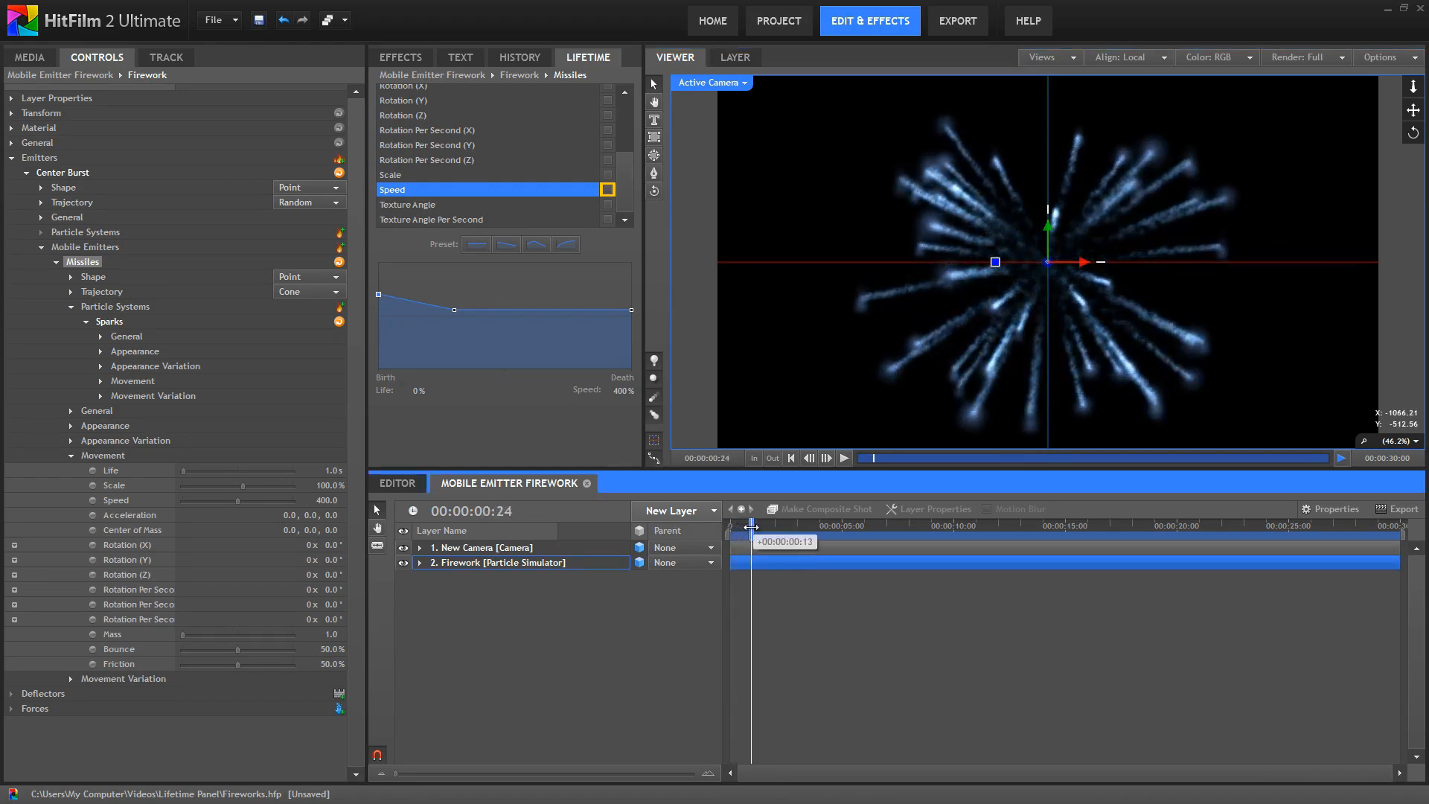
{"action": "left_click_drag", "start_coordinate": [750, 527], "coordinate": [729, 527]}
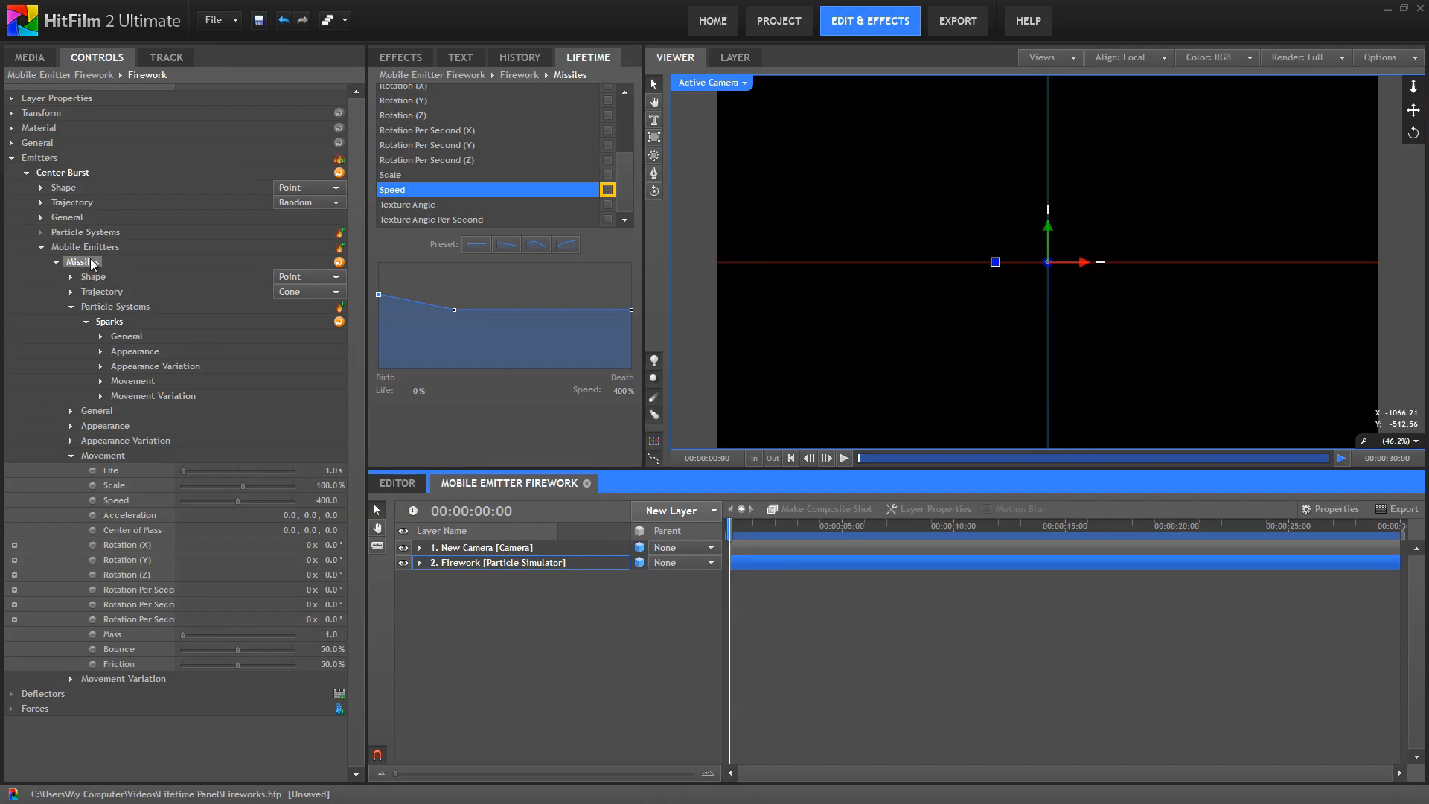
{"action": "left_click", "coordinate": [56, 262]}
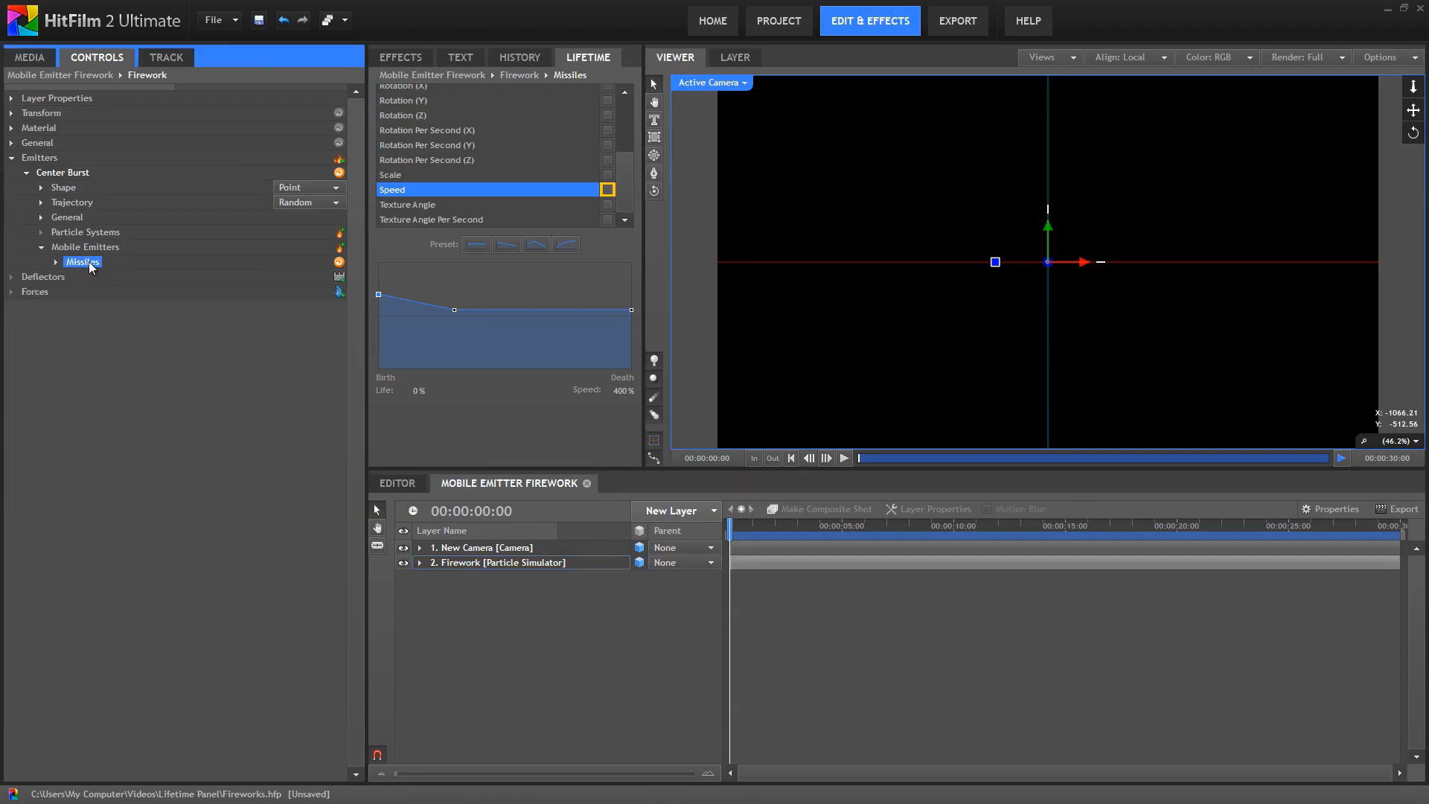
Add an End Bursts mobile emitter with Activation Event set to Death and preview it
{"action": "right_click", "coordinate": [83, 262]}
{"action": "type", "text": "End Bursts"}
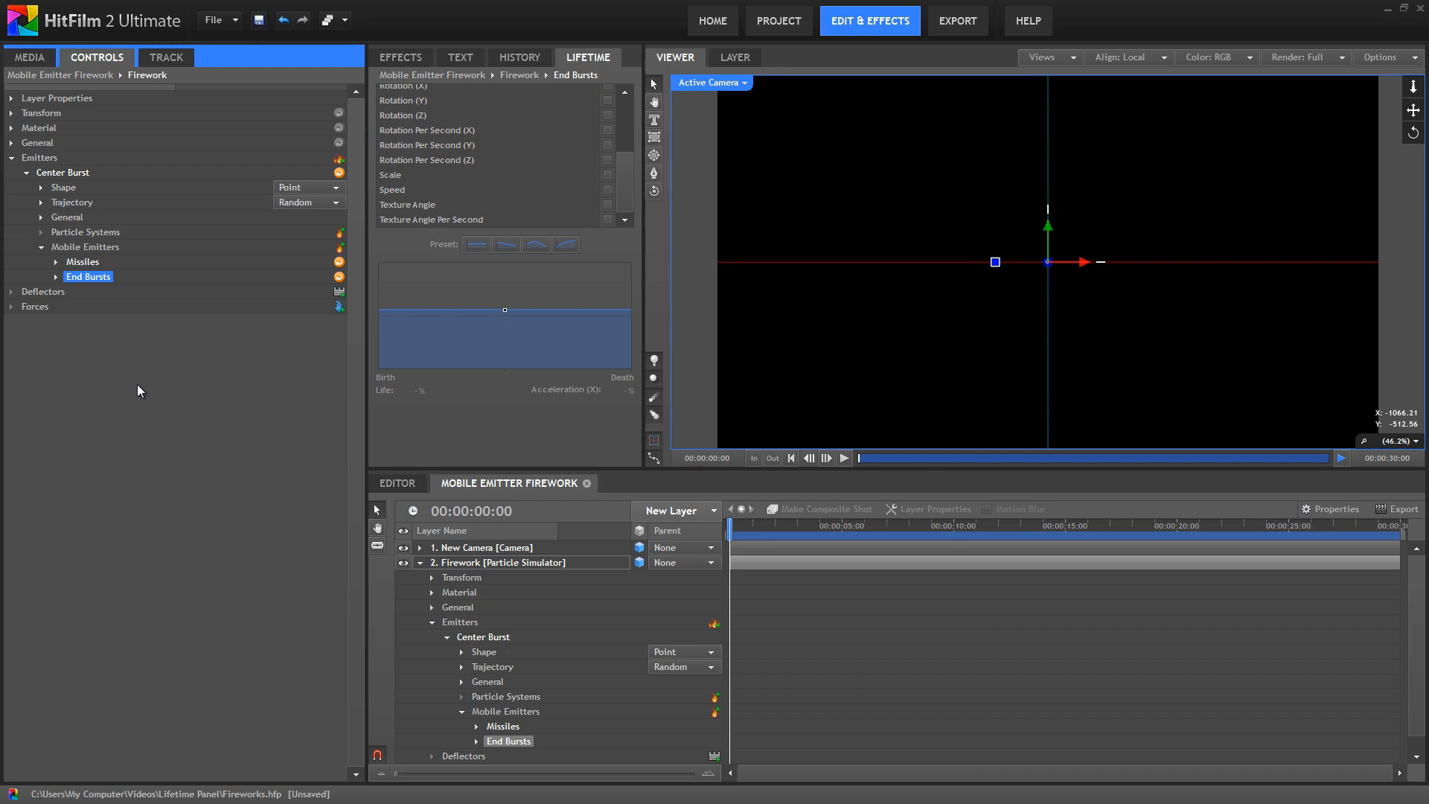
{"action": "mouse_move", "coordinate": [471, 177]}
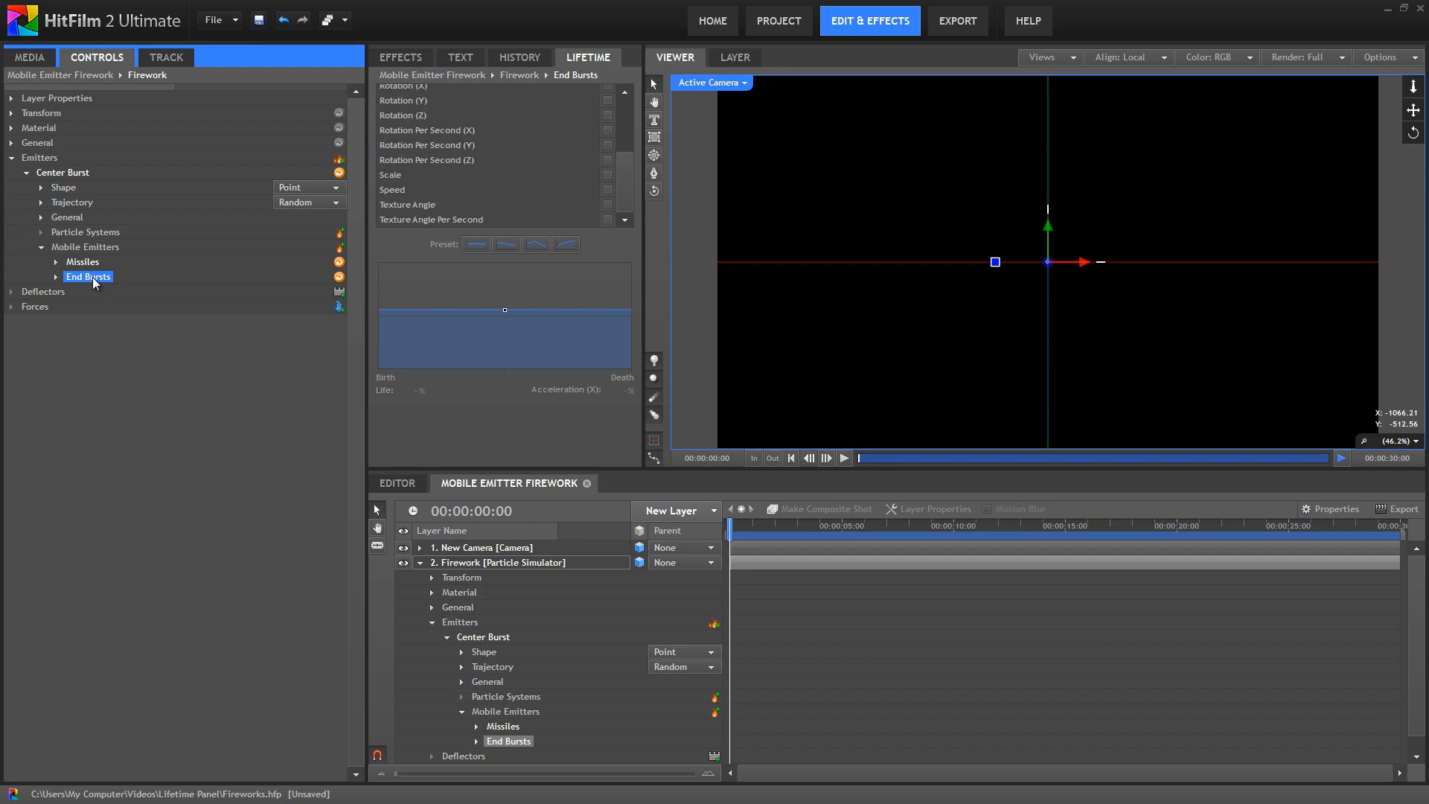
{"action": "left_click", "coordinate": [57, 276]}
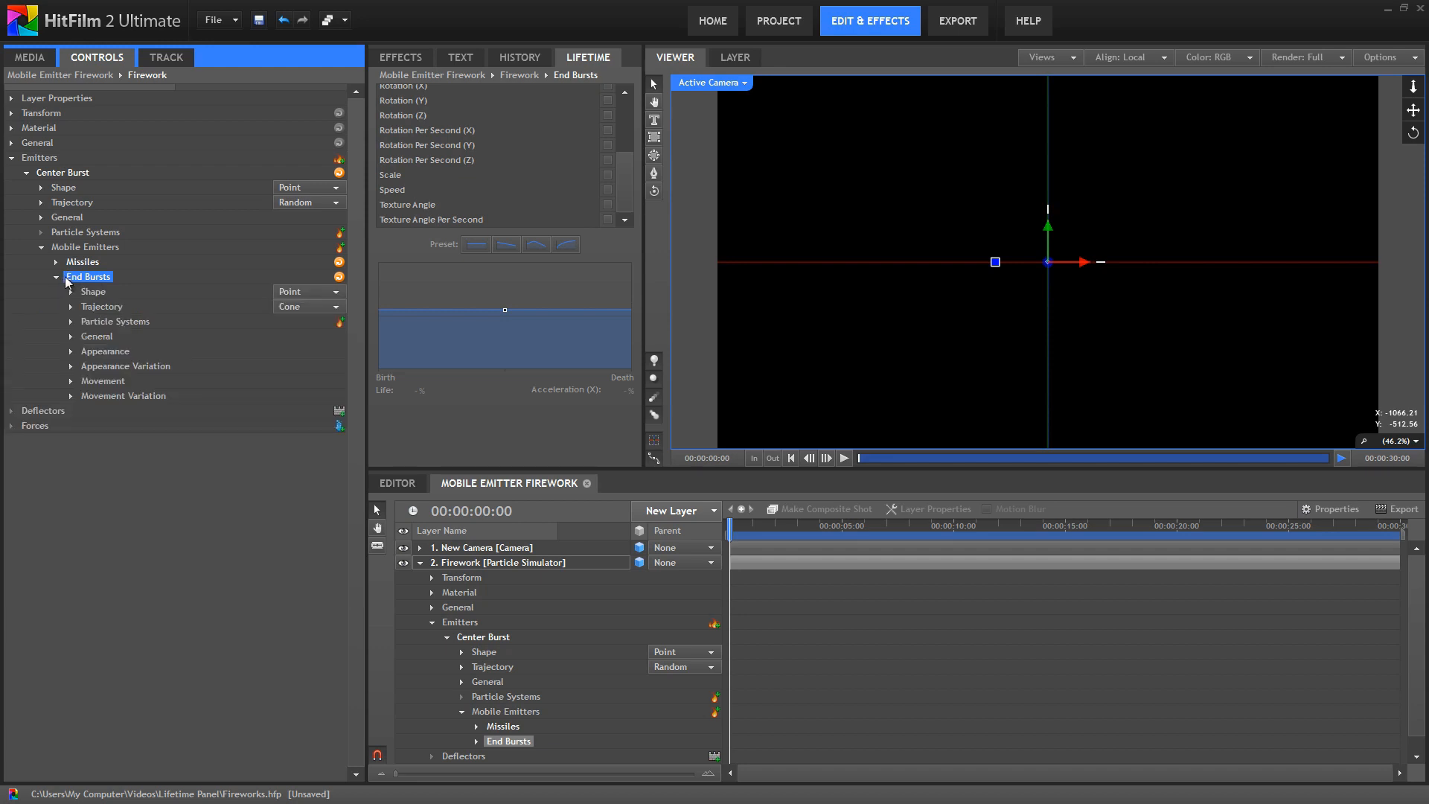
{"action": "left_click", "coordinate": [96, 335]}
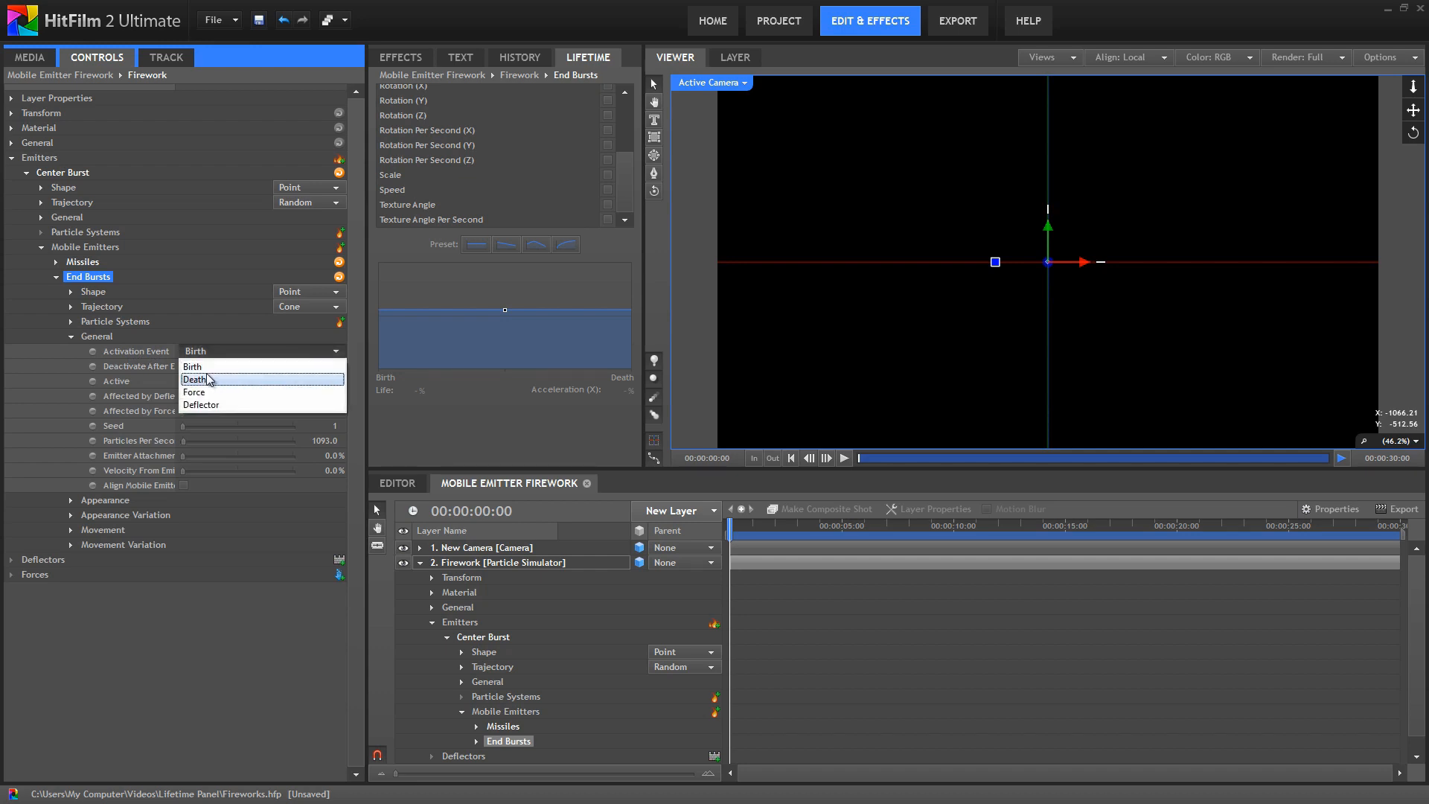
{"action": "left_click", "coordinate": [197, 380]}
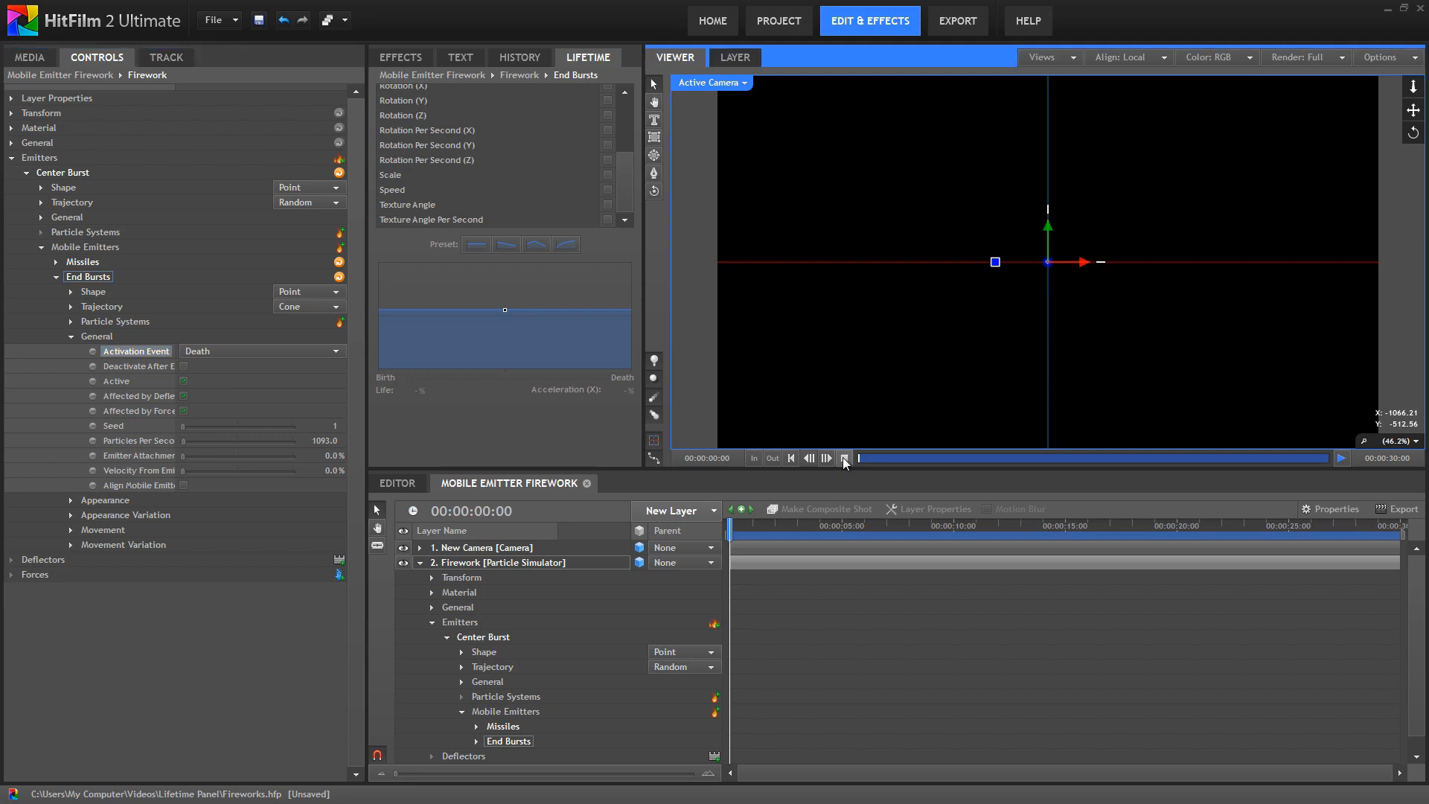
{"action": "left_click", "coordinate": [843, 457]}
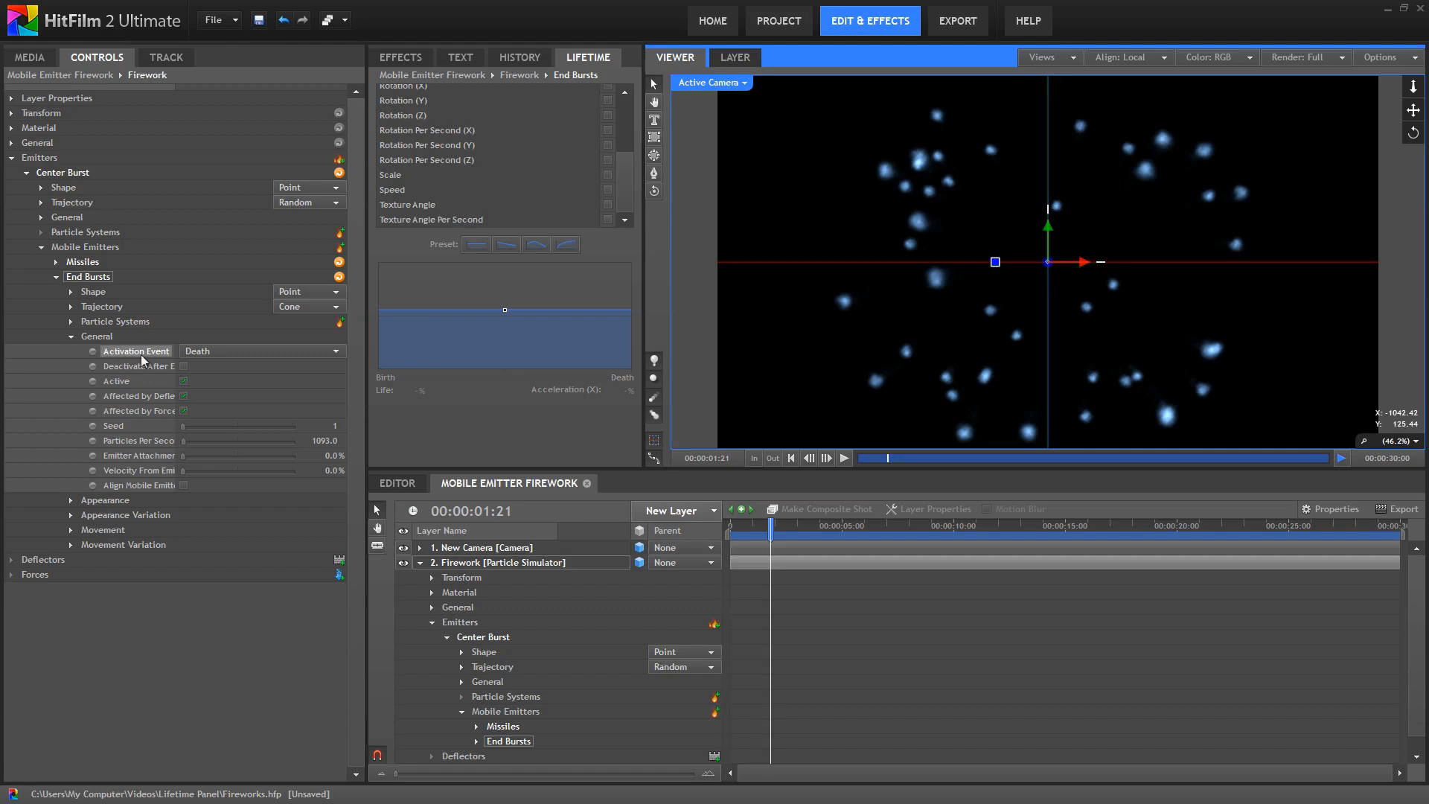
{"action": "mouse_move", "coordinate": [197, 331]}
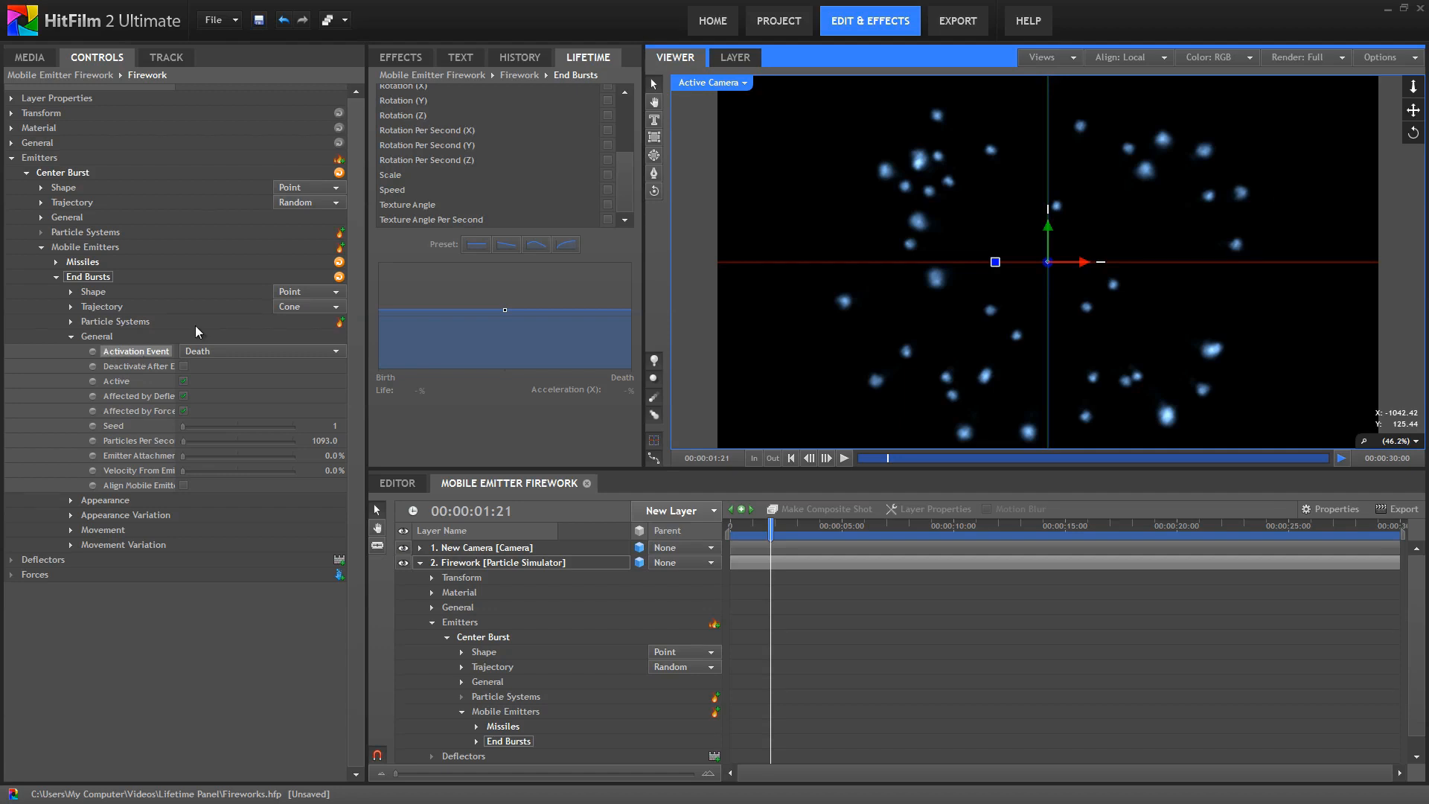
{"action": "mouse_move", "coordinate": [941, 165]}
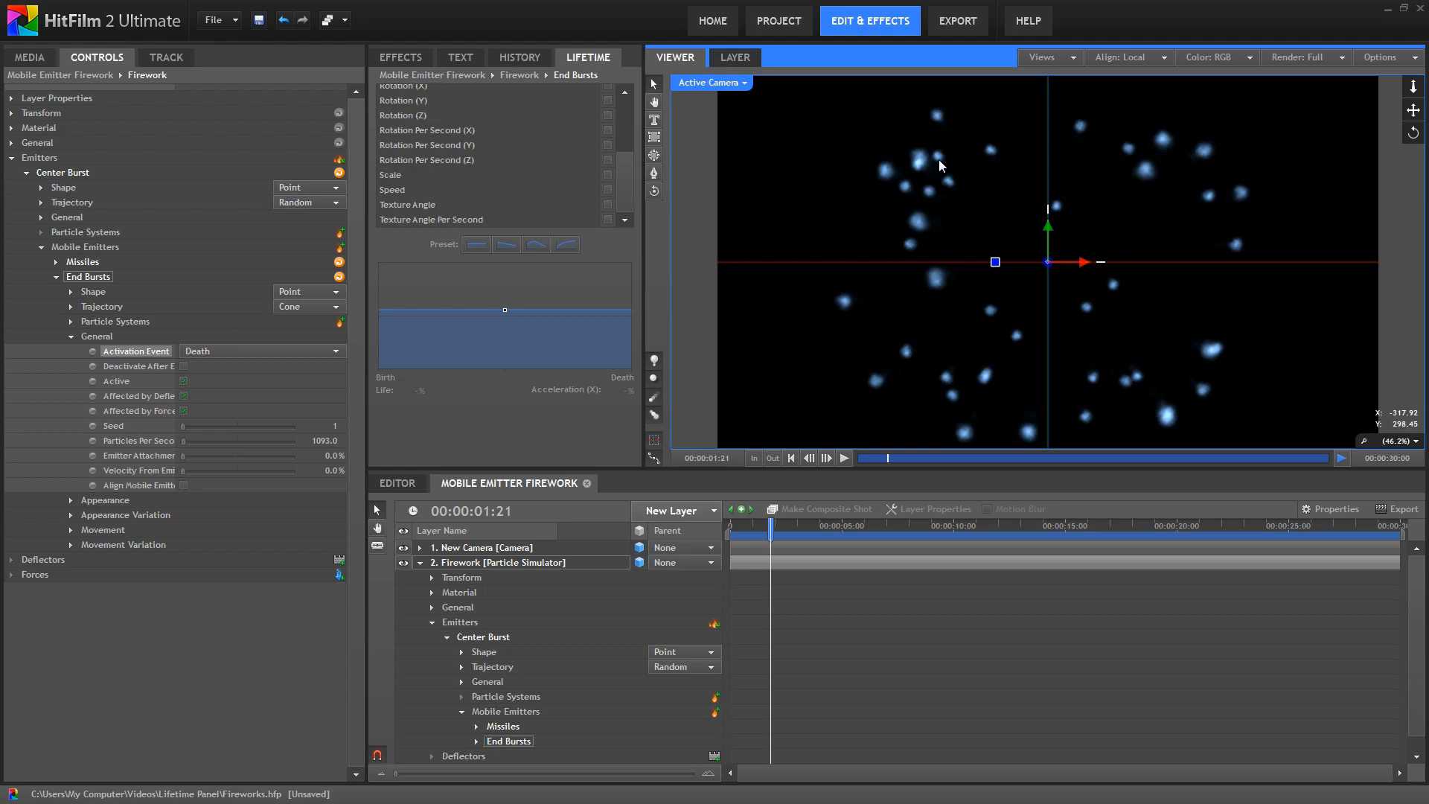
Rename the End Bursts particle system to End Burst Sparks and expand its settings
{"action": "left_click", "coordinate": [70, 321]}
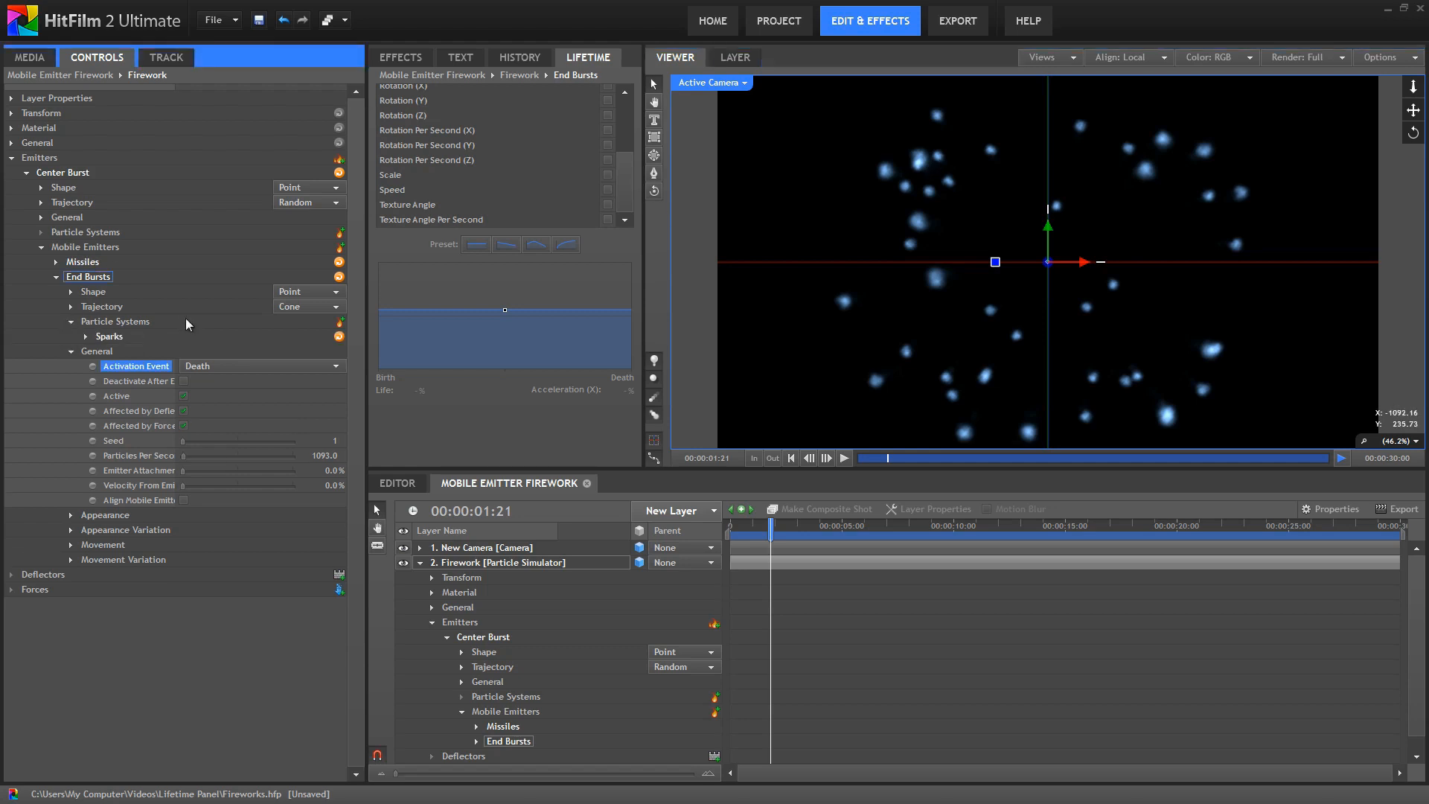
{"action": "left_click", "coordinate": [109, 335]}
{"action": "type", "text": "End B"}
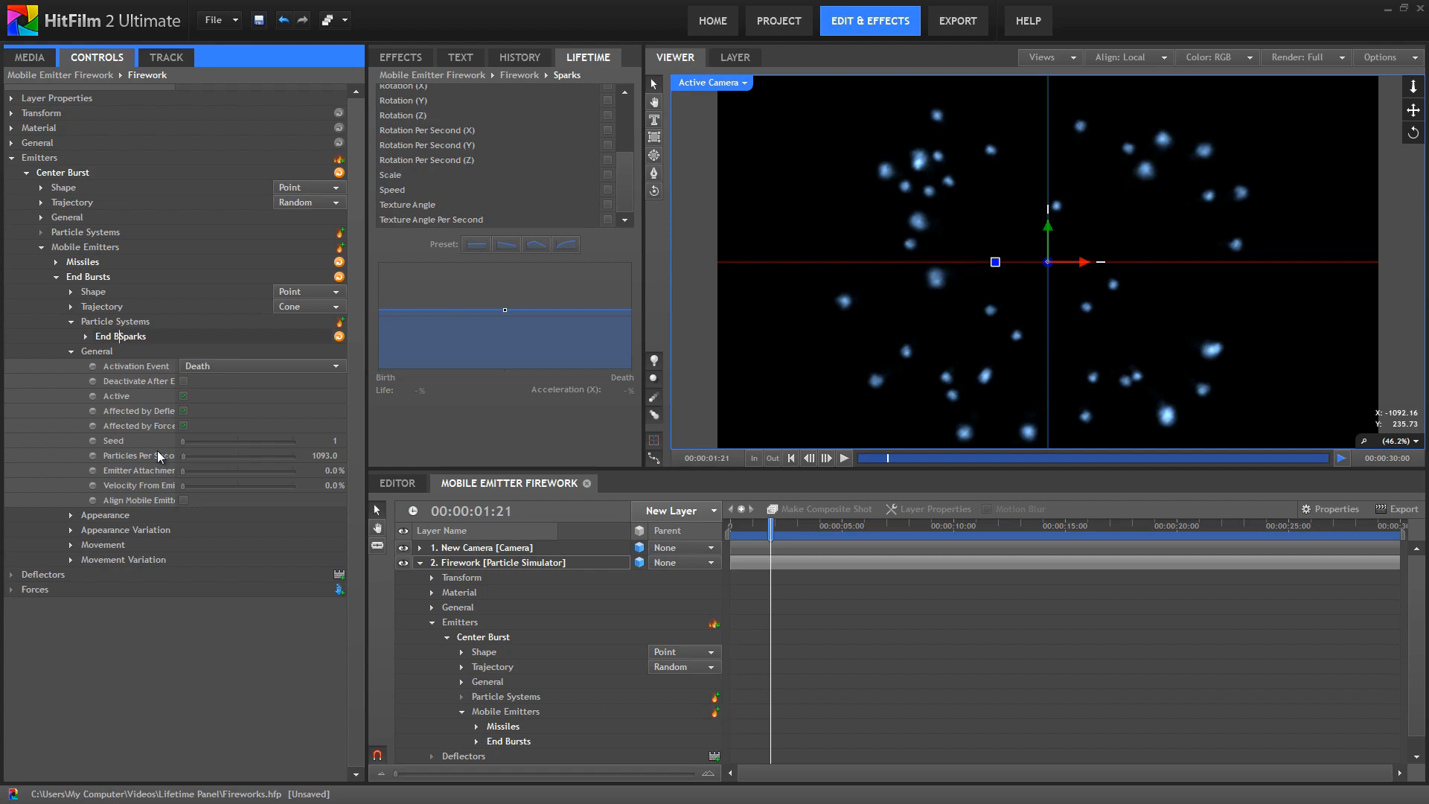
{"action": "left_click", "coordinate": [119, 337]}
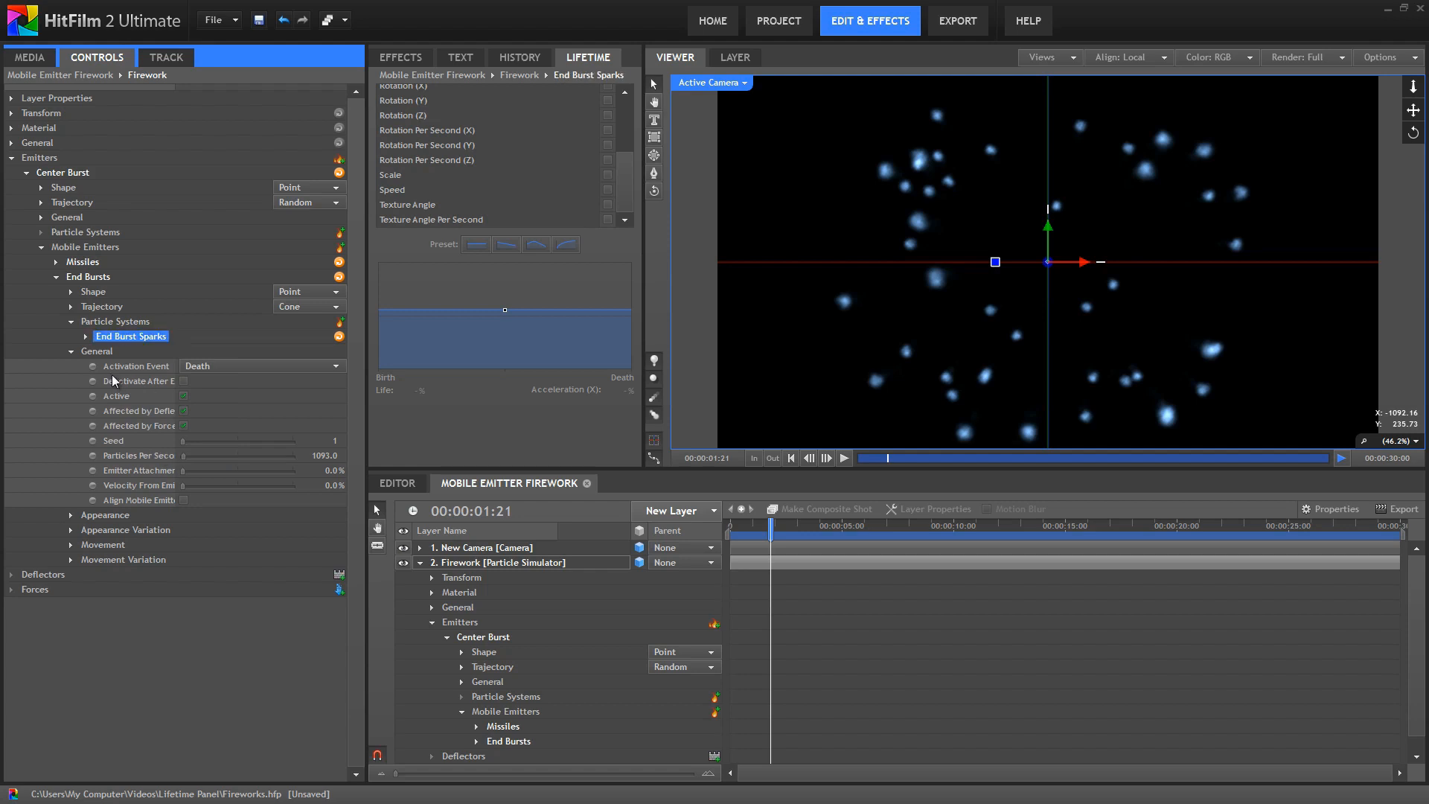
{"action": "left_click", "coordinate": [71, 351]}
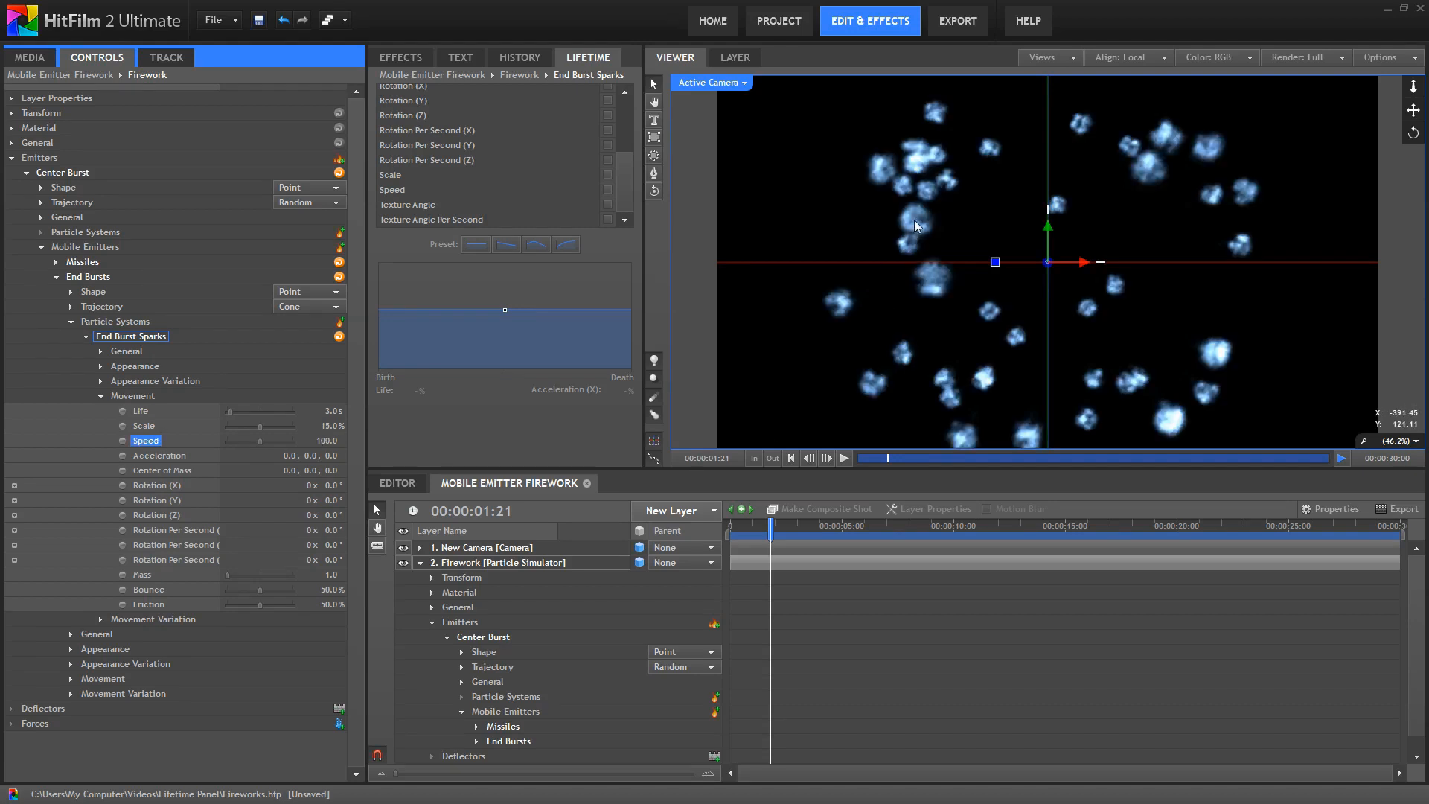
{"action": "mouse_move", "coordinate": [100, 399]}
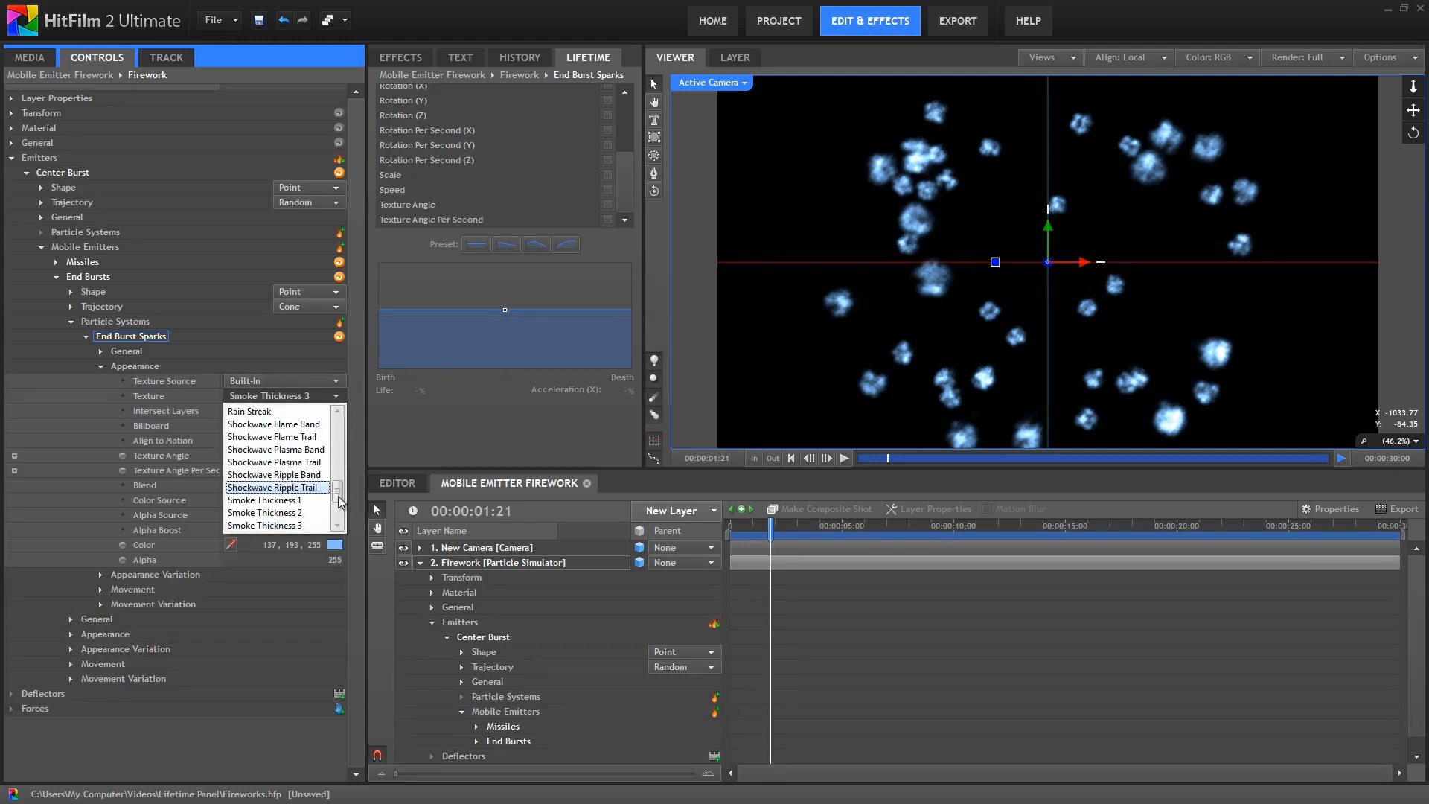
Give End Burst Sparks the Sparks Star texture and preview the star-textured burst
{"action": "scroll", "scroll_direction": "down", "scroll_amount": 3}
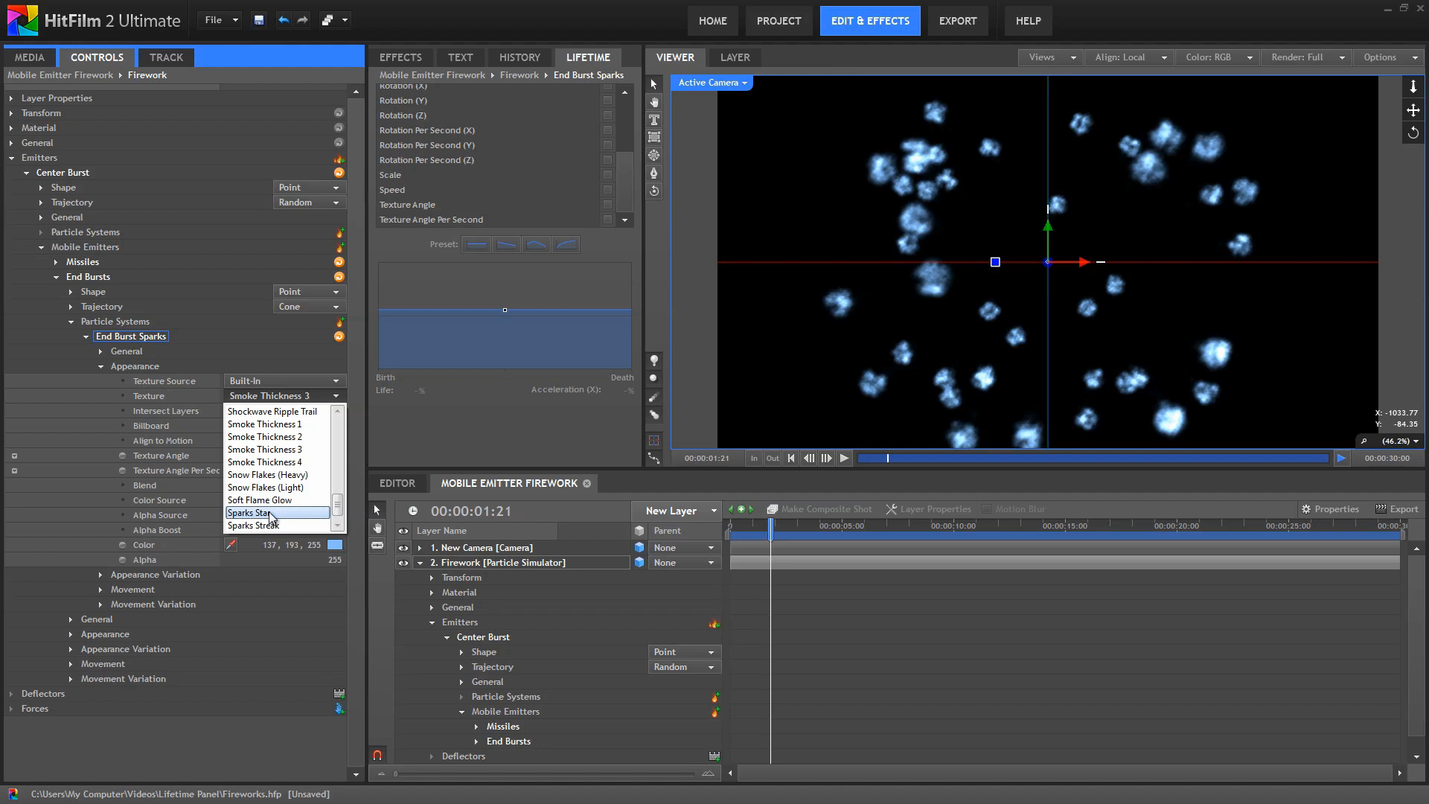
{"action": "left_click", "coordinate": [252, 510]}
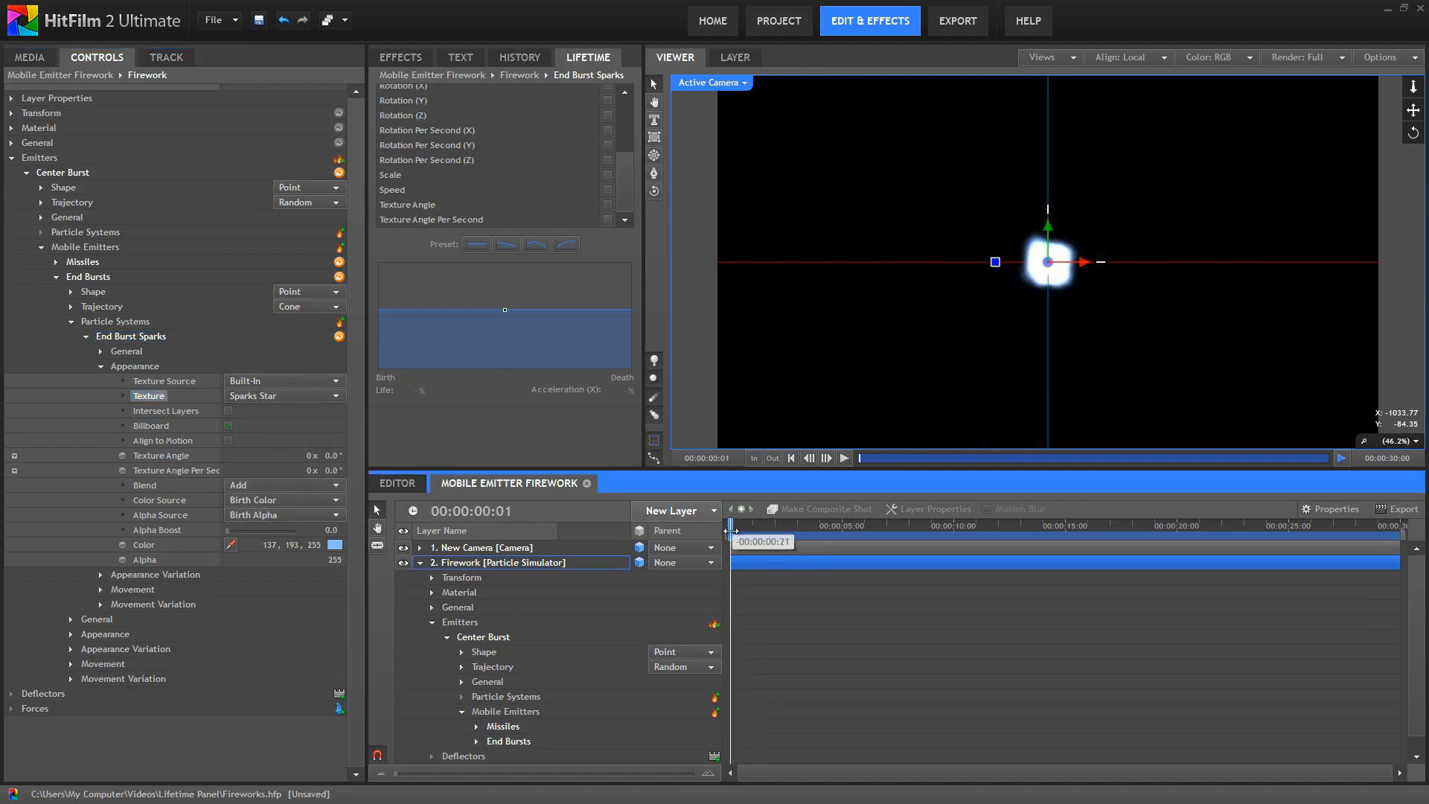
{"action": "left_click", "coordinate": [842, 457]}
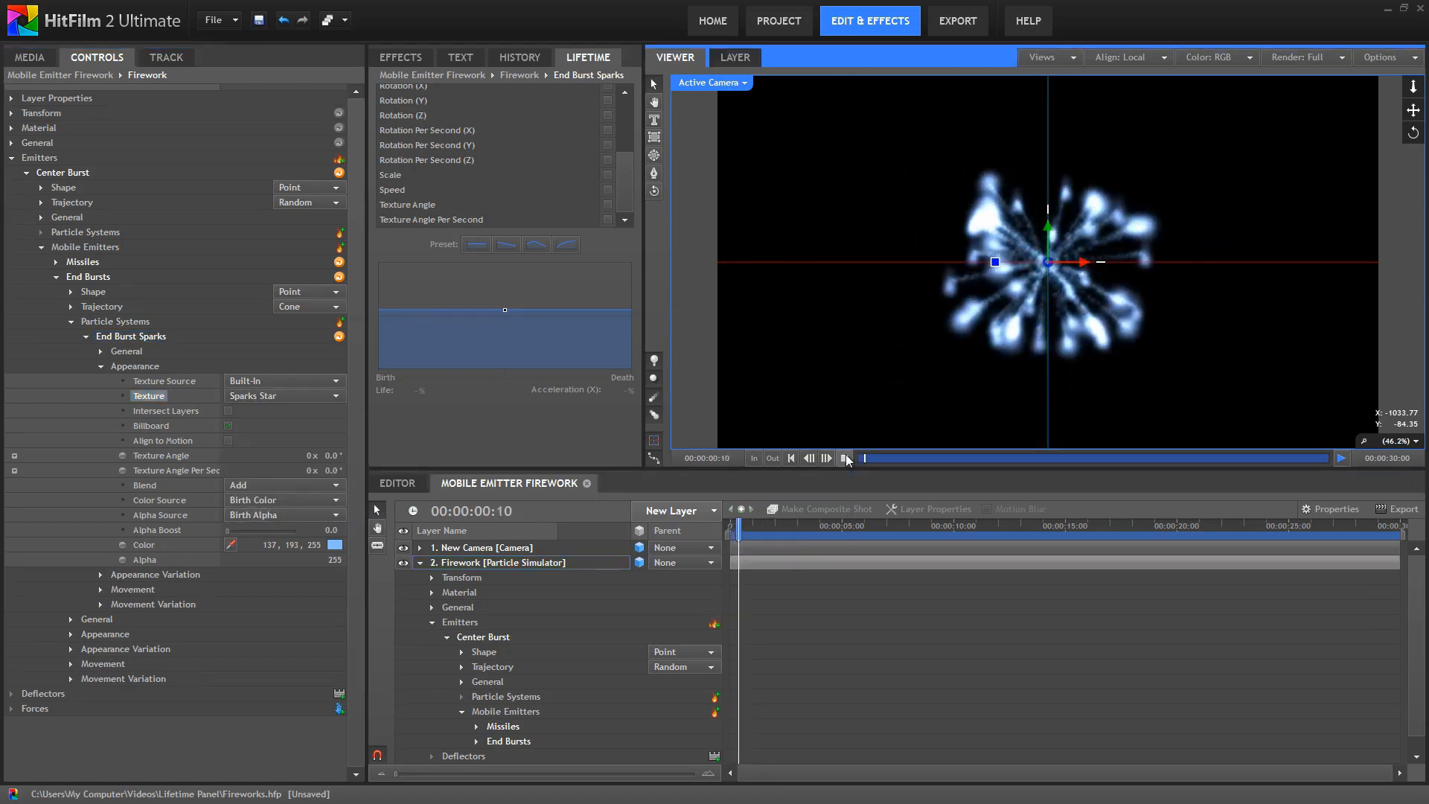
{"action": "left_click", "coordinate": [844, 457]}
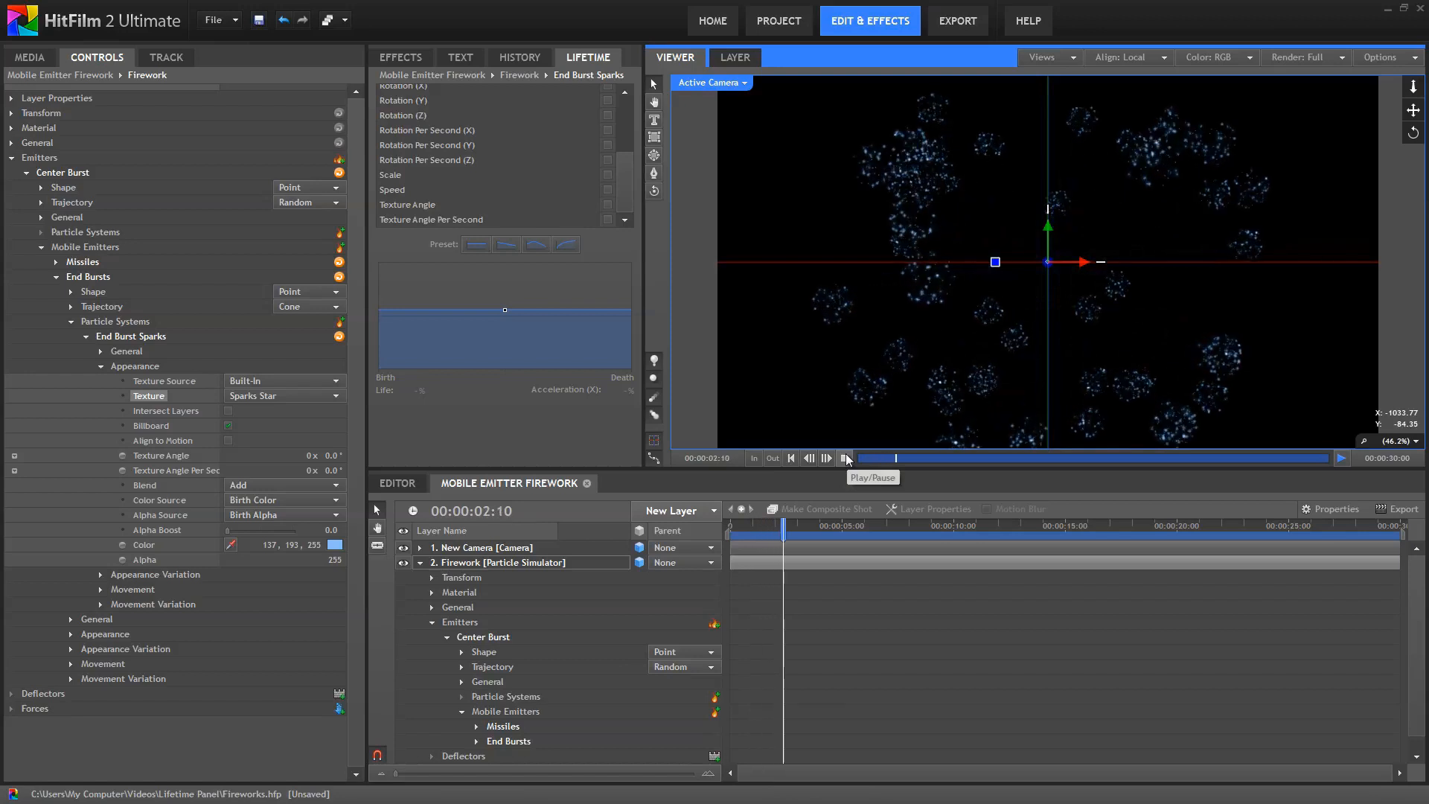
{"action": "left_click", "coordinate": [845, 457]}
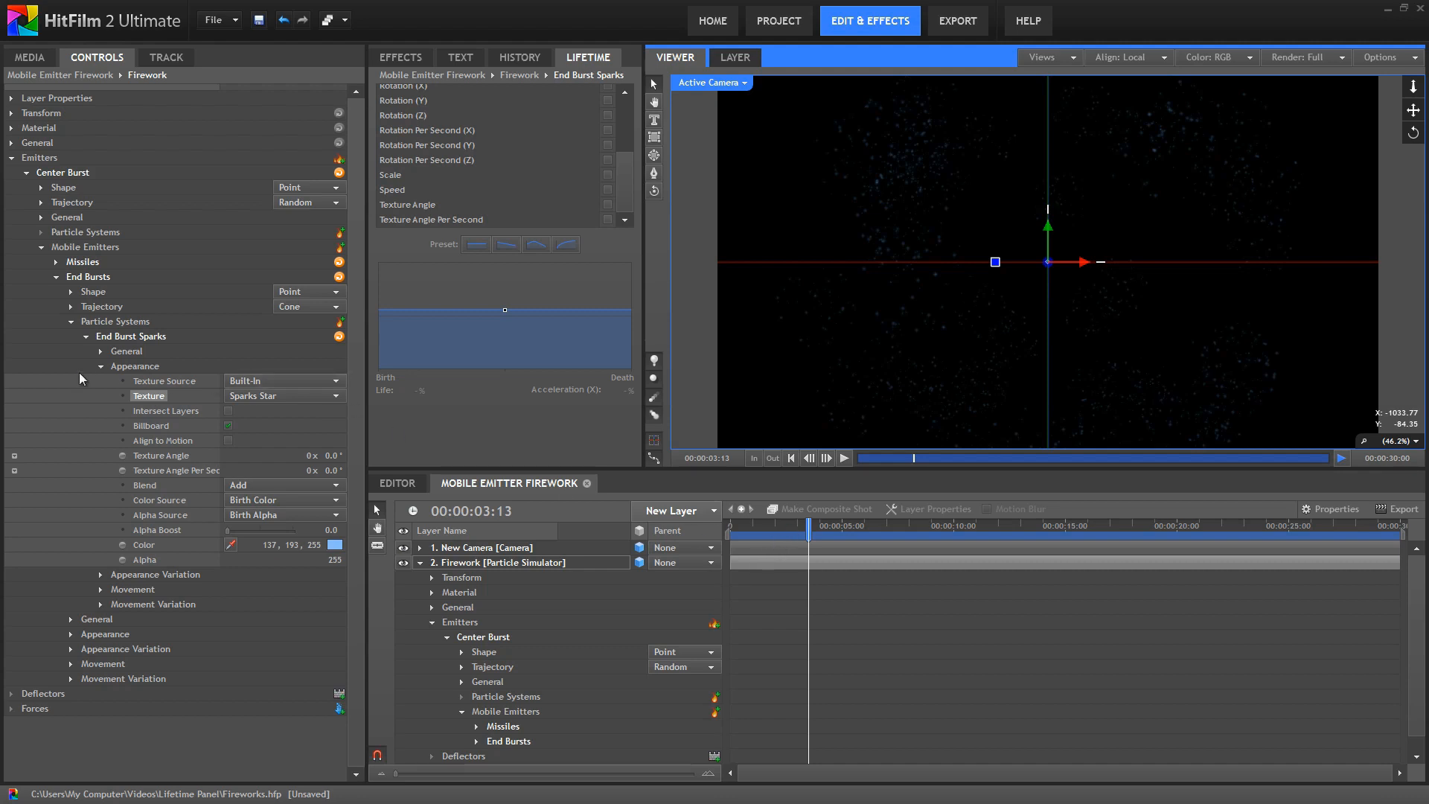
{"action": "left_click", "coordinate": [131, 335]}
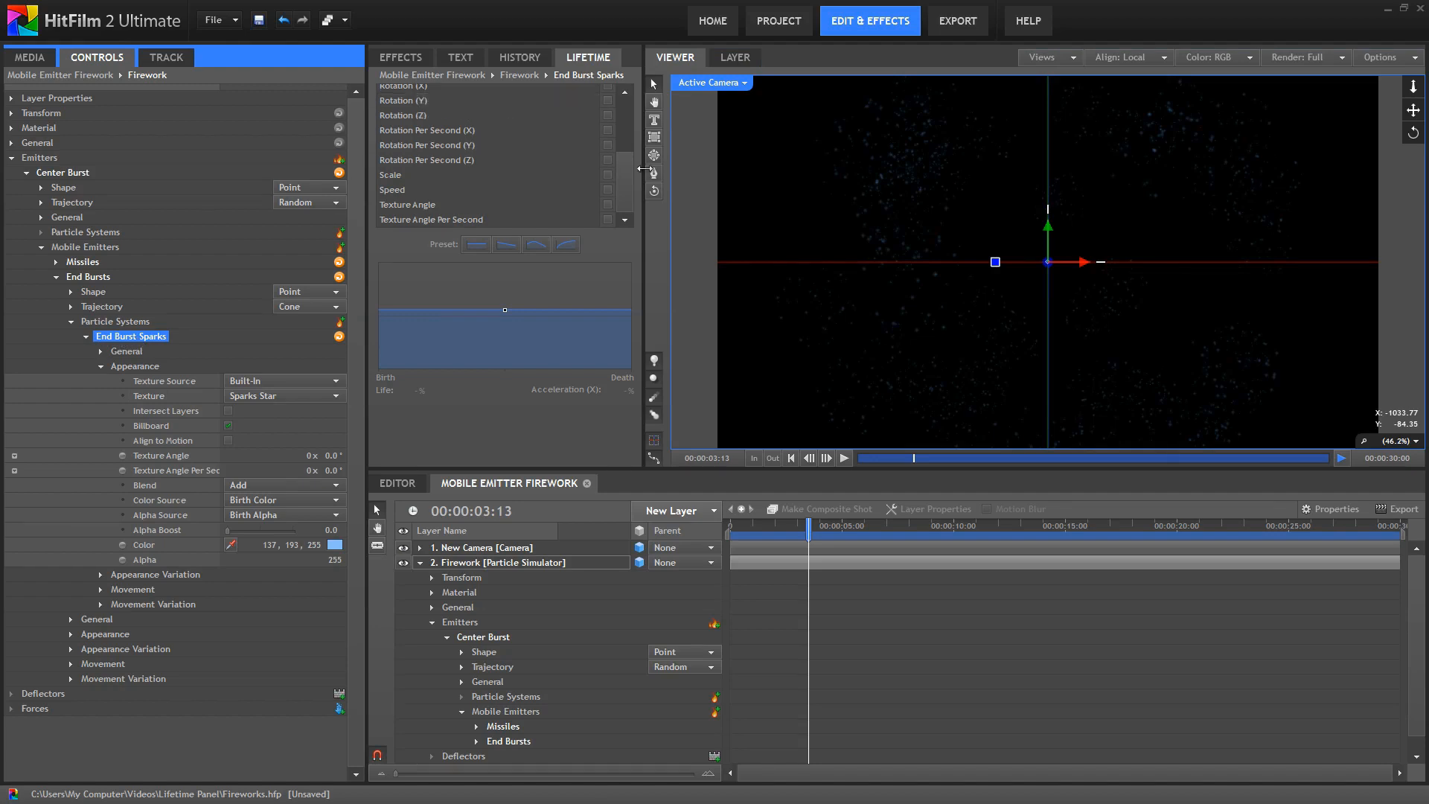
Vary the sparks' Color as a Gradient mixed with the First Key Frame
{"action": "left_click", "coordinate": [391, 195]}
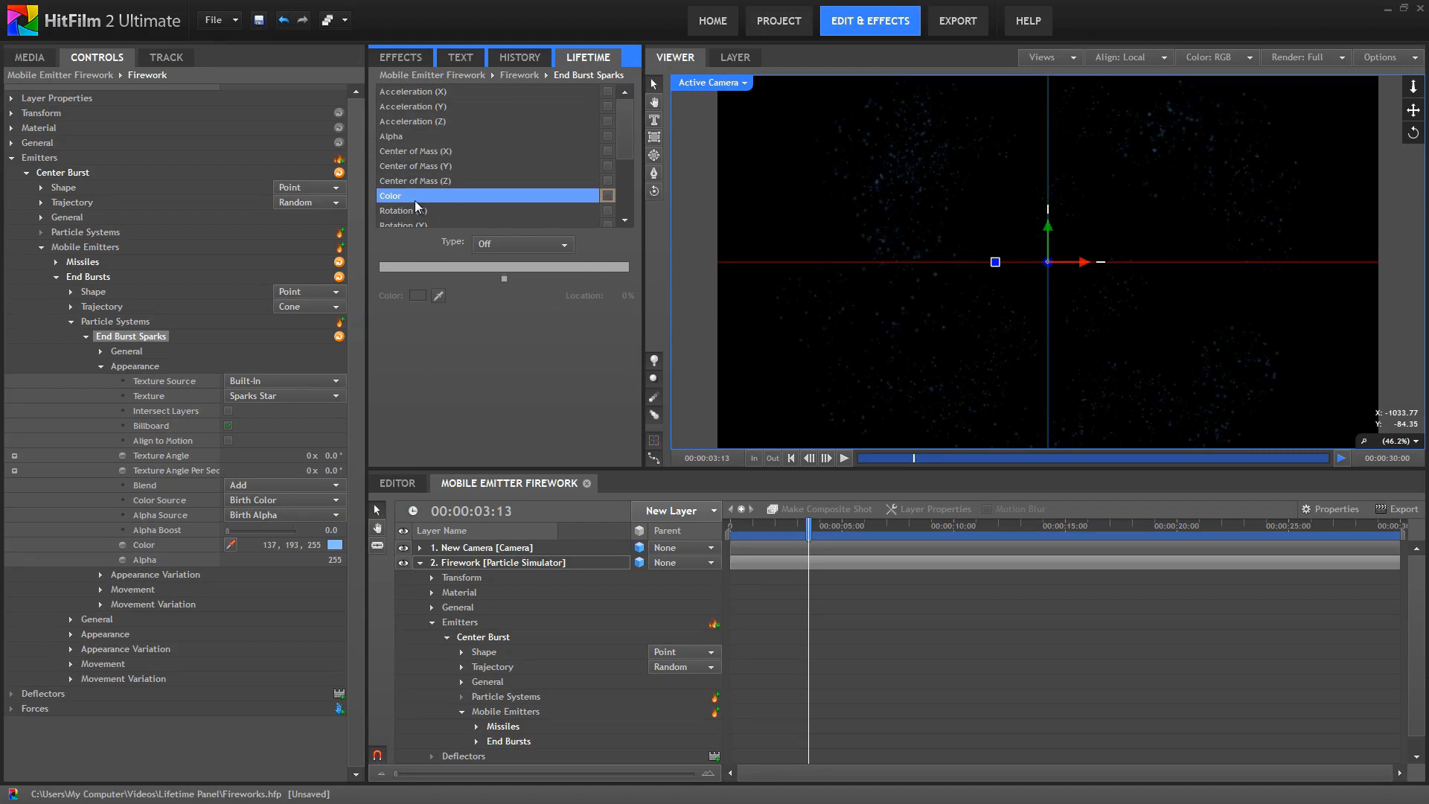
{"action": "left_click", "coordinate": [519, 243]}
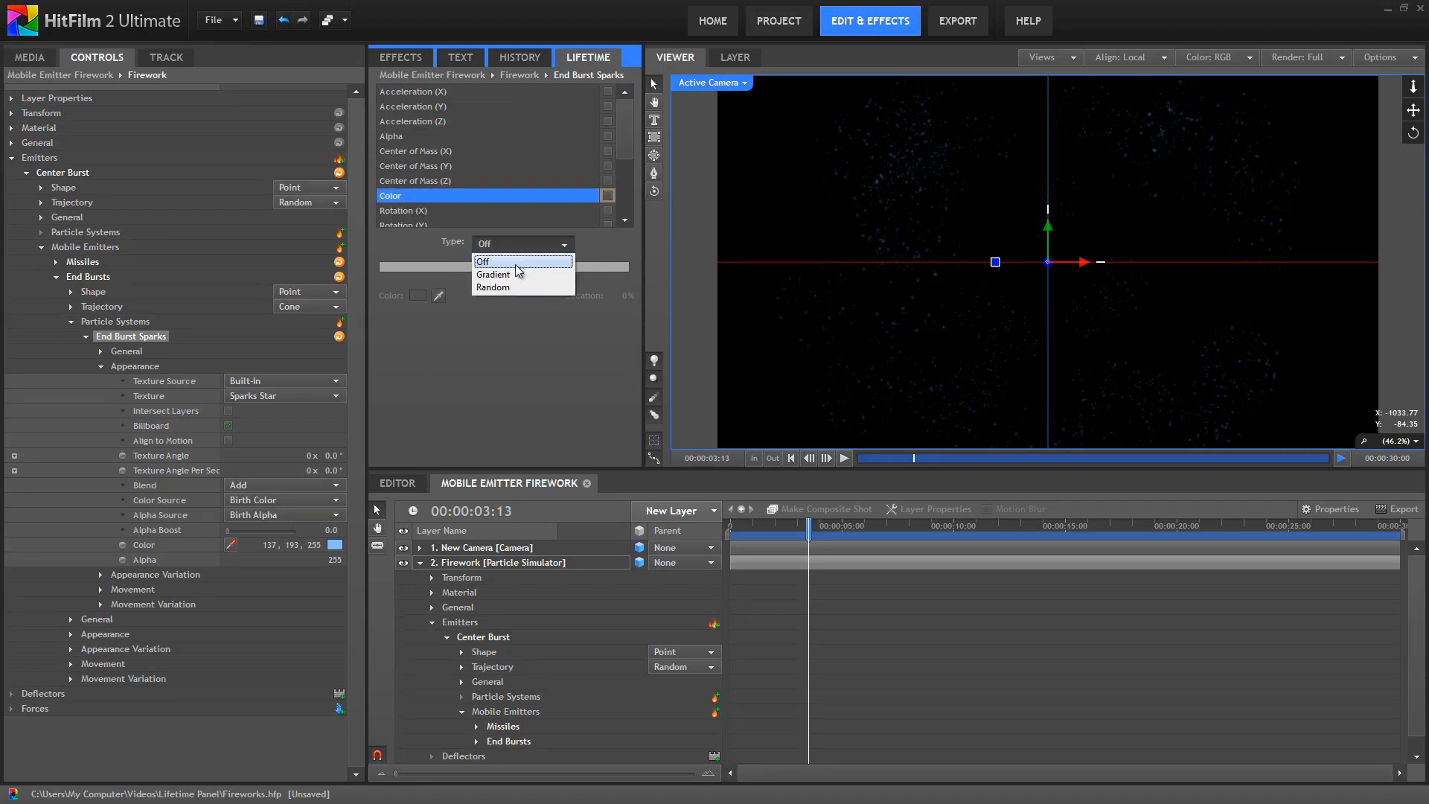
{"action": "left_click", "coordinate": [492, 274]}
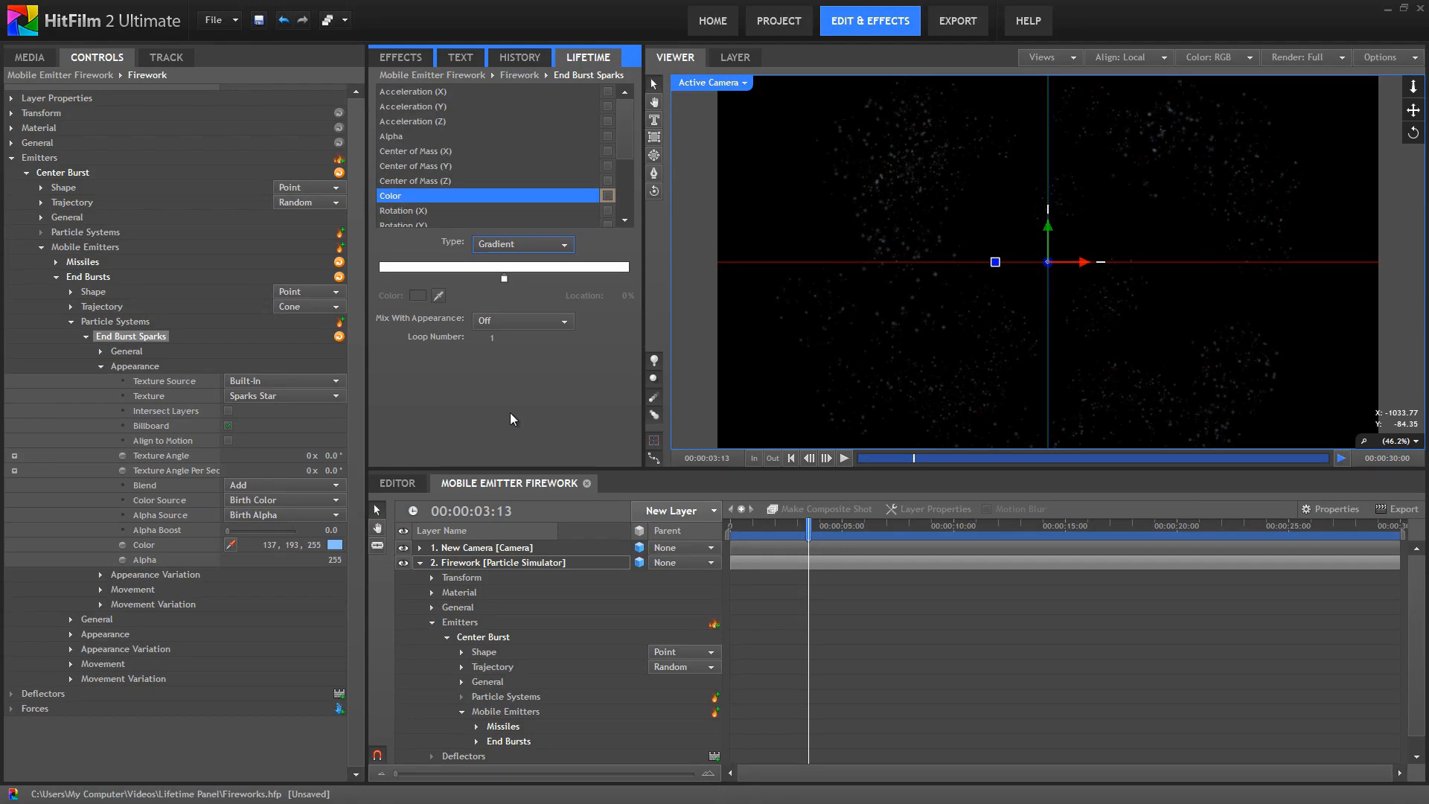
{"action": "mouse_move", "coordinate": [422, 365]}
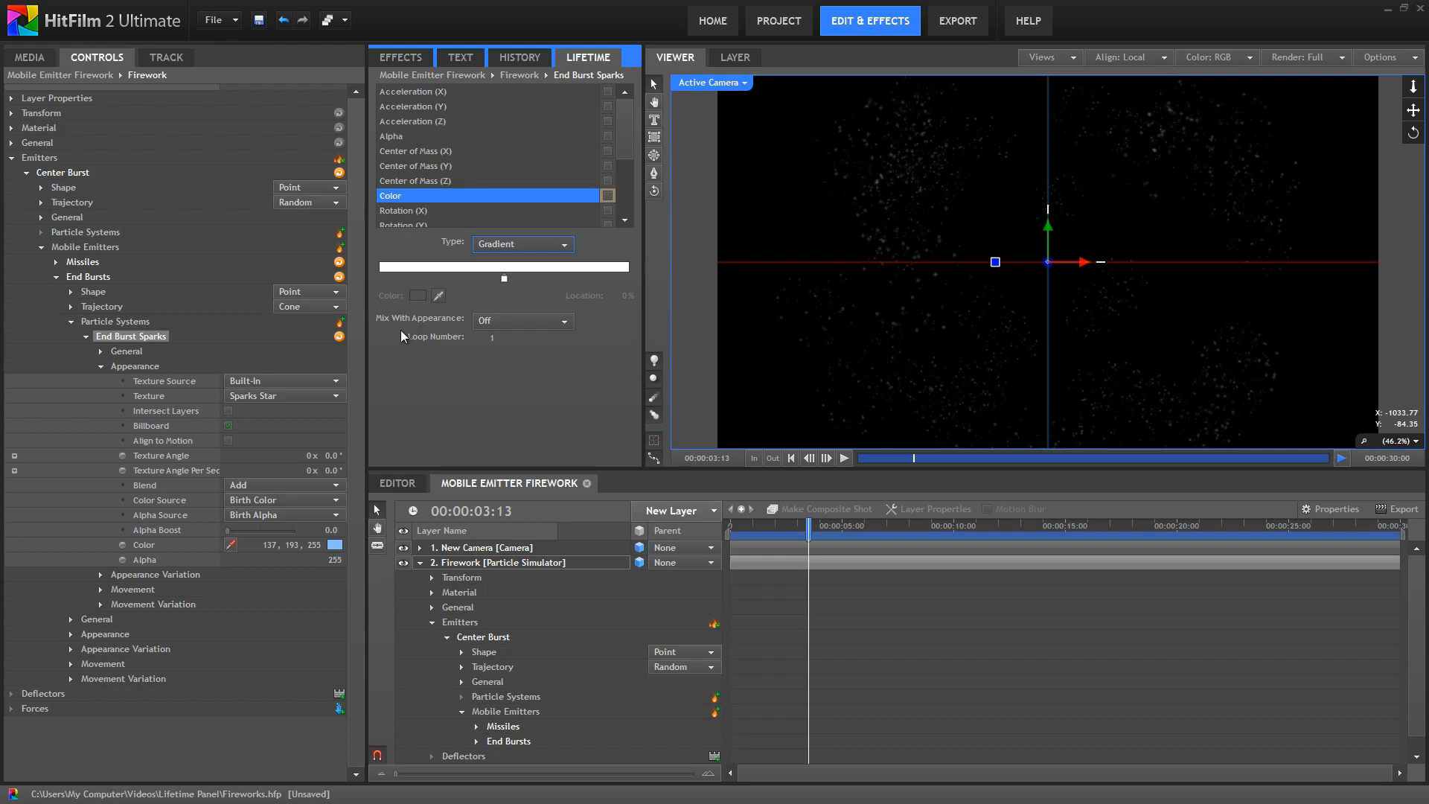
{"action": "left_click", "coordinate": [523, 335]}
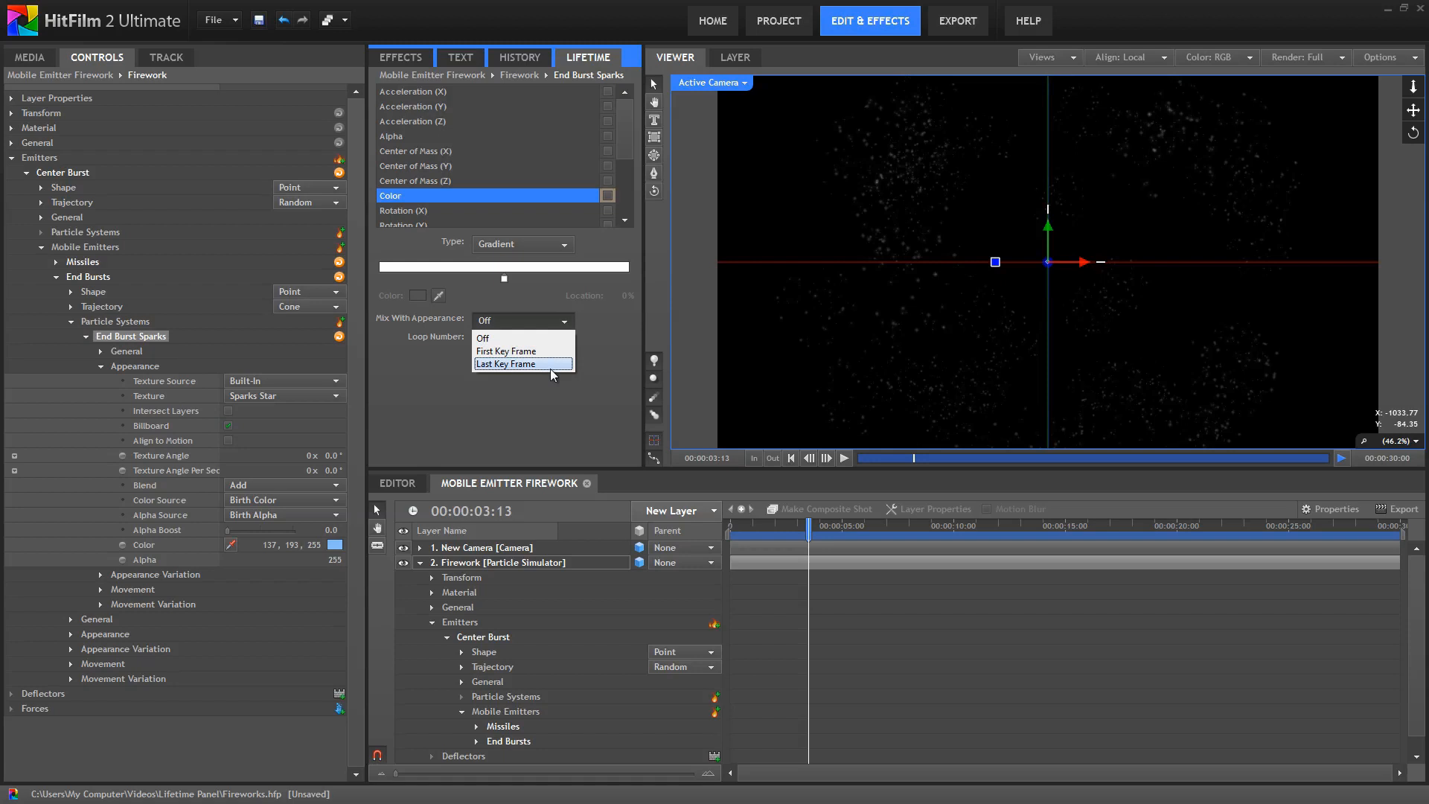
{"action": "mouse_move", "coordinate": [554, 374]}
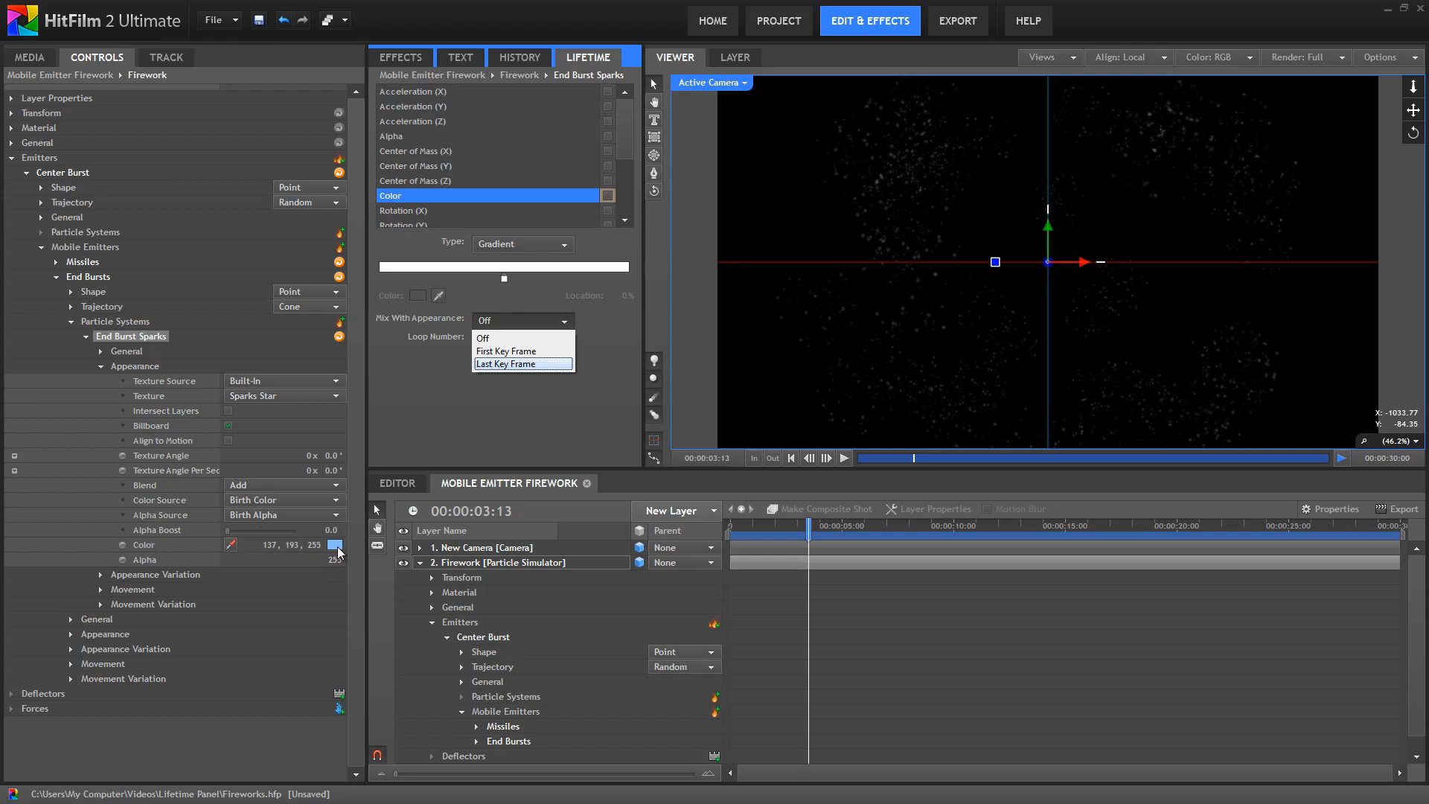
{"action": "mouse_move", "coordinate": [506, 351]}
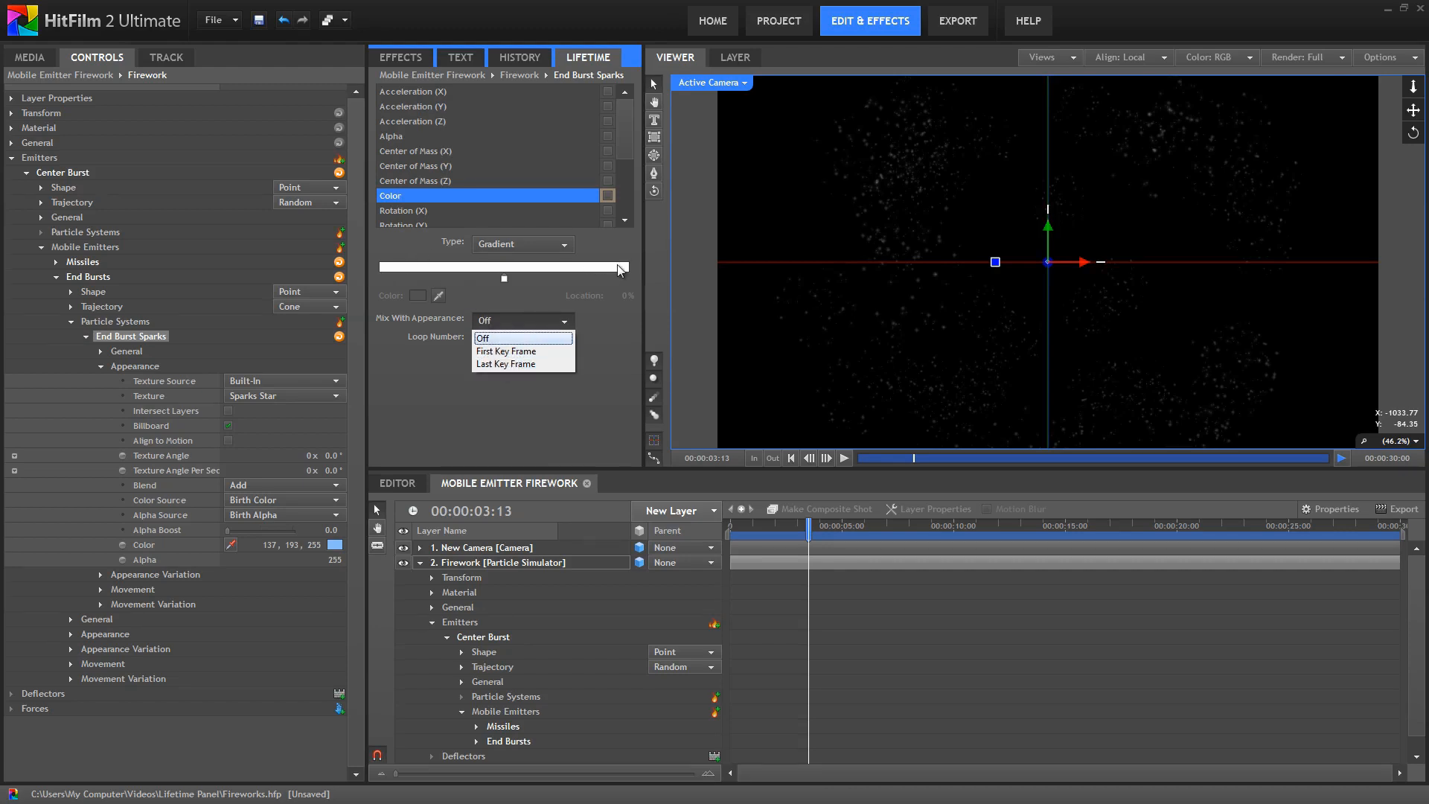
{"action": "mouse_move", "coordinate": [521, 351]}
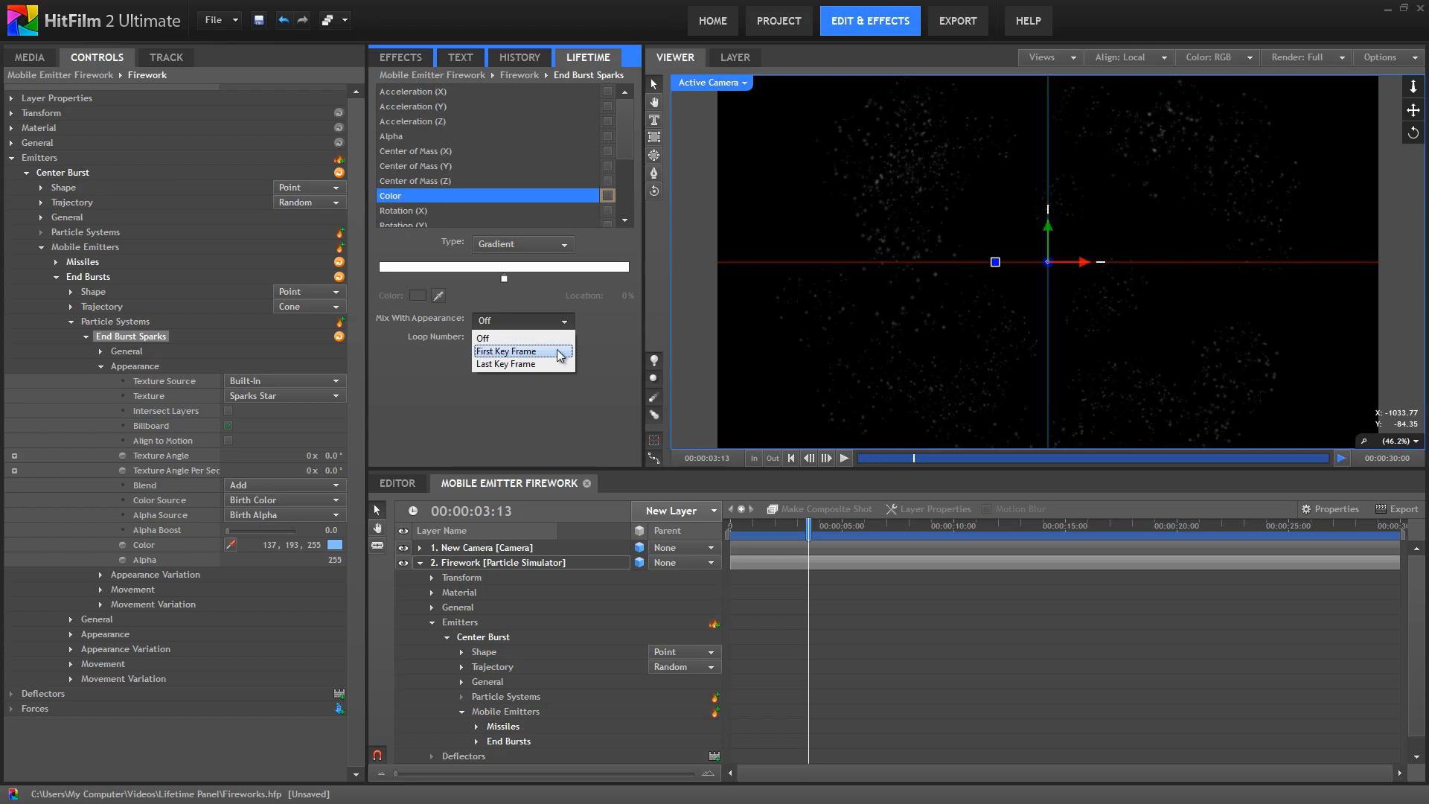
{"action": "left_click", "coordinate": [506, 351]}
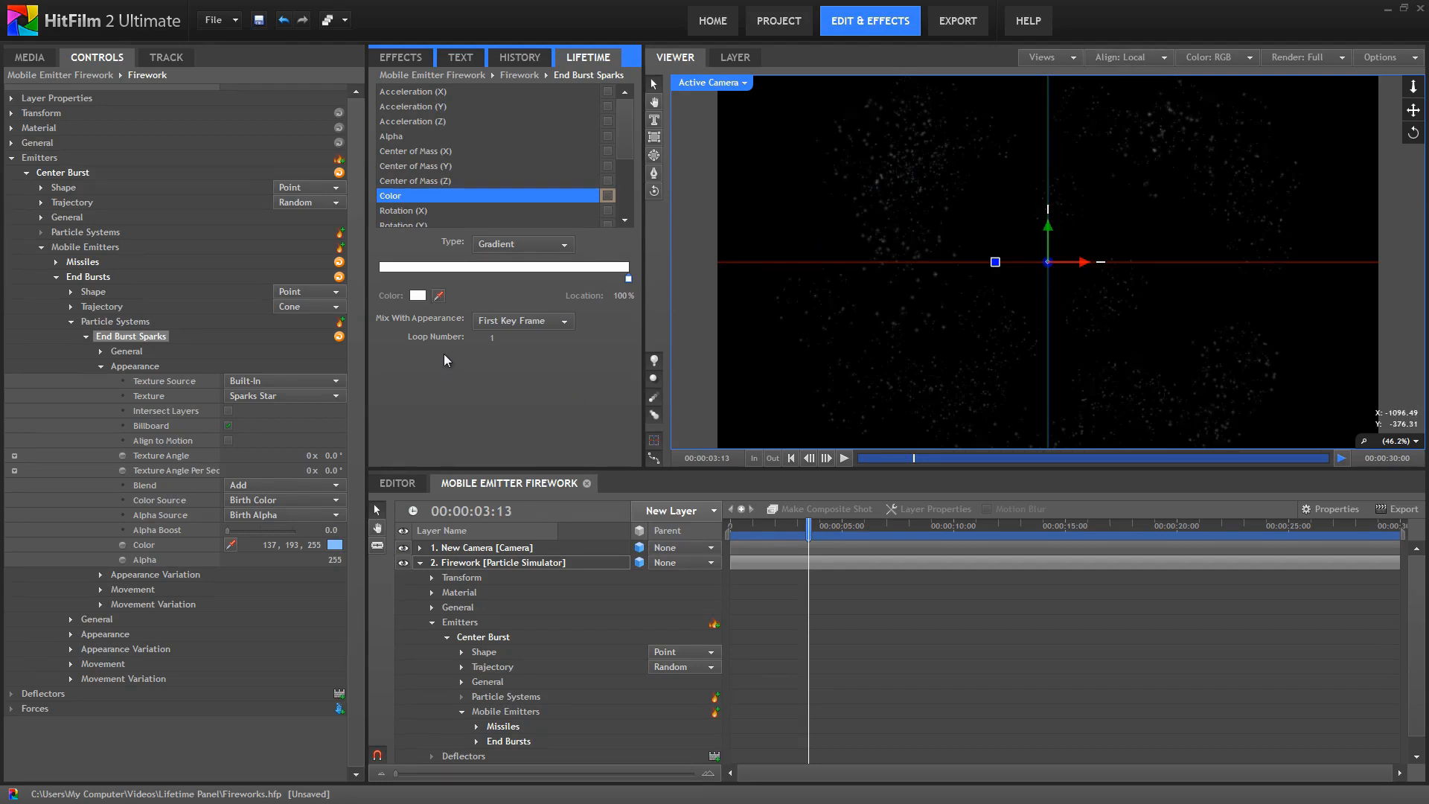
Set the gradient's end stop to red and scrub to preview the sparks
{"action": "left_click", "coordinate": [417, 295]}
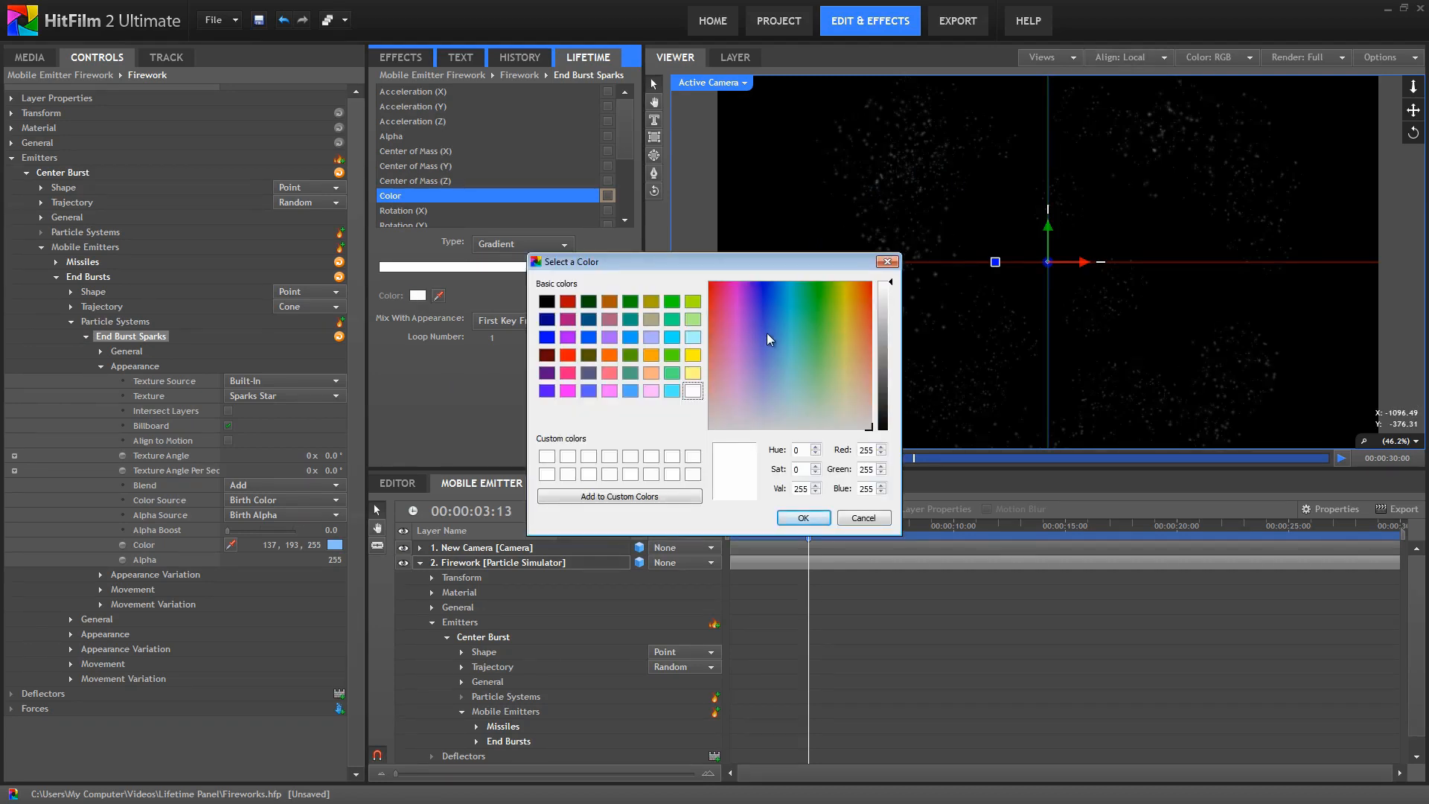
{"action": "left_click", "coordinate": [567, 354]}
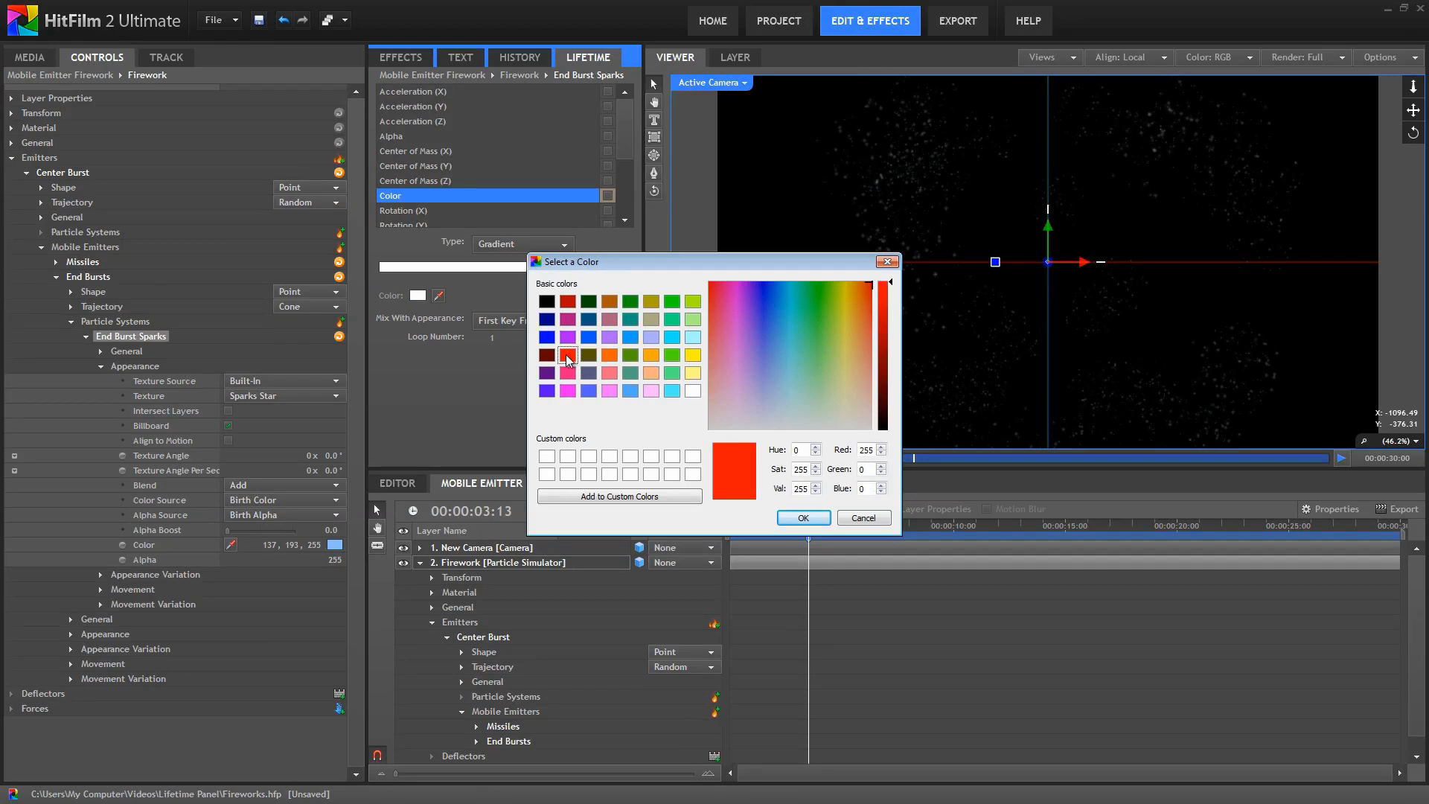
{"action": "left_click", "coordinate": [801, 517]}
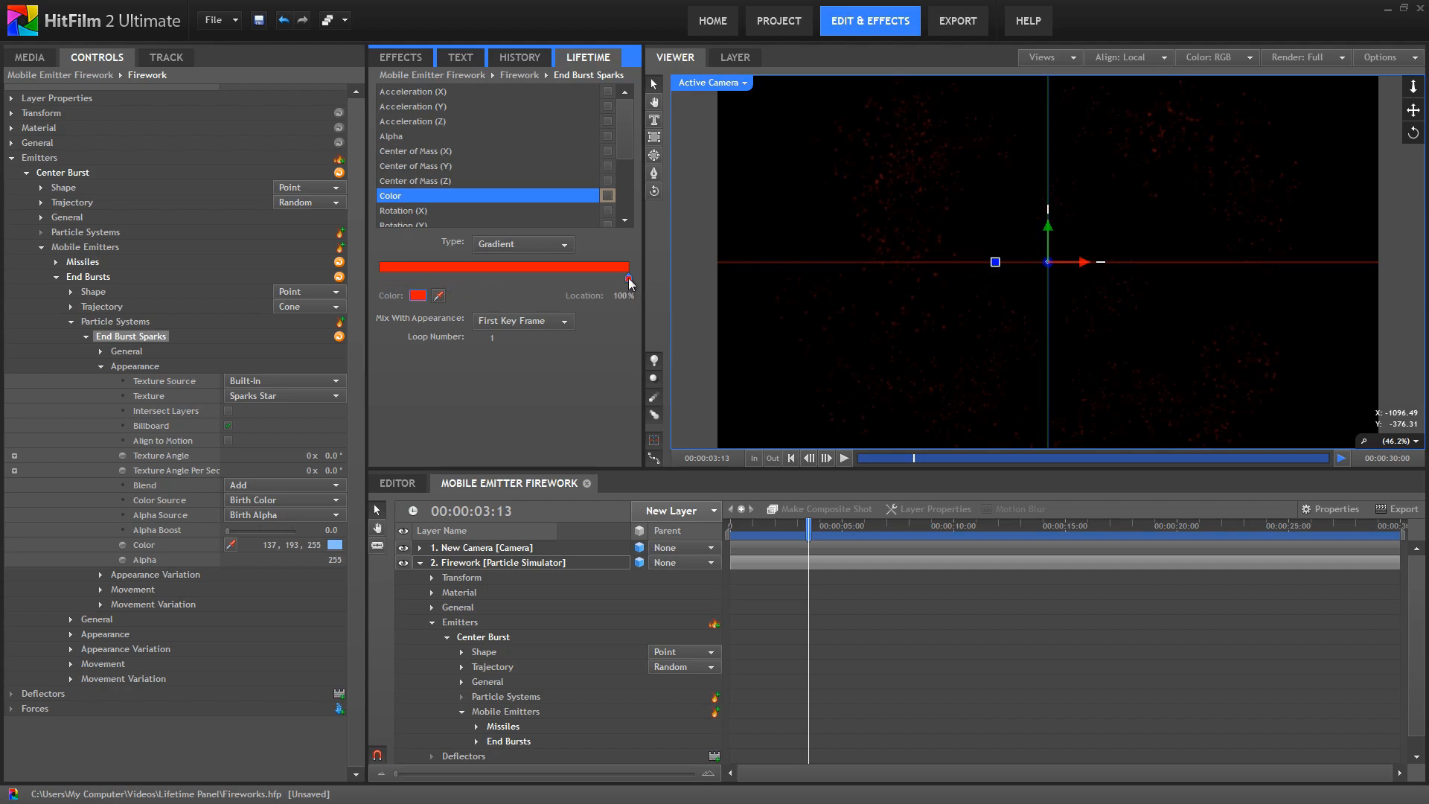
{"action": "left_click_drag", "start_coordinate": [806, 526], "coordinate": [768, 525]}
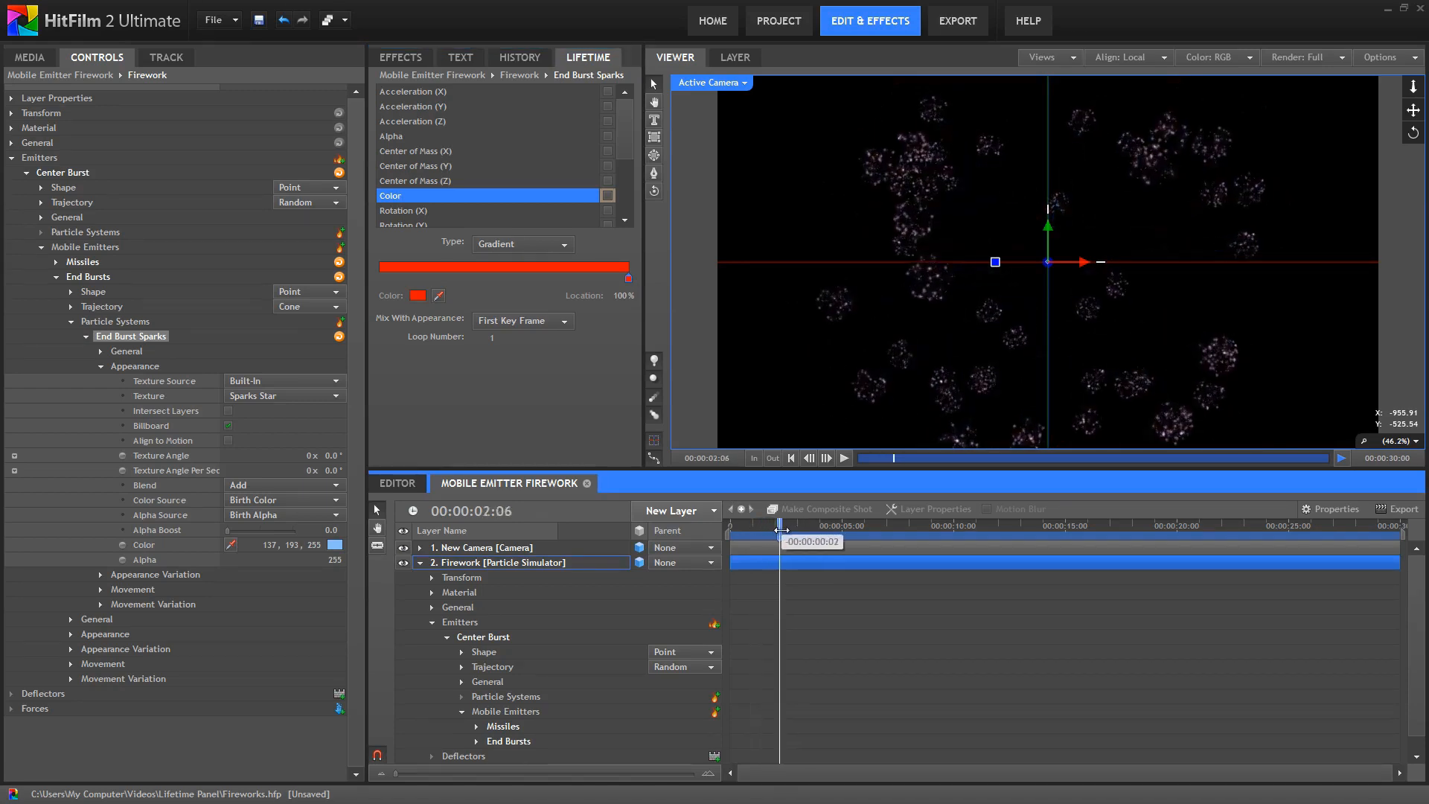
{"action": "left_click_drag", "start_coordinate": [782, 527], "coordinate": [776, 526]}
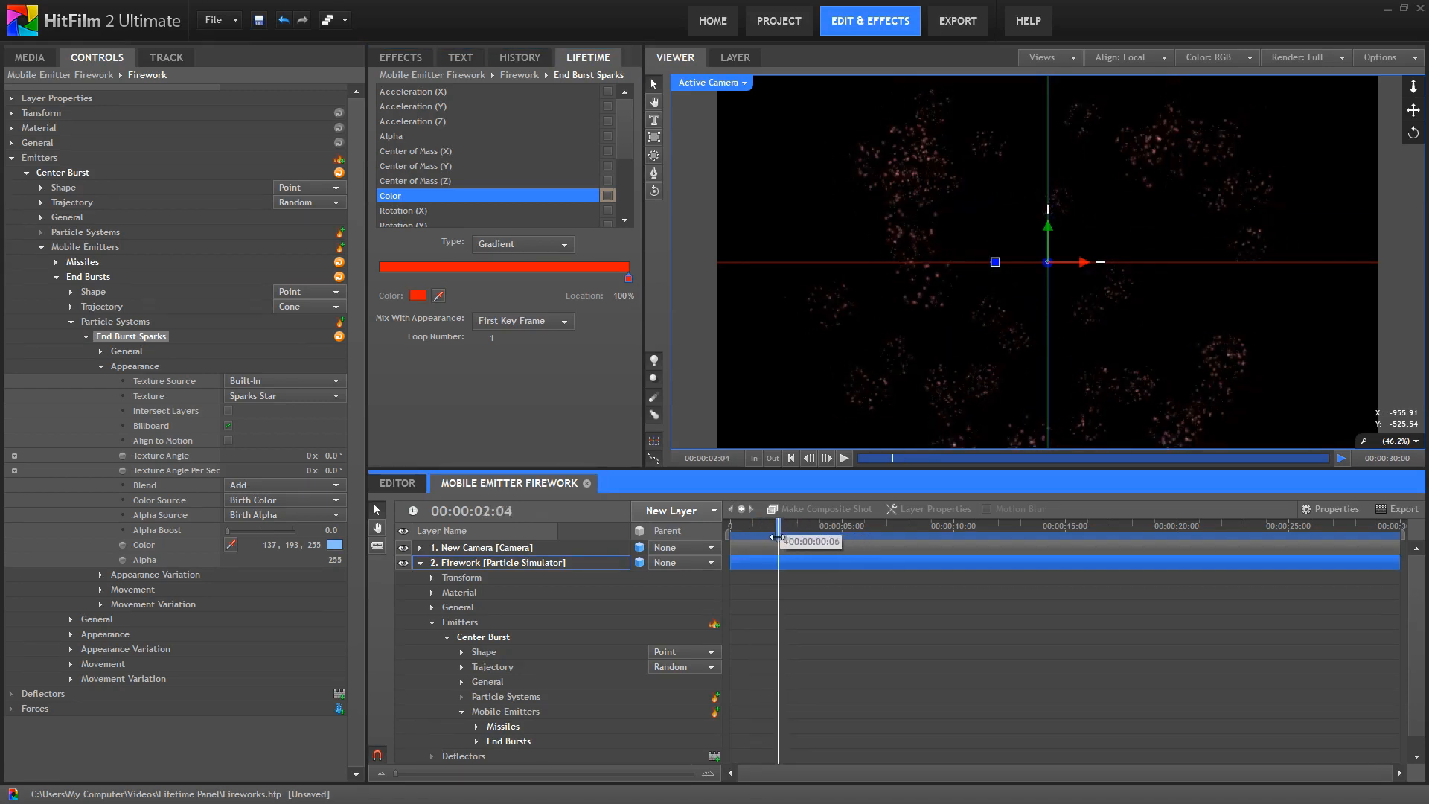
{"action": "left_click_drag", "start_coordinate": [776, 525], "coordinate": [796, 526]}
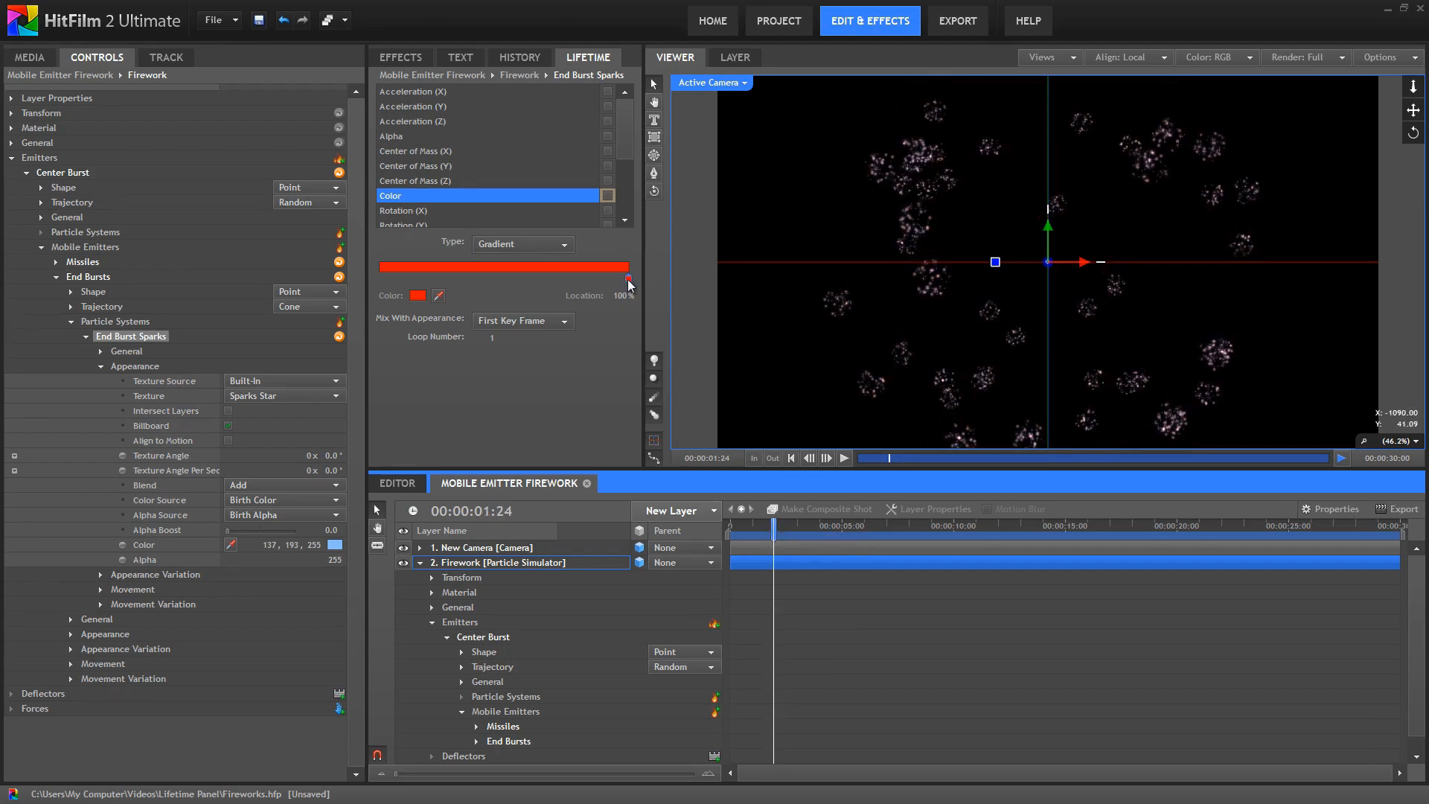
{"action": "left_click_drag", "start_coordinate": [627, 278], "coordinate": [469, 278]}
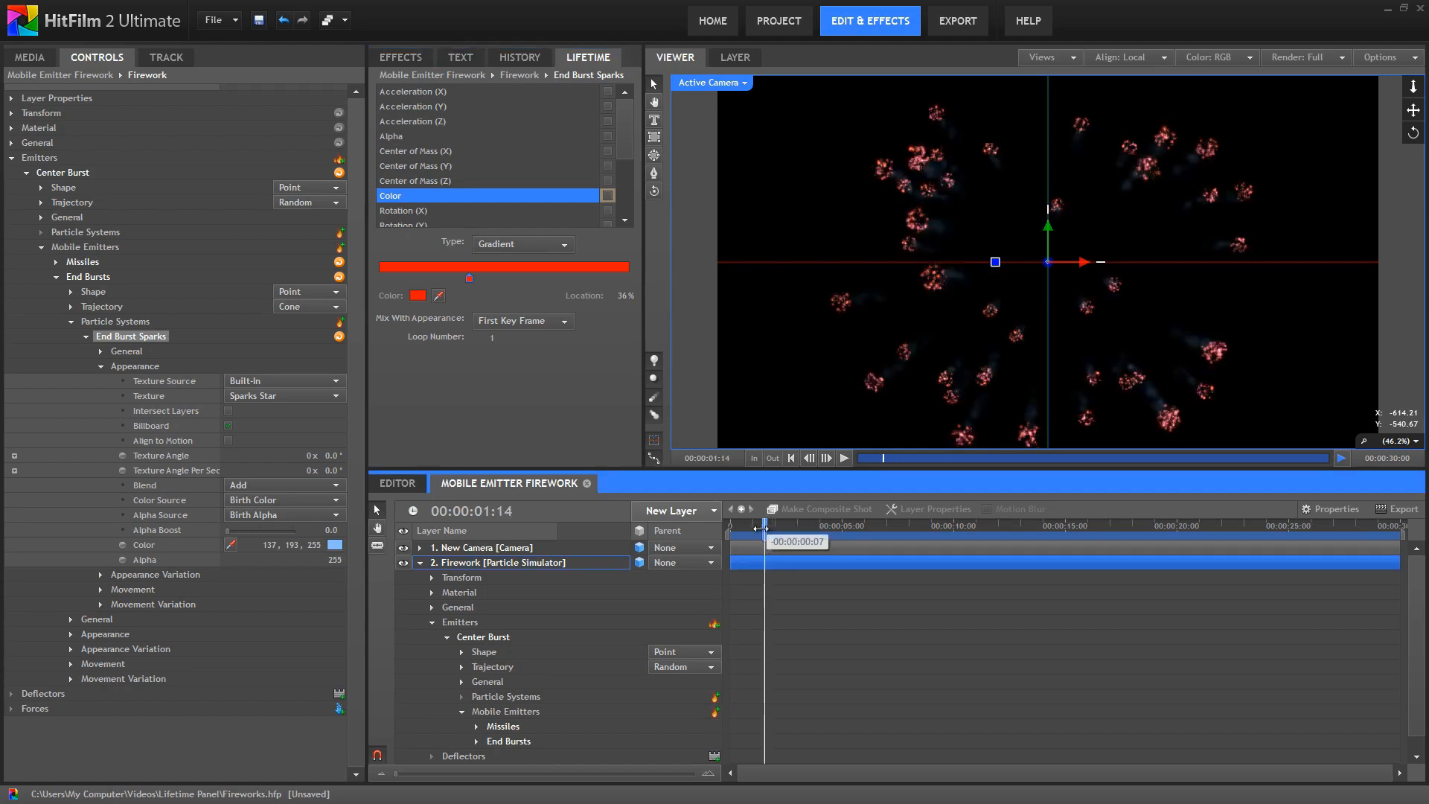
{"action": "left_click_drag", "start_coordinate": [762, 525], "coordinate": [774, 526]}
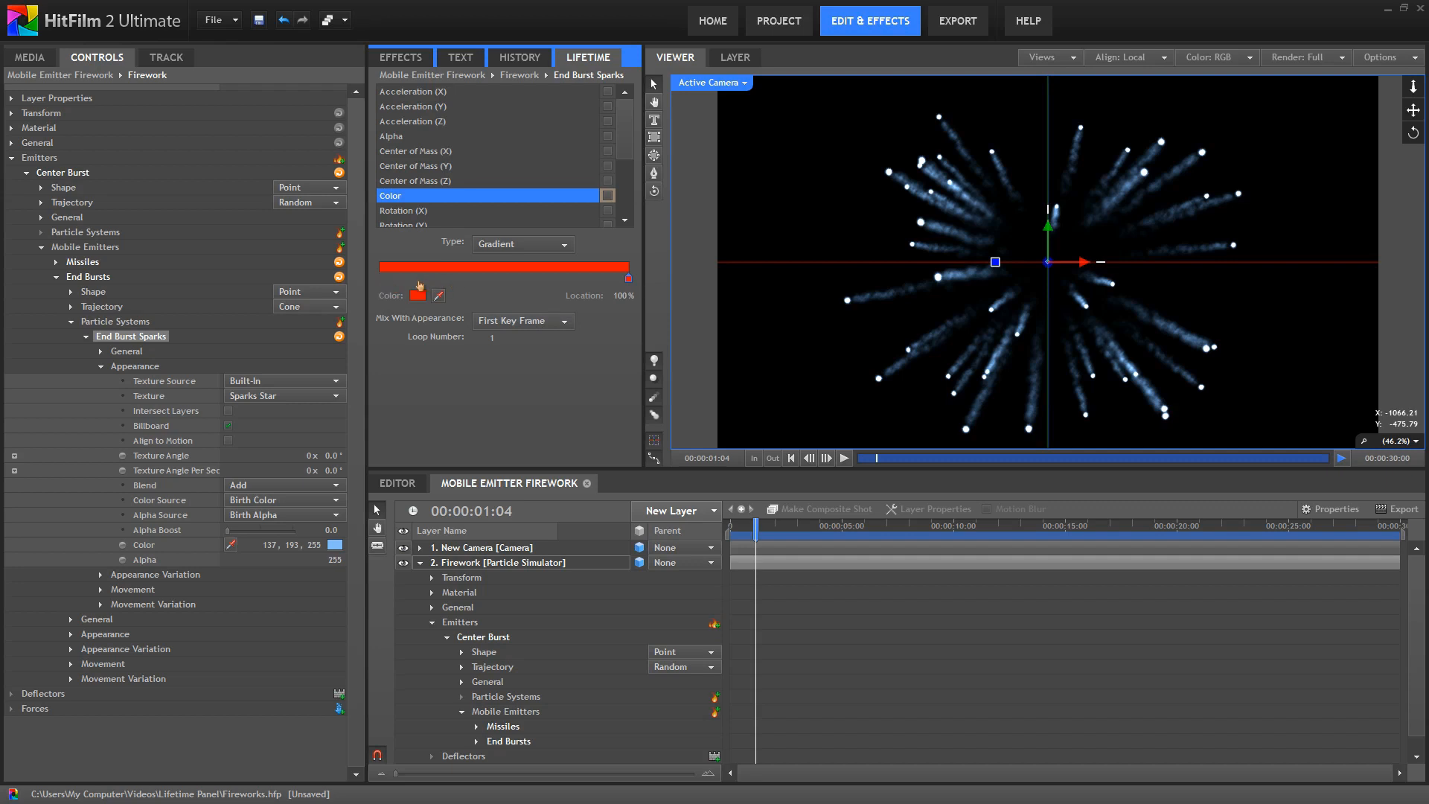
{"action": "left_click", "coordinate": [522, 320]}
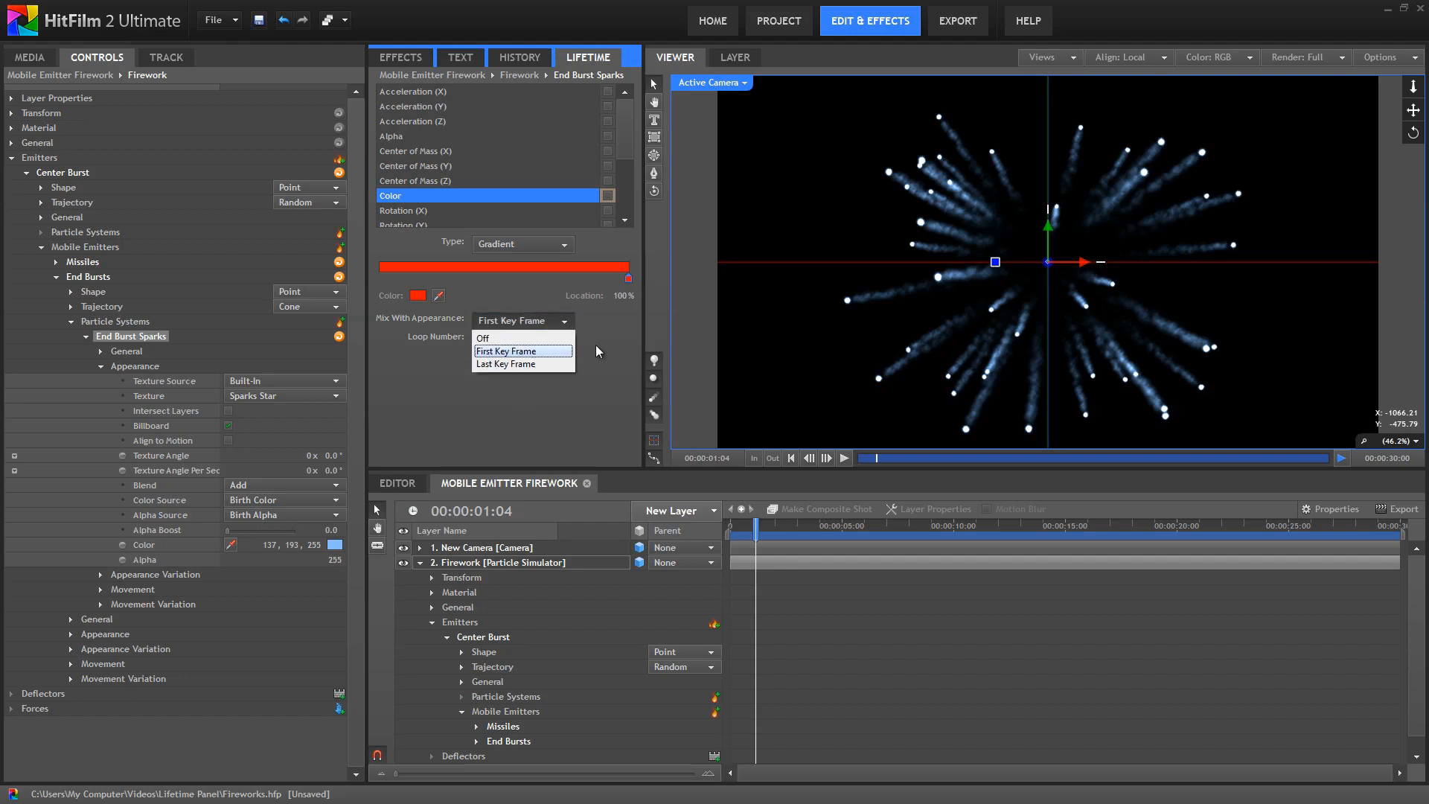
{"action": "left_click", "coordinate": [506, 352]}
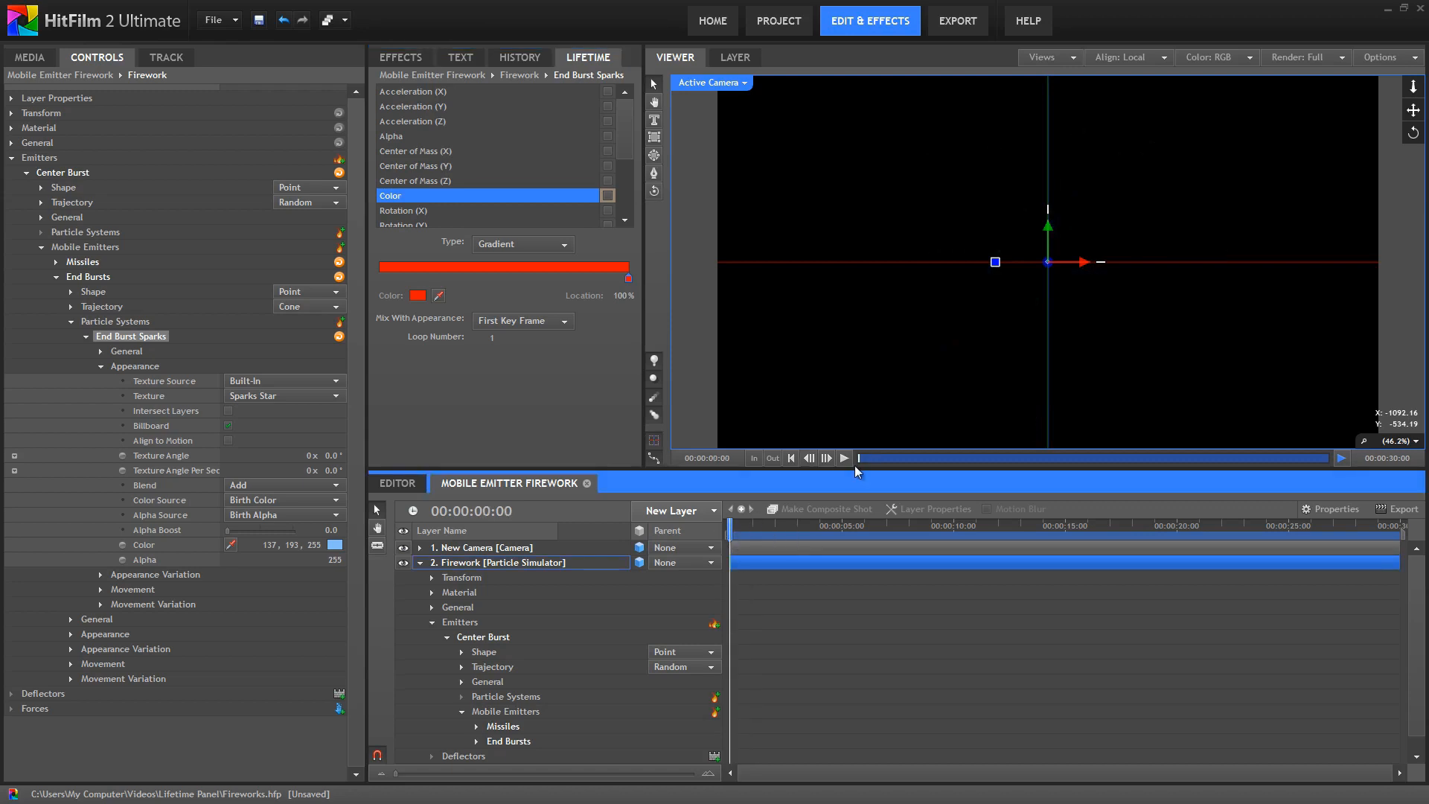
{"action": "left_click", "coordinate": [824, 457]}
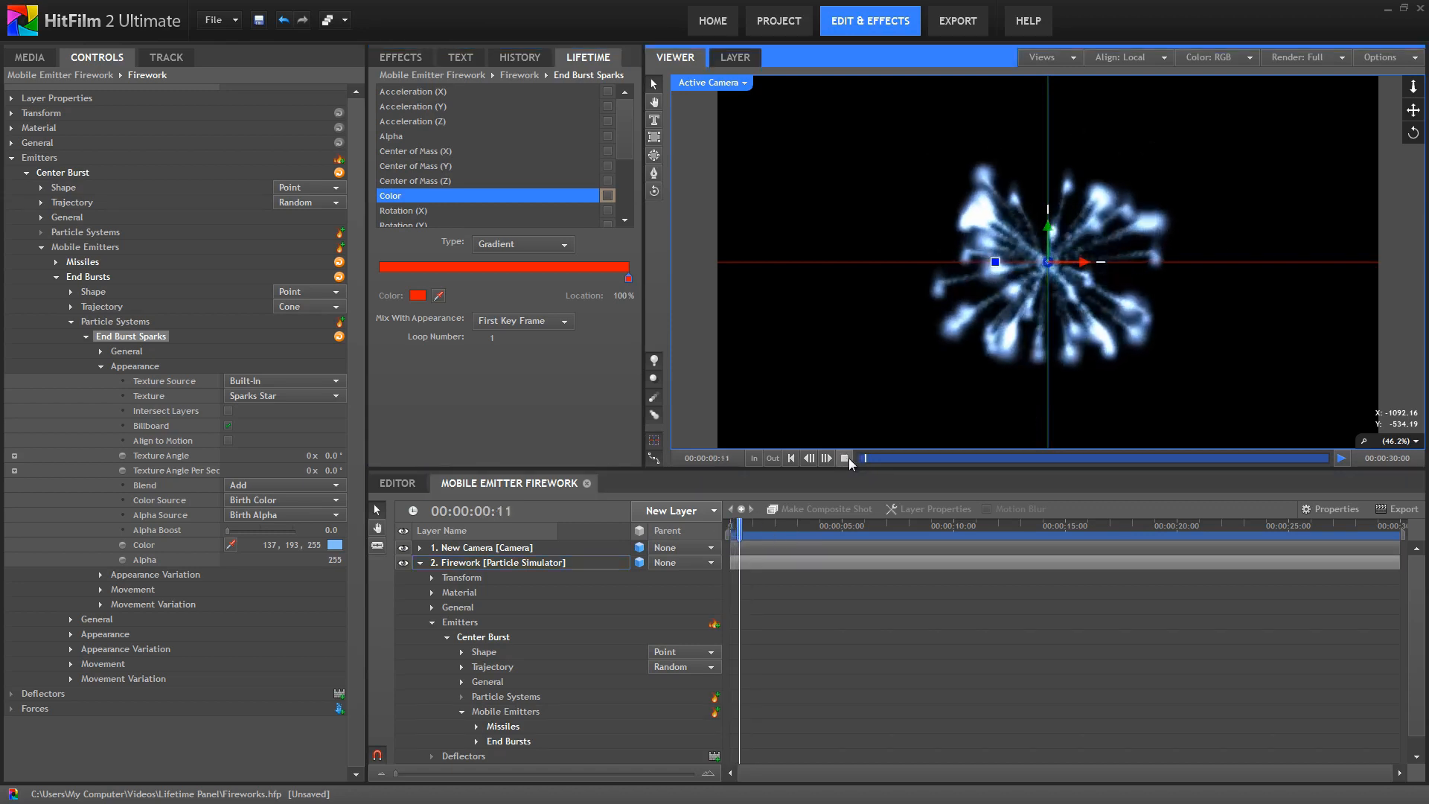
{"action": "left_click", "coordinate": [842, 458]}
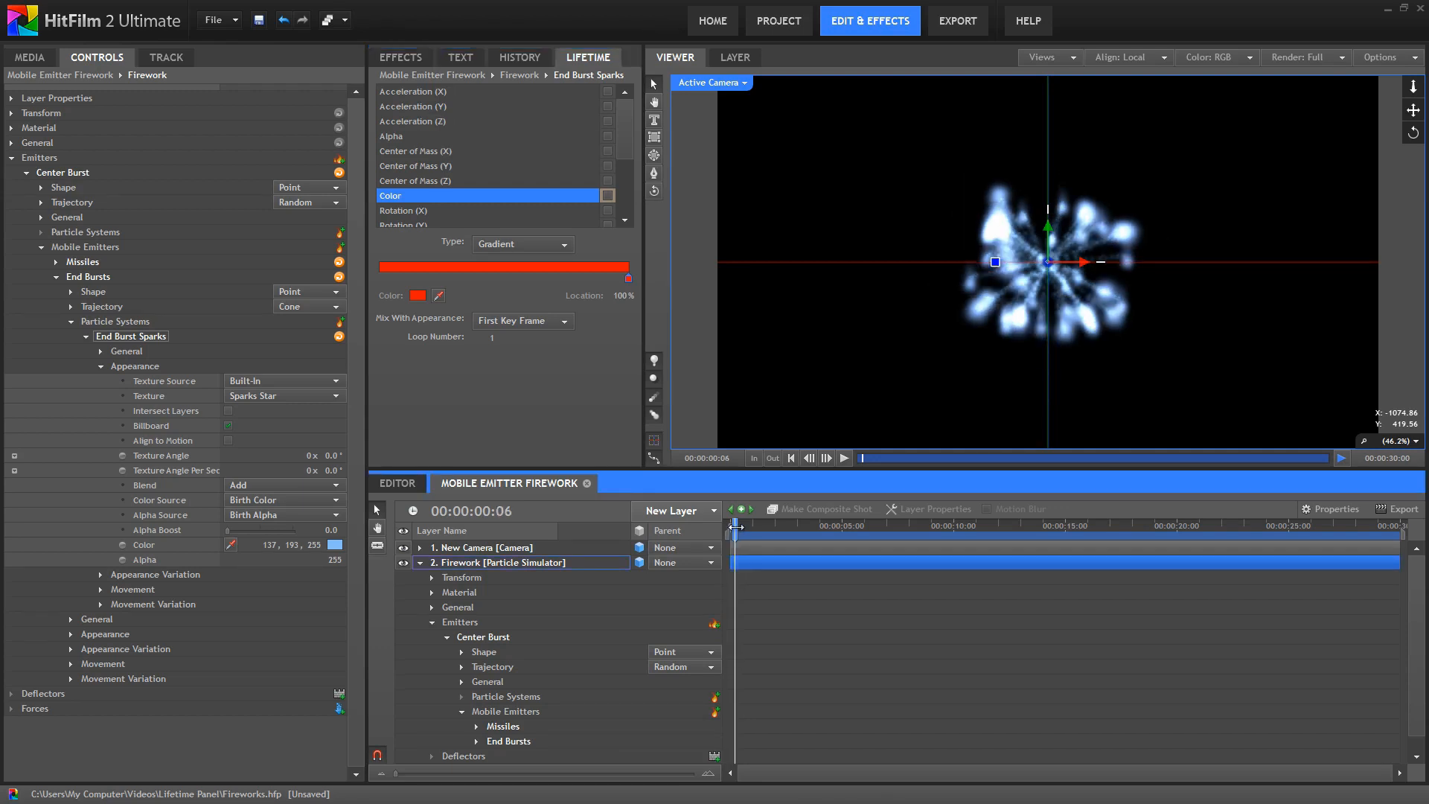
{"action": "left_click_drag", "start_coordinate": [731, 525], "coordinate": [756, 525]}
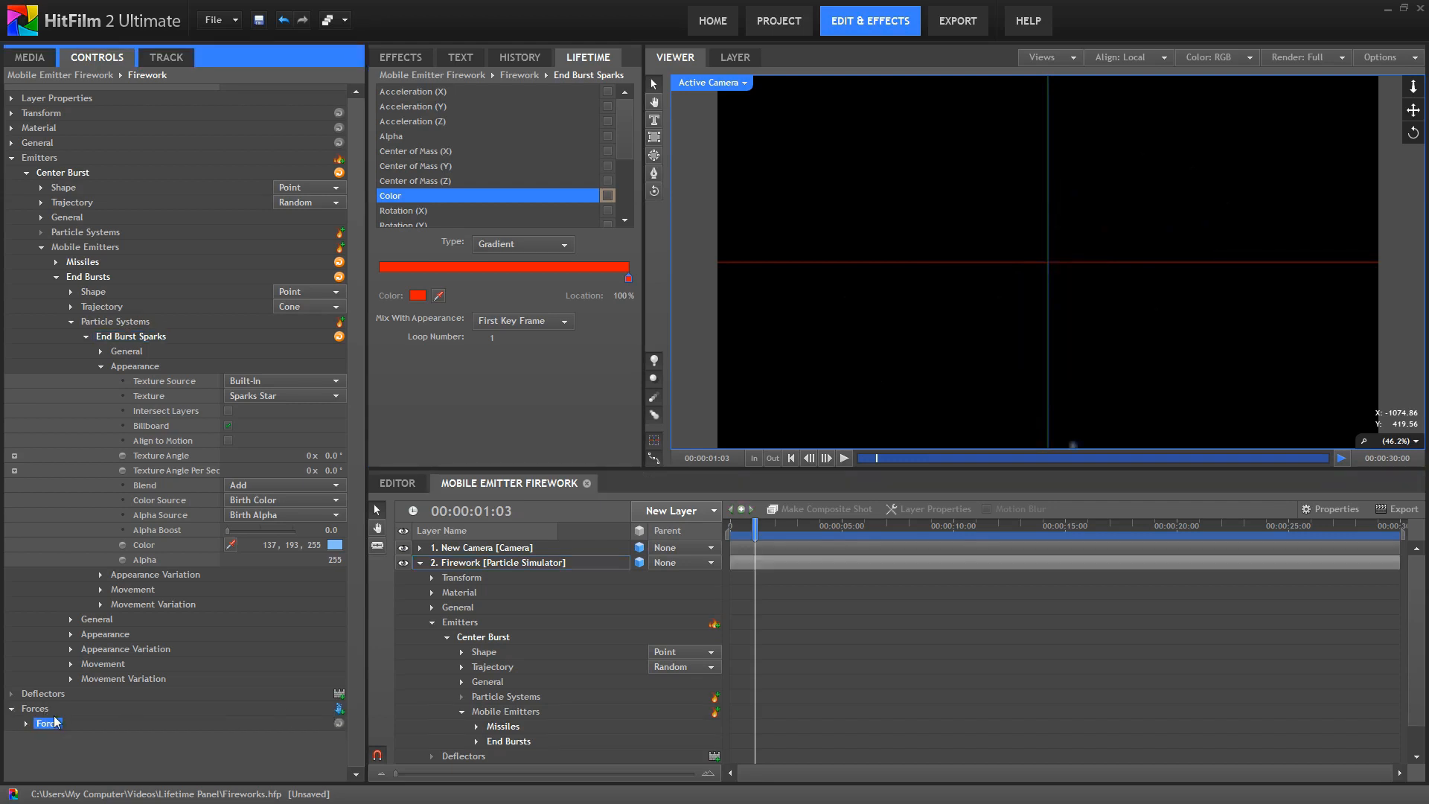
Expand the new Direction force's settings and play back the burst turning red
{"action": "left_click", "coordinate": [25, 724]}
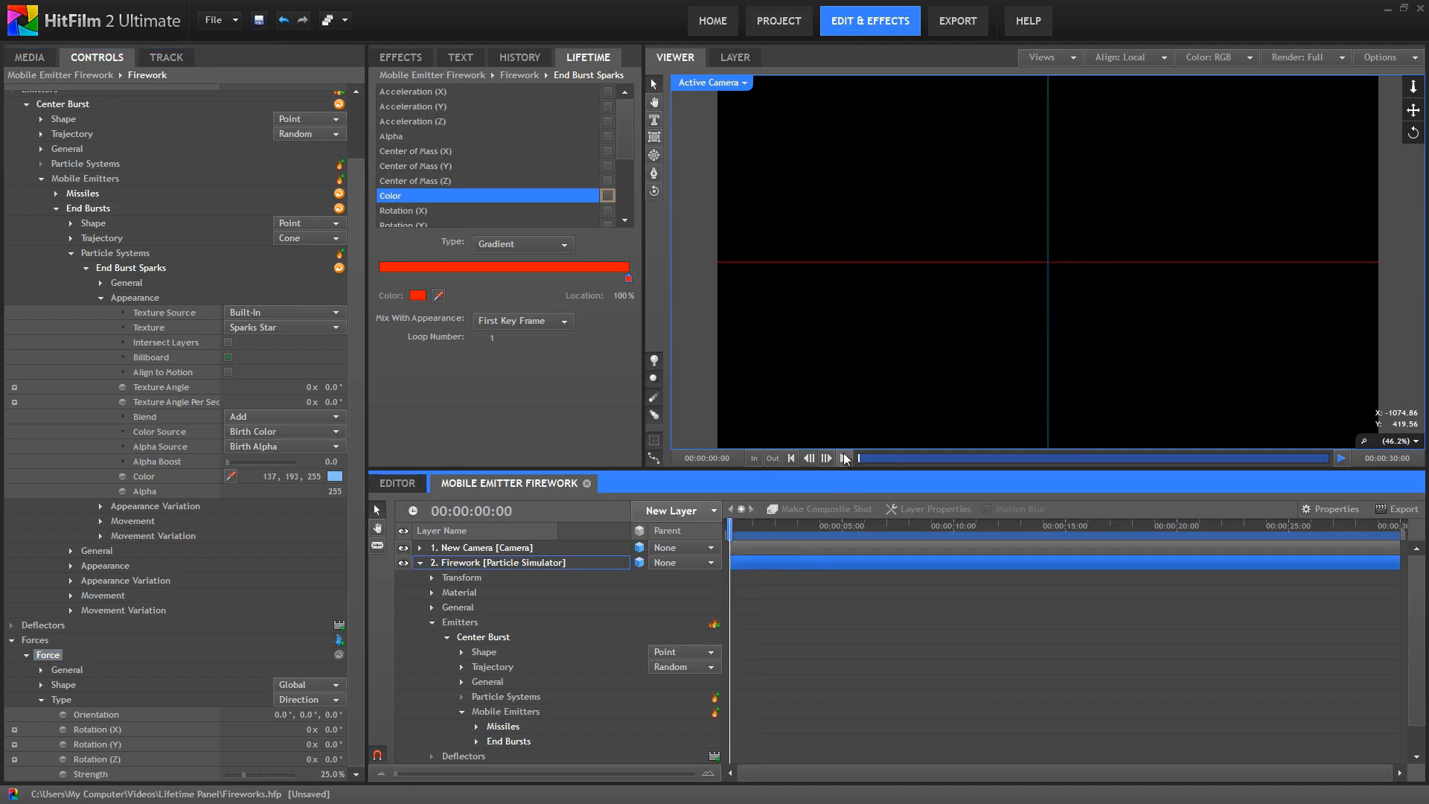
{"action": "left_click", "coordinate": [825, 457]}
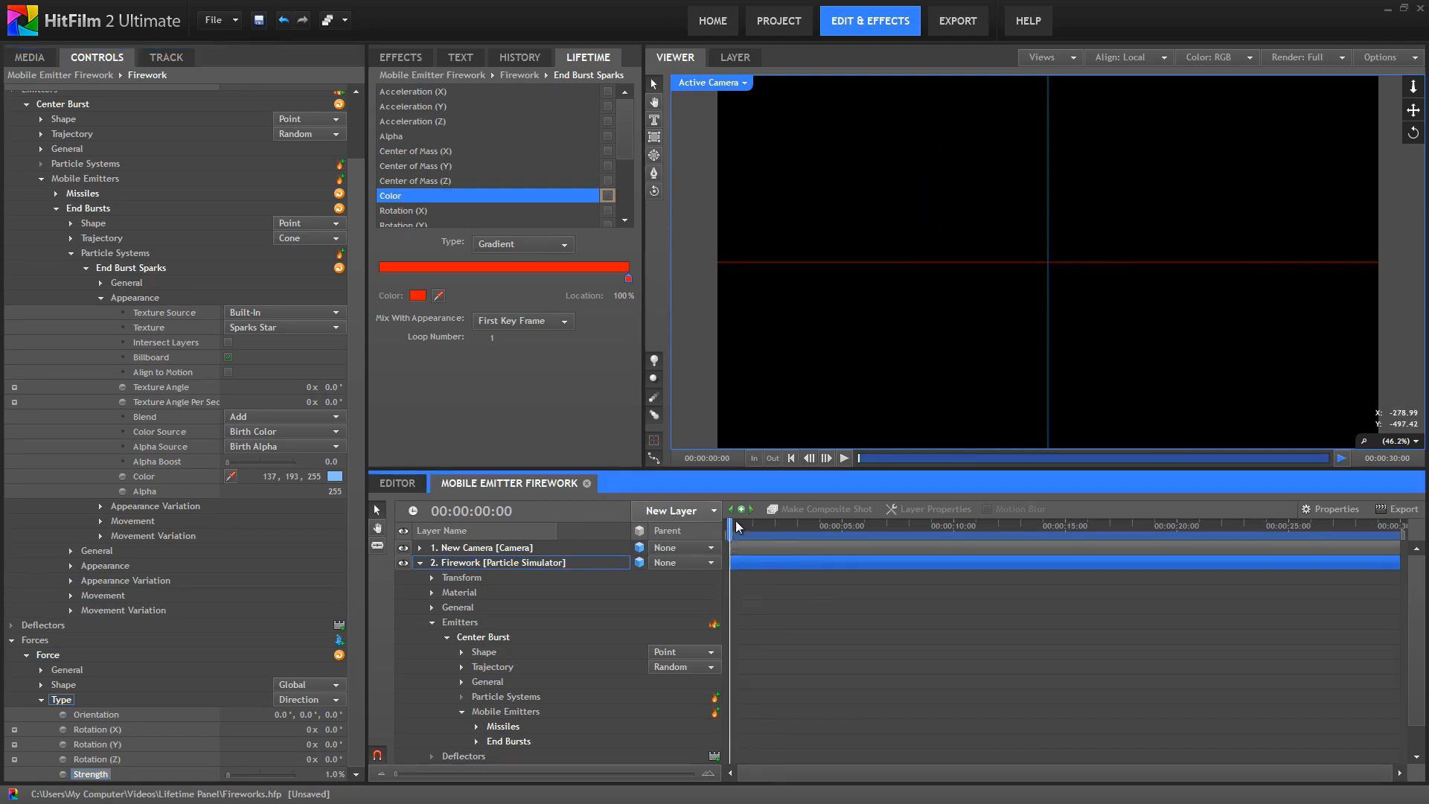
{"action": "left_click", "coordinate": [839, 457]}
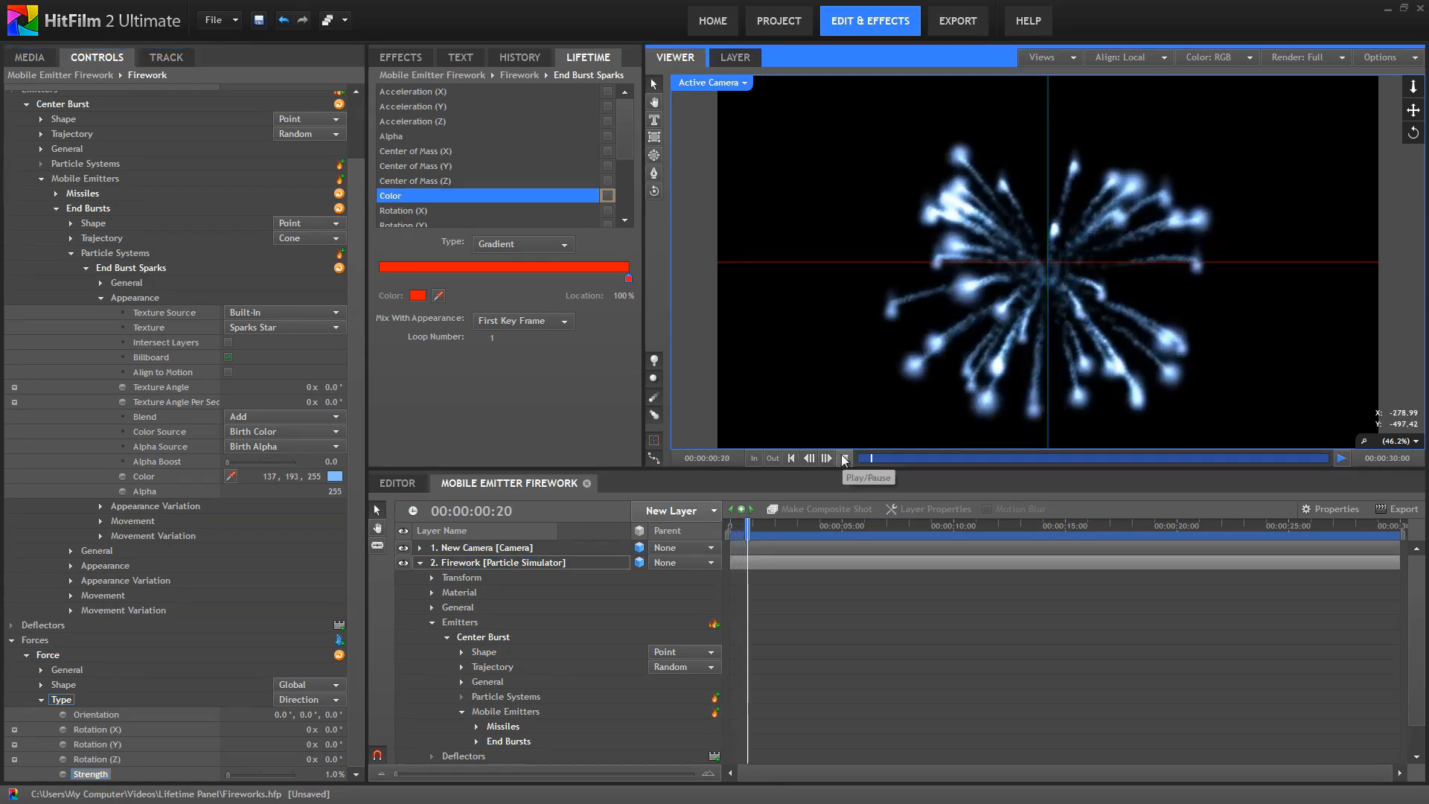
{"action": "left_click", "coordinate": [825, 459]}
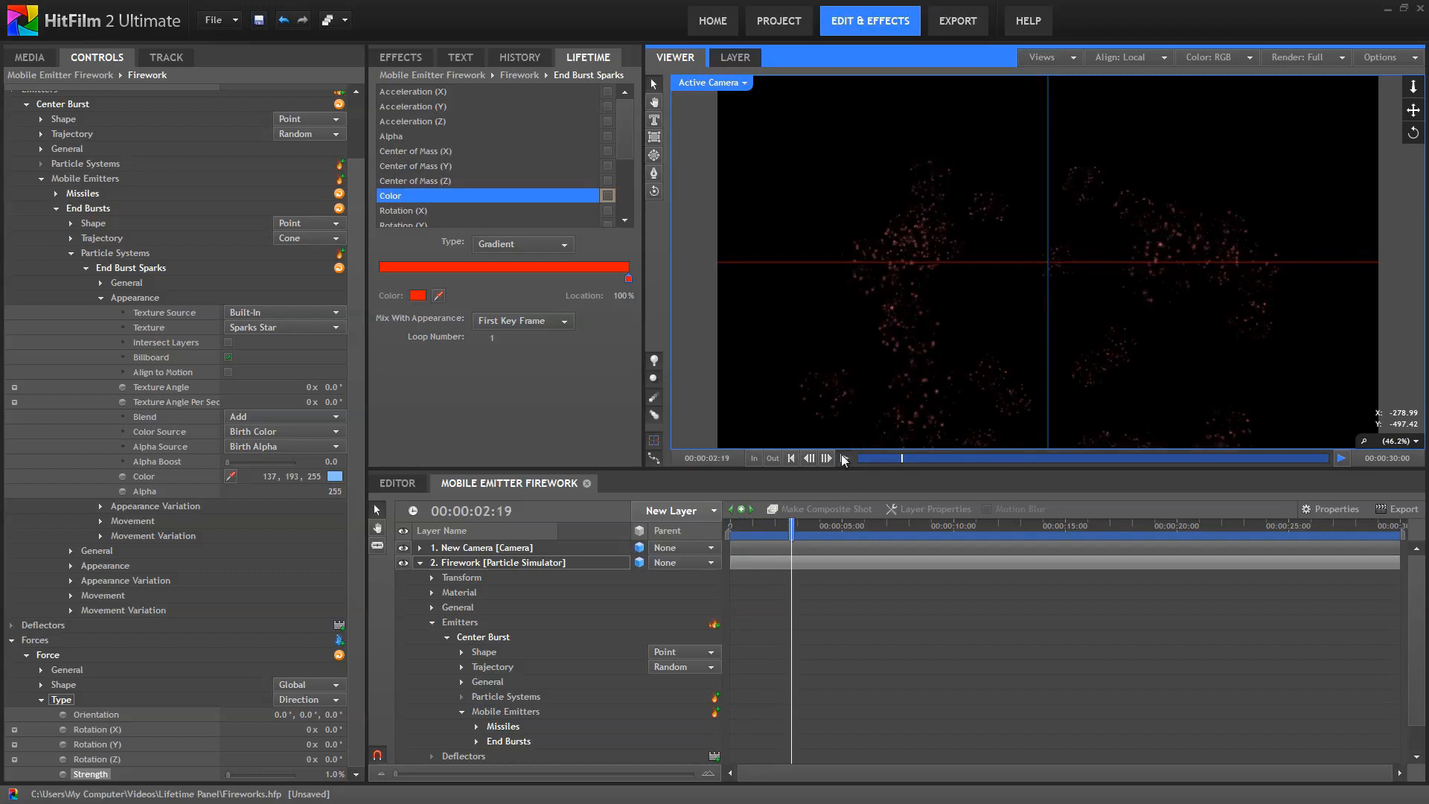
{"action": "mouse_move", "coordinate": [838, 455]}
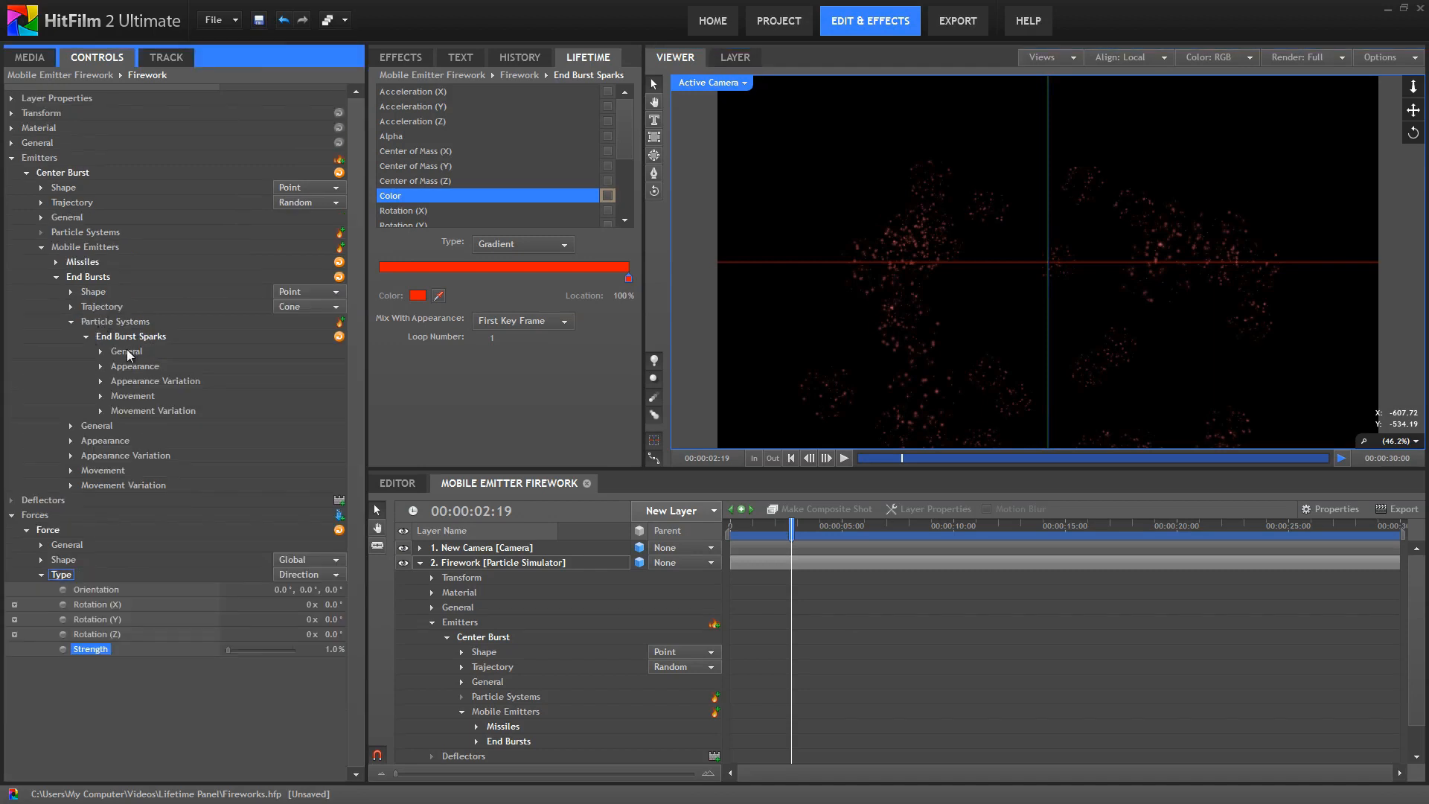
Expand the Missiles emitter and show its Sparks system's General settings
{"action": "left_click", "coordinate": [125, 425]}
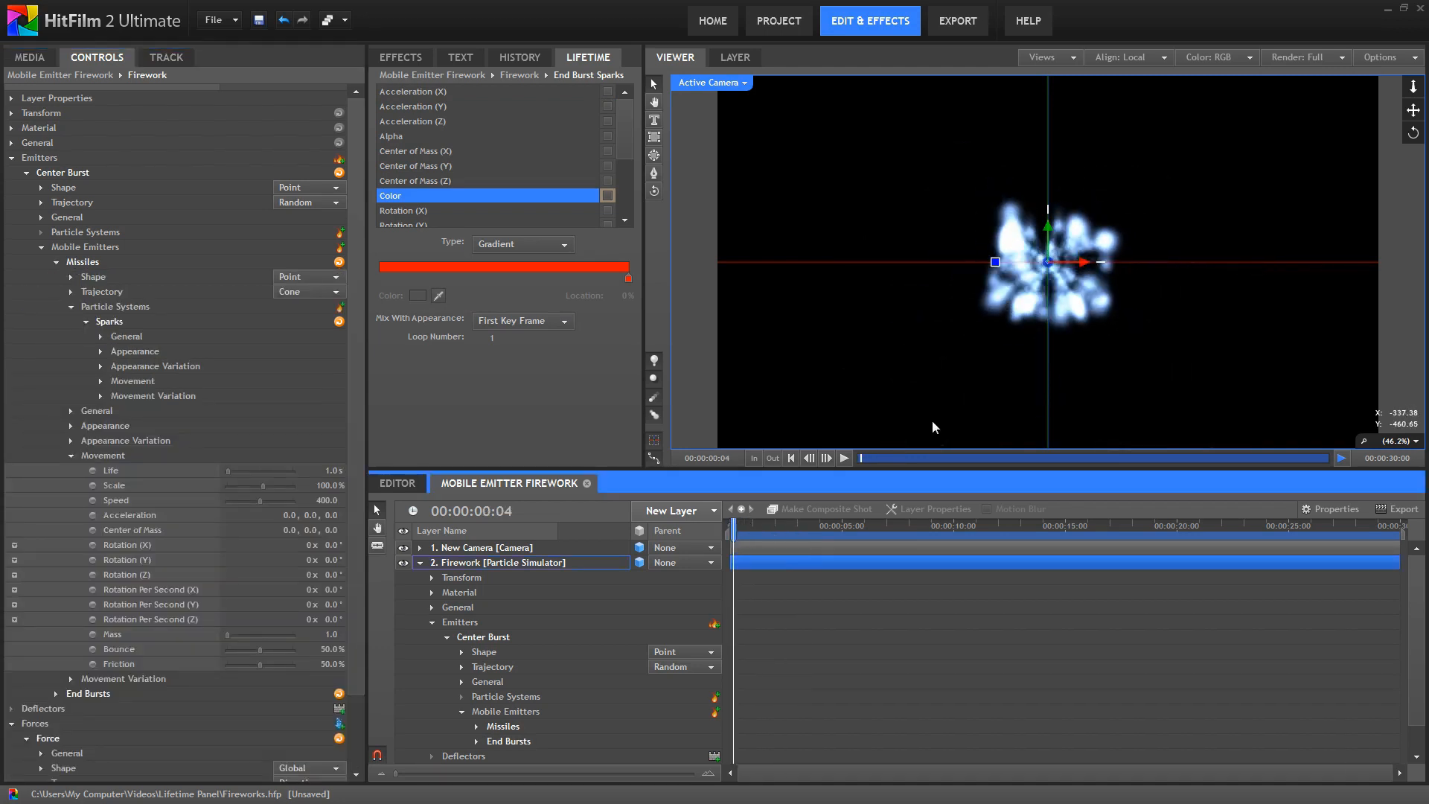
{"action": "left_click", "coordinate": [841, 457]}
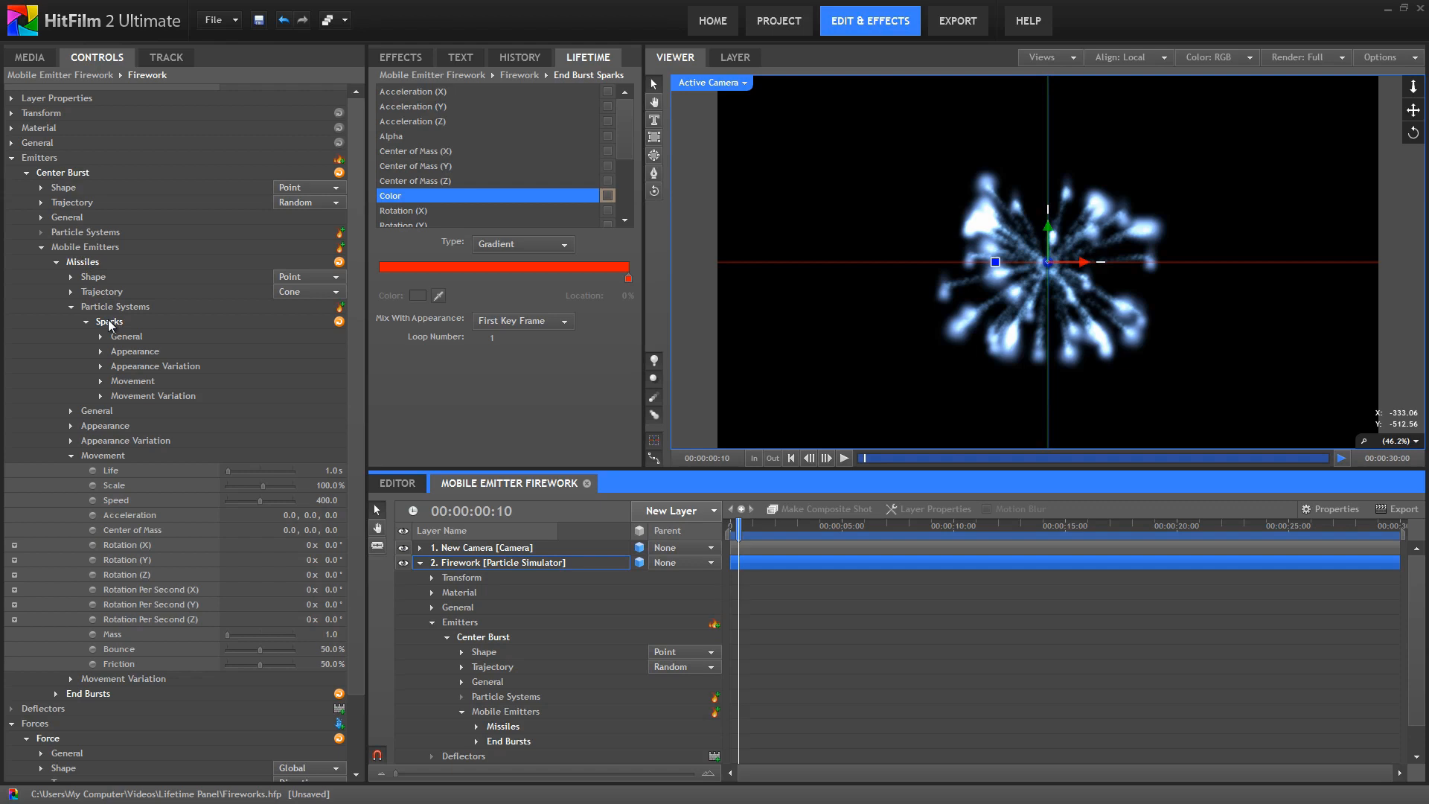
{"action": "left_click", "coordinate": [112, 334]}
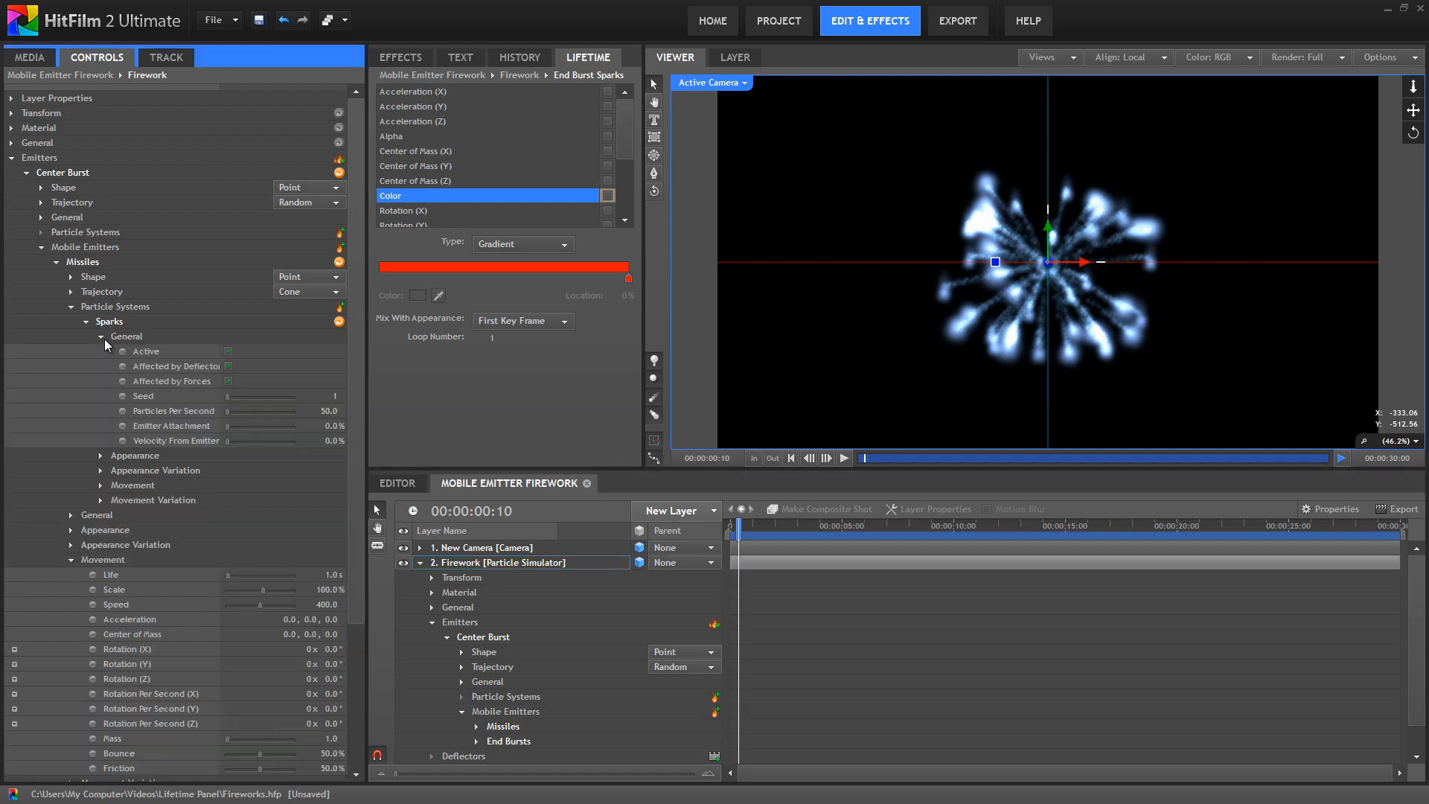
{"action": "mouse_move", "coordinate": [153, 384]}
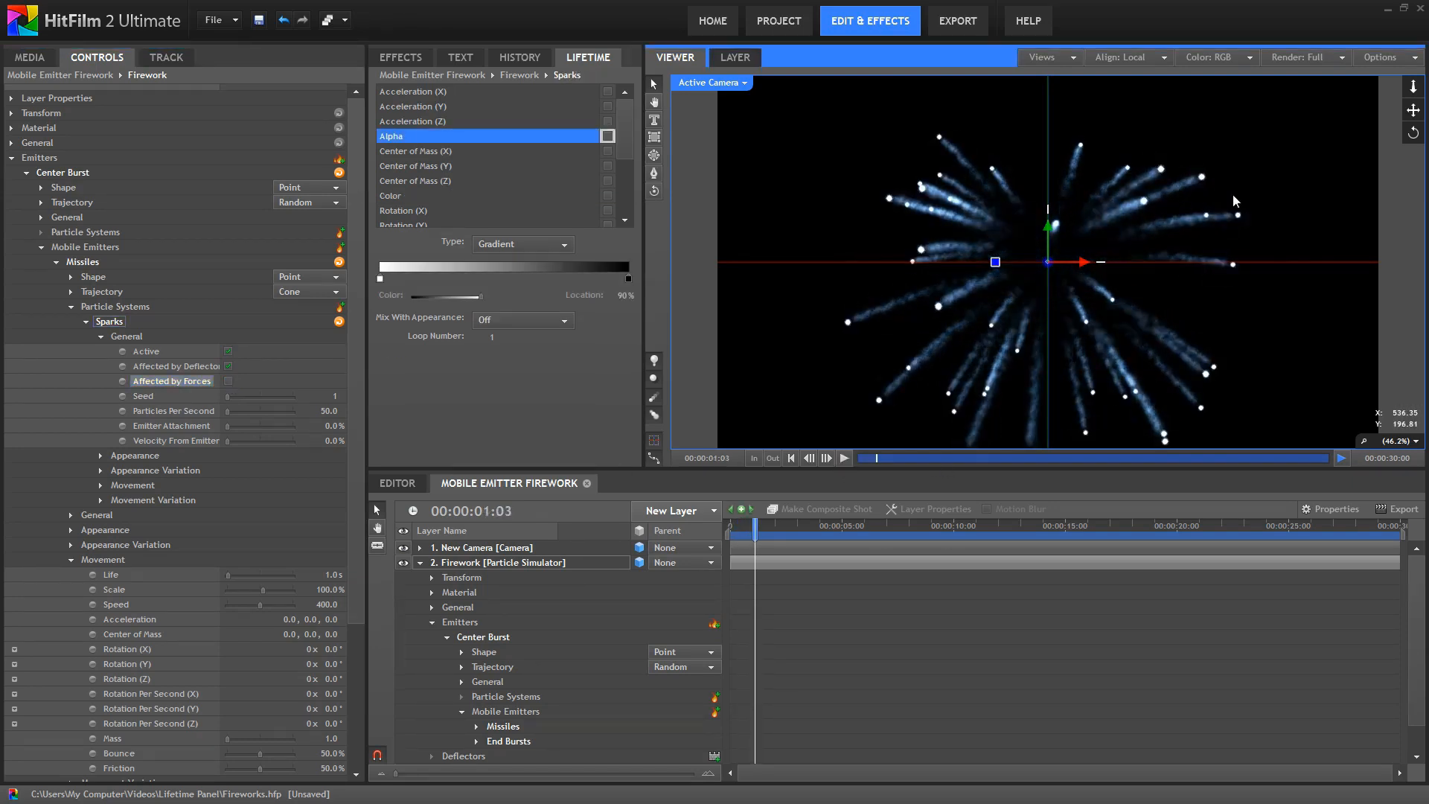
{"action": "mouse_move", "coordinate": [1012, 311]}
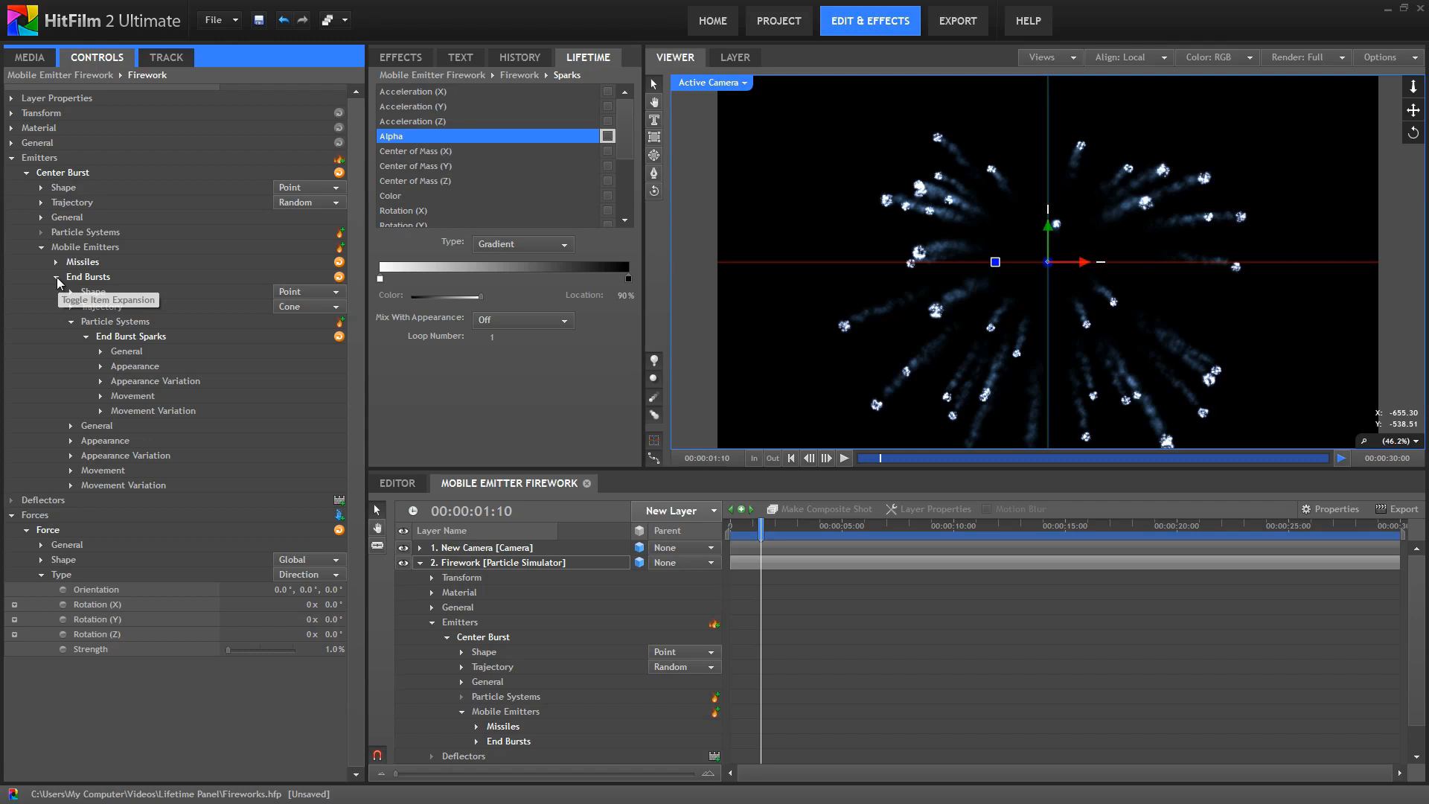
Set the End Burst Sparks' Movement mass to 3.0
{"action": "left_click", "coordinate": [840, 457]}
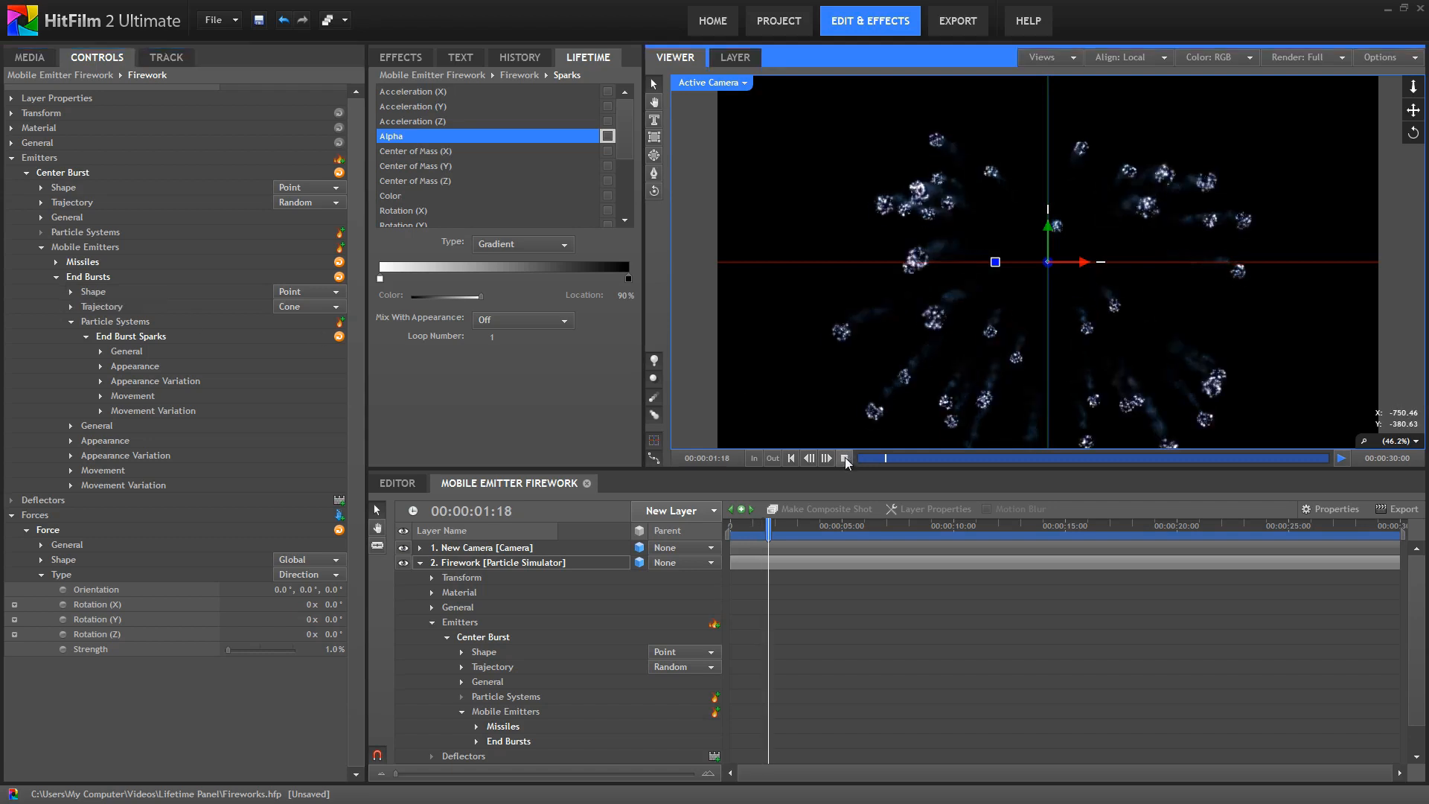
{"action": "left_click", "coordinate": [844, 457]}
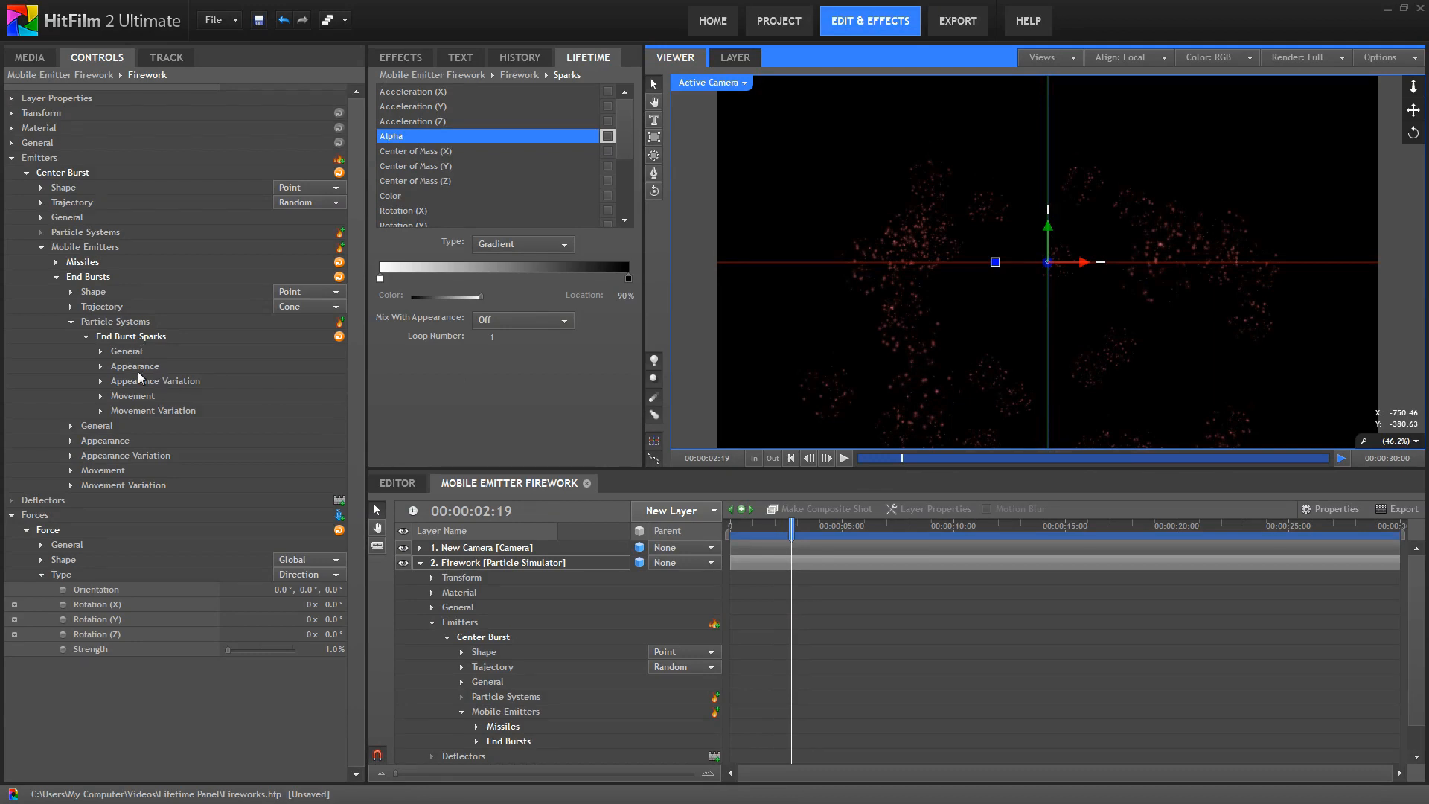
{"action": "left_click", "coordinate": [103, 396]}
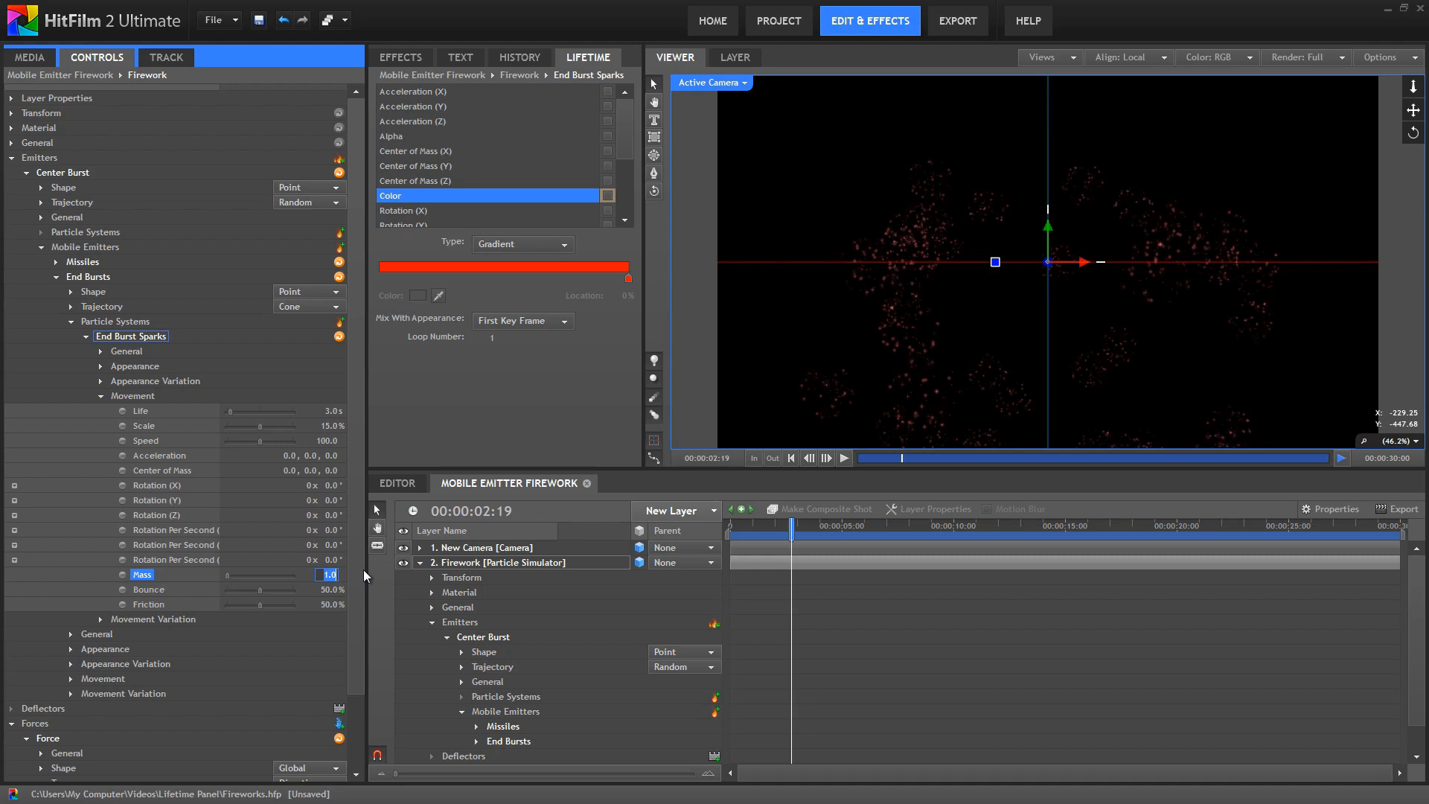
{"action": "type", "text": "3.0"}
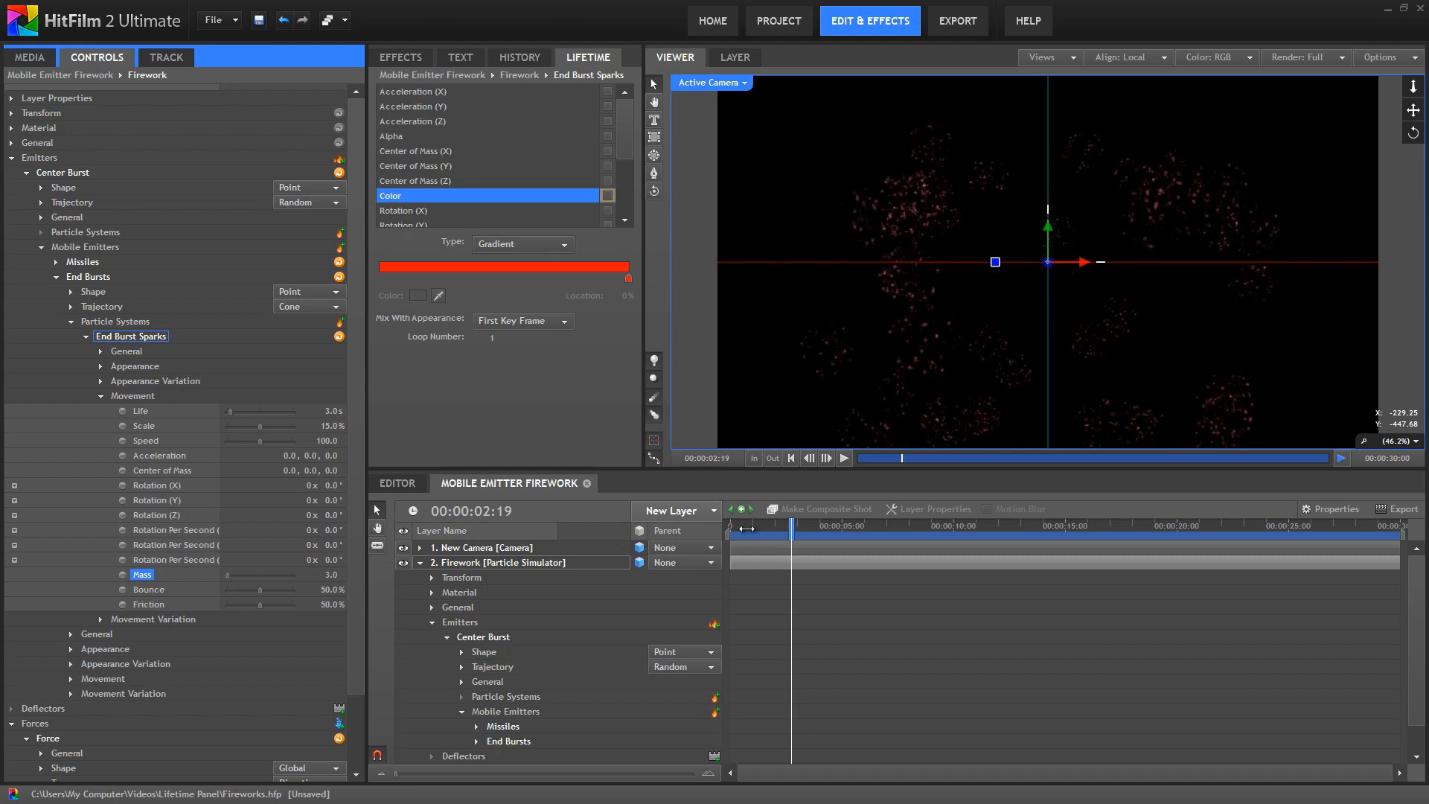
Rewind and replay the firework to preview the heavier sparks
{"action": "left_click", "coordinate": [842, 457]}
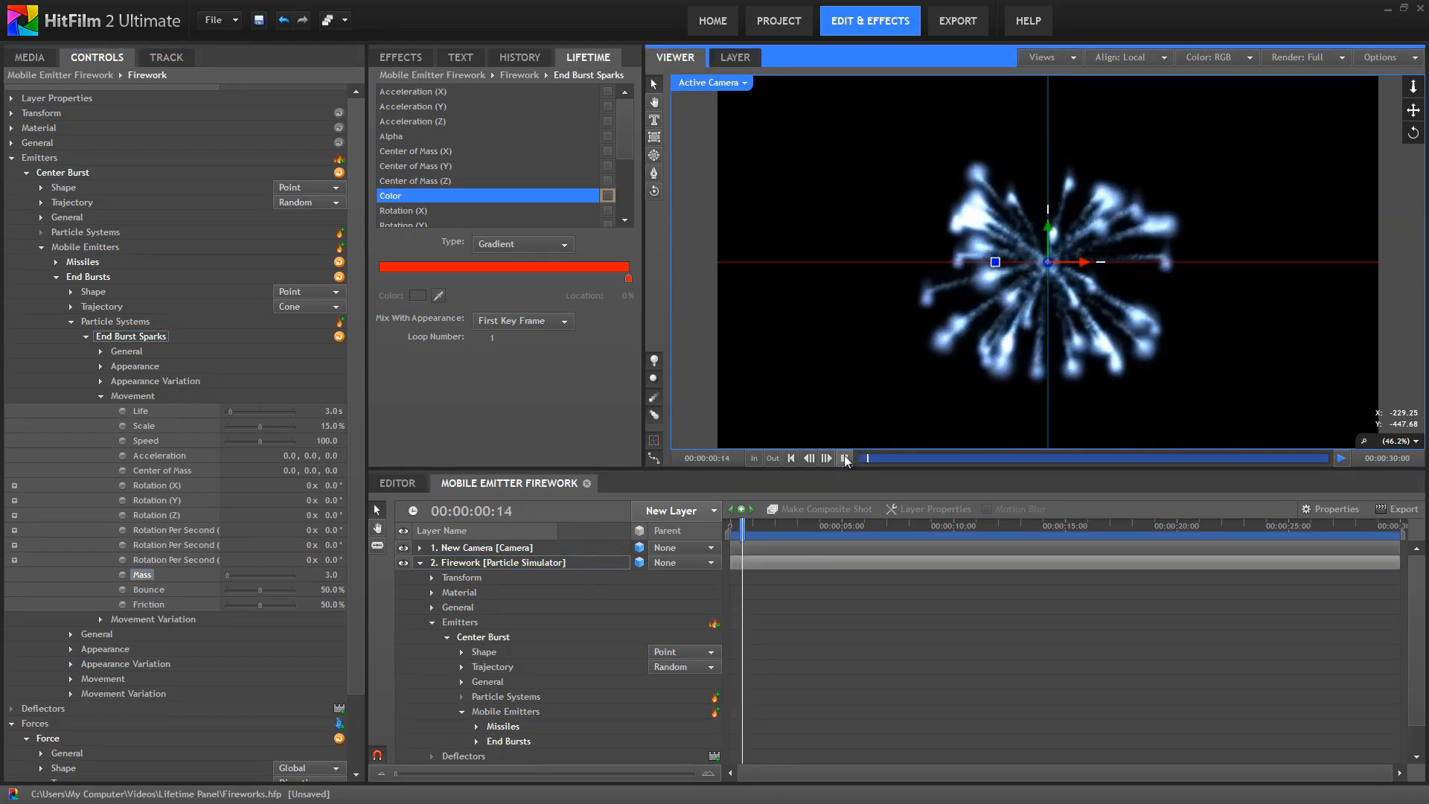
{"action": "left_click", "coordinate": [843, 459]}
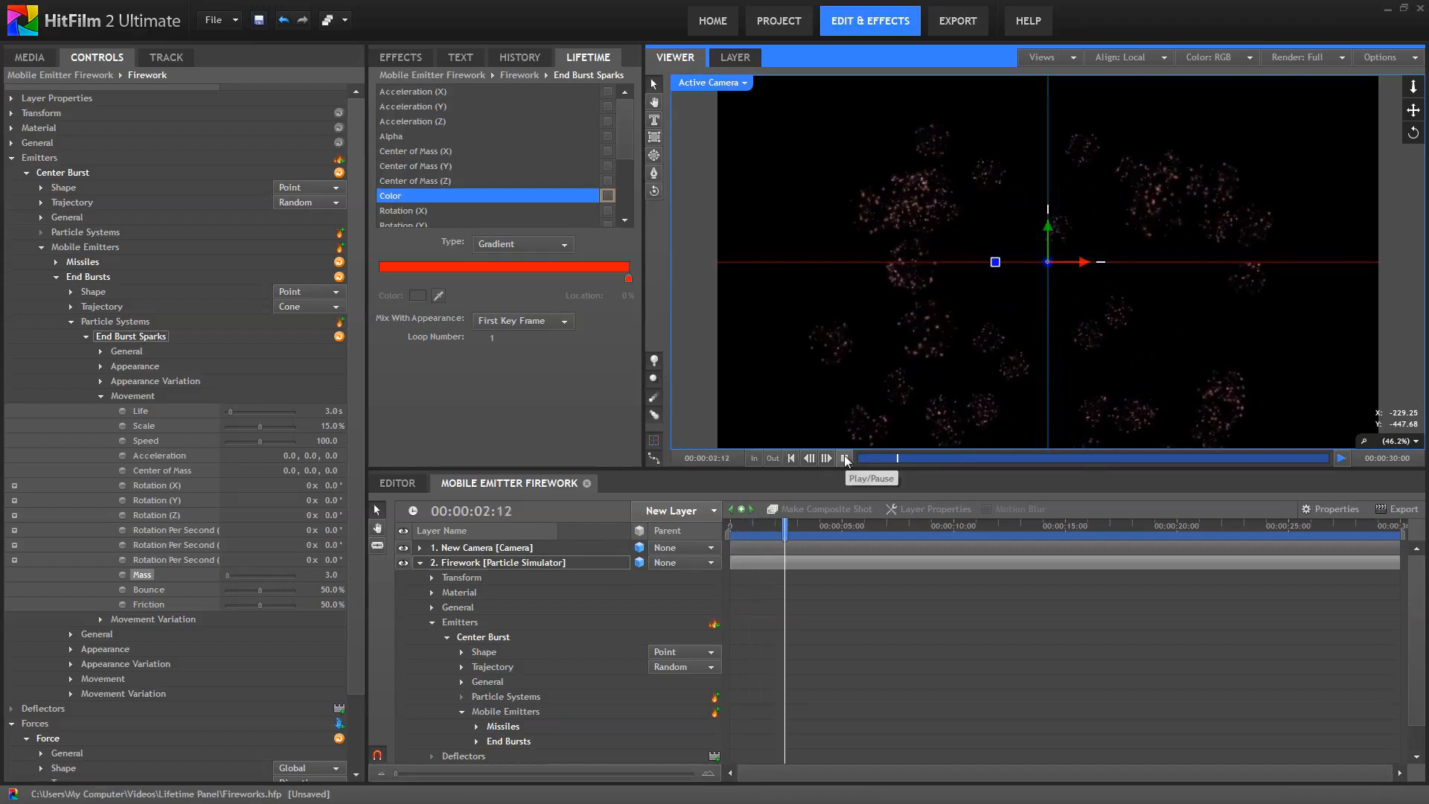
{"action": "left_click", "coordinate": [843, 459]}
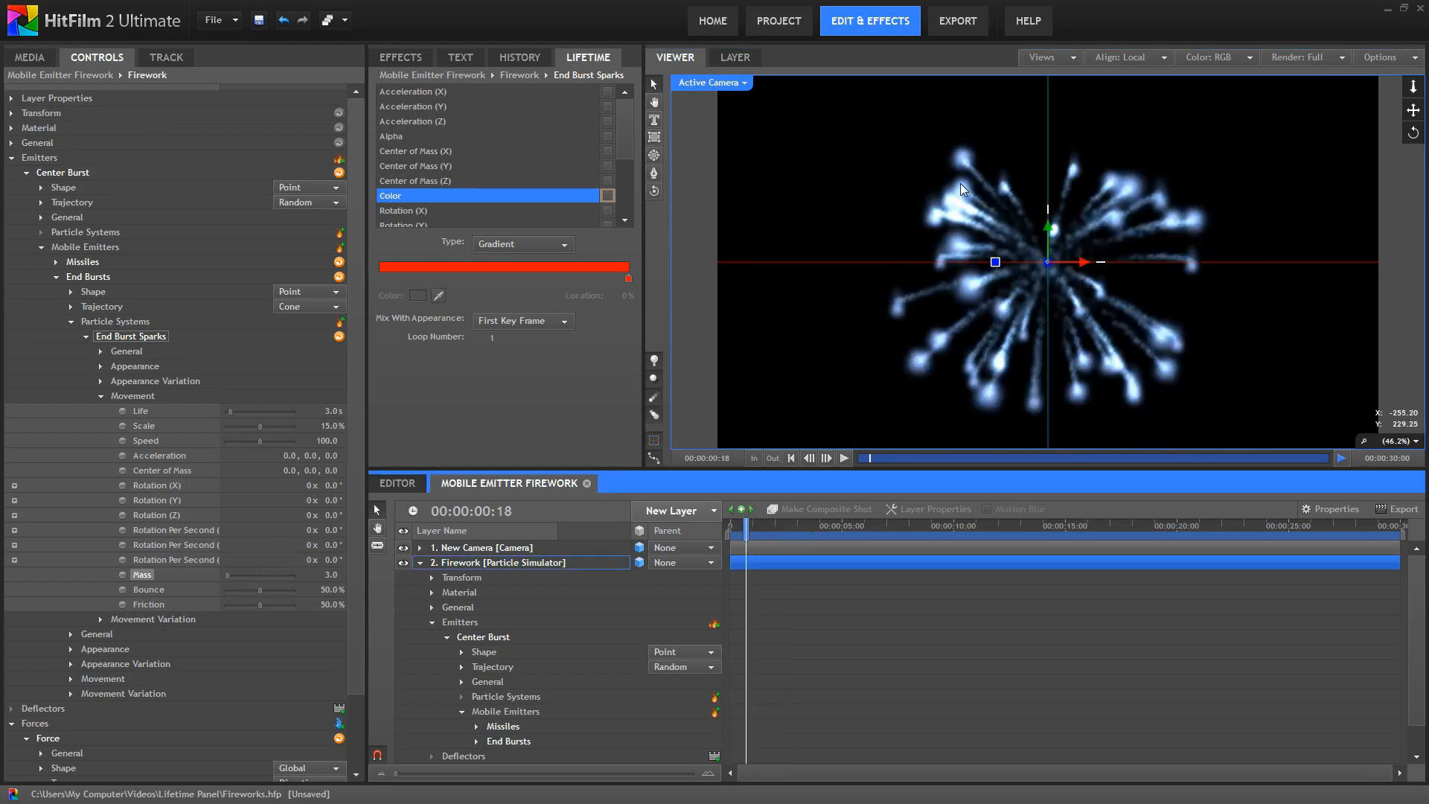
{"action": "mouse_move", "coordinate": [903, 164]}
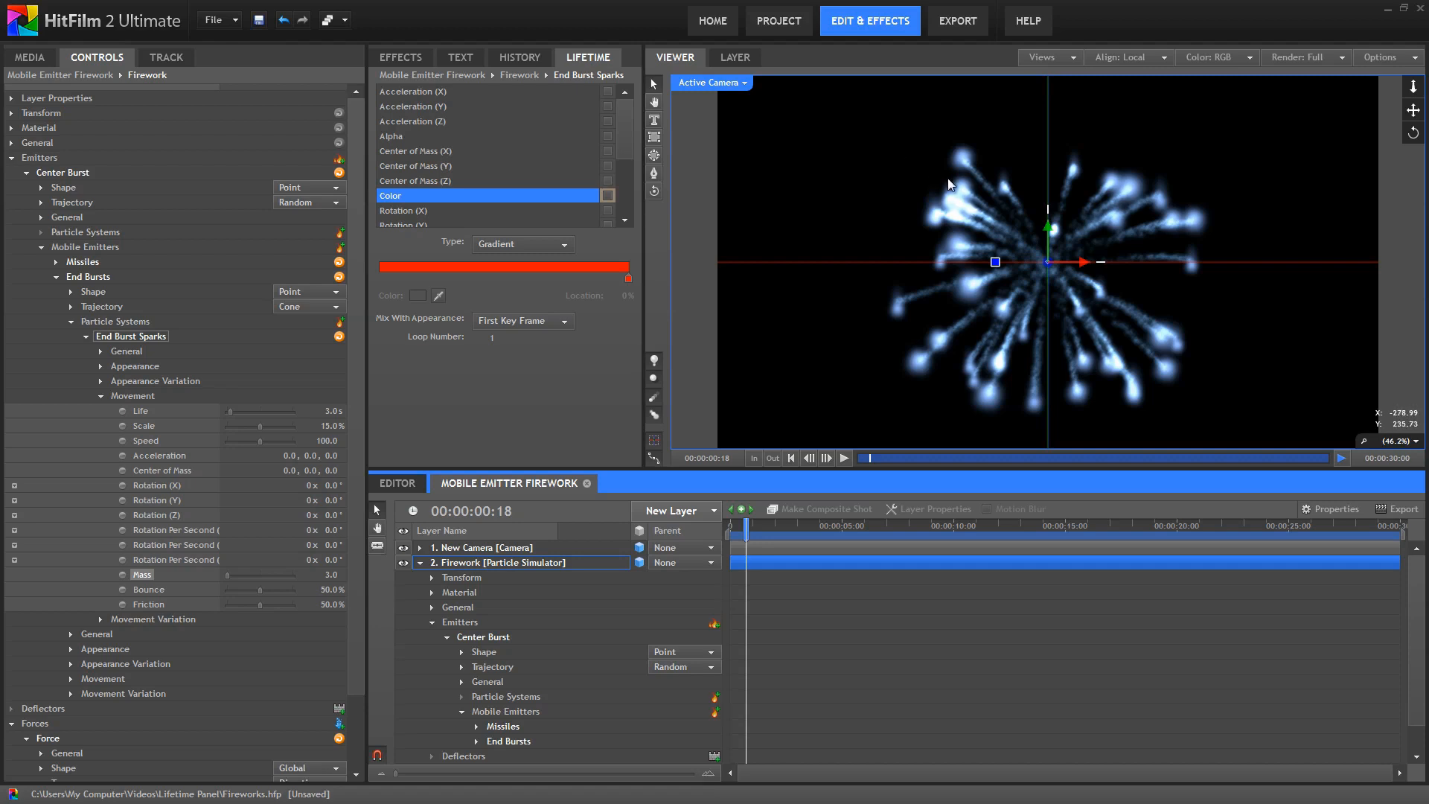
Set End Burst Sparks' Velocity From Emitter to 15.0% and replay from the start
{"action": "left_click_drag", "start_coordinate": [729, 528], "coordinate": [762, 528]}
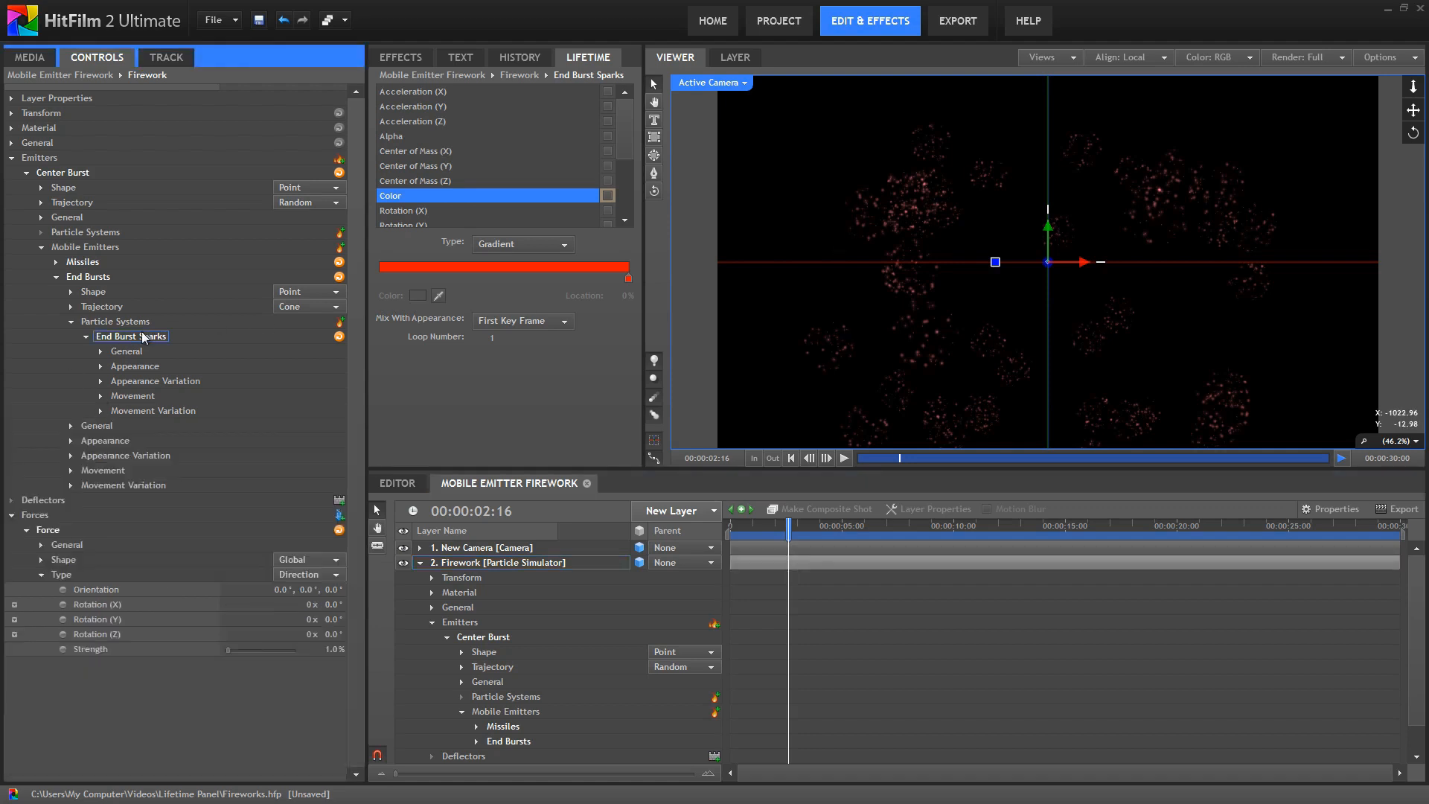
{"action": "left_click", "coordinate": [70, 352]}
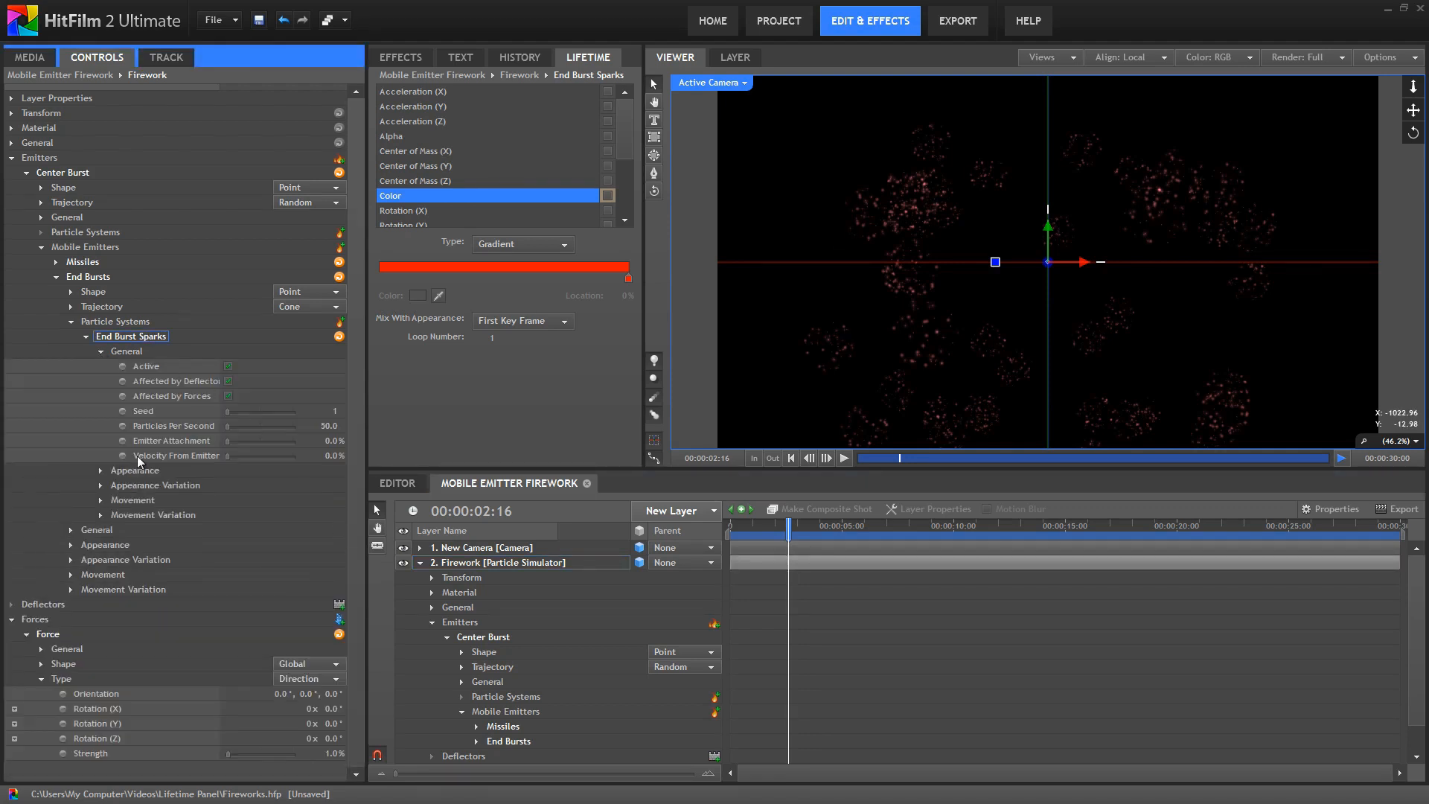
{"action": "mouse_move", "coordinate": [207, 463]}
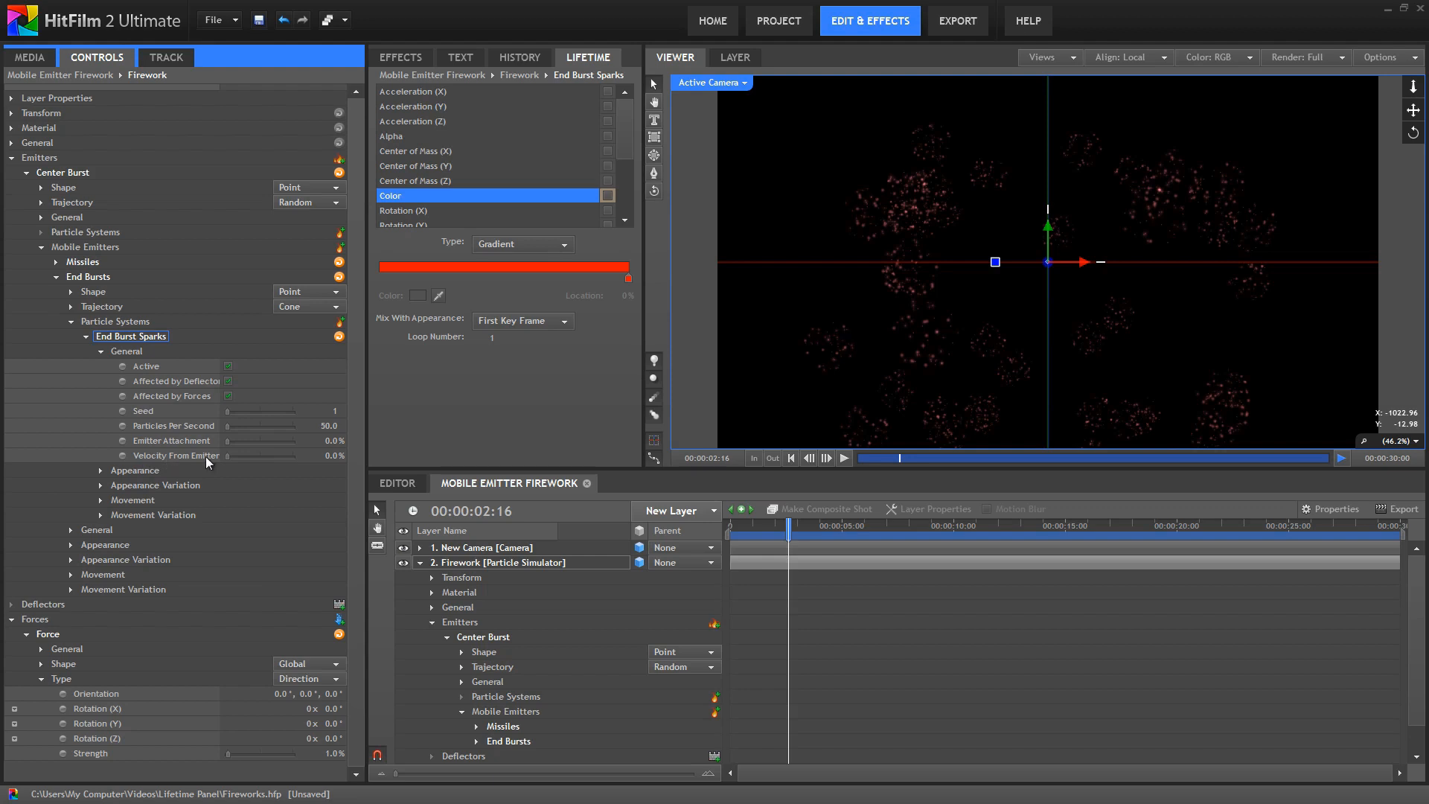
{"action": "mouse_move", "coordinate": [230, 460]}
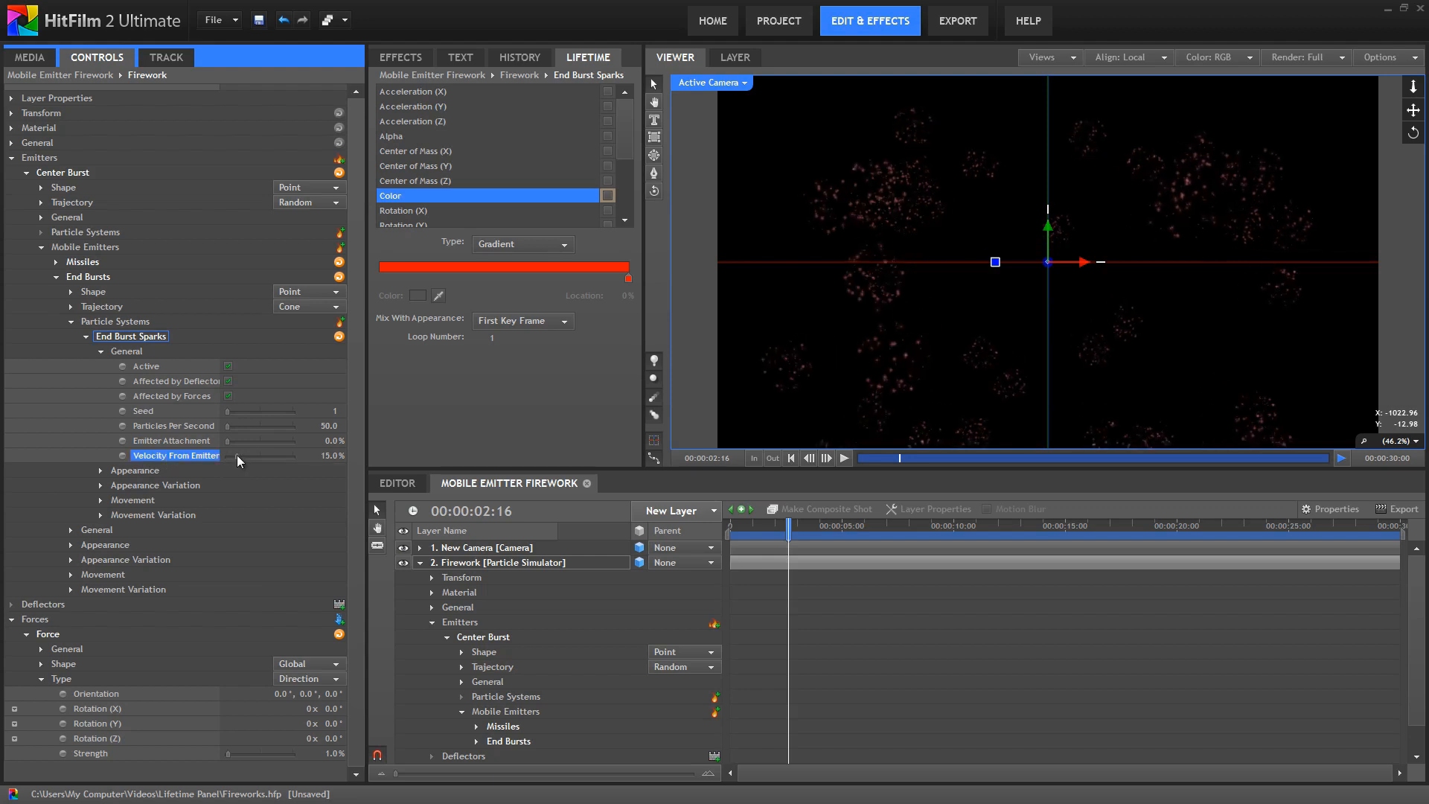
{"action": "mouse_move", "coordinate": [843, 393]}
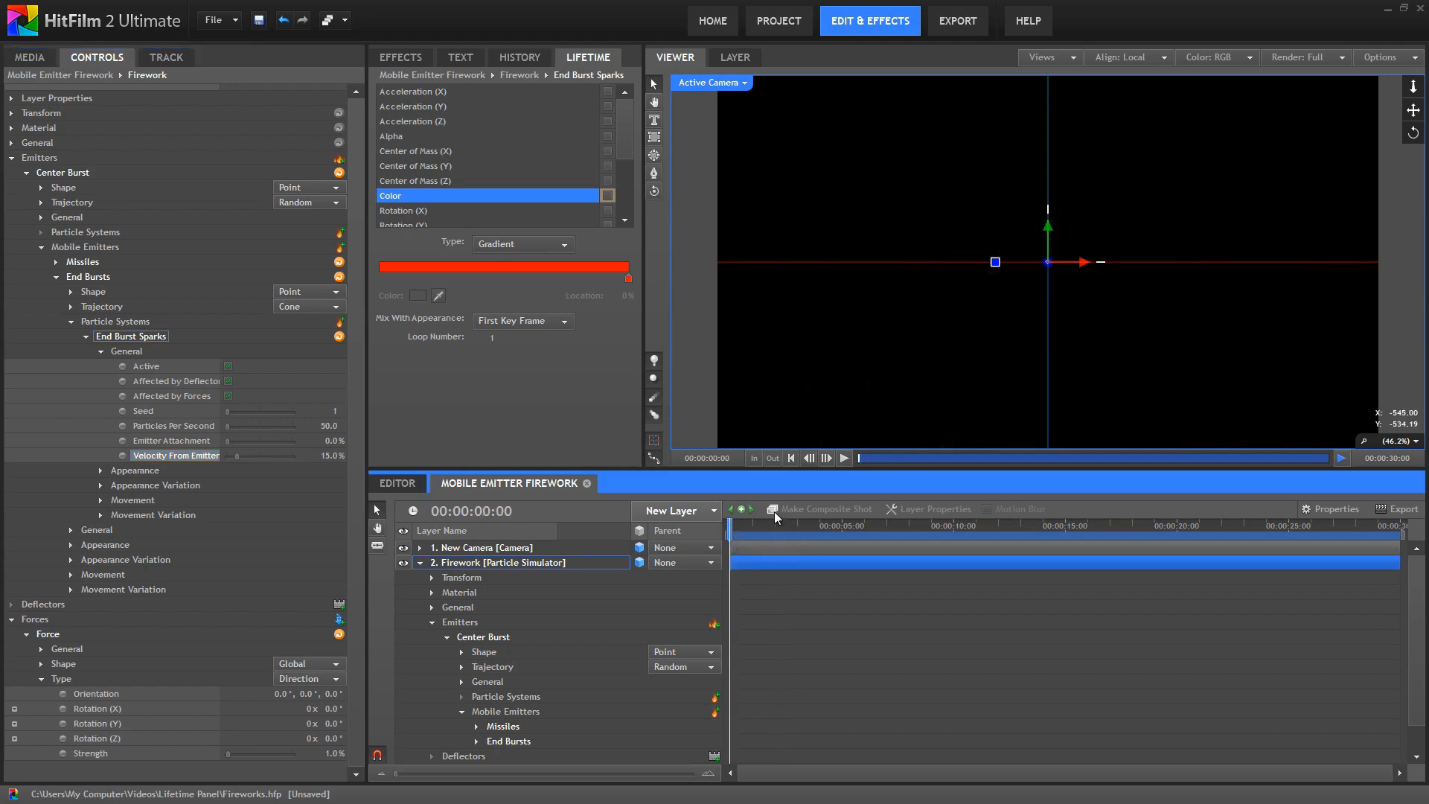
{"action": "left_click", "coordinate": [842, 458]}
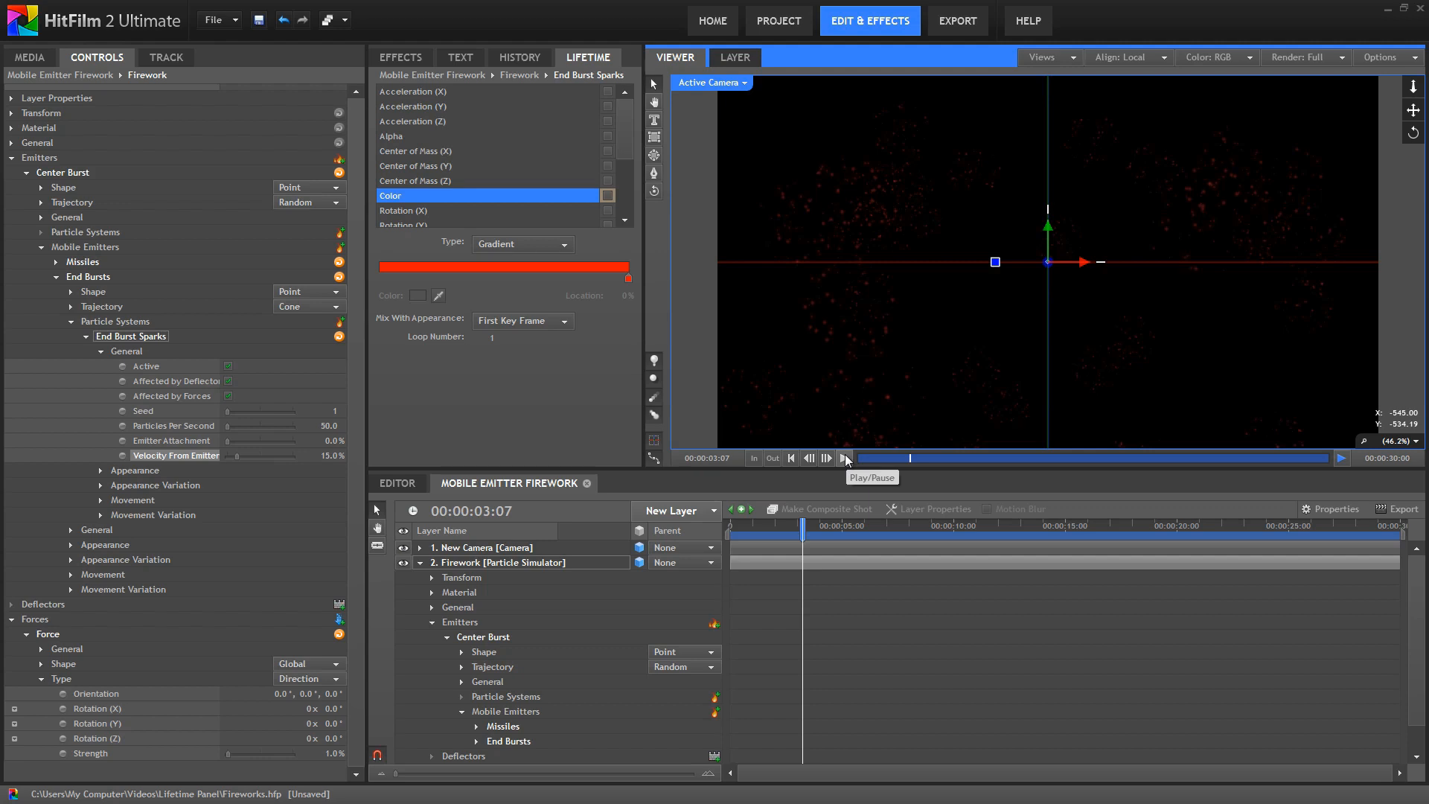
{"action": "right_click", "coordinate": [500, 563]}
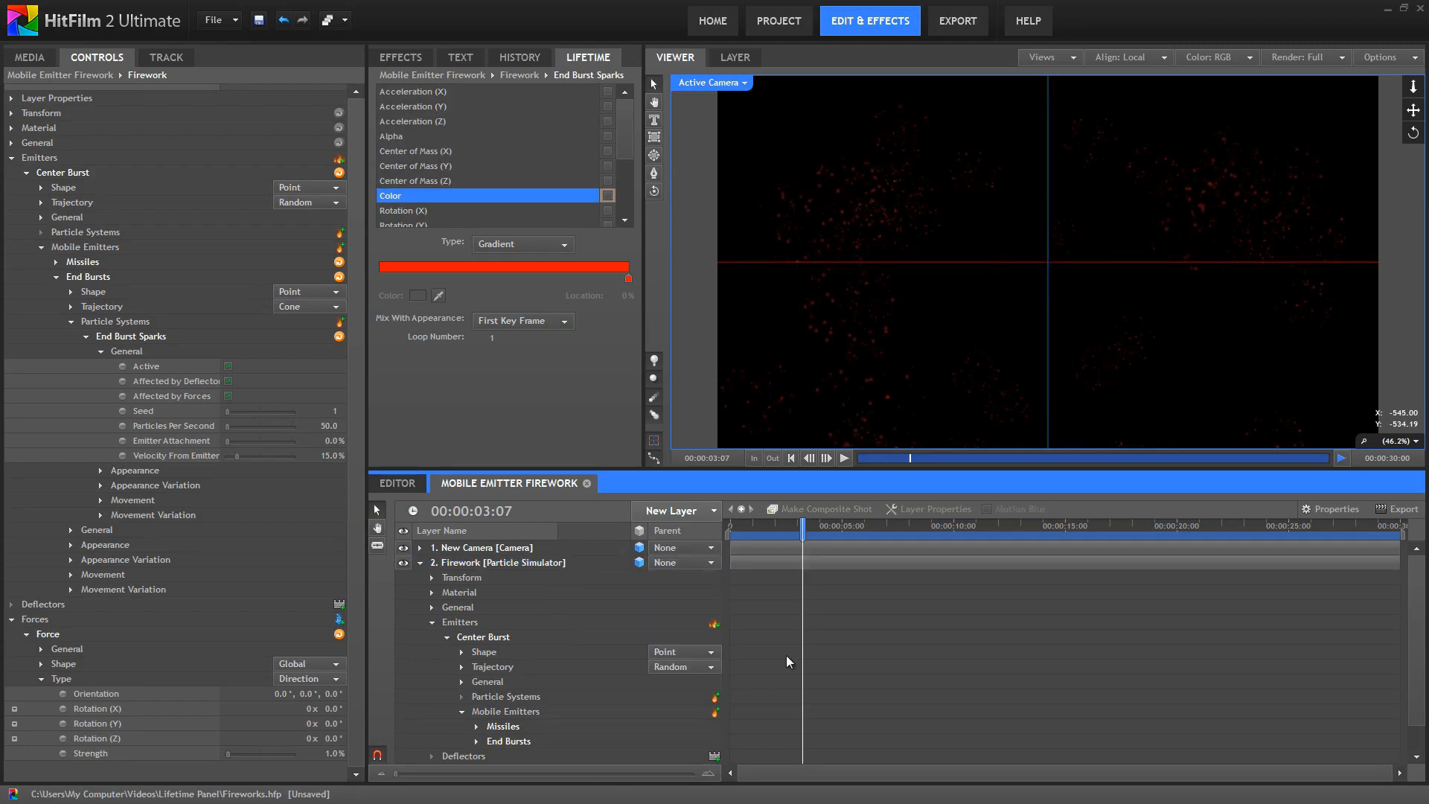
Duplicate the Firework particle simulator layer from the timeline context menu
{"action": "right_click", "coordinate": [501, 563]}
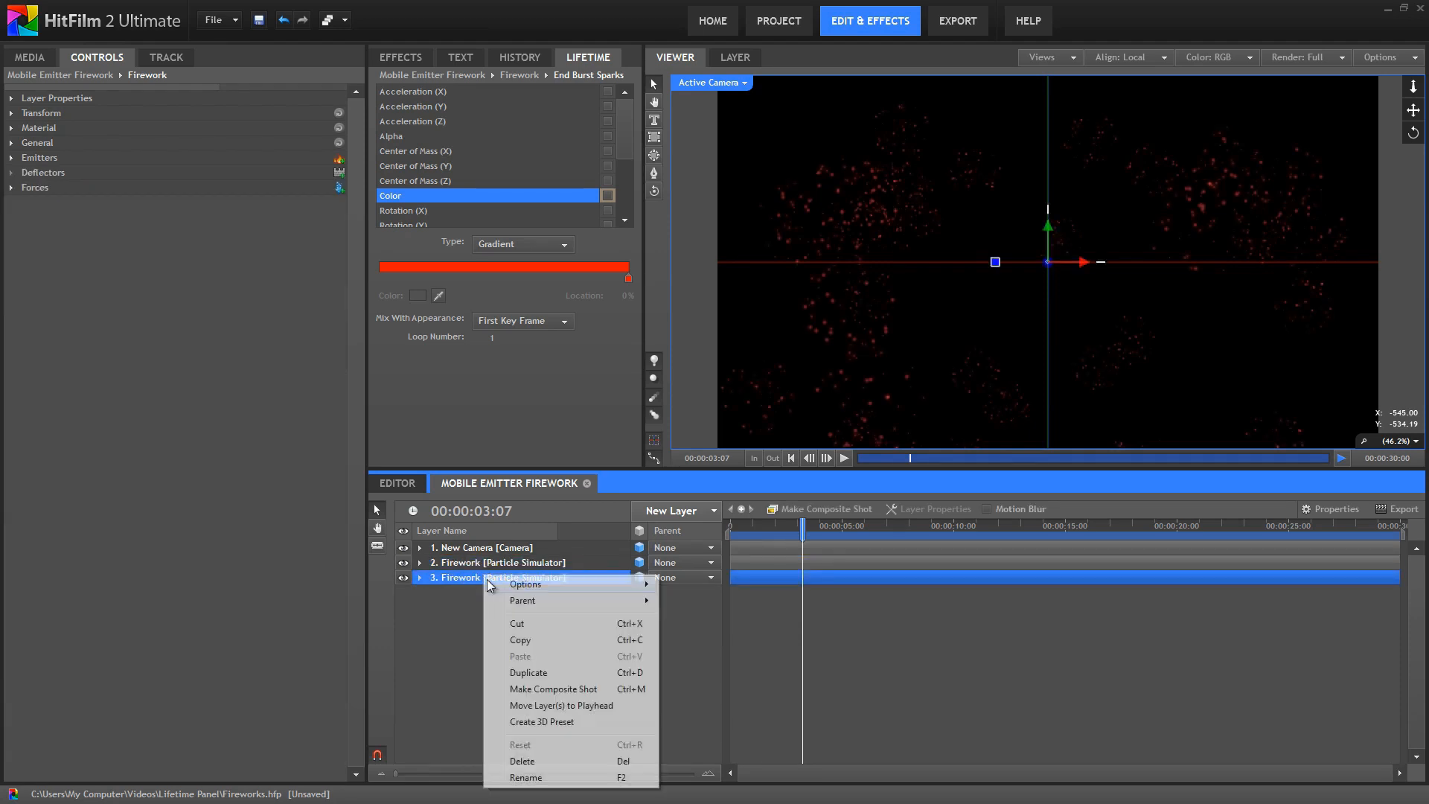
{"action": "left_click", "coordinate": [527, 672]}
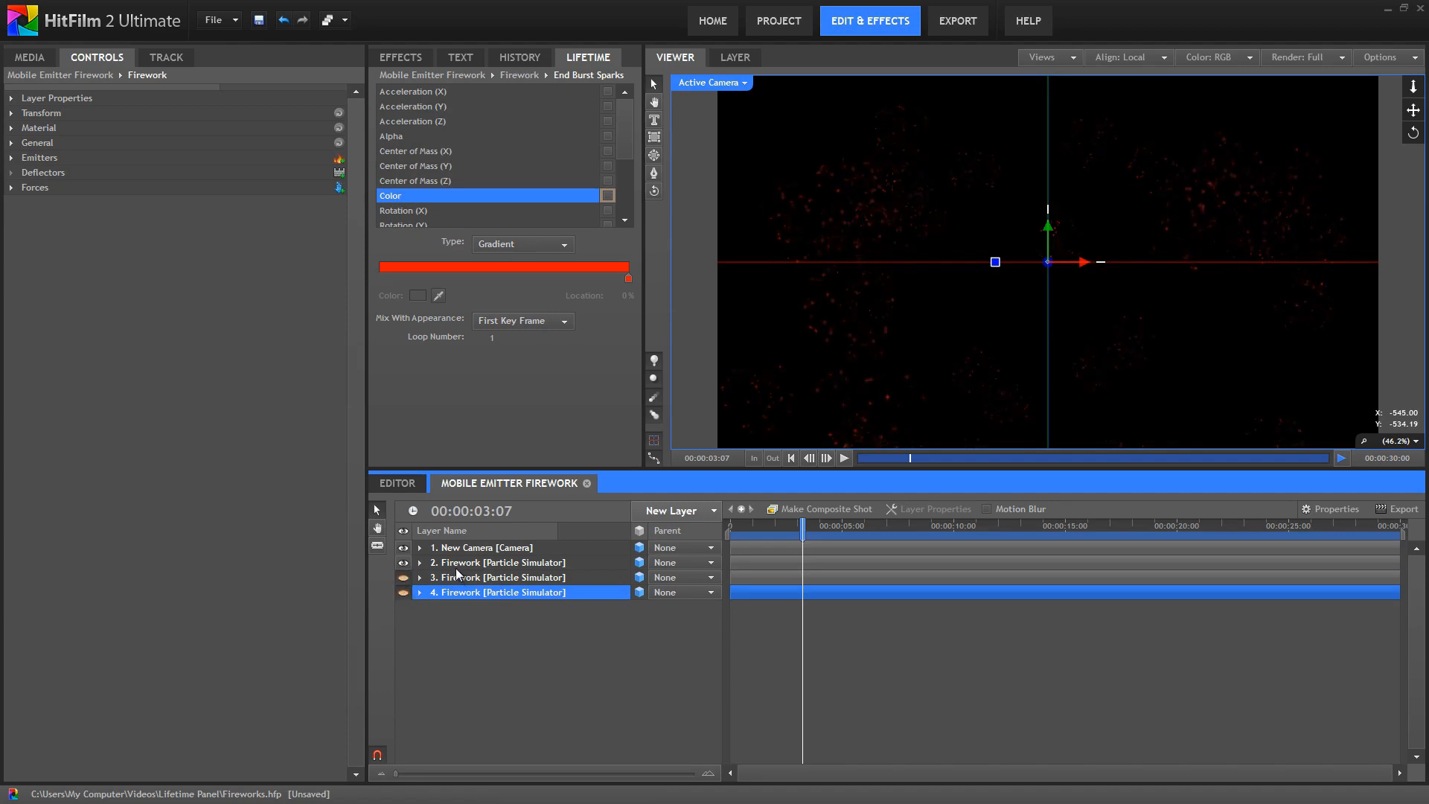
{"action": "mouse_move", "coordinate": [457, 571]}
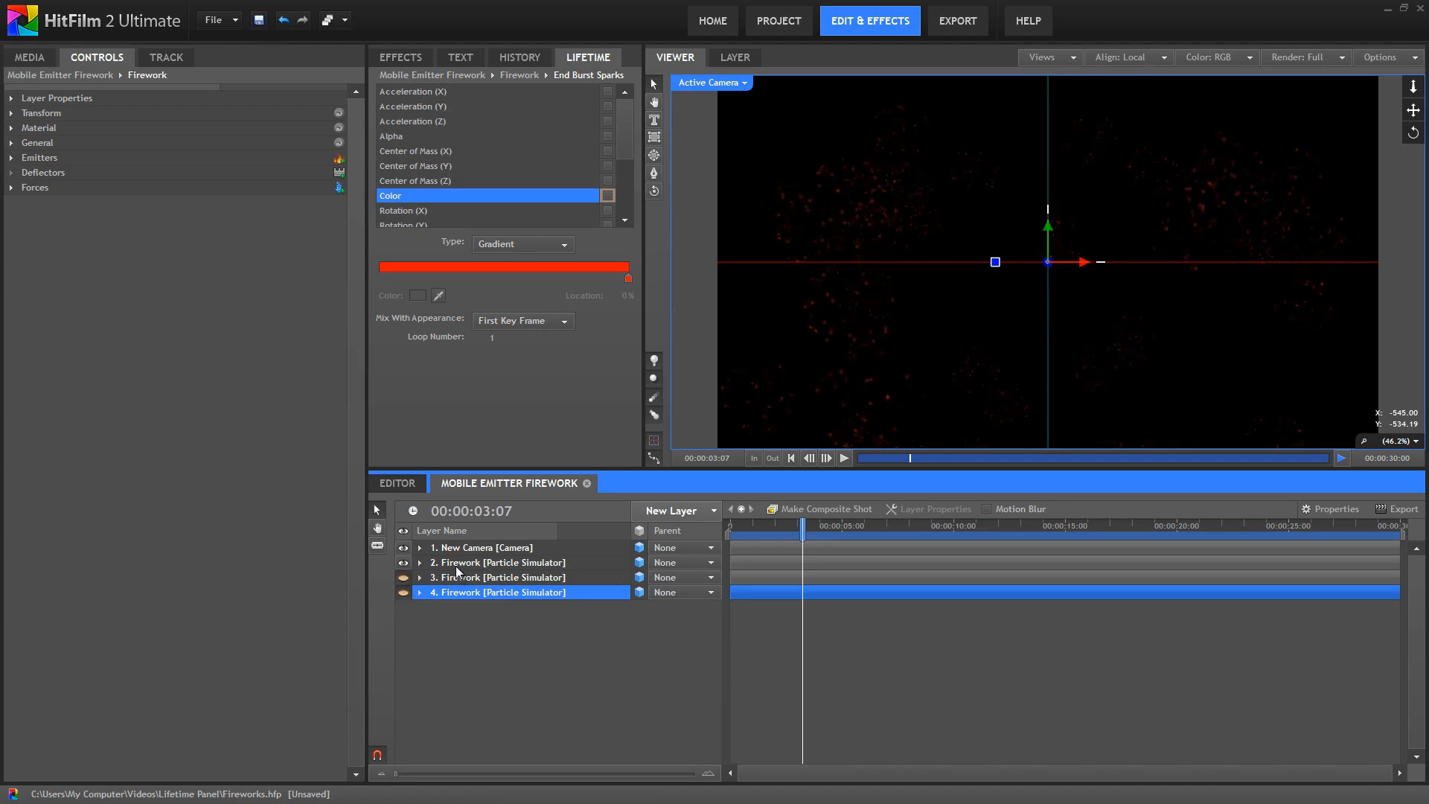